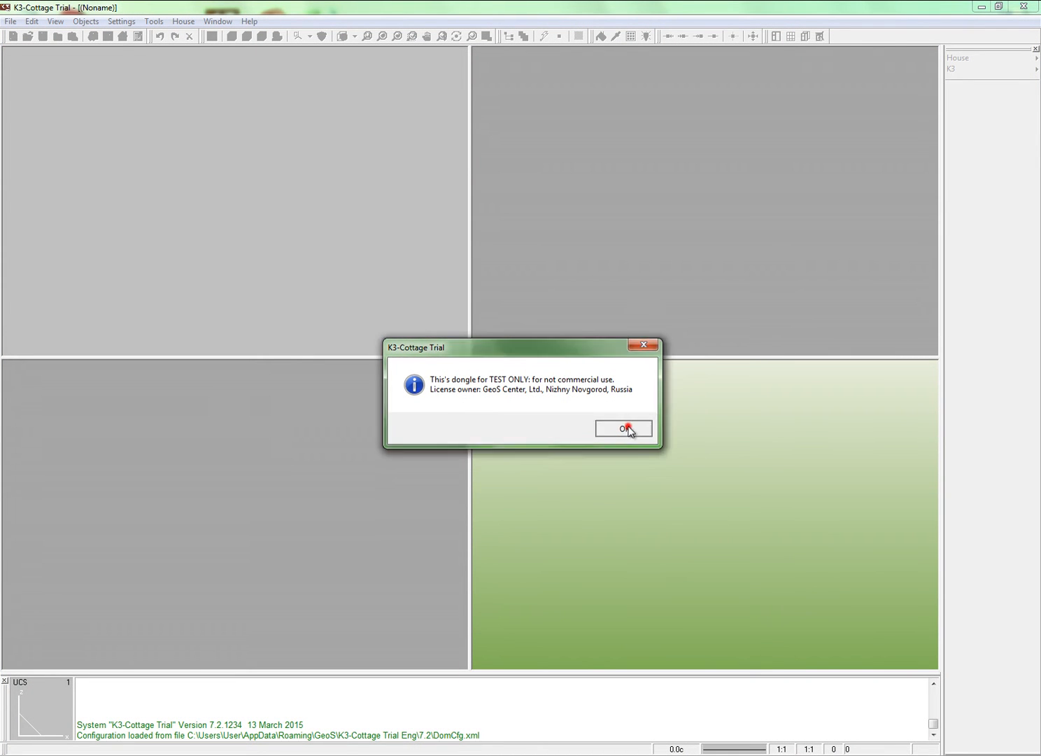
# - Accept the dongle trial licence message to reach the Start dialog
pyautogui.click(622, 427)
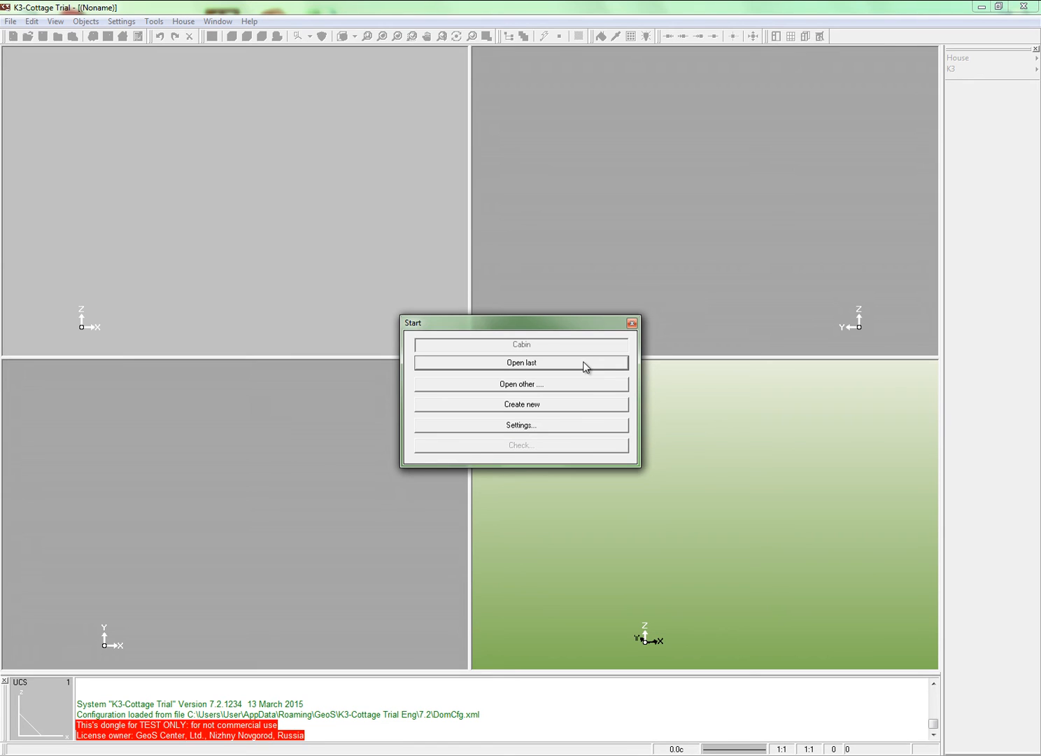
pyautogui.moveTo(556, 364)
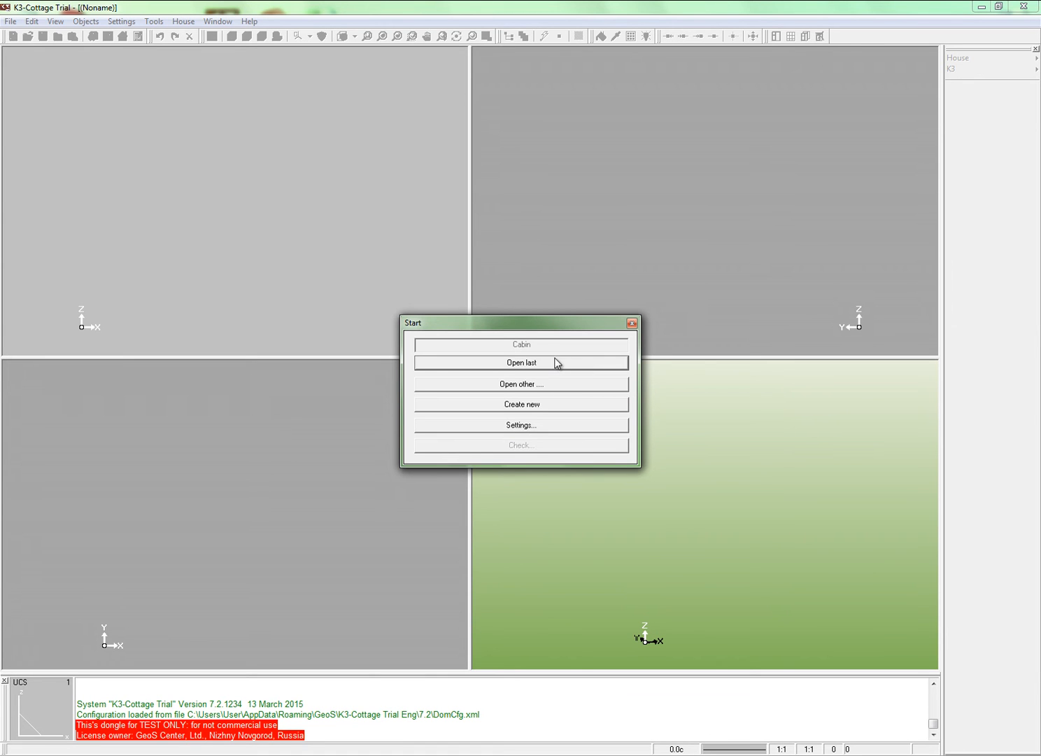
# - Create a new project with deadline 31 March 2015 and project name Cabin
pyautogui.click(521, 404)
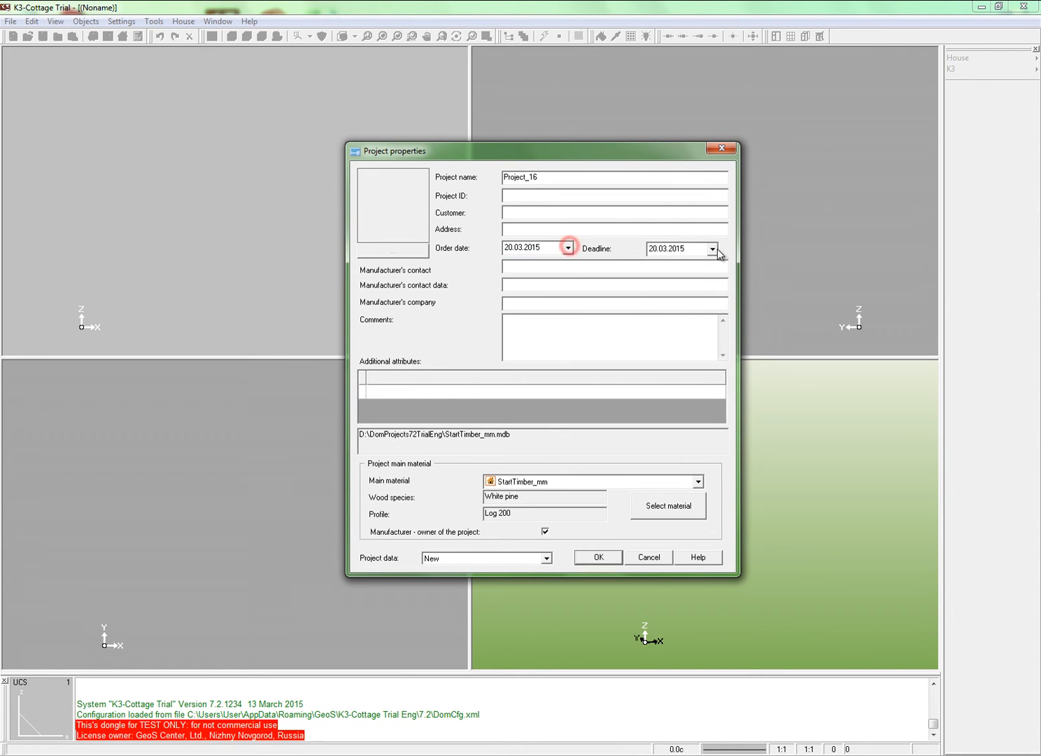
pyautogui.click(712, 248)
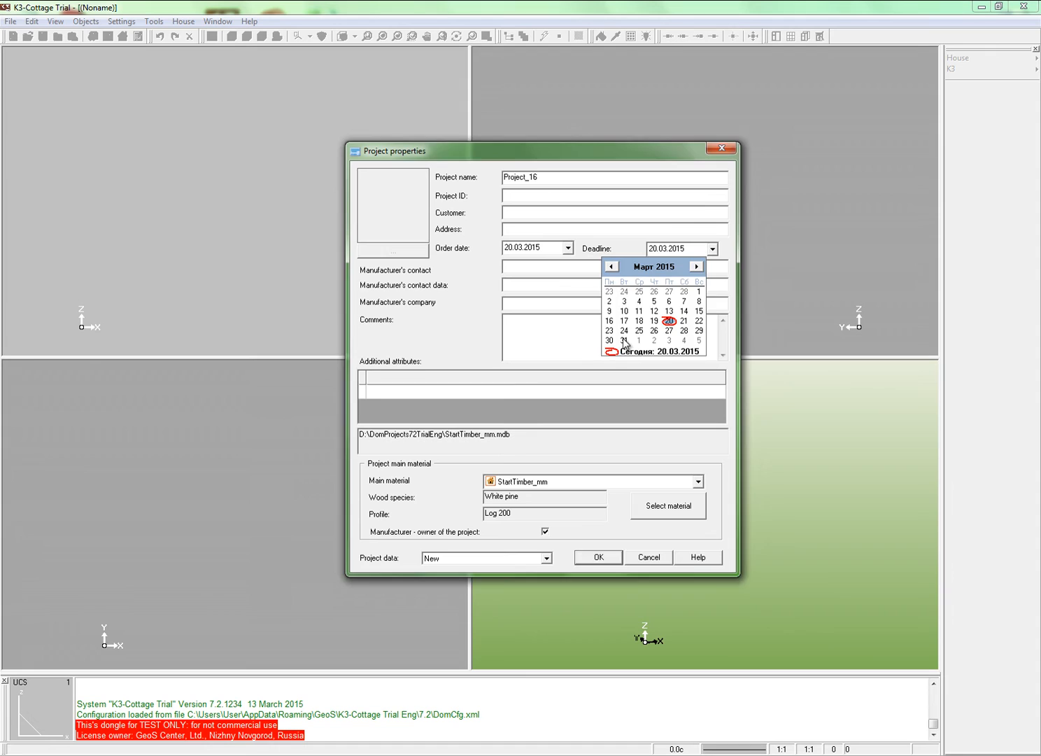
pyautogui.click(623, 341)
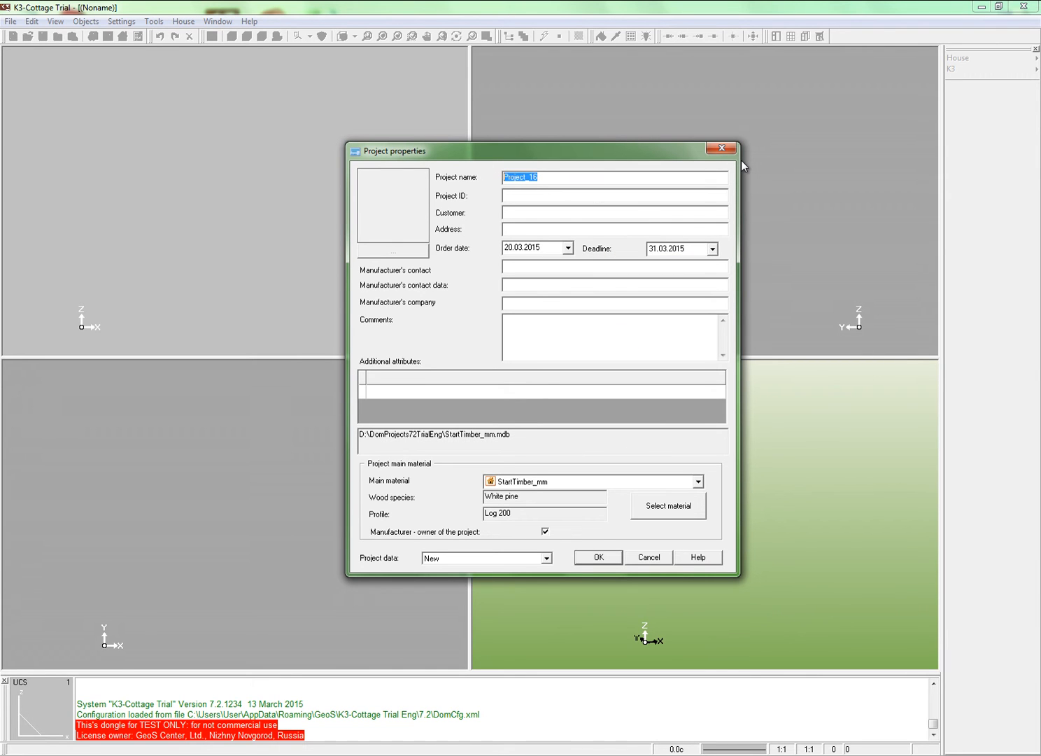
pyautogui.write('Cabin')
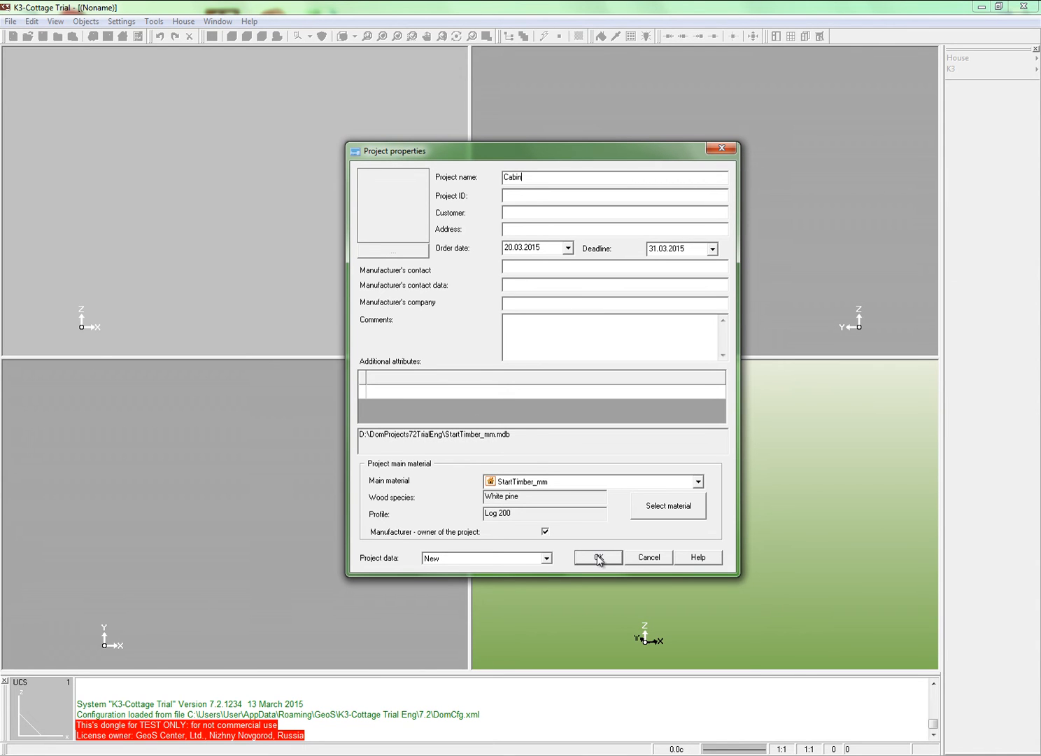
pyautogui.click(667, 505)
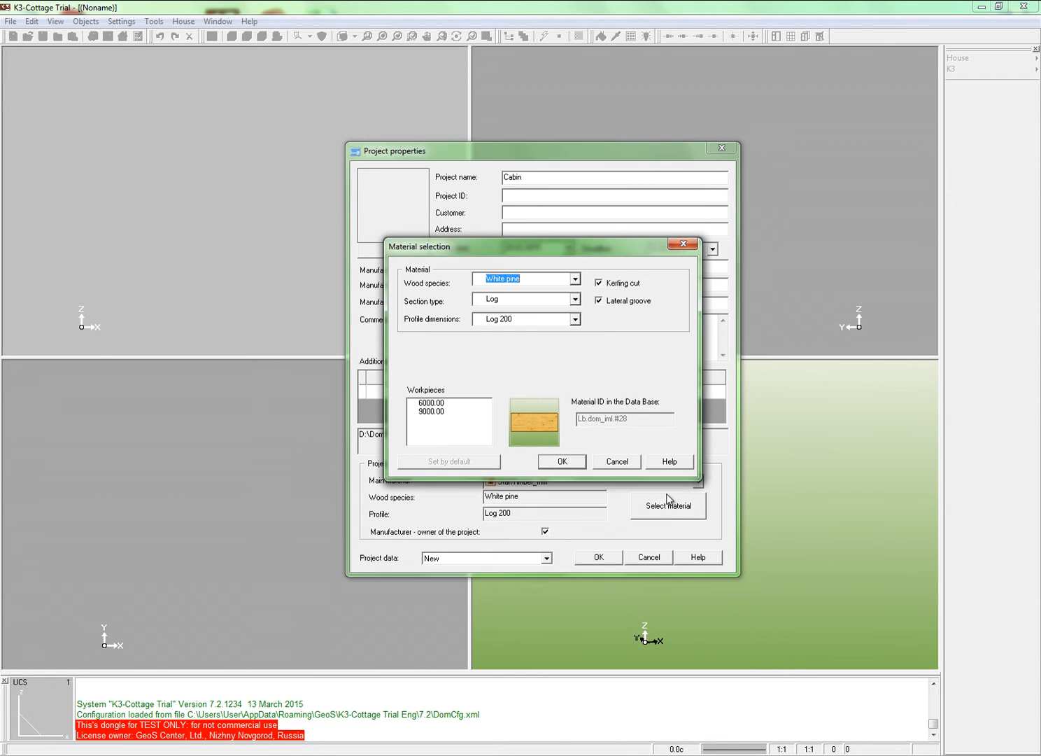
pyautogui.click(576, 319)
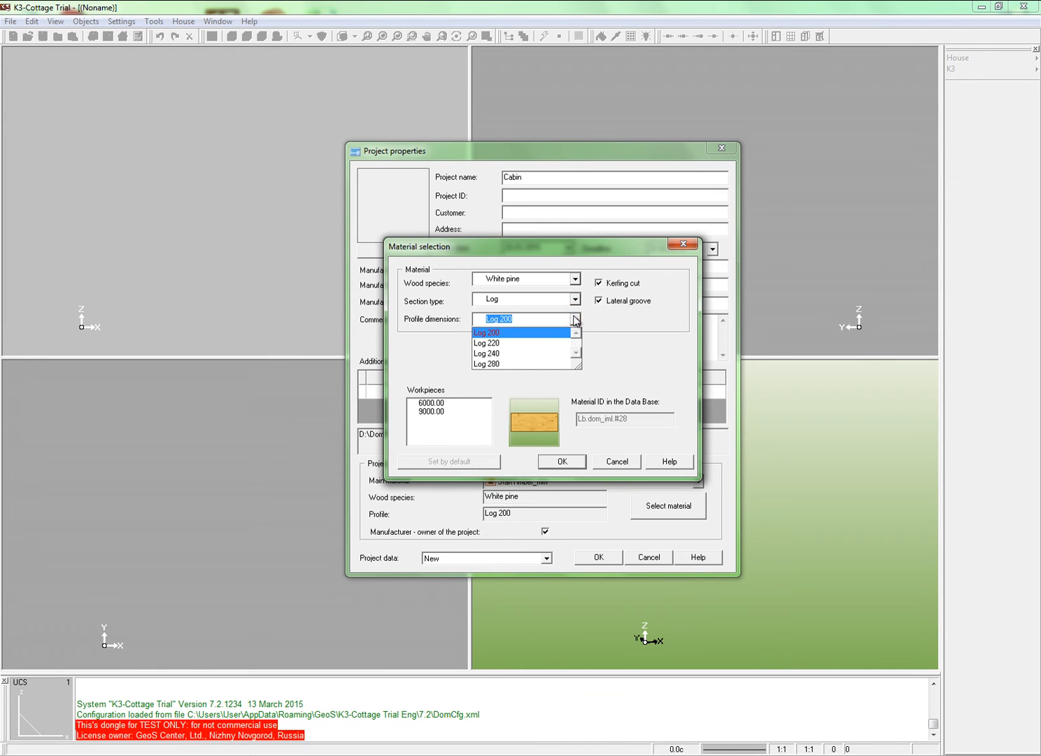
pyautogui.click(574, 300)
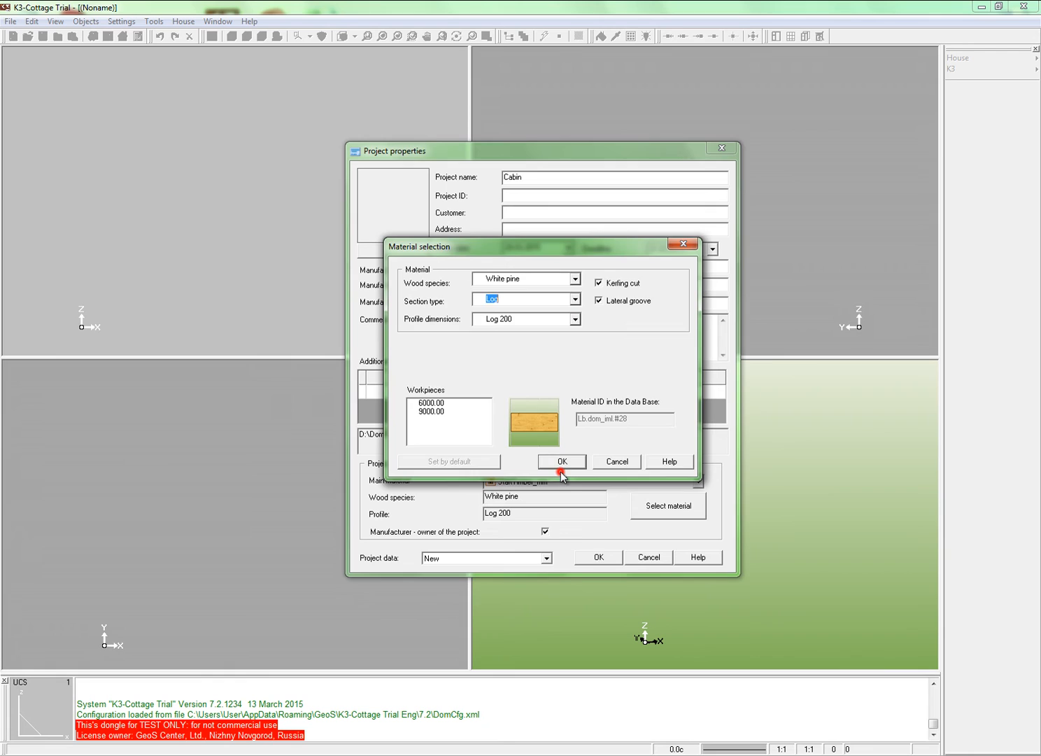
pyautogui.click(561, 461)
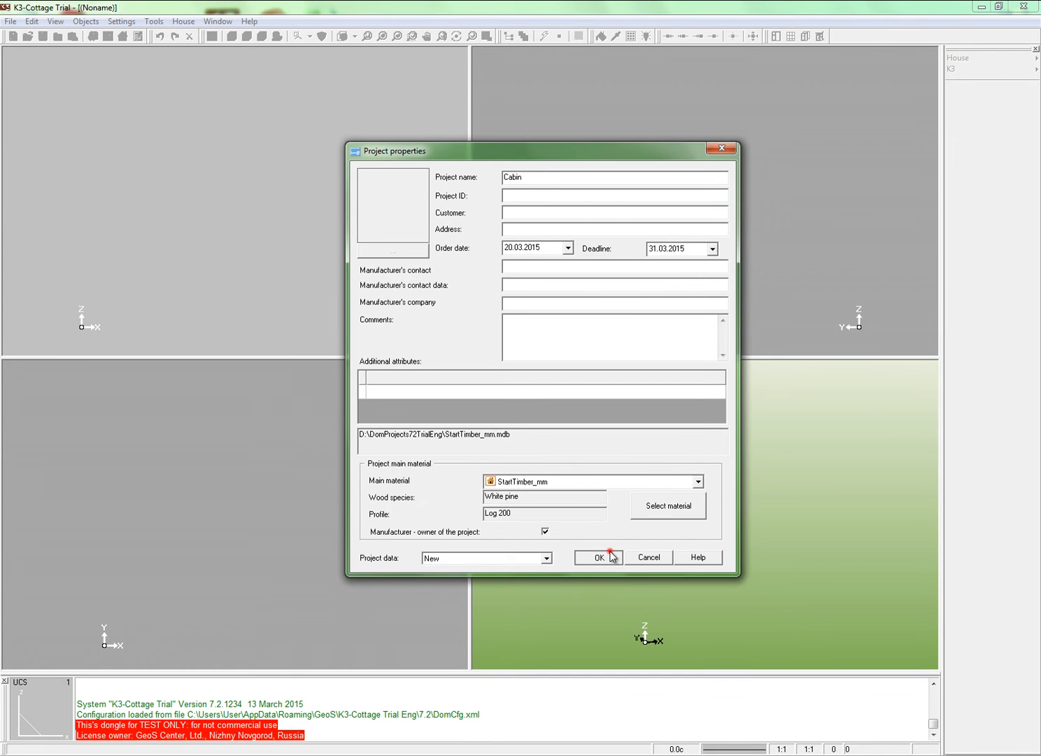
# - Save the Cabin project and draw a log wall from 0 0 0 to 3000 0 0
pyautogui.click(598, 557)
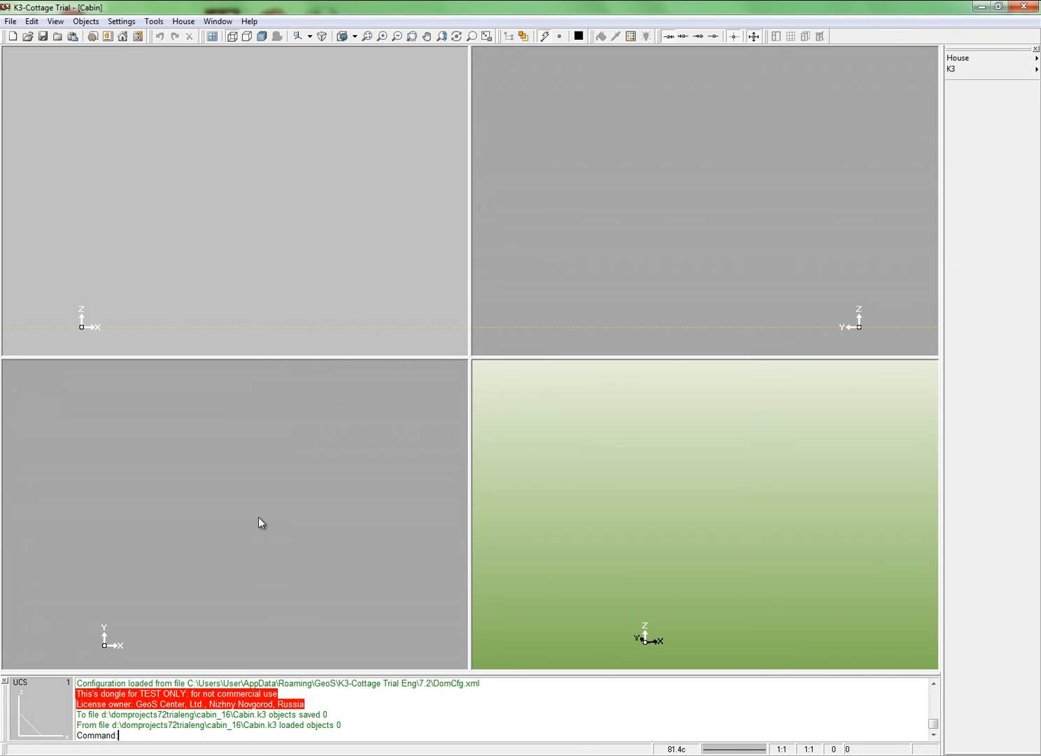
pyautogui.click(980, 58)
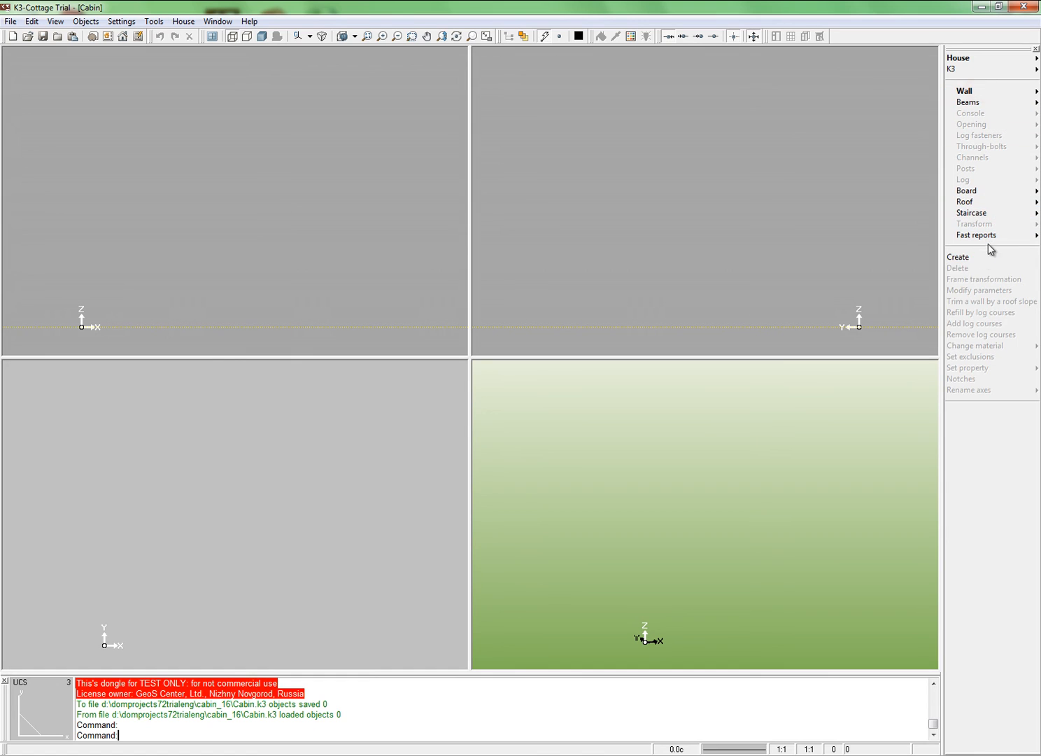
pyautogui.click(960, 257)
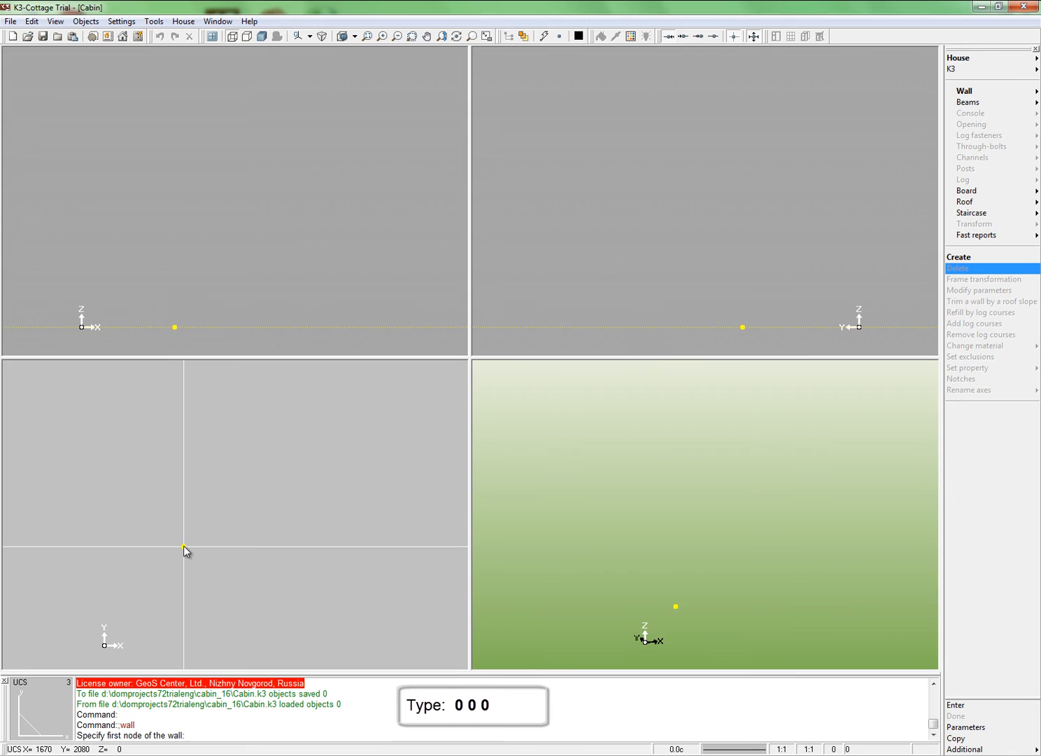
pyautogui.write('0 0')
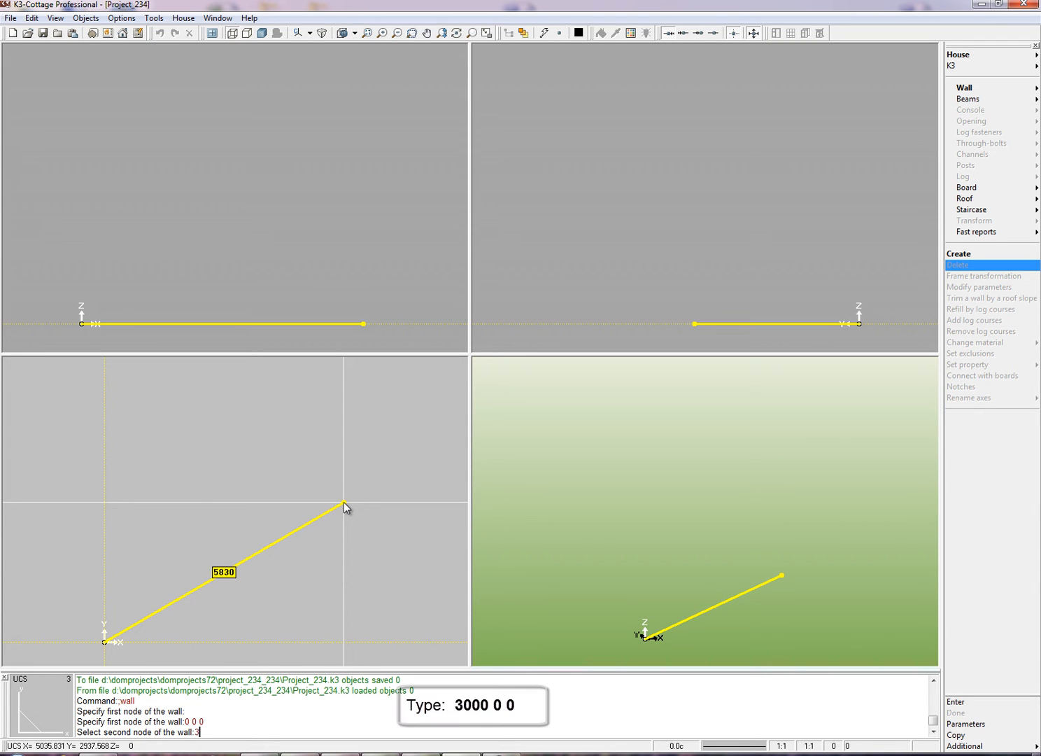
pyautogui.write('000 0 0')
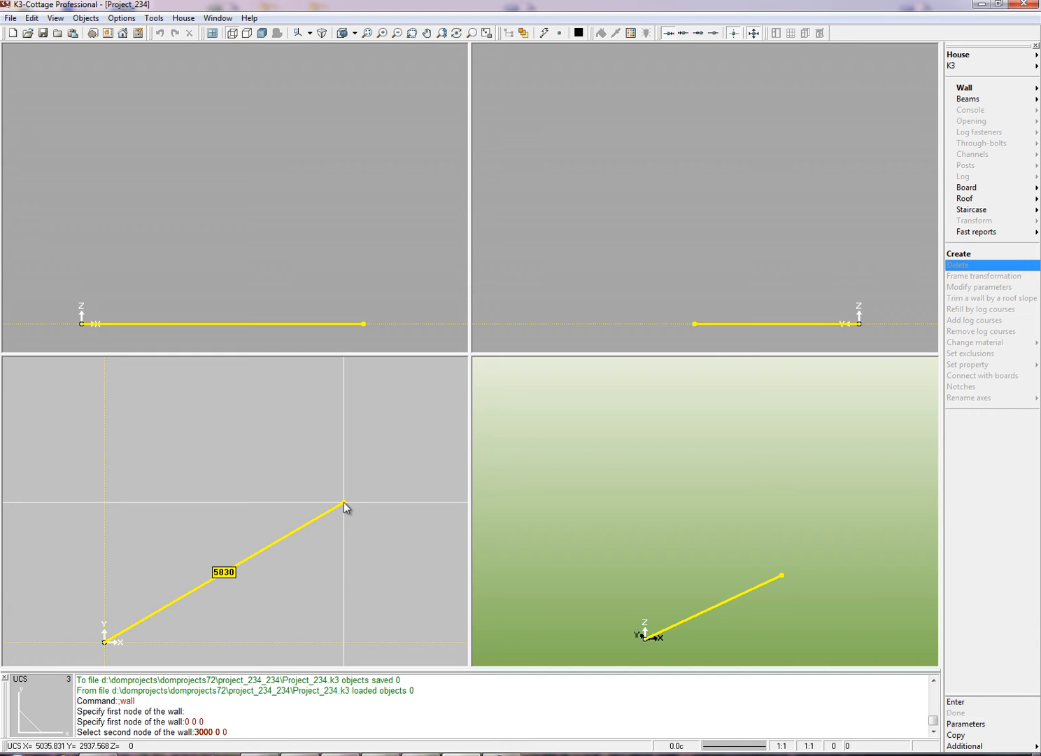
pyautogui.click(345, 508)
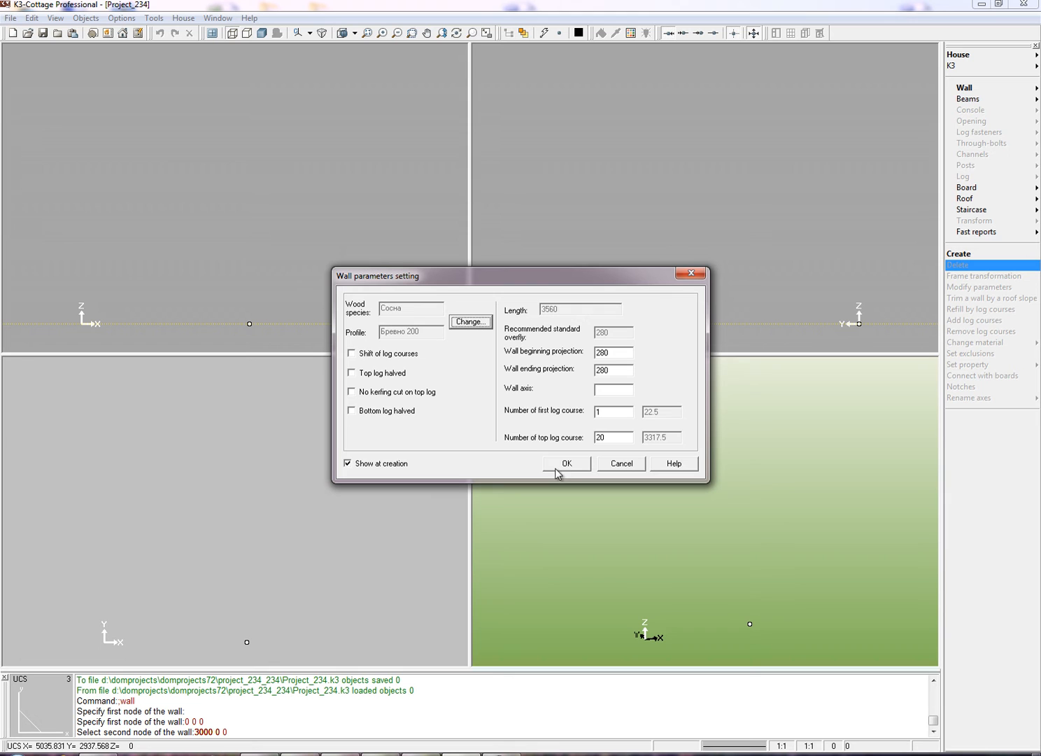
# - Accept 20 courses and 280 projections, turning off Show at creation for later walls
pyautogui.click(348, 463)
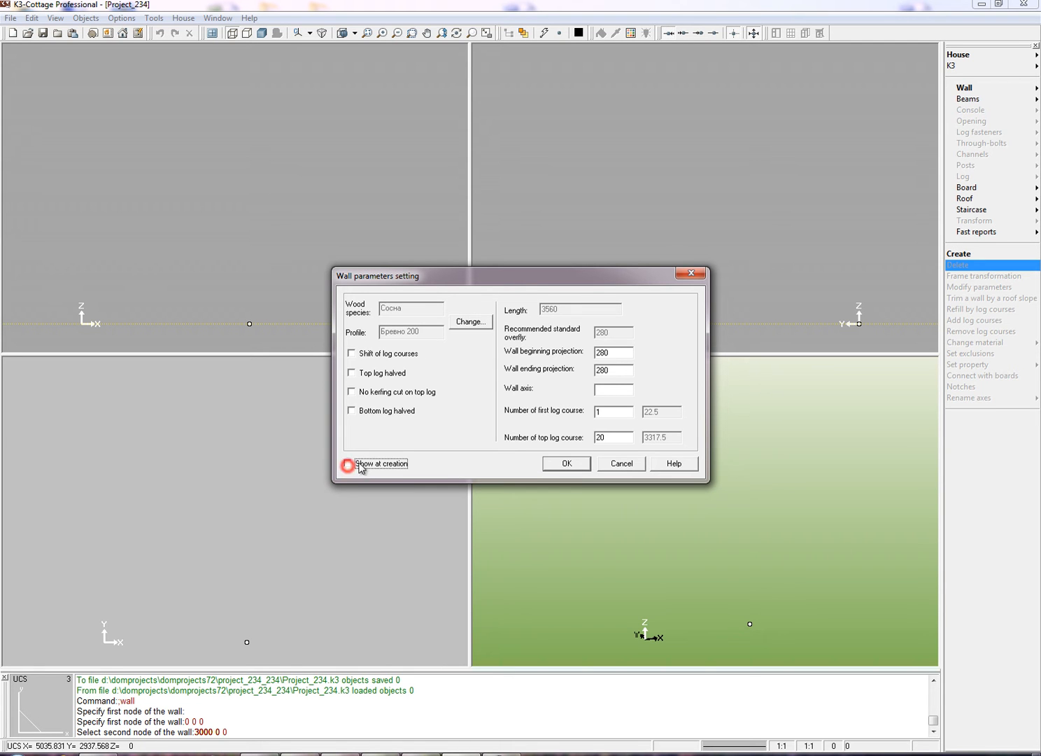
pyautogui.click(566, 463)
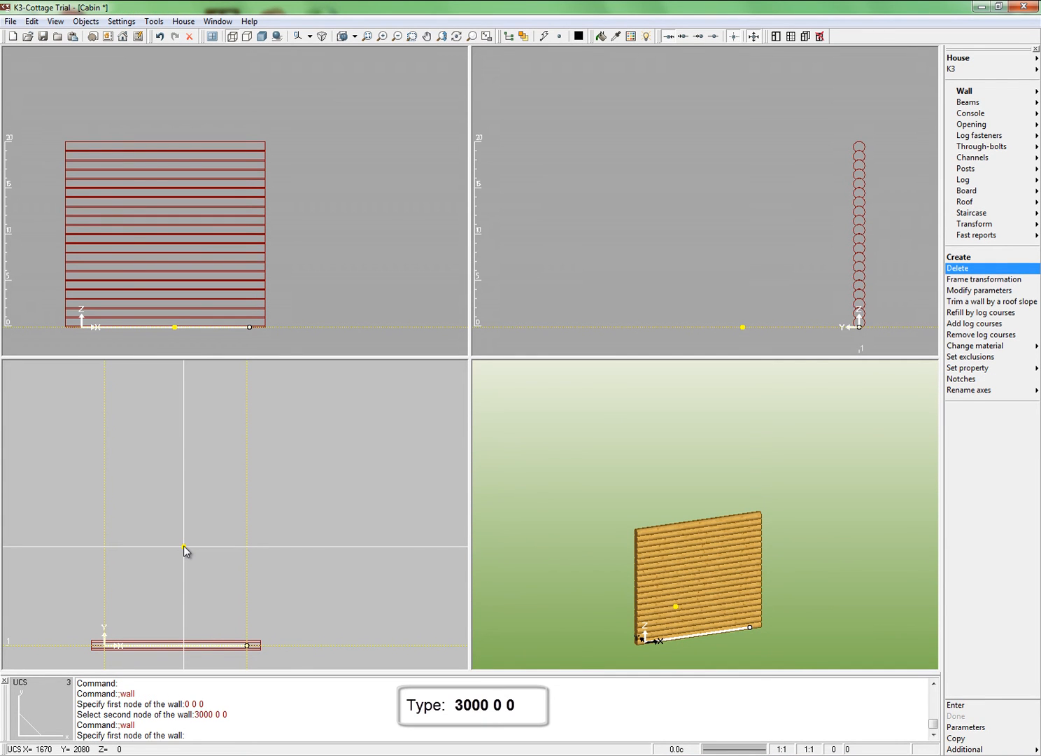
# - Enter node coordinates for the next wall, from 3000 0 0 to 3000 5400 0
pyautogui.write('30')
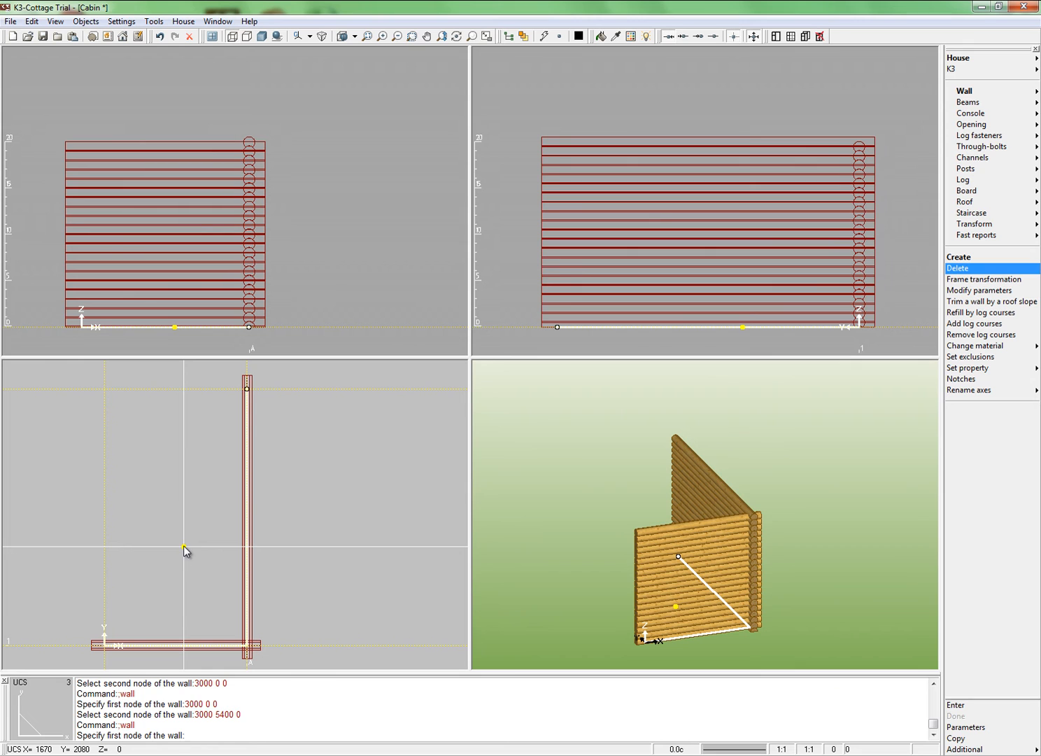
pyautogui.moveTo(201, 549)
pyautogui.write('0, 5400, 0')
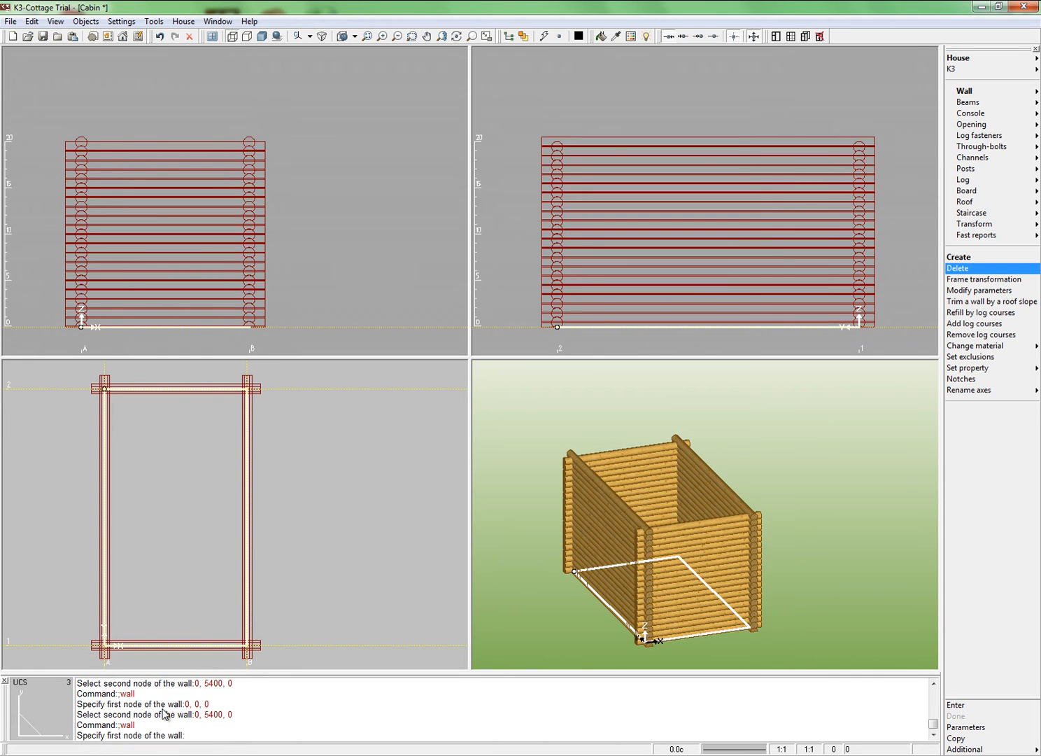
pyautogui.moveTo(258, 614)
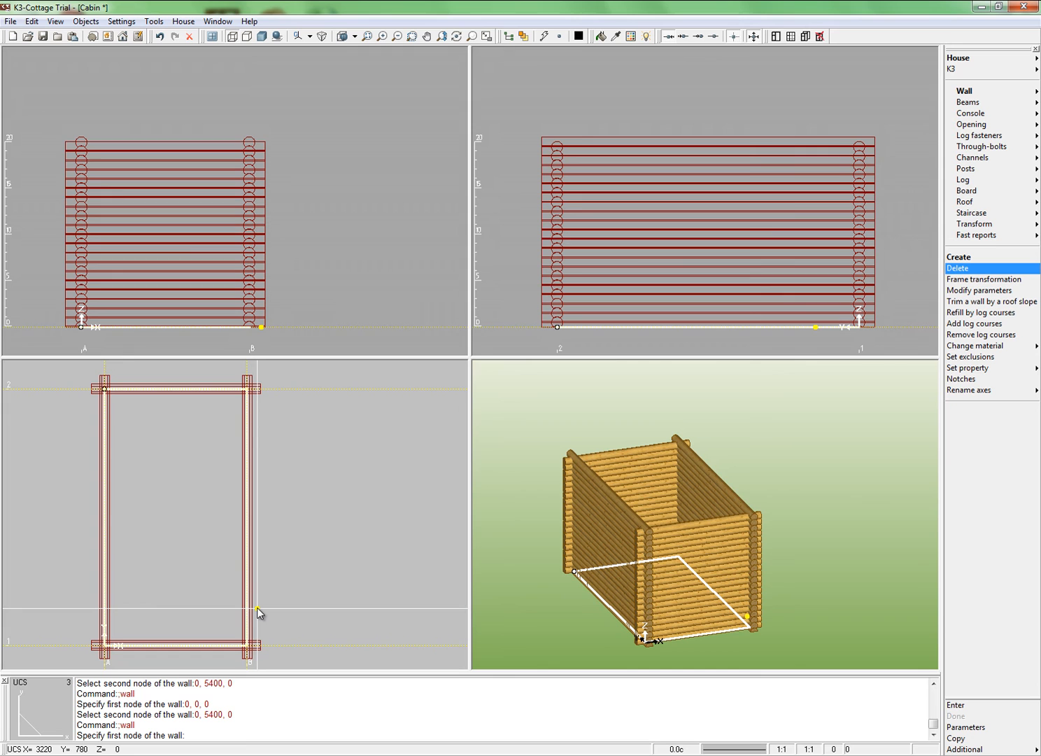
# - Draw an interior wall from 0 2000 0 to the right-hand wall at Y 2000
pyautogui.write('0 2000')
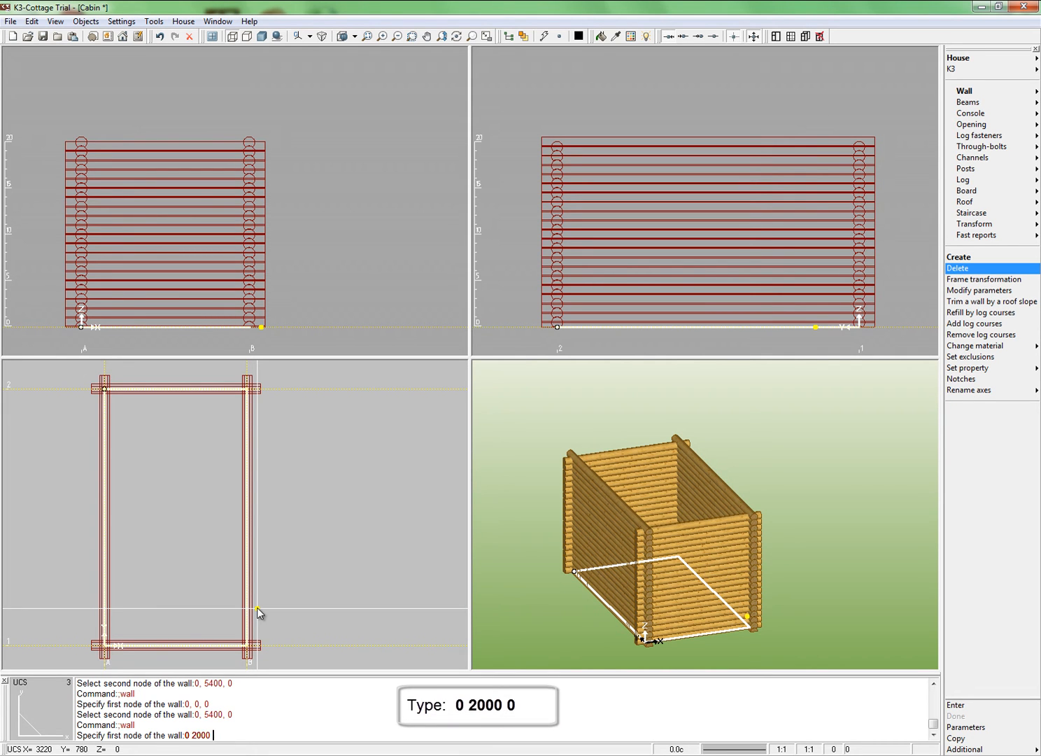
pyautogui.press('Return')
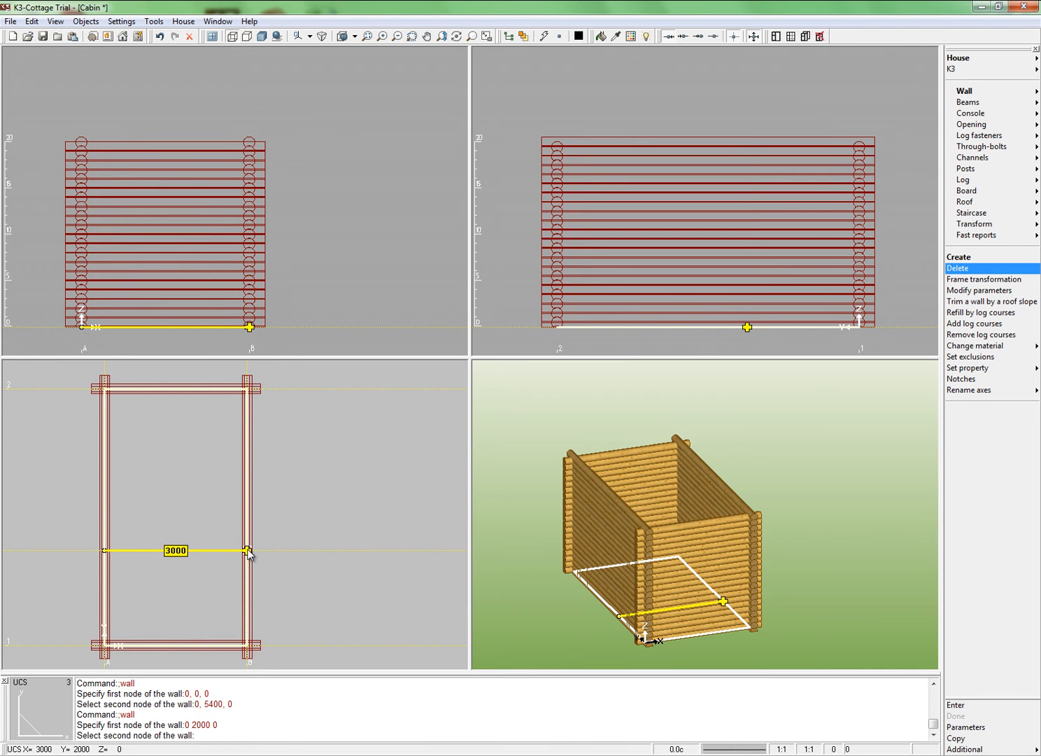
pyautogui.click(249, 549)
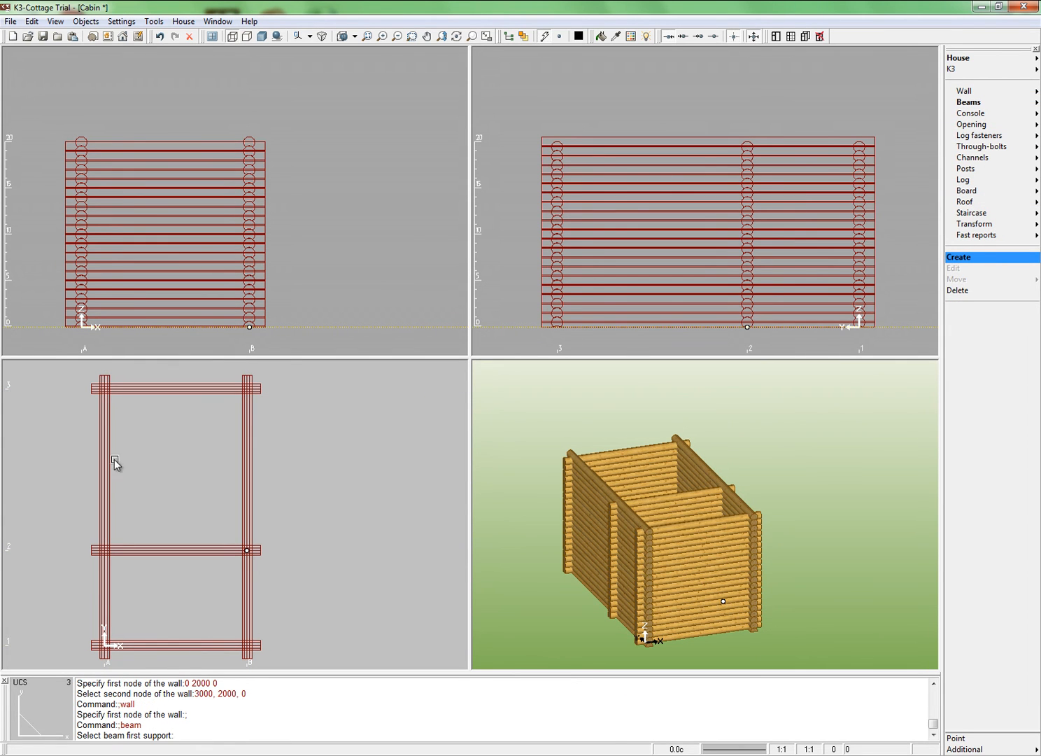
# - Pick the beam's supporting walls, set both projections to 100, and untick Use wall material
pyautogui.click(109, 469)
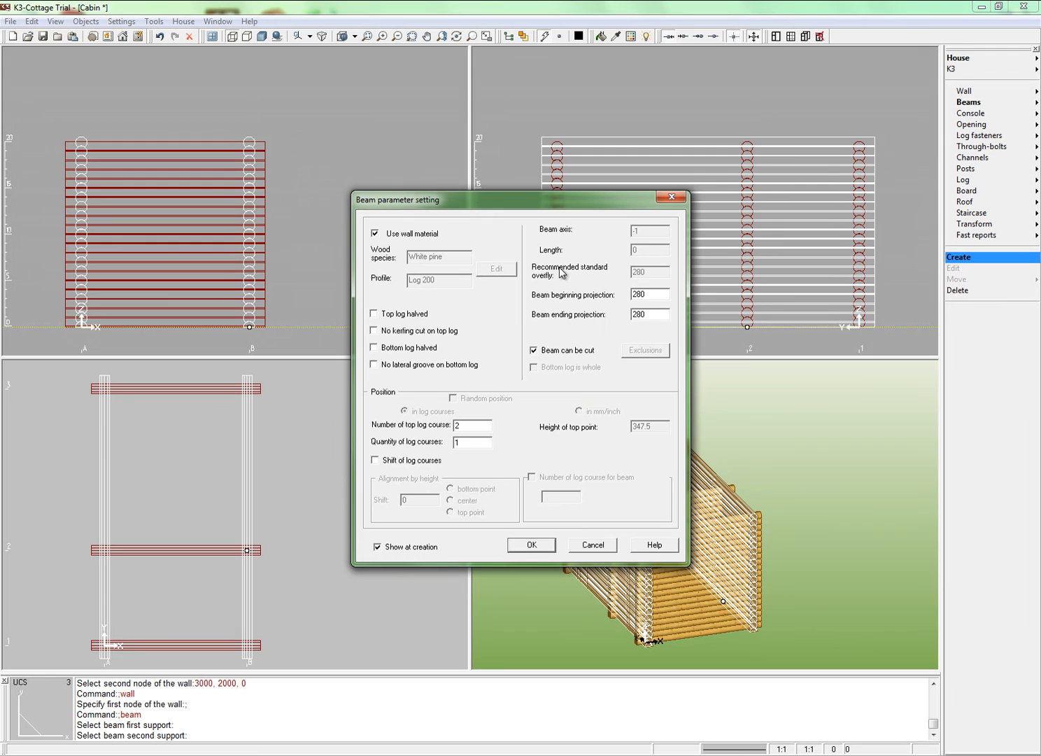
pyautogui.tripleClick(648, 294)
pyautogui.write('100')
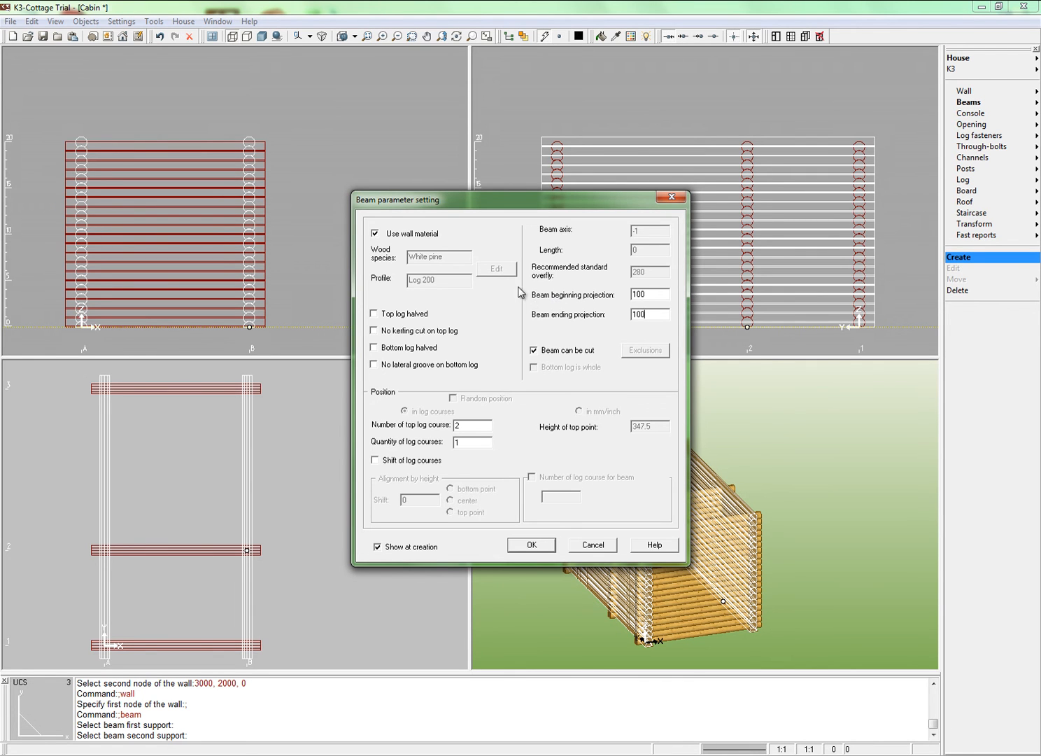
pyautogui.click(375, 233)
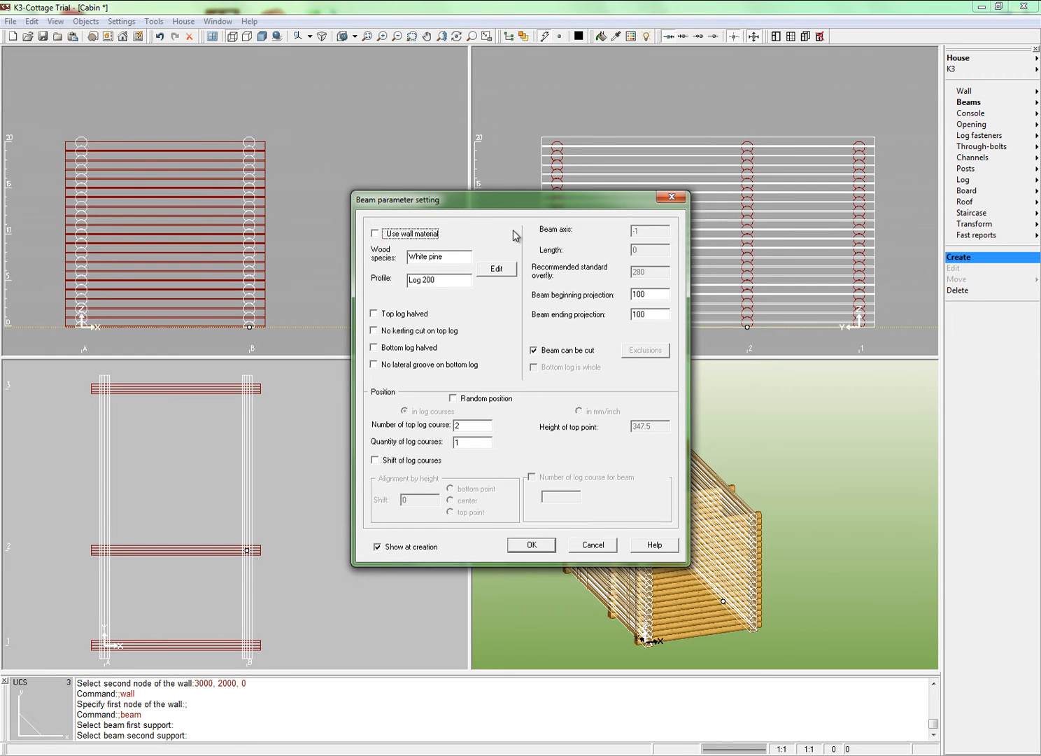
pyautogui.moveTo(494, 285)
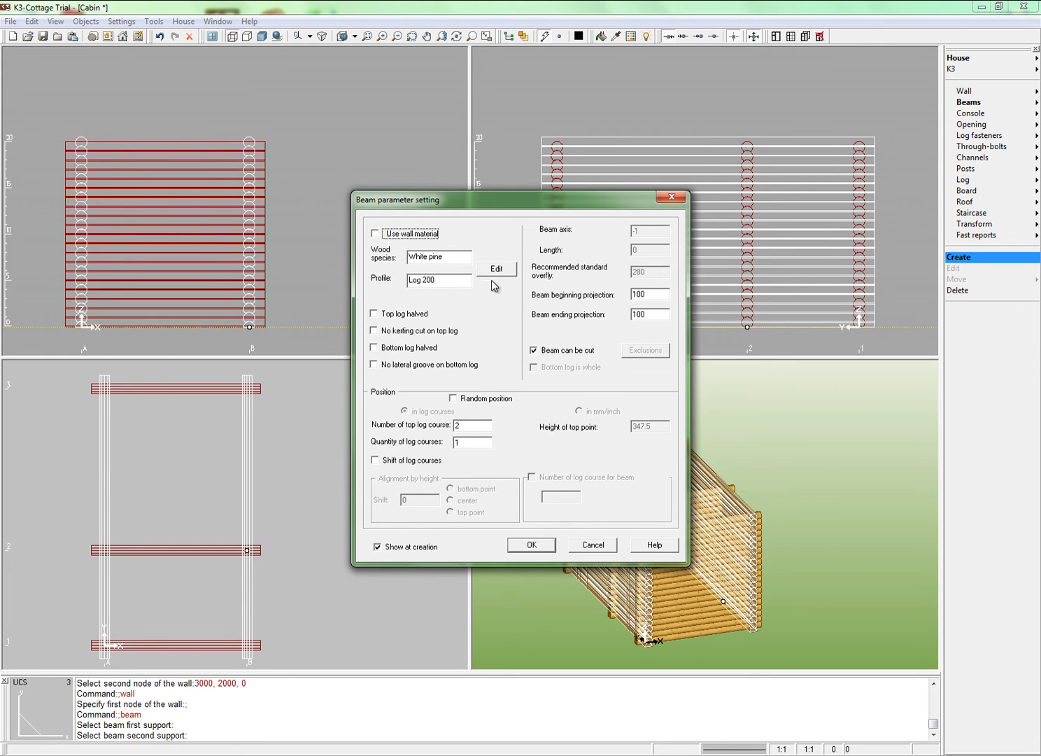
# - Choose White pine with a Beam 140x45 profile as the beam's material
pyautogui.click(497, 269)
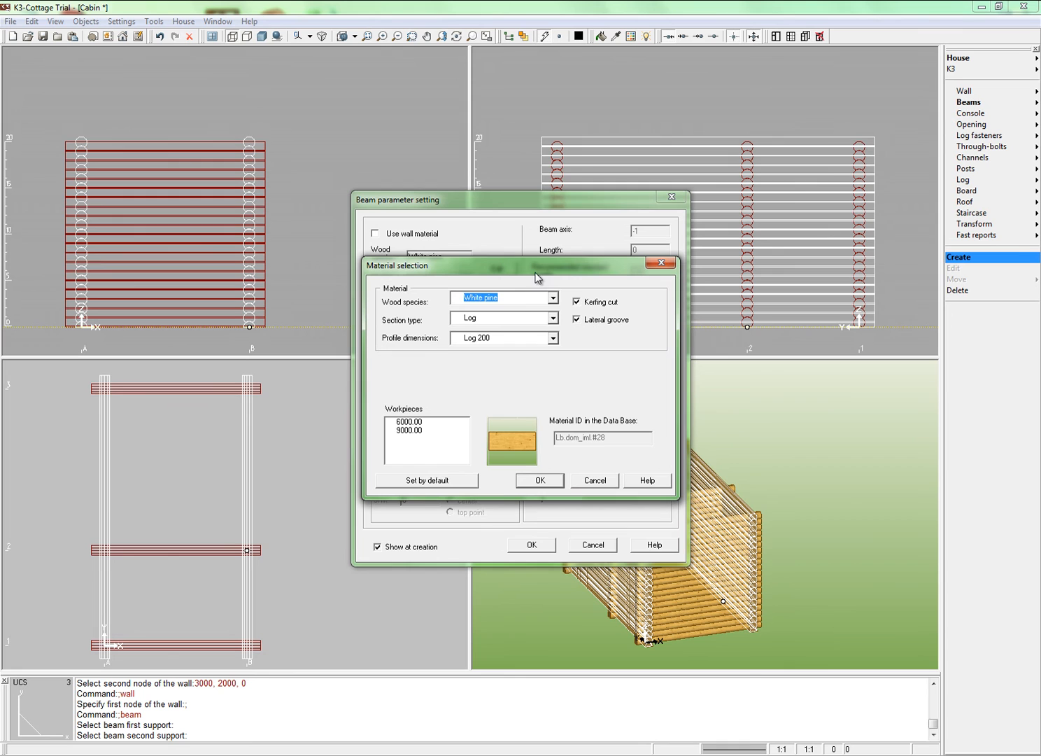
pyautogui.click(552, 317)
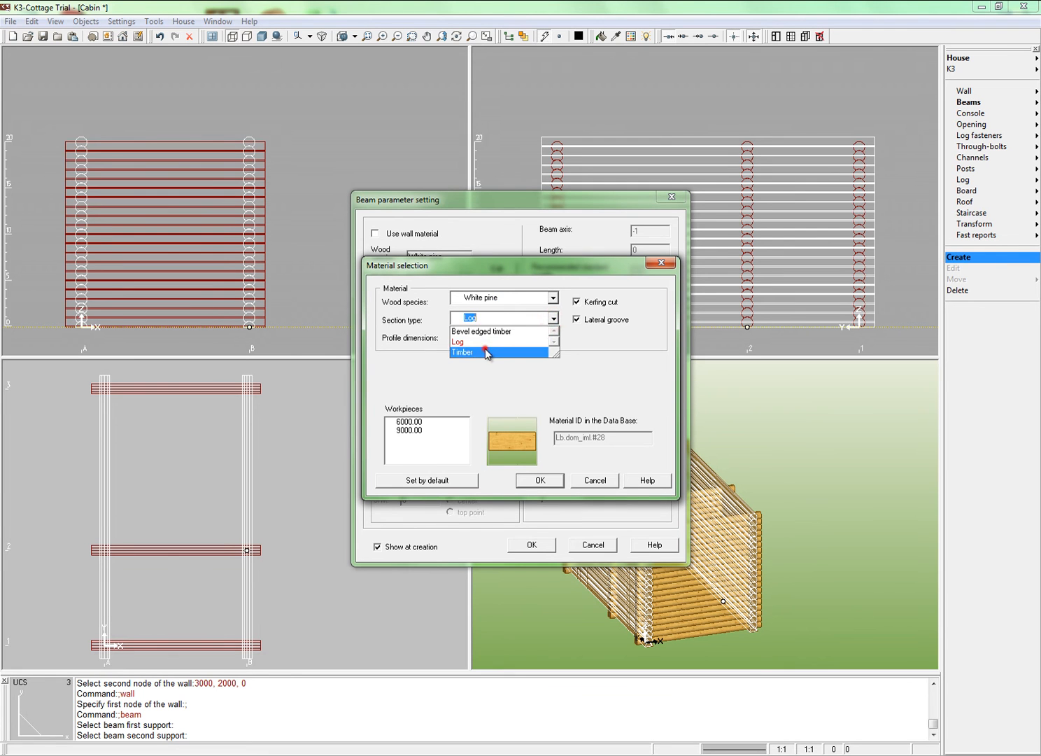
pyautogui.click(461, 352)
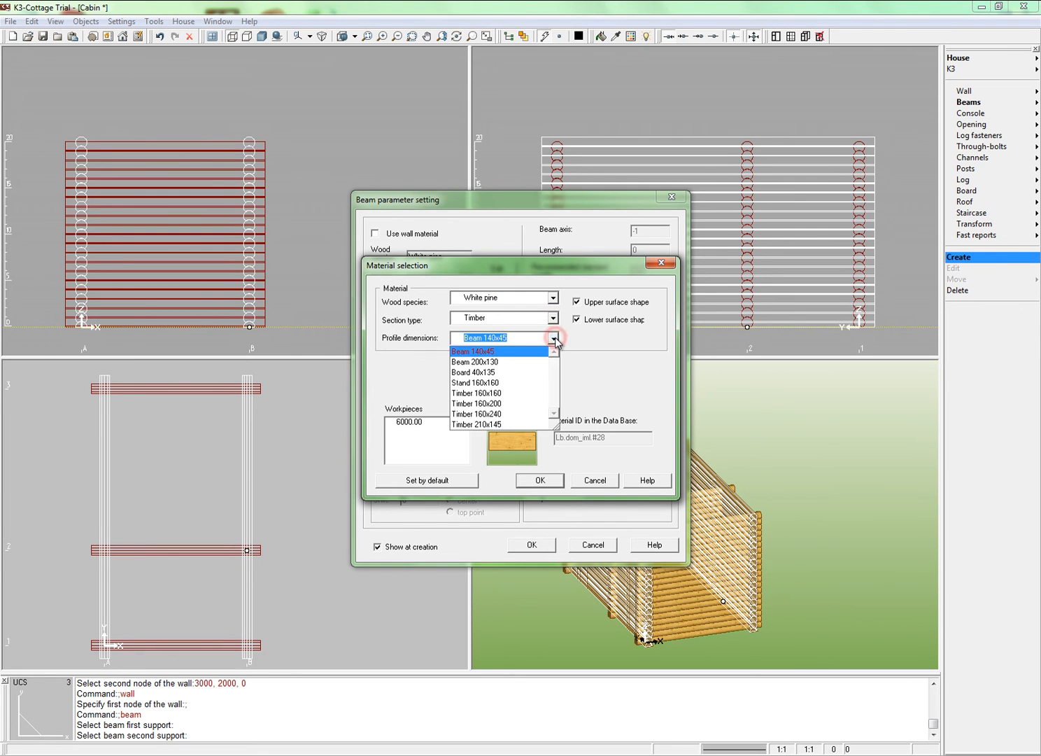
pyautogui.click(539, 480)
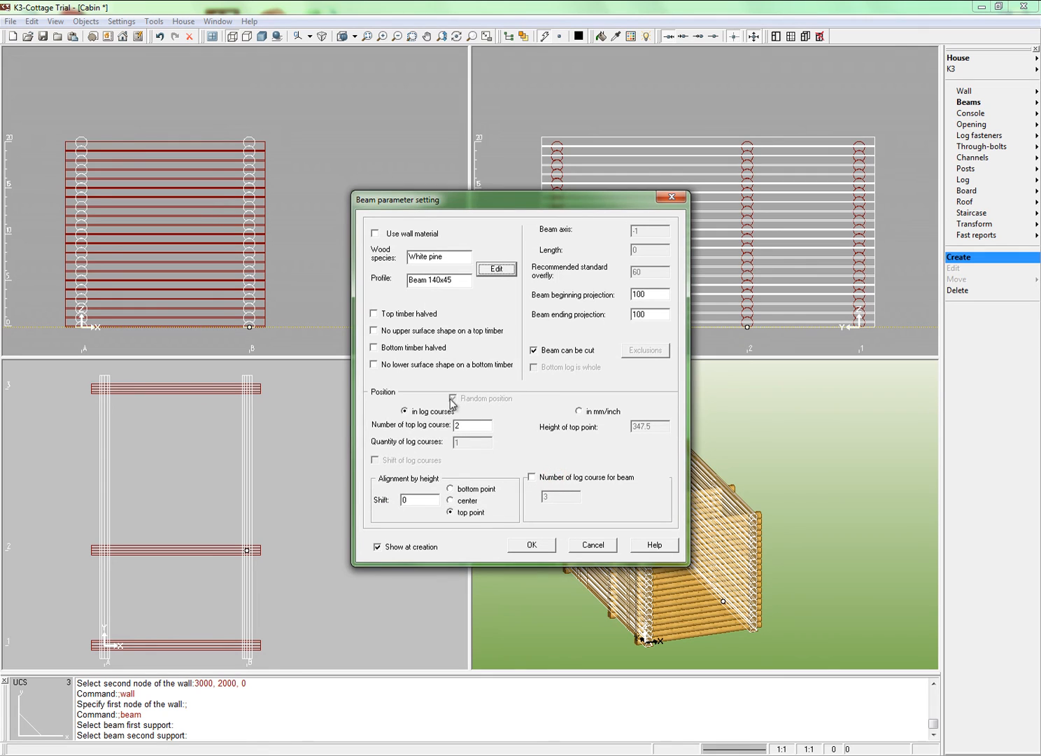
pyautogui.moveTo(587, 417)
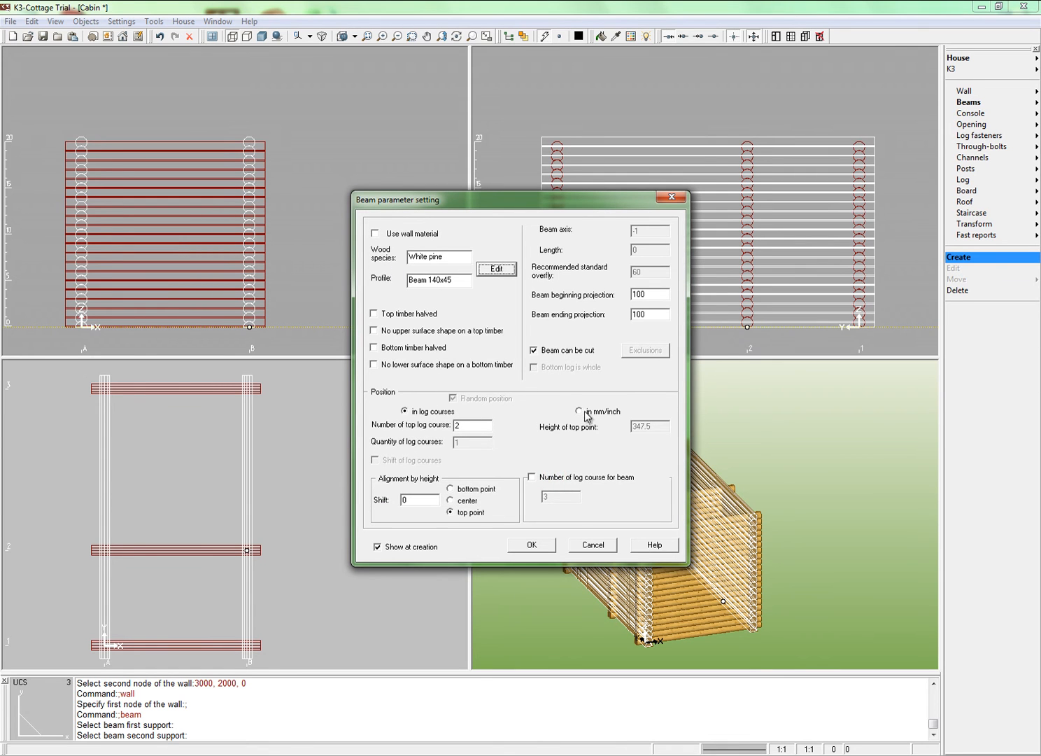
# - Switch beam positioning to mm, set top point height 250, and confirm
pyautogui.click(579, 411)
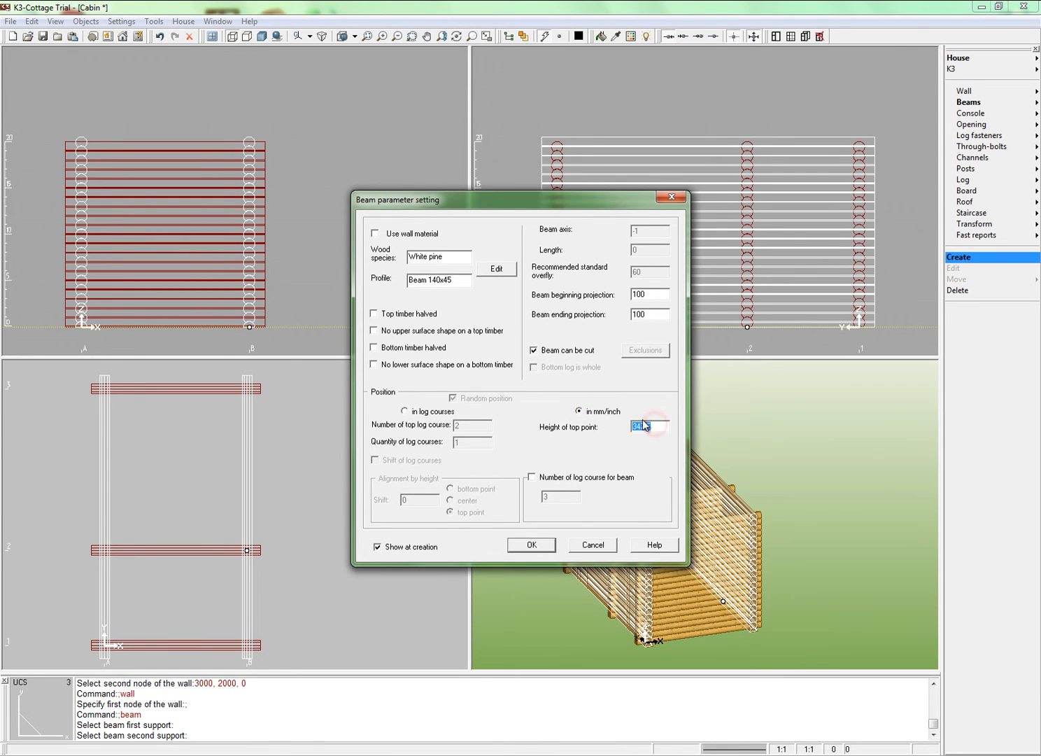
pyautogui.write('250')
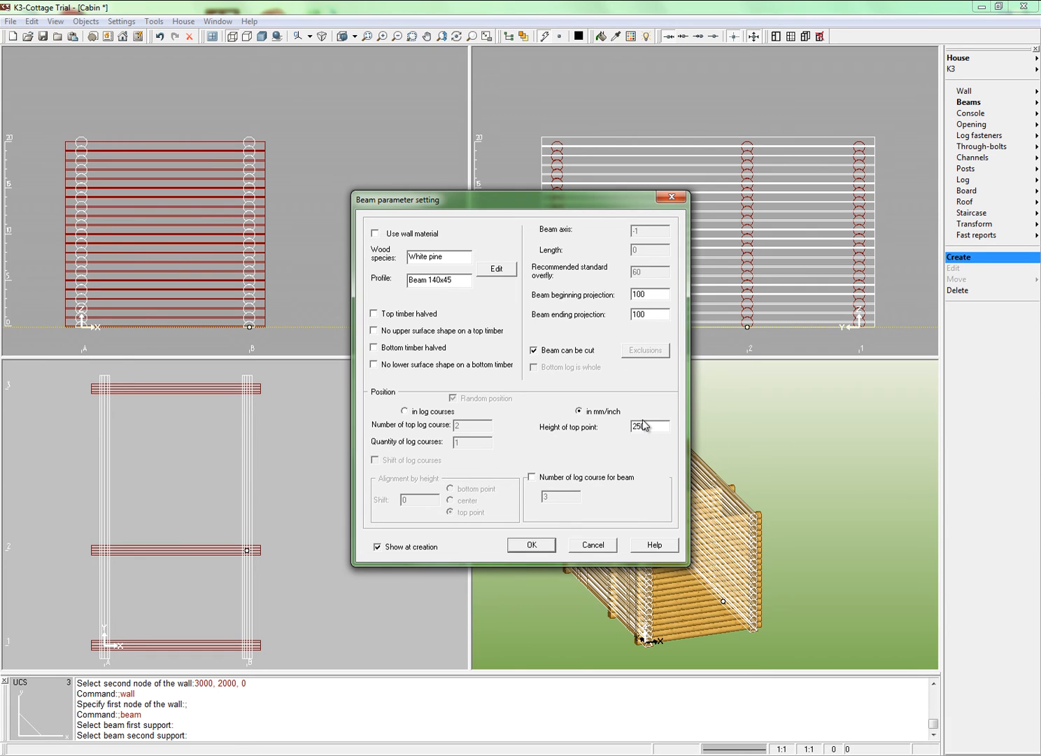
pyautogui.click(532, 546)
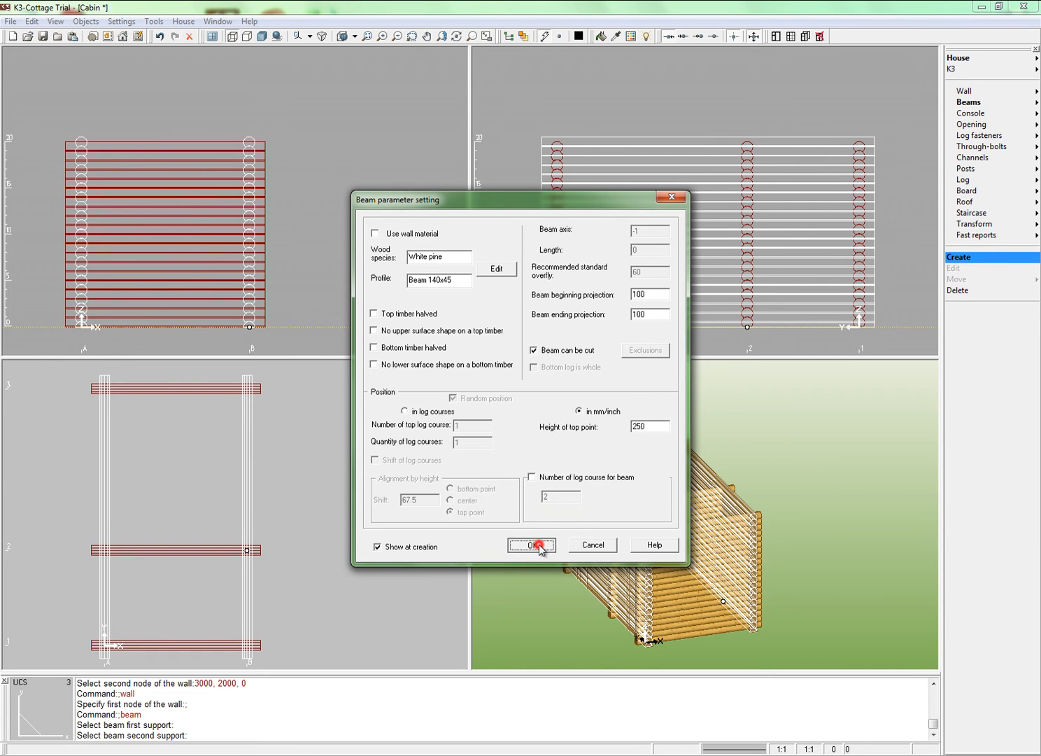
pyautogui.click(532, 546)
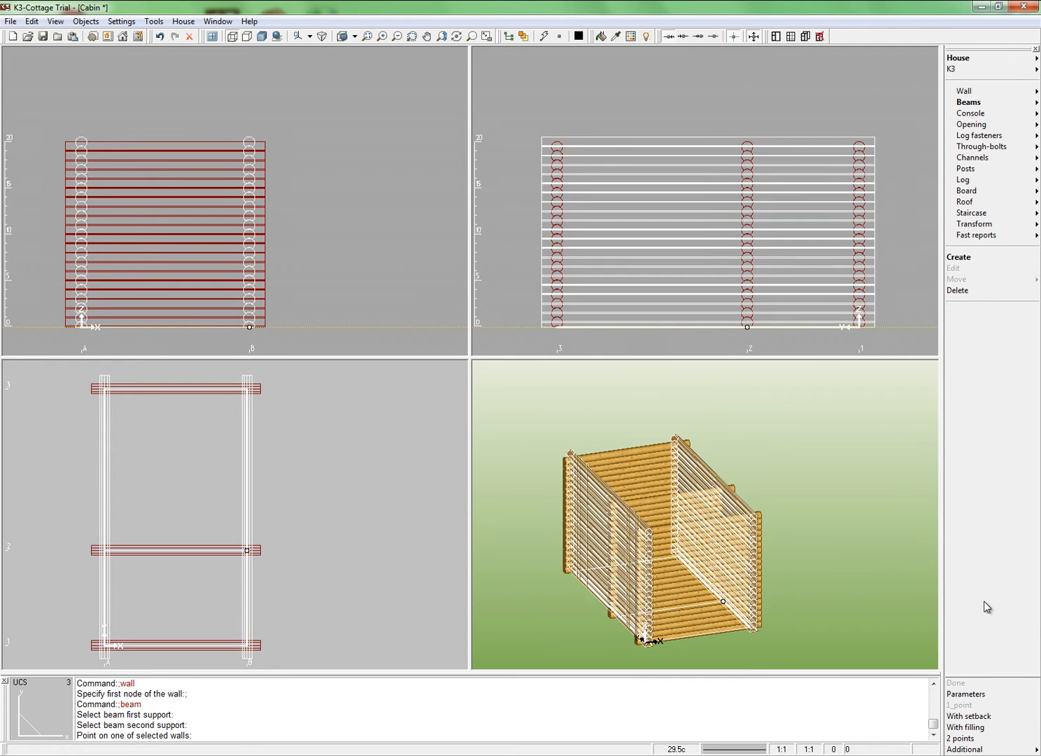
# - Fill beams Bm_2–Bm_6 between the end and middle walls with setbacks 135 and -135
pyautogui.click(965, 727)
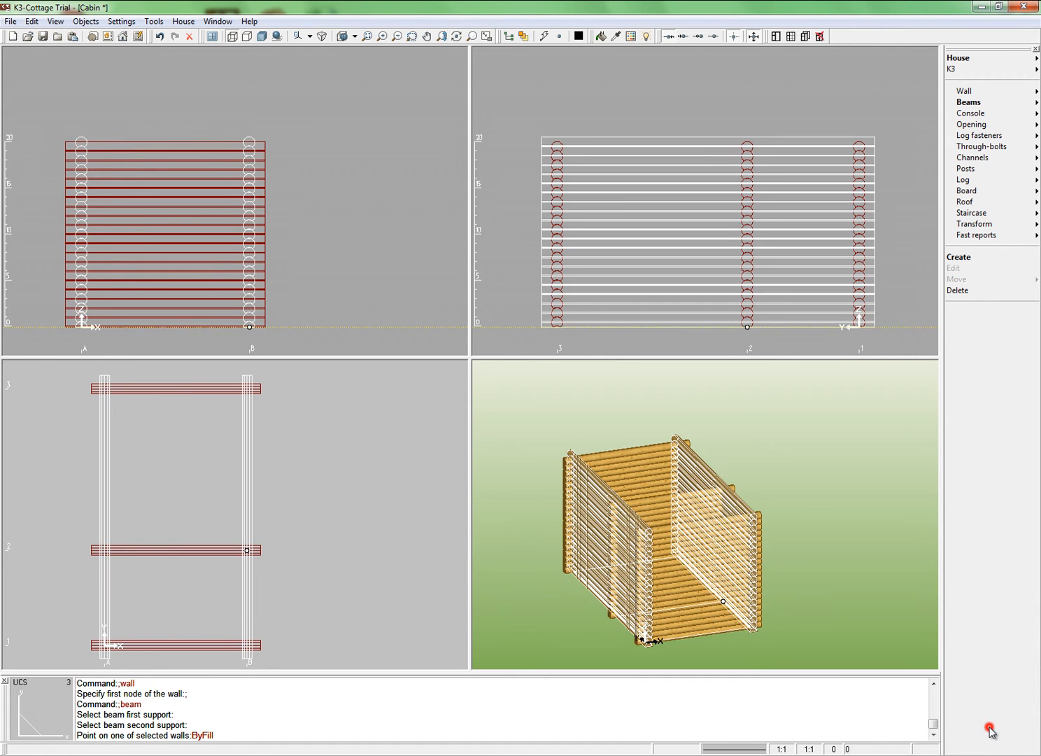
pyautogui.click(195, 376)
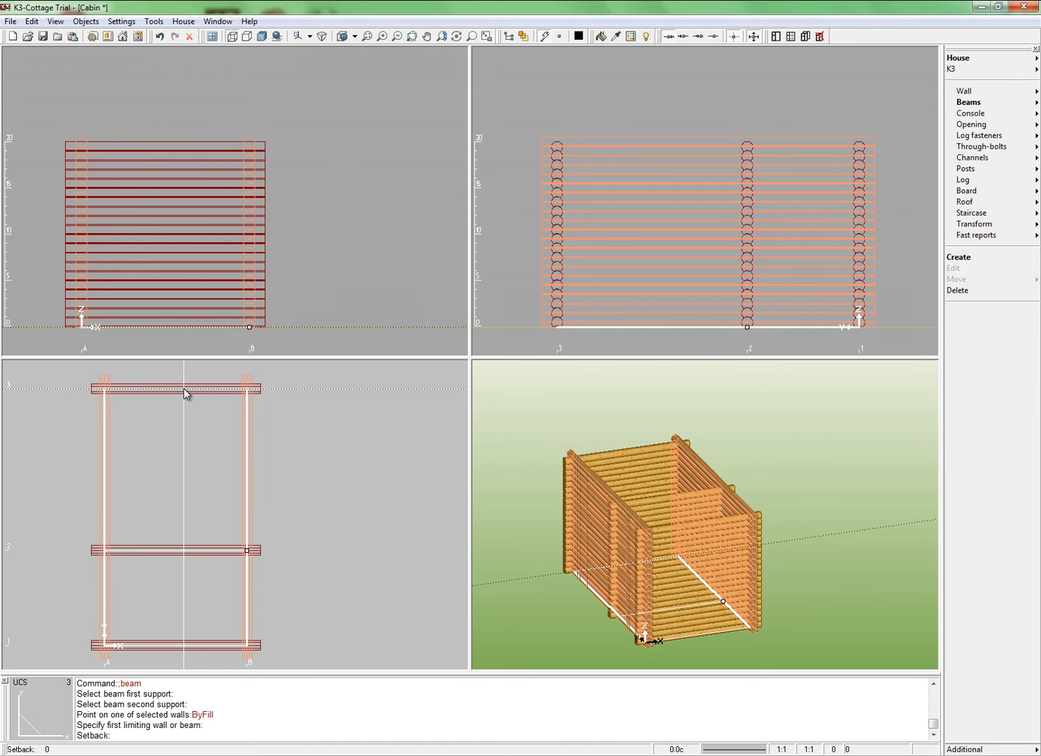
pyautogui.write('135')
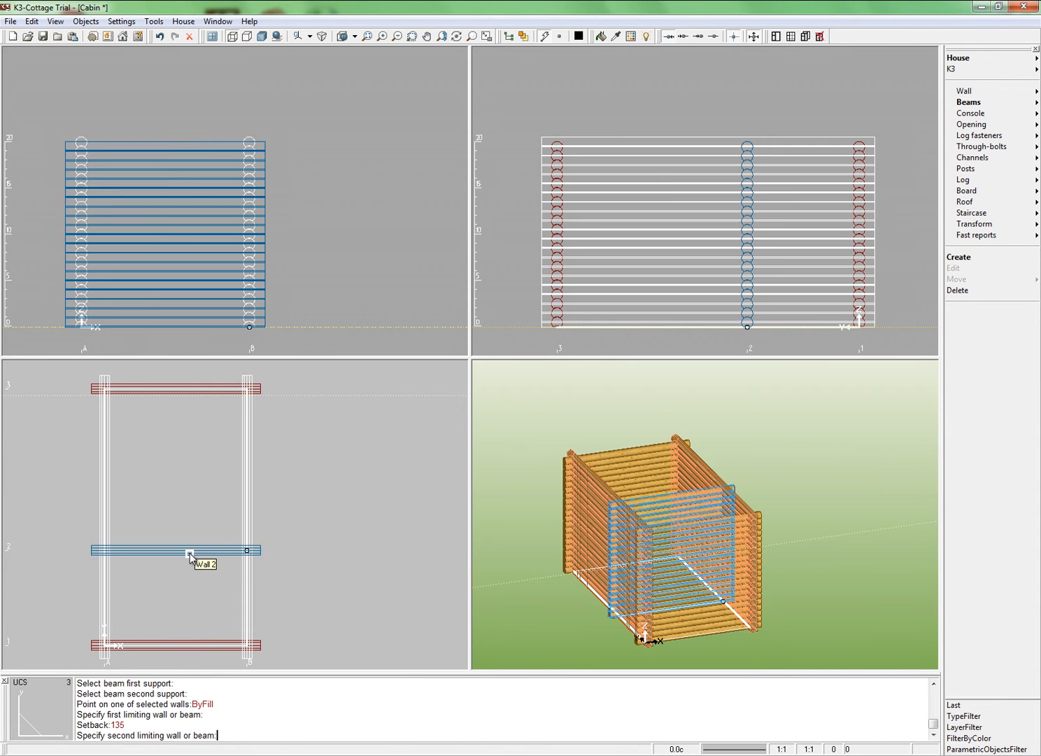
pyautogui.click(189, 552)
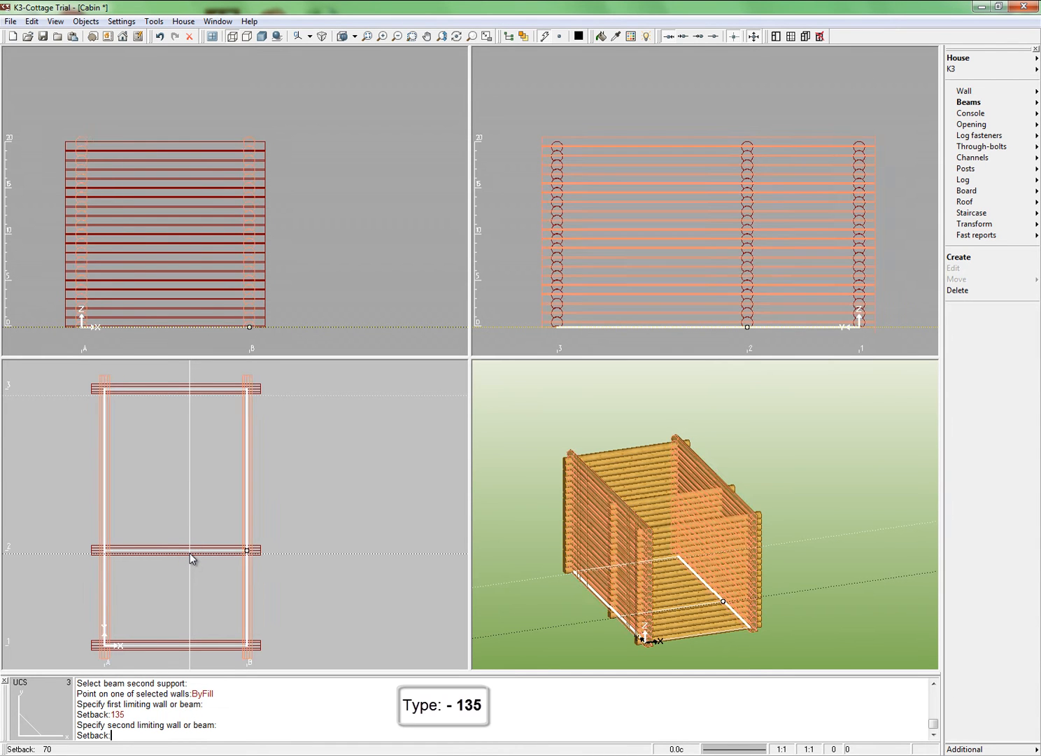
pyautogui.write('-135')
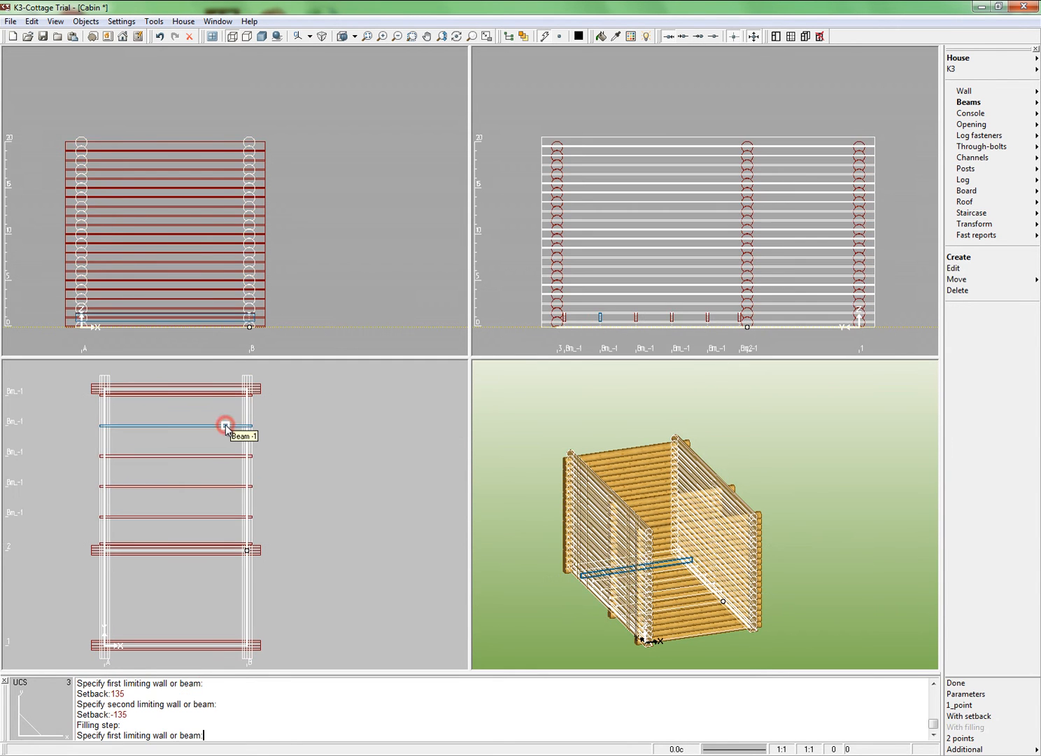
pyautogui.click(225, 426)
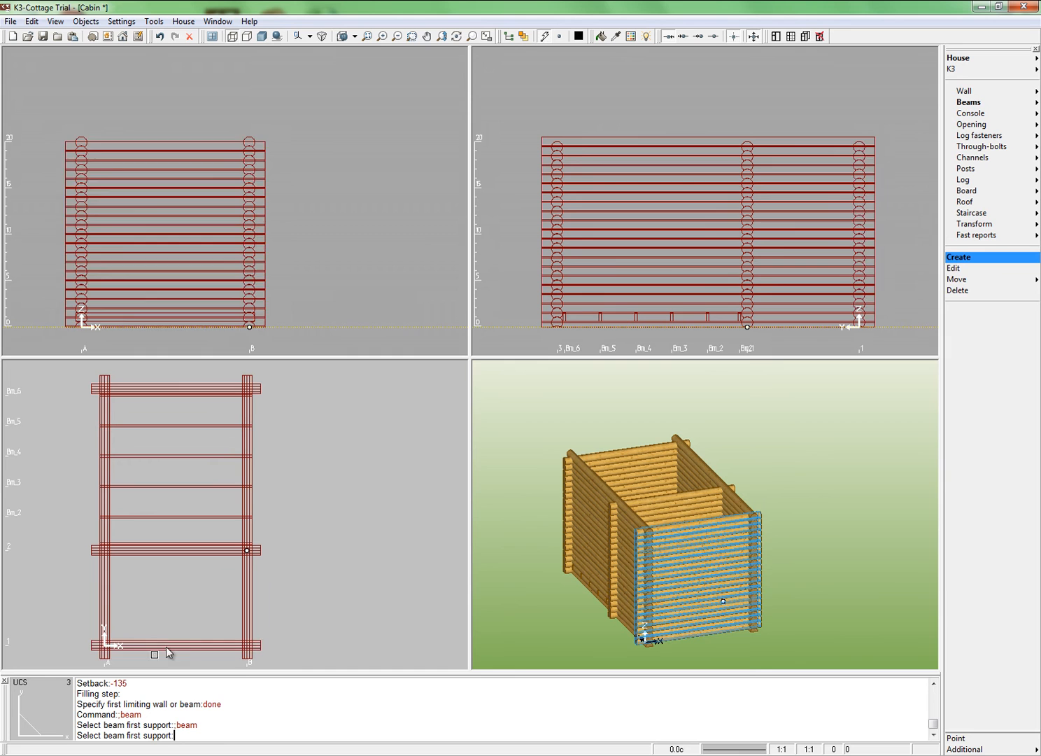
# - Place floor beams Bm_7 to Bm_12 between the front and middle walls, with 135 and 550 side-wall setbacks
pyautogui.click(168, 644)
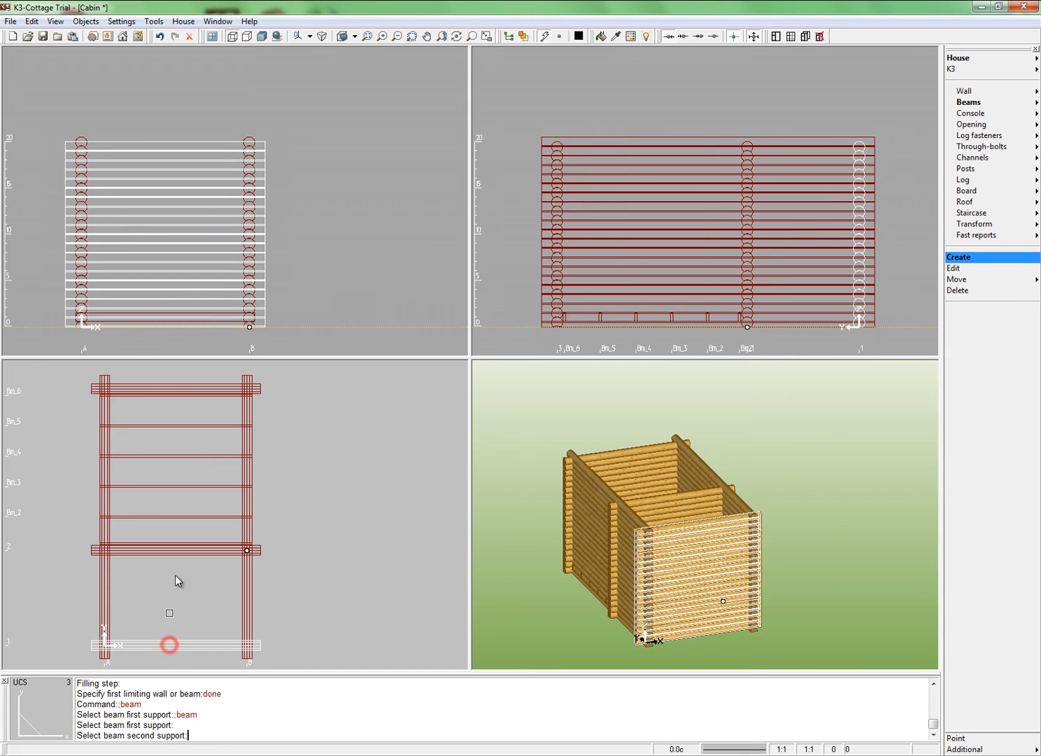
pyautogui.click(175, 550)
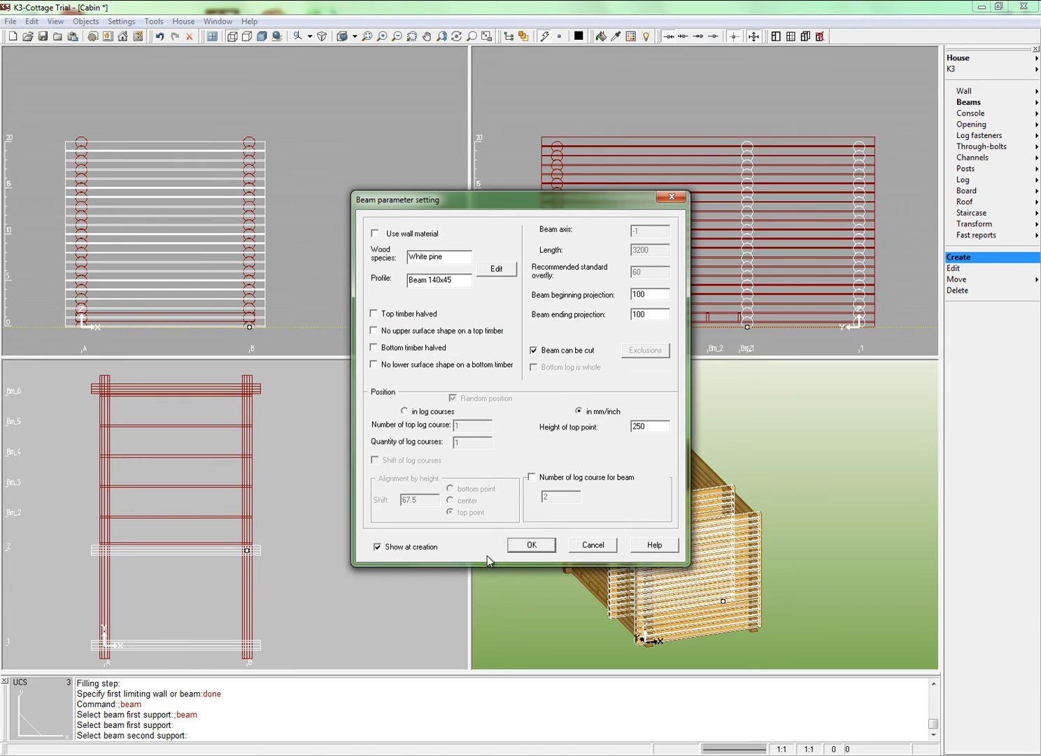
pyautogui.click(531, 545)
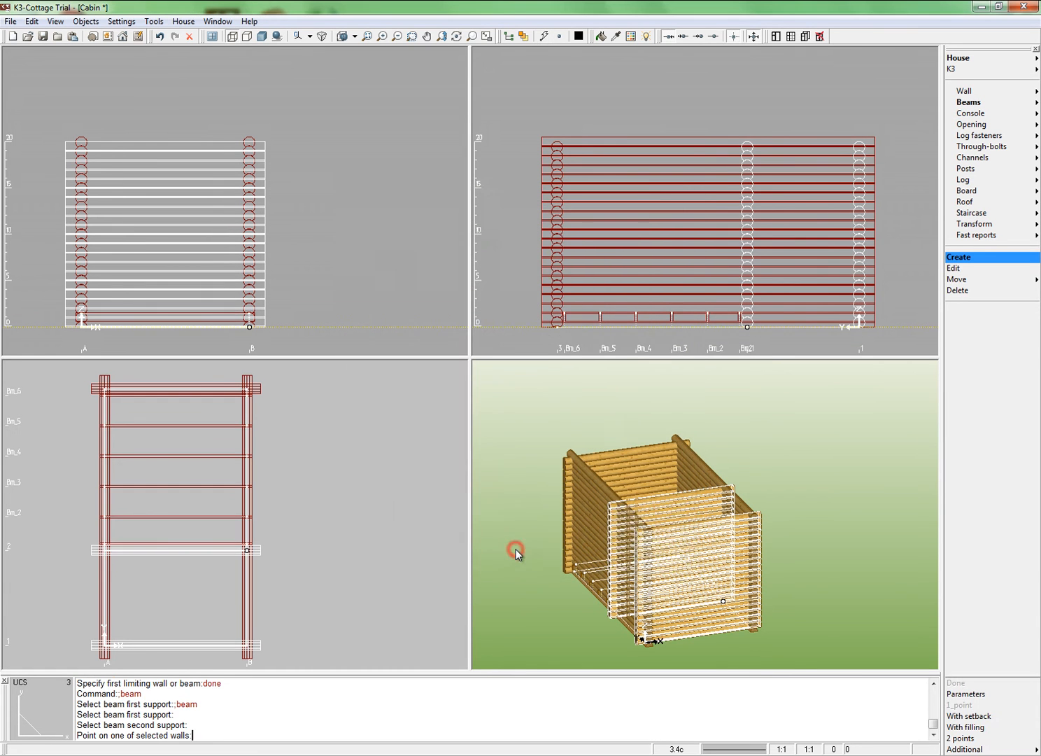
pyautogui.click(980, 716)
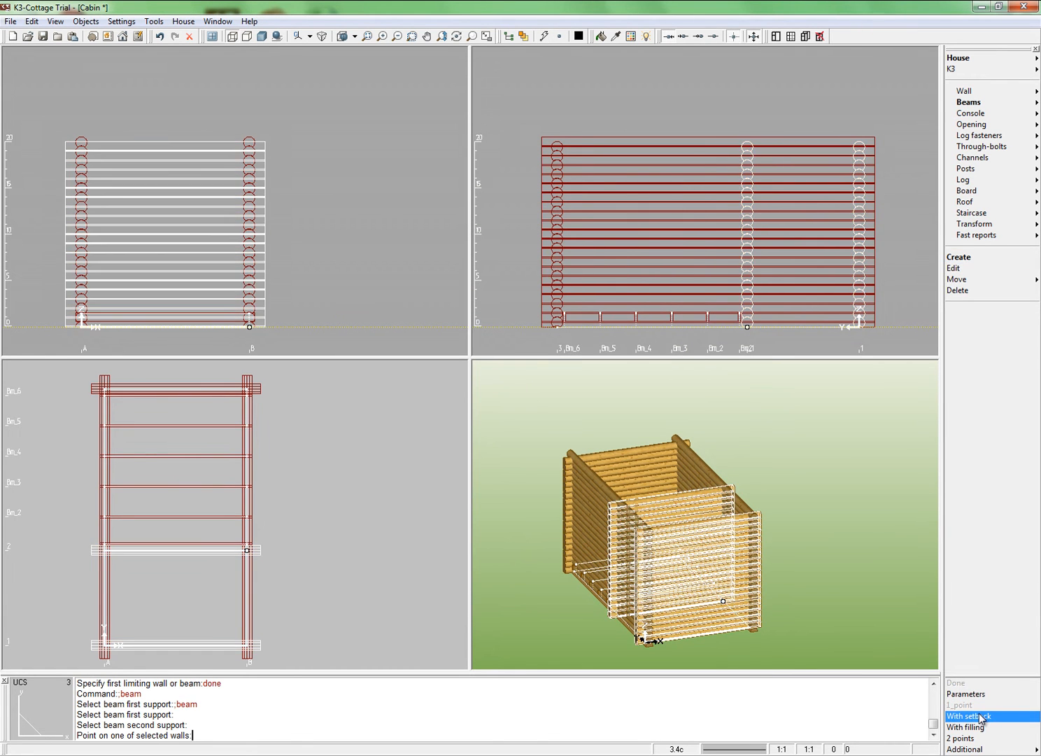
pyautogui.click(976, 716)
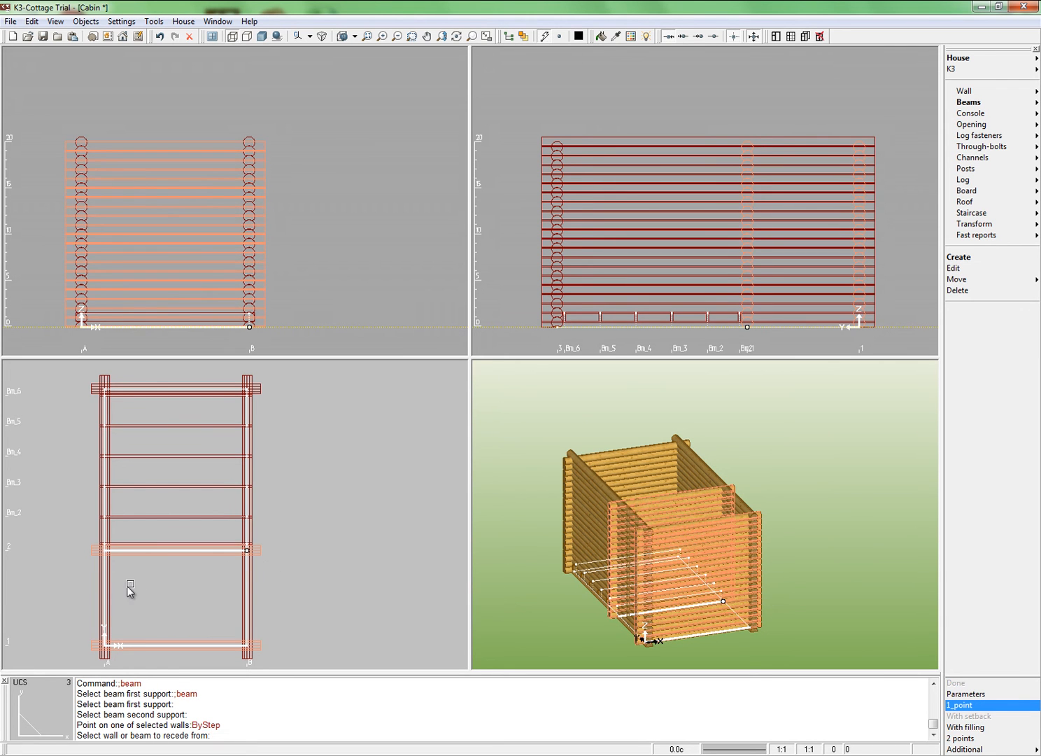
pyautogui.click(107, 590)
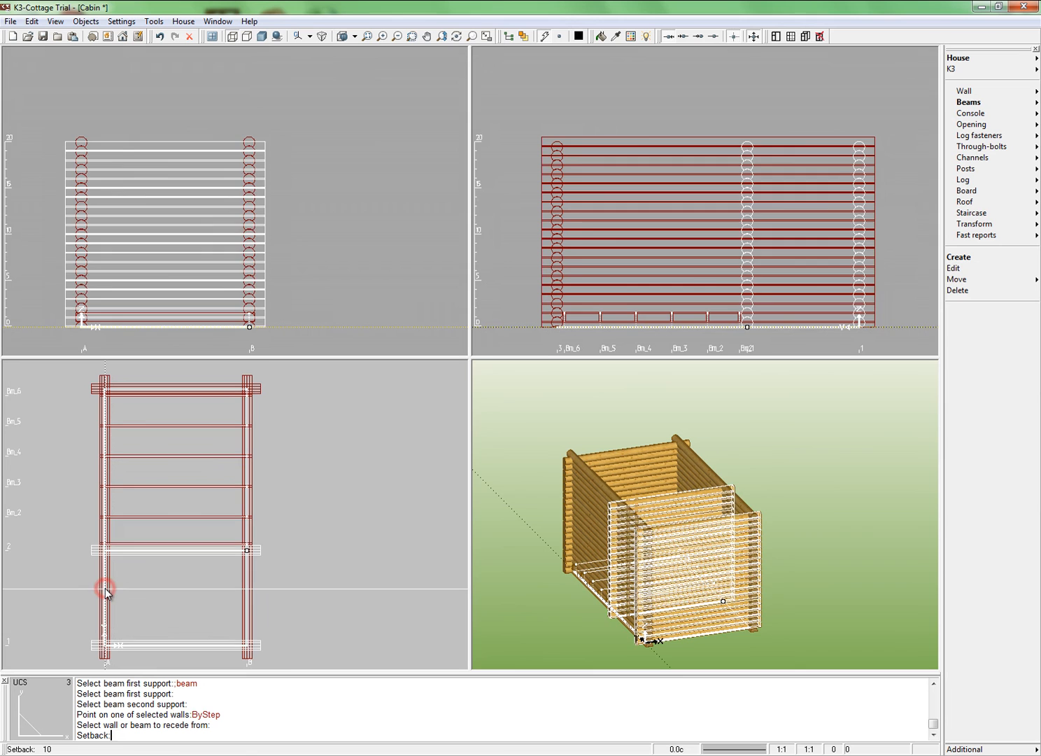
pyautogui.write('135')
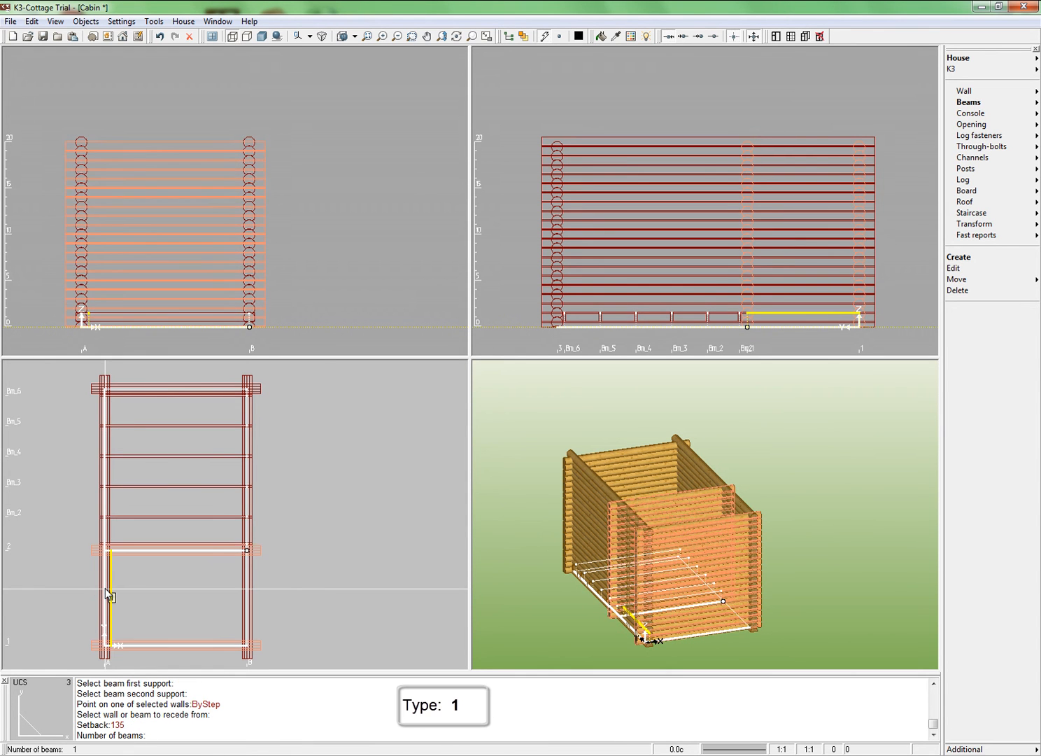
pyautogui.click(106, 593)
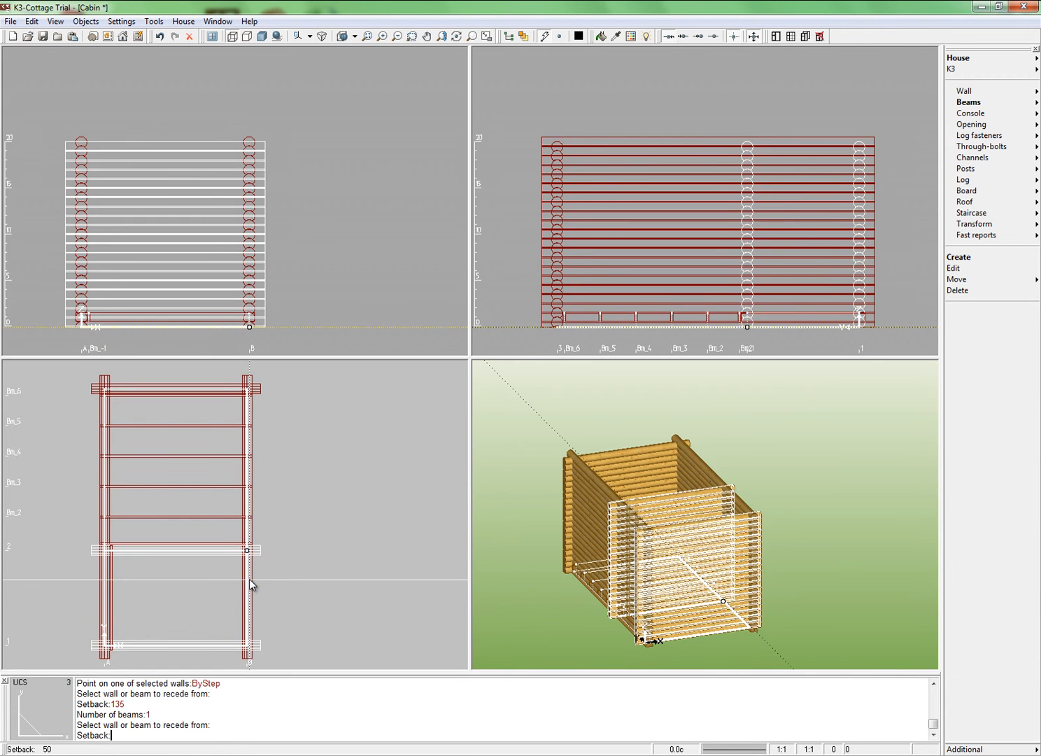
pyautogui.write('-135')
pyautogui.write('550')
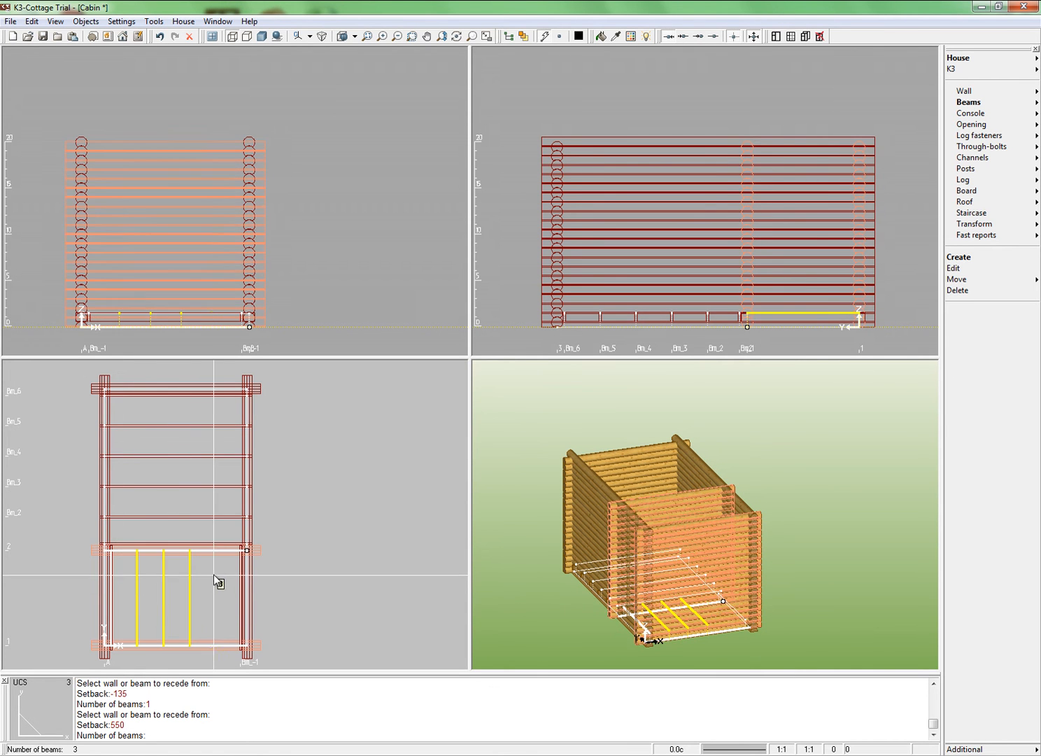
pyautogui.click(226, 574)
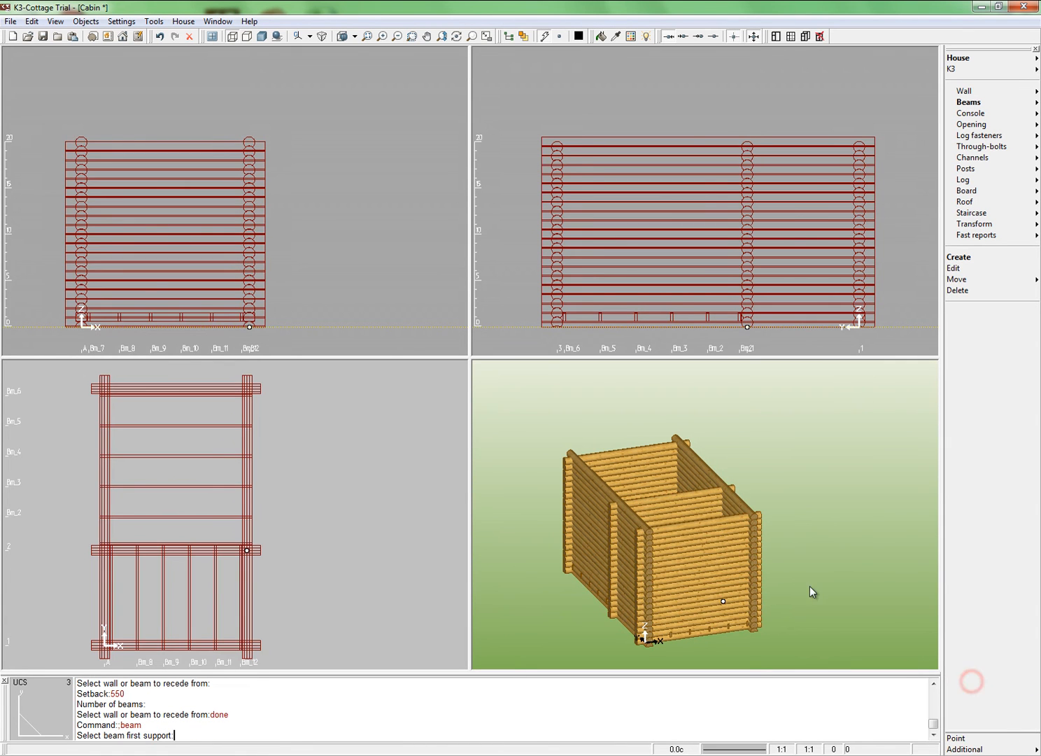
pyautogui.moveTo(801, 560)
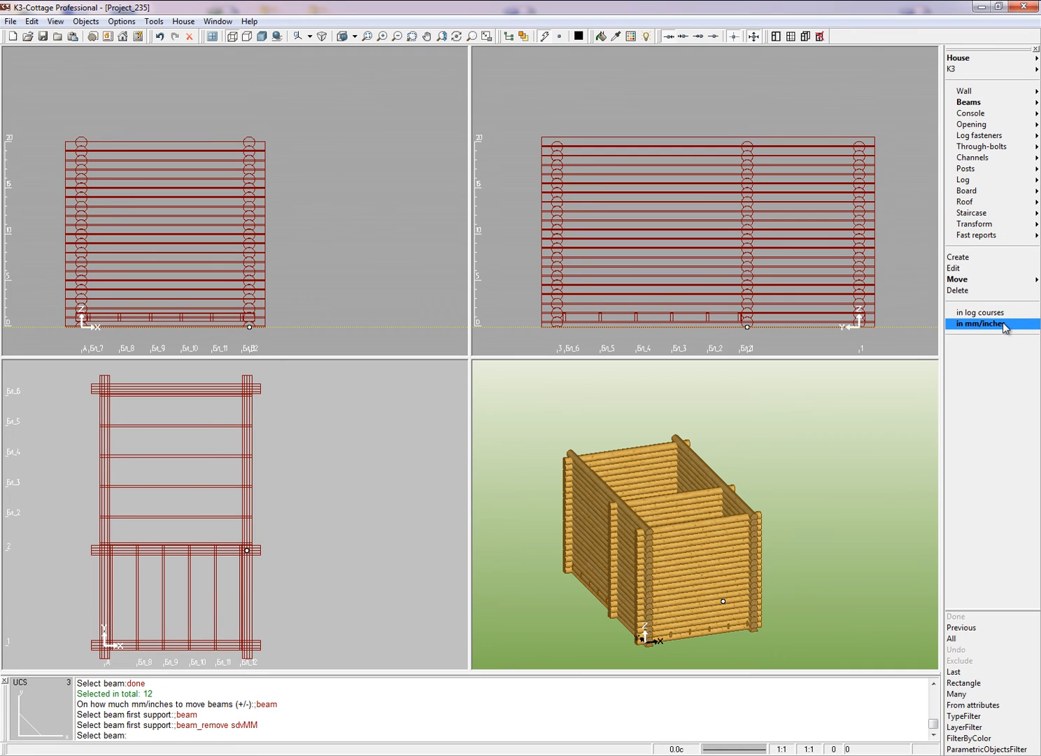
pyautogui.click(980, 323)
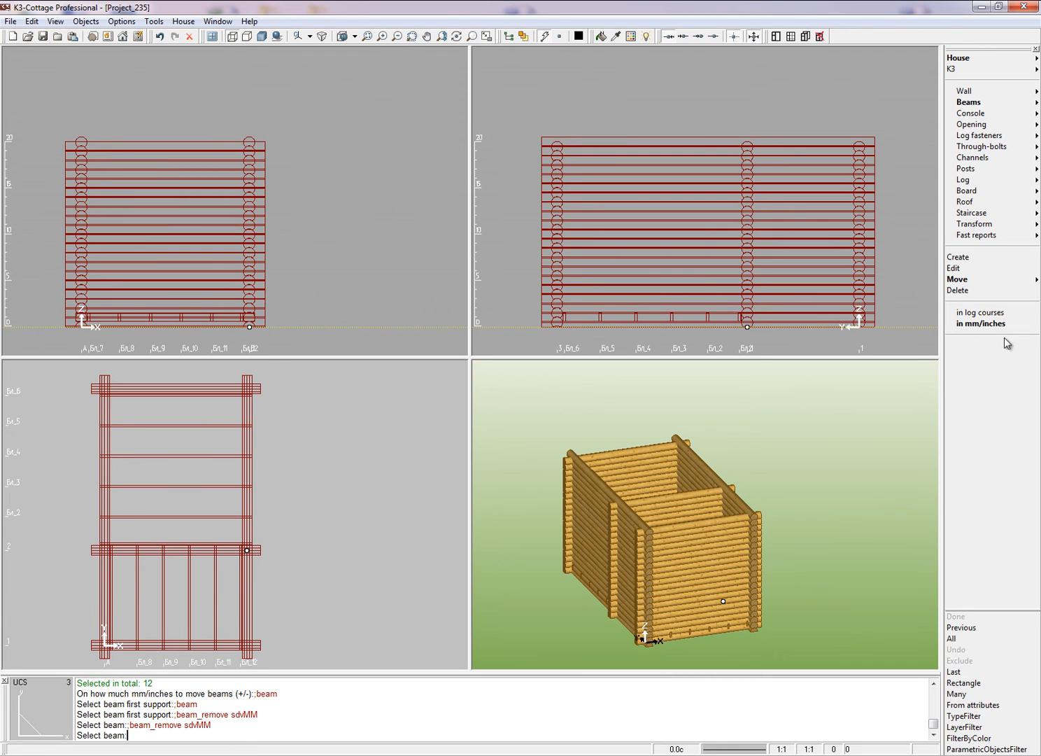
pyautogui.click(952, 638)
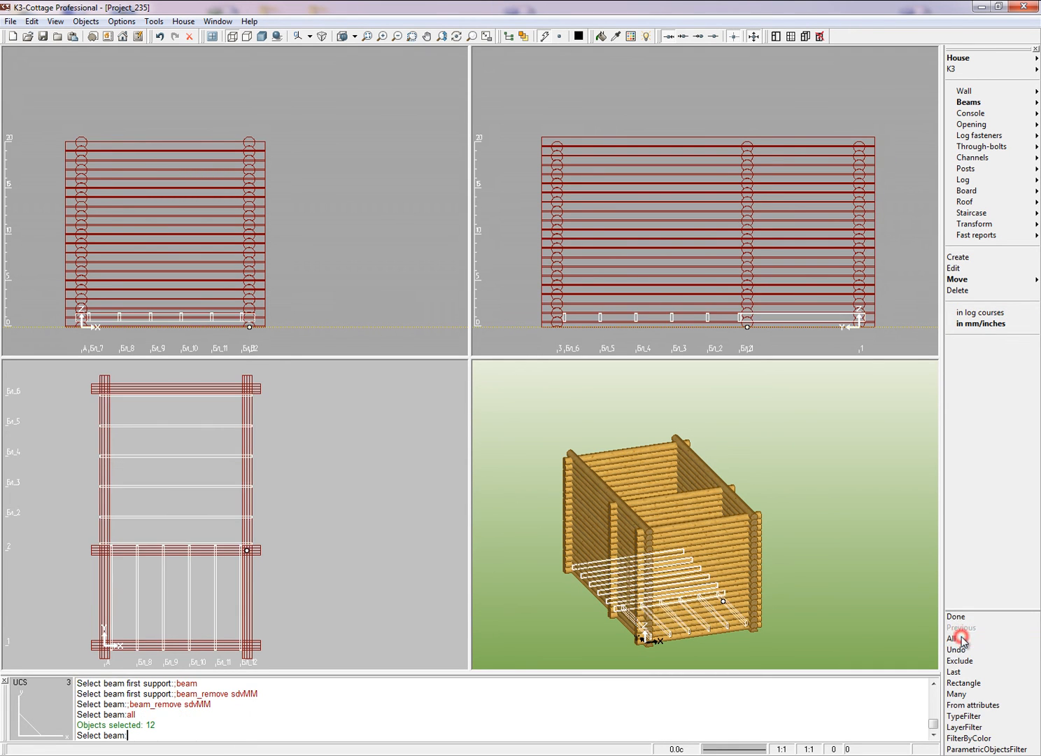
pyautogui.click(951, 639)
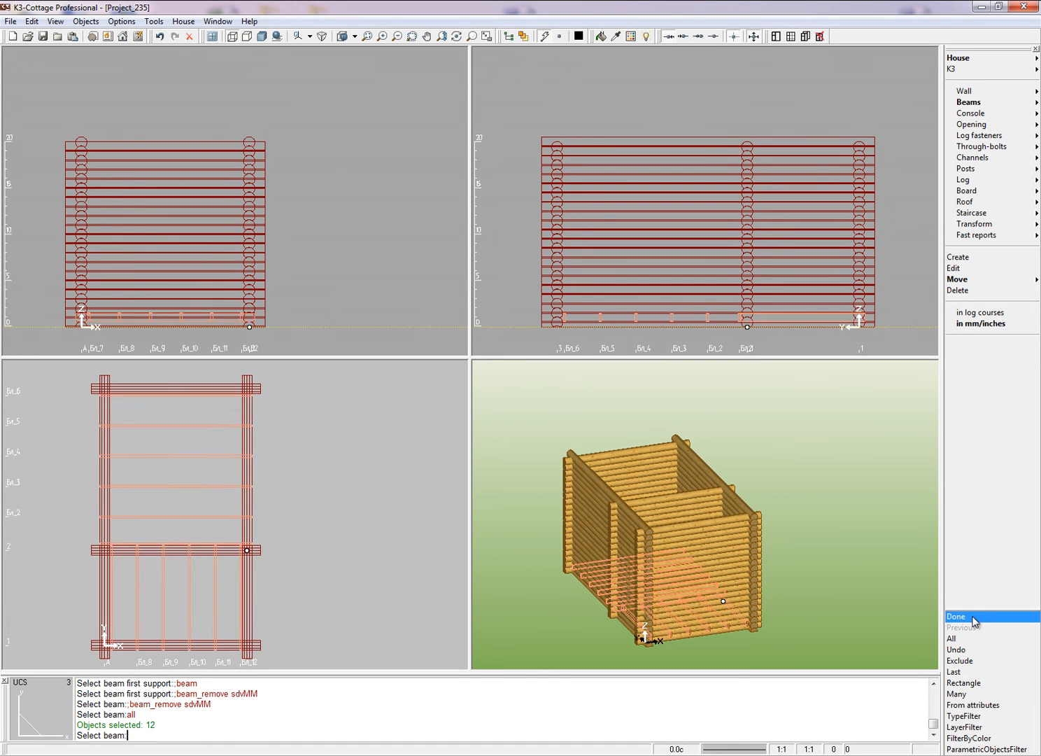
pyautogui.click(956, 617)
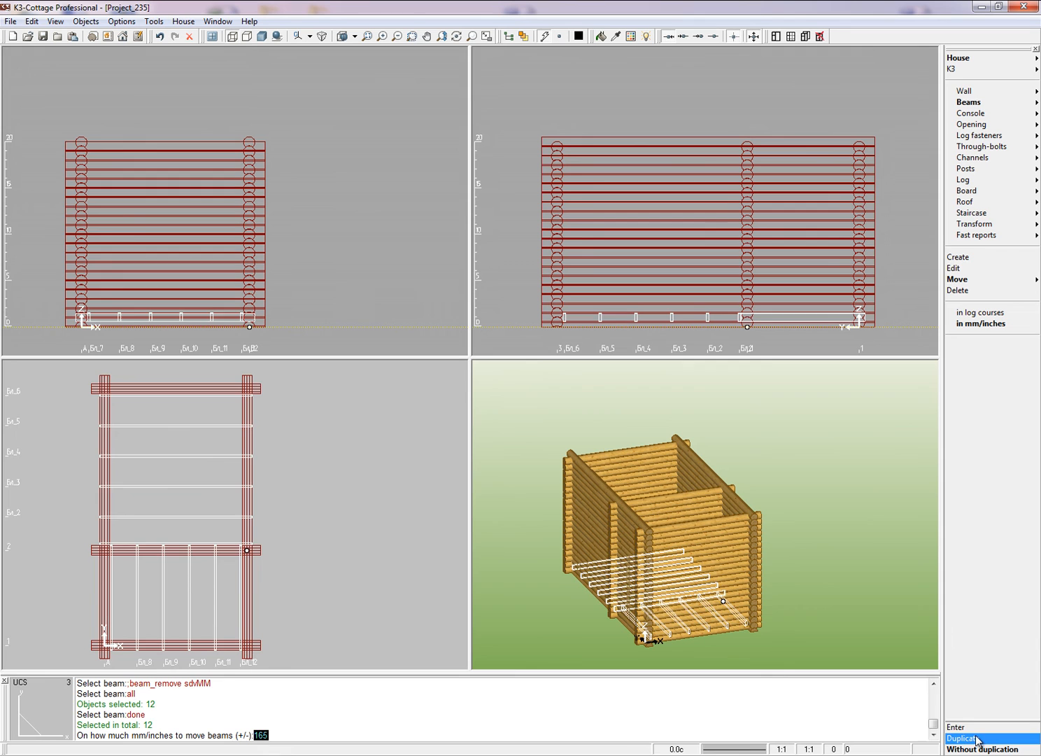
pyautogui.click(964, 738)
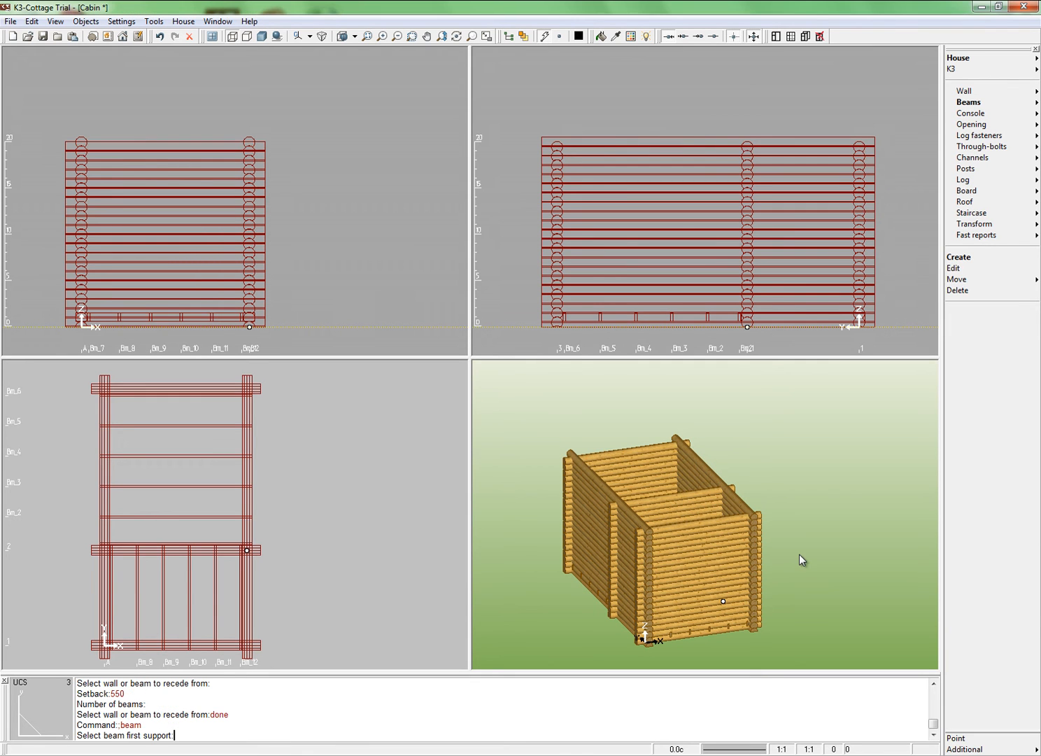
pyautogui.moveTo(972, 113)
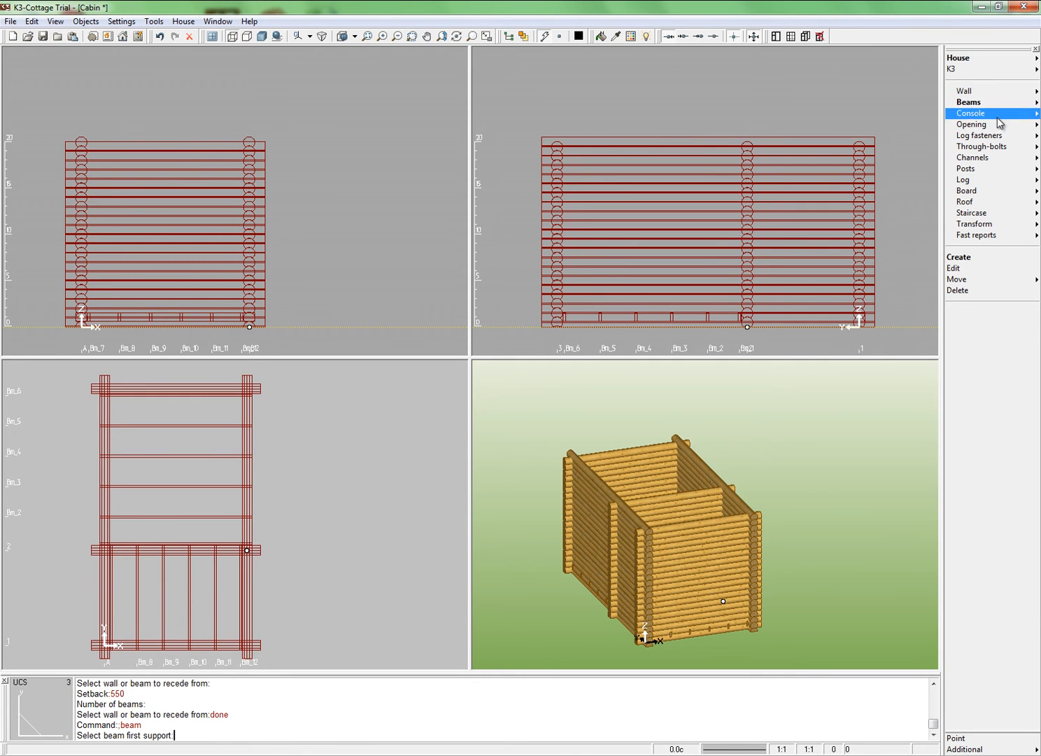
# - Cut an 800-wide door into the front wall, shifted 500, with threshold 2 and height 12 courses
pyautogui.click(971, 124)
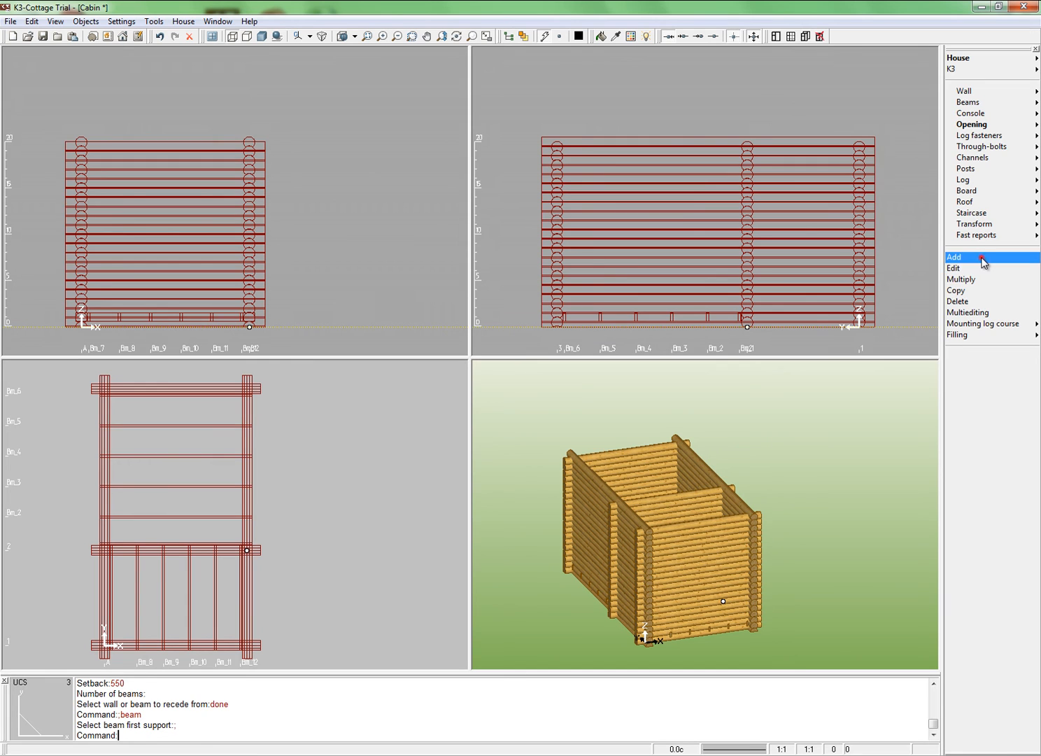
pyautogui.click(954, 257)
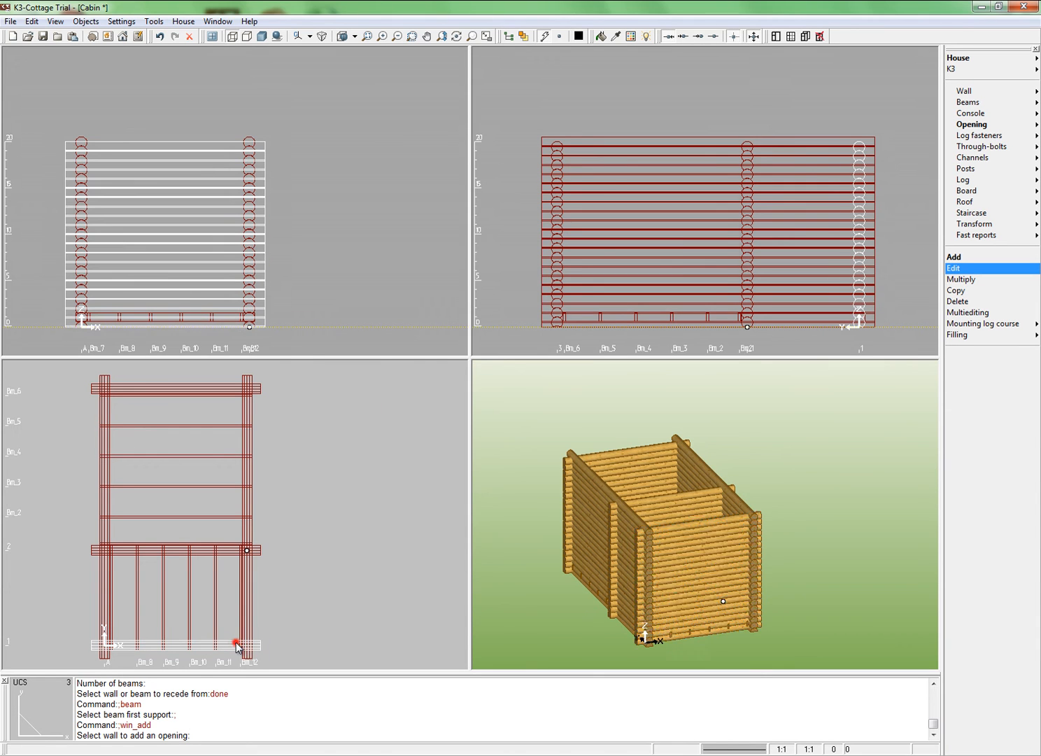
pyautogui.click(246, 644)
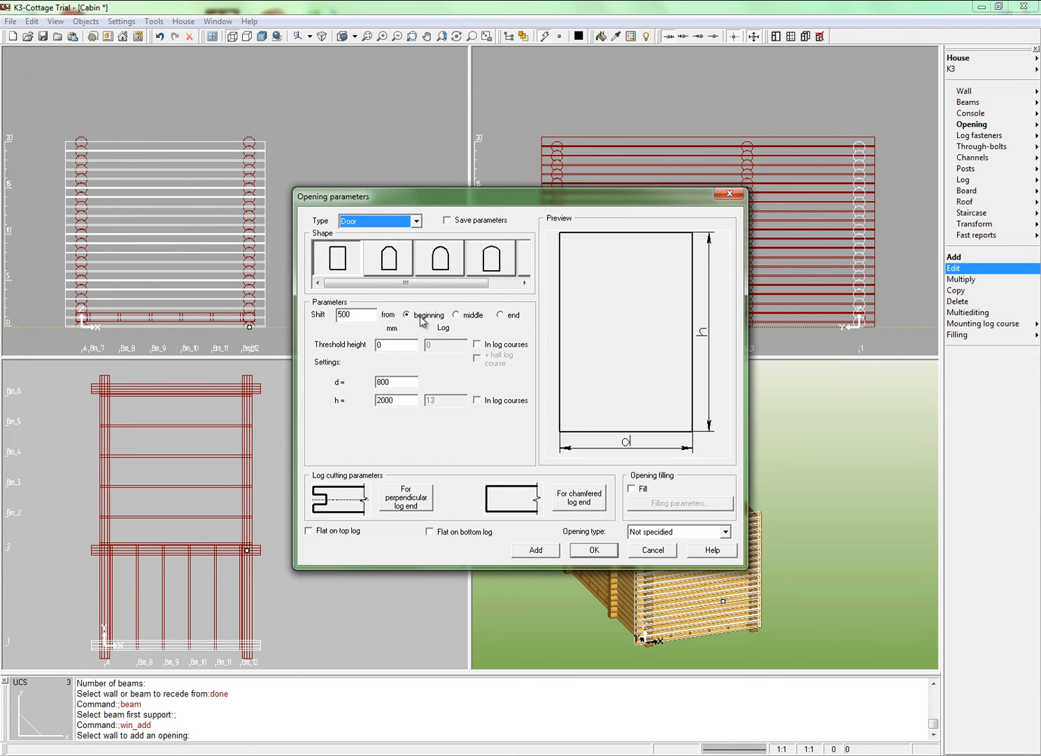
pyautogui.click(501, 315)
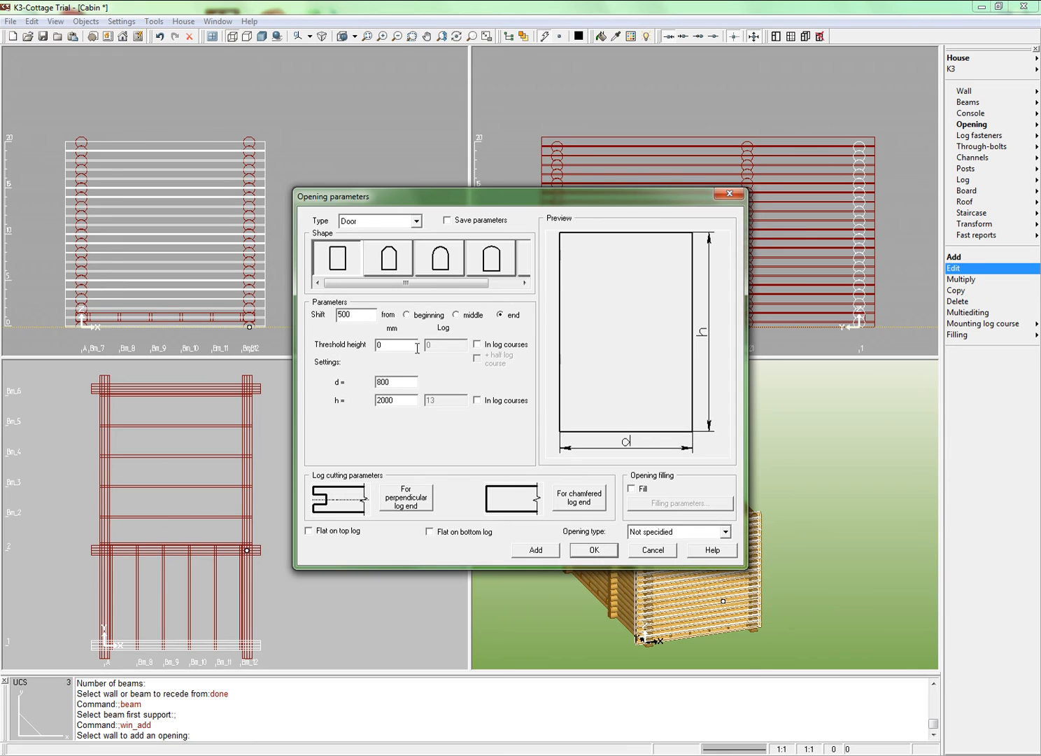
pyautogui.click(478, 345)
pyautogui.write('2')
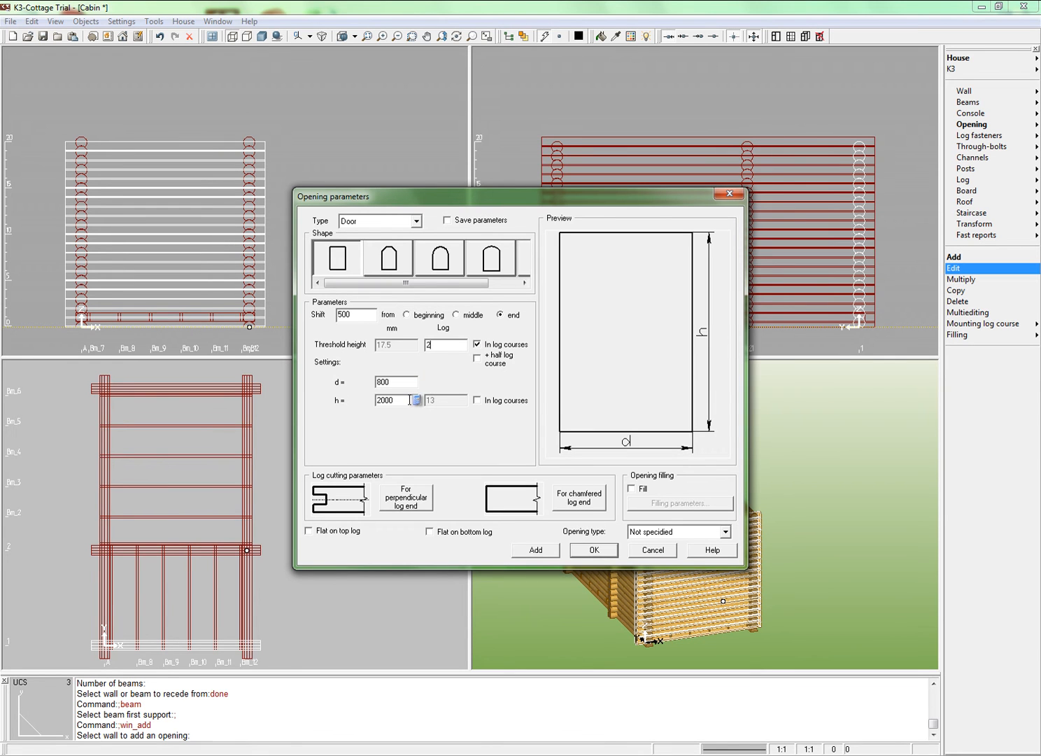
pyautogui.click(478, 400)
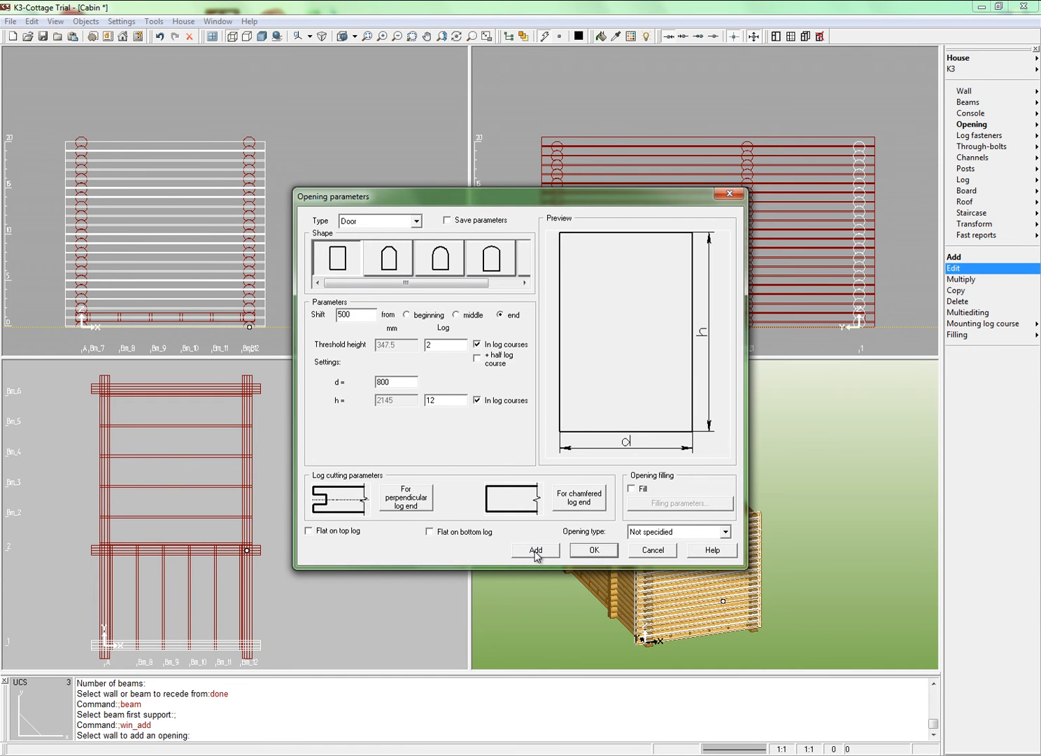
pyautogui.click(535, 550)
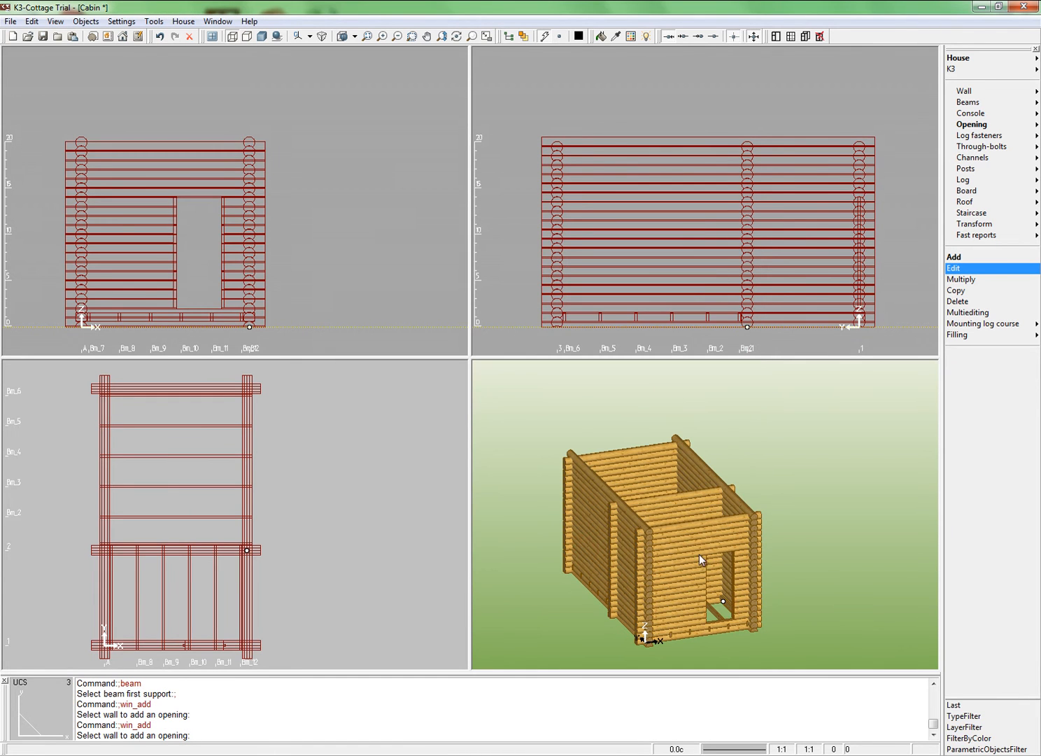
pyautogui.moveTo(597, 548)
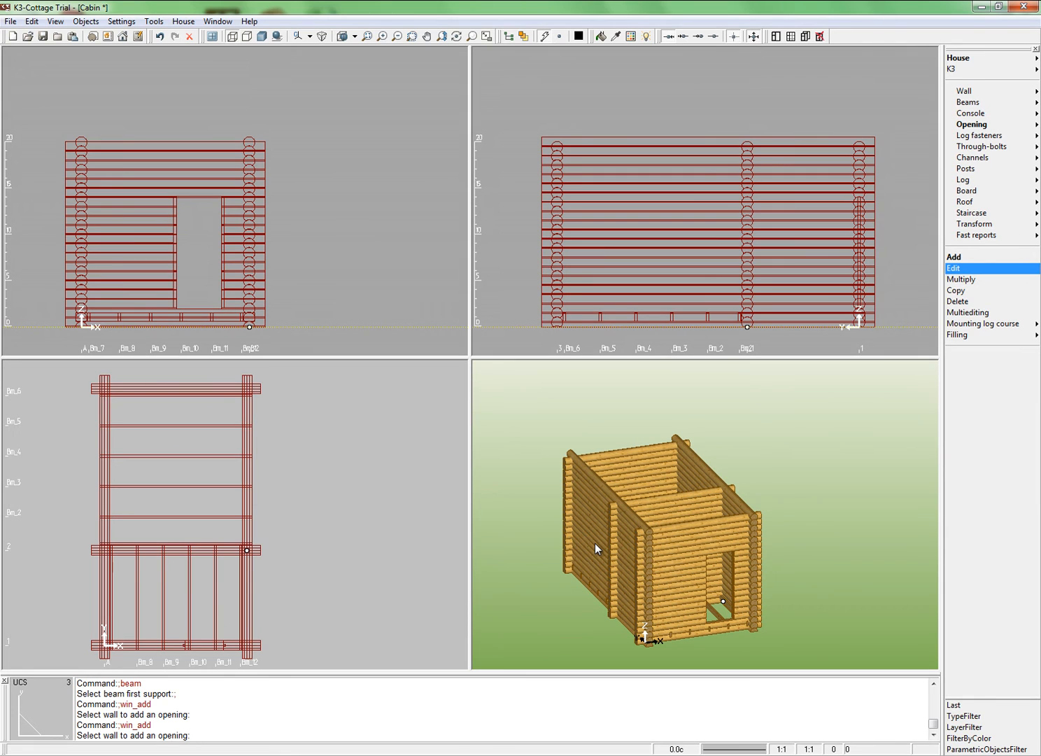
pyautogui.moveTo(925, 293)
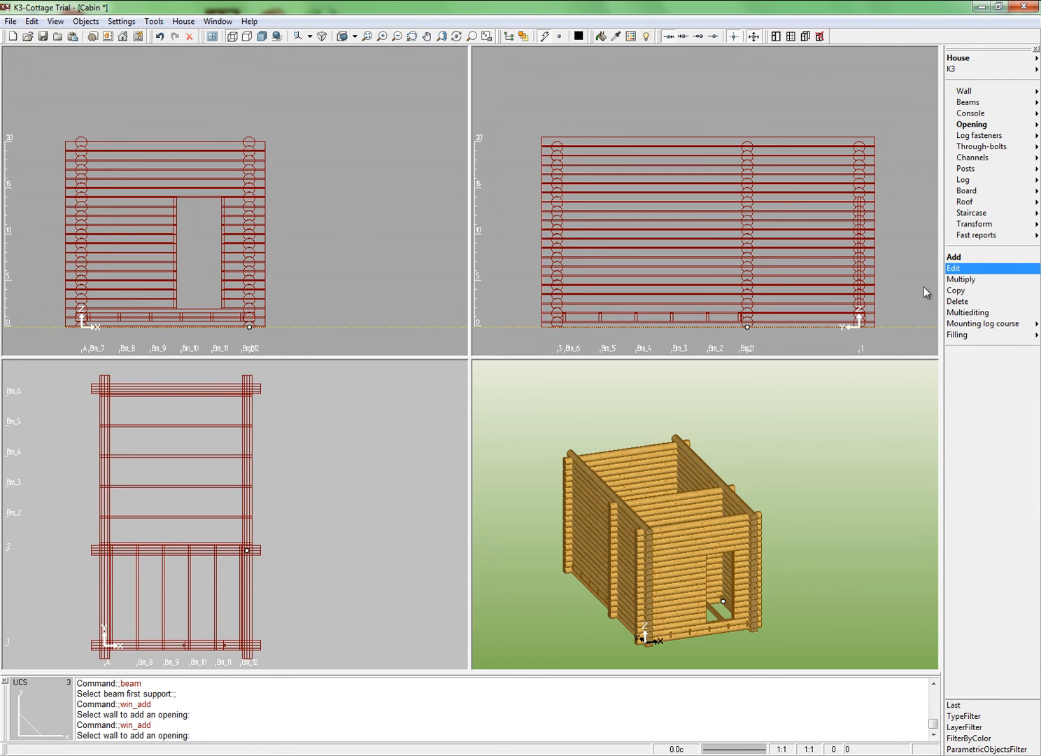
# - Add an 800-wide front-wall window with its sill at course 8, five courses tall
pyautogui.click(954, 257)
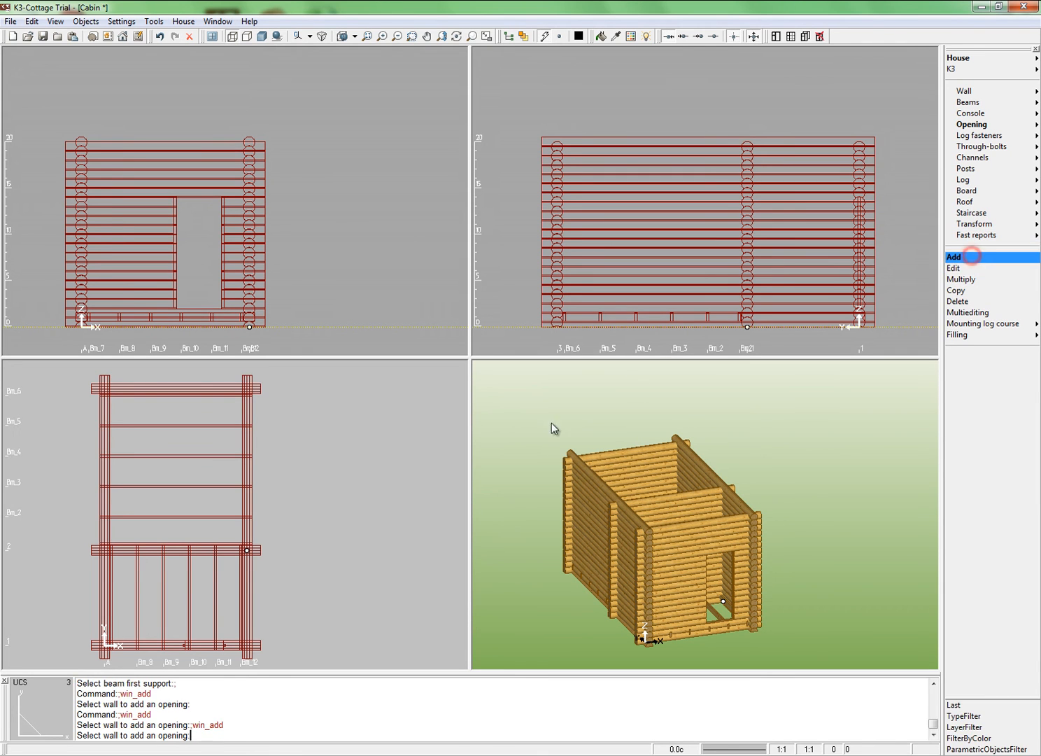
pyautogui.click(177, 646)
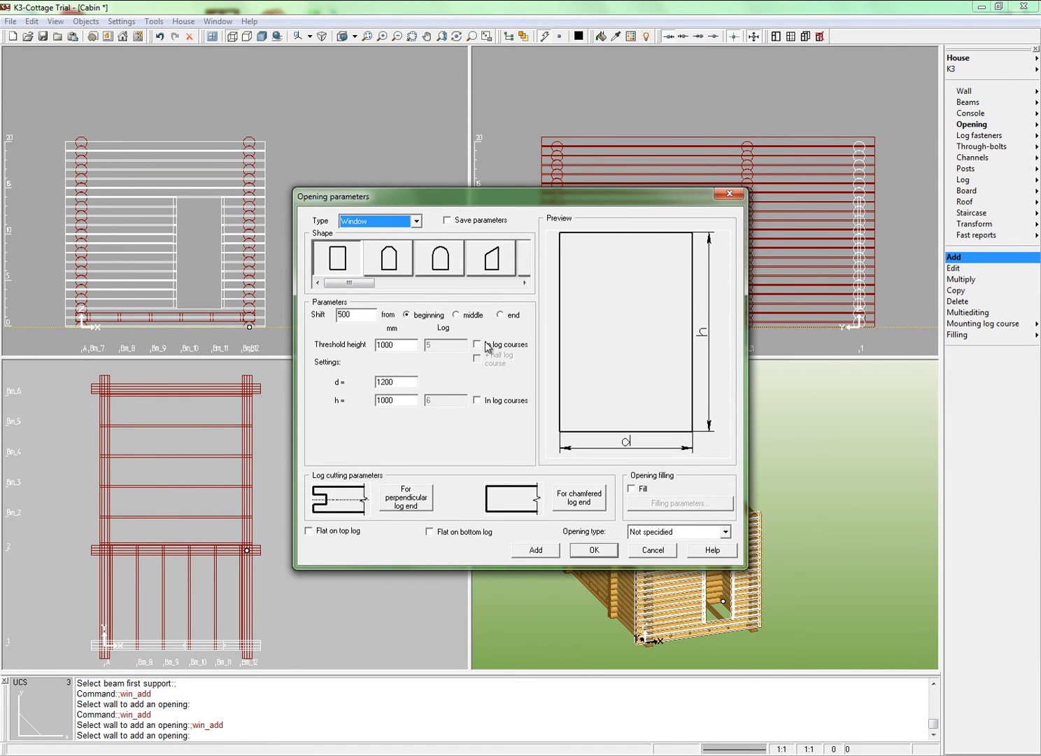
pyautogui.click(478, 344)
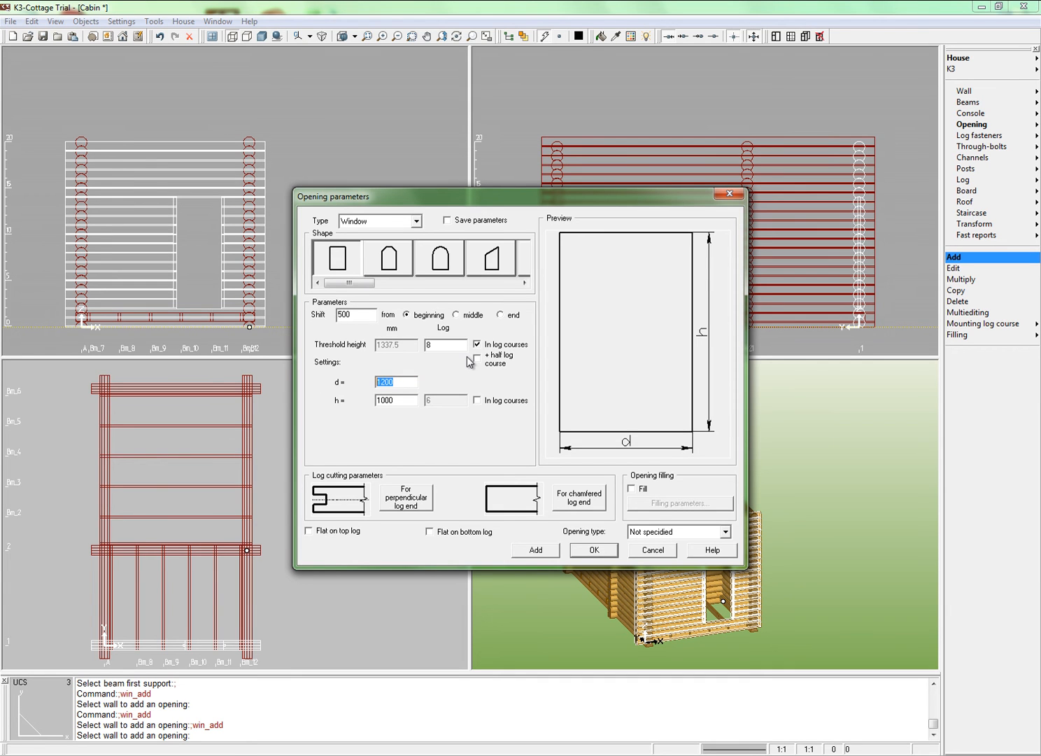
pyautogui.write('800')
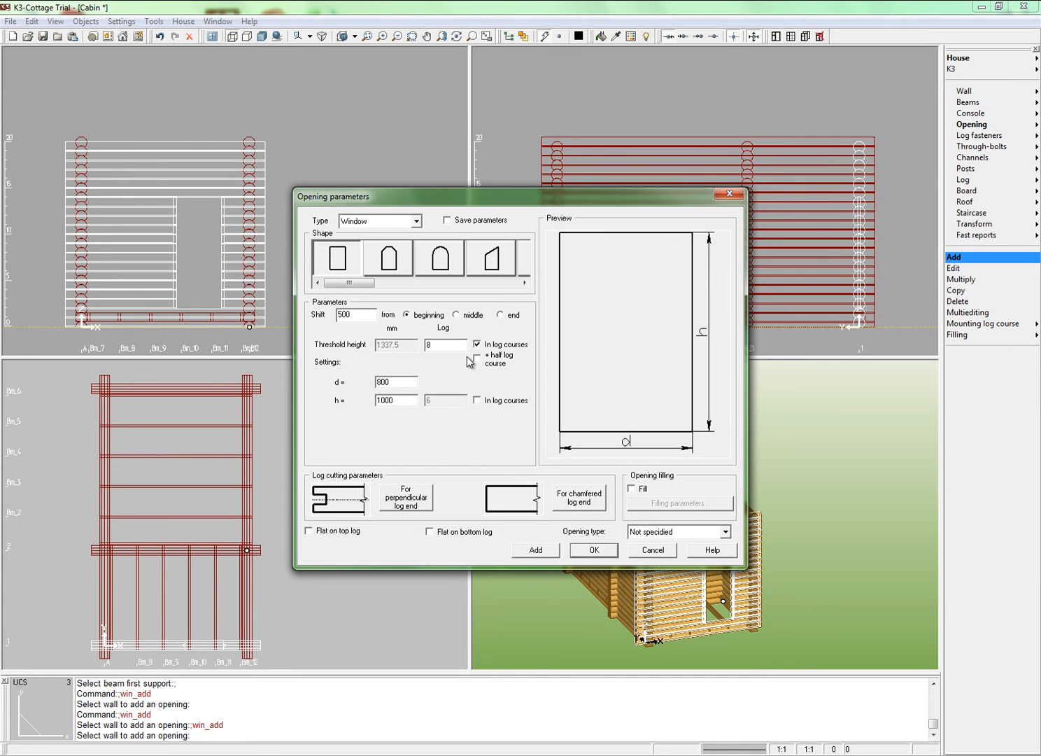
pyautogui.click(477, 399)
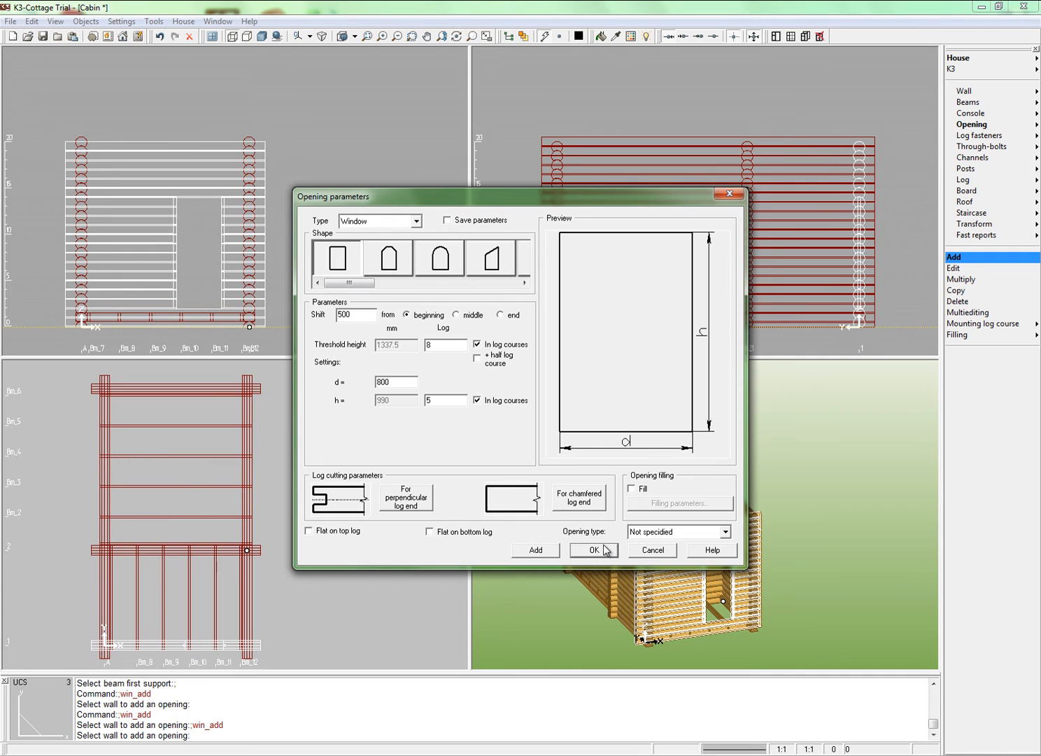
pyautogui.click(594, 550)
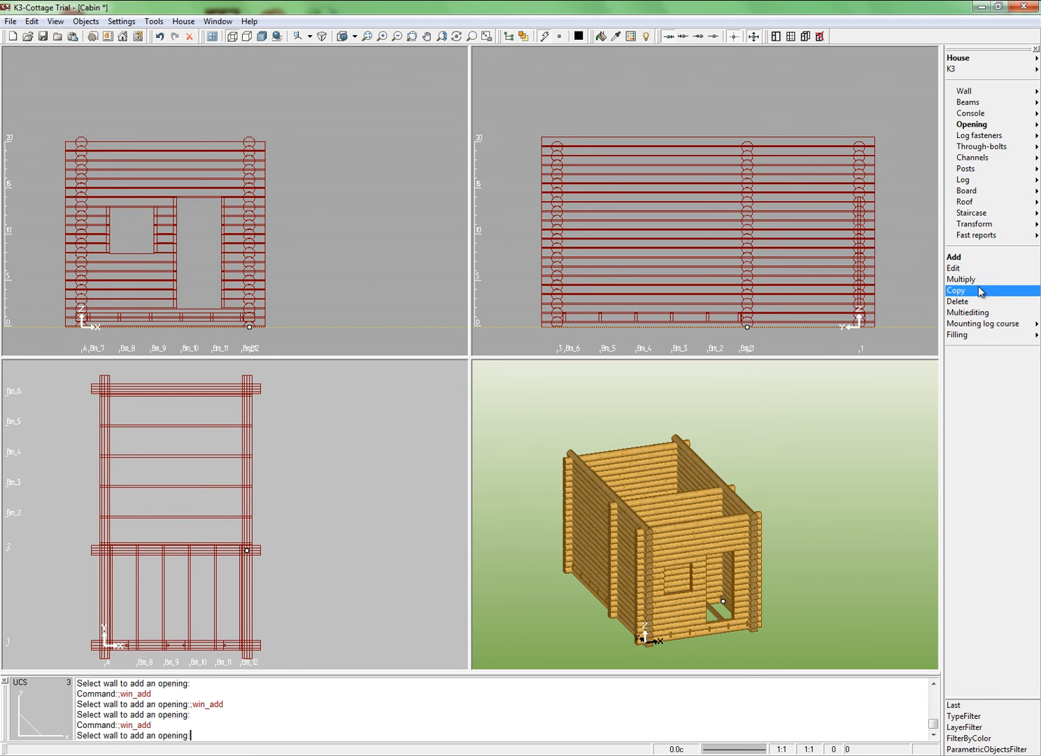
# - Select the front-wall window opening as the one to copy
pyautogui.click(956, 291)
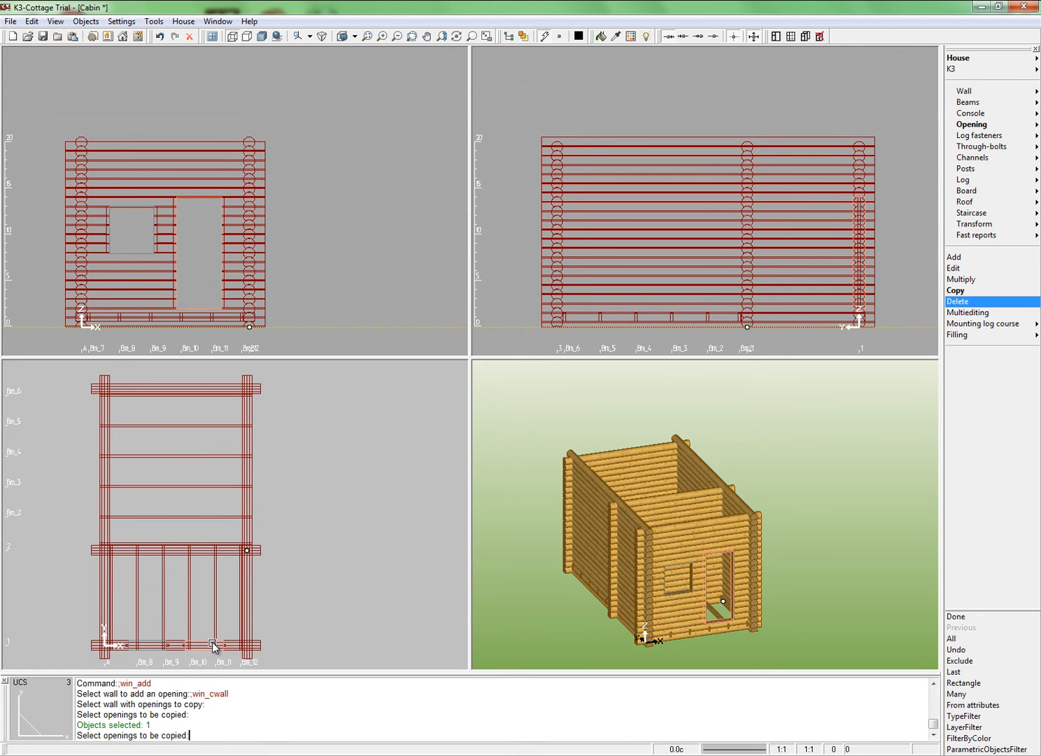
pyautogui.click(203, 643)
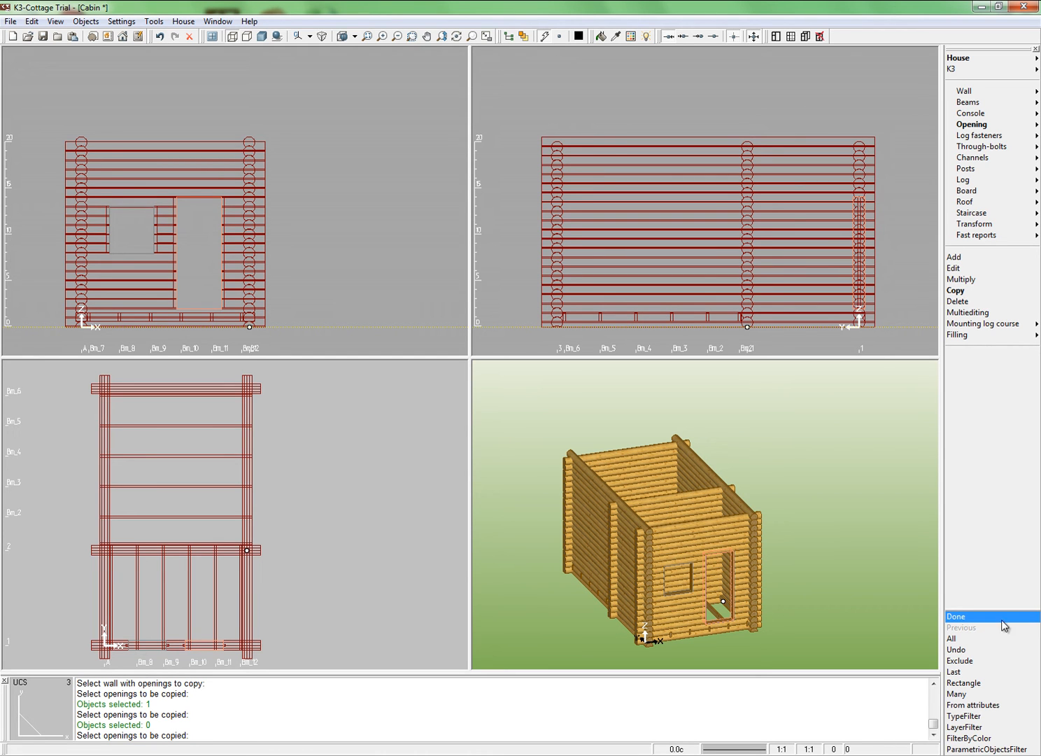
pyautogui.click(956, 616)
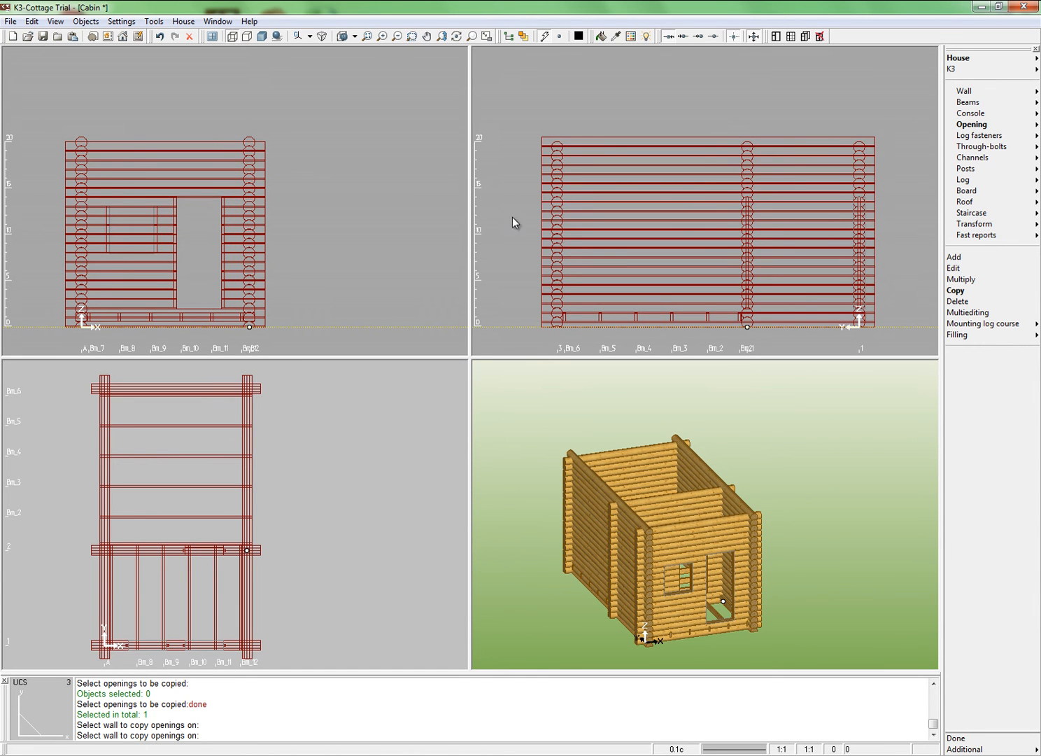
pyautogui.moveTo(463, 249)
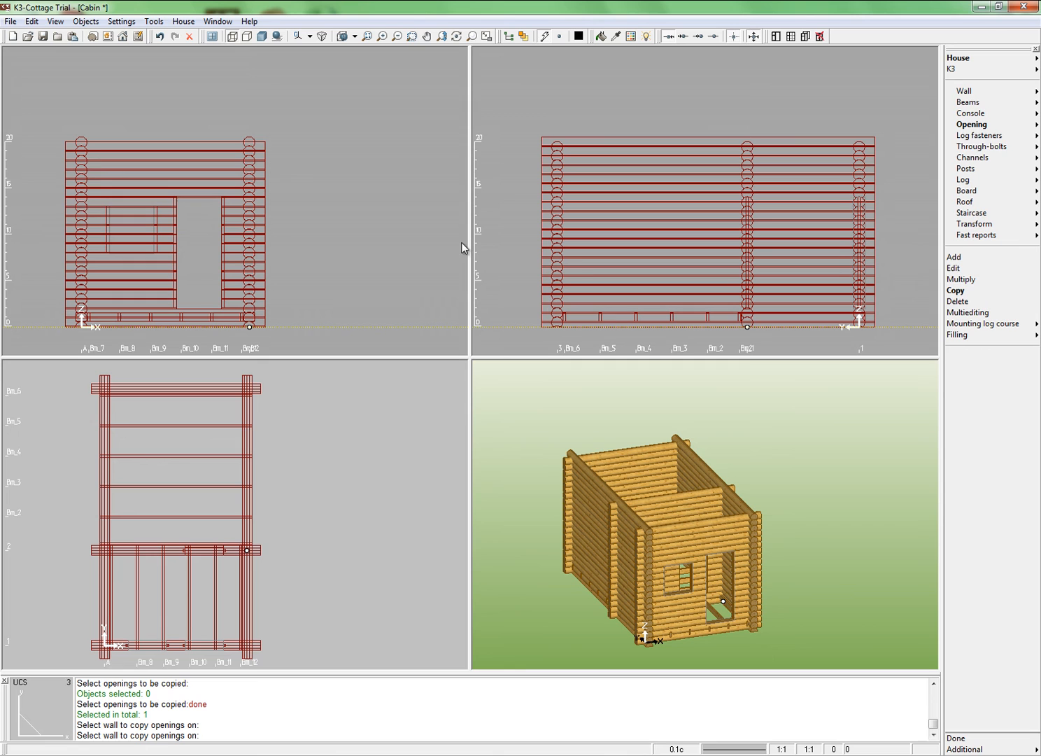
# - Define a new side-wall window with its sill at course 10, 3 courses tall and 495 wide
pyautogui.click(968, 90)
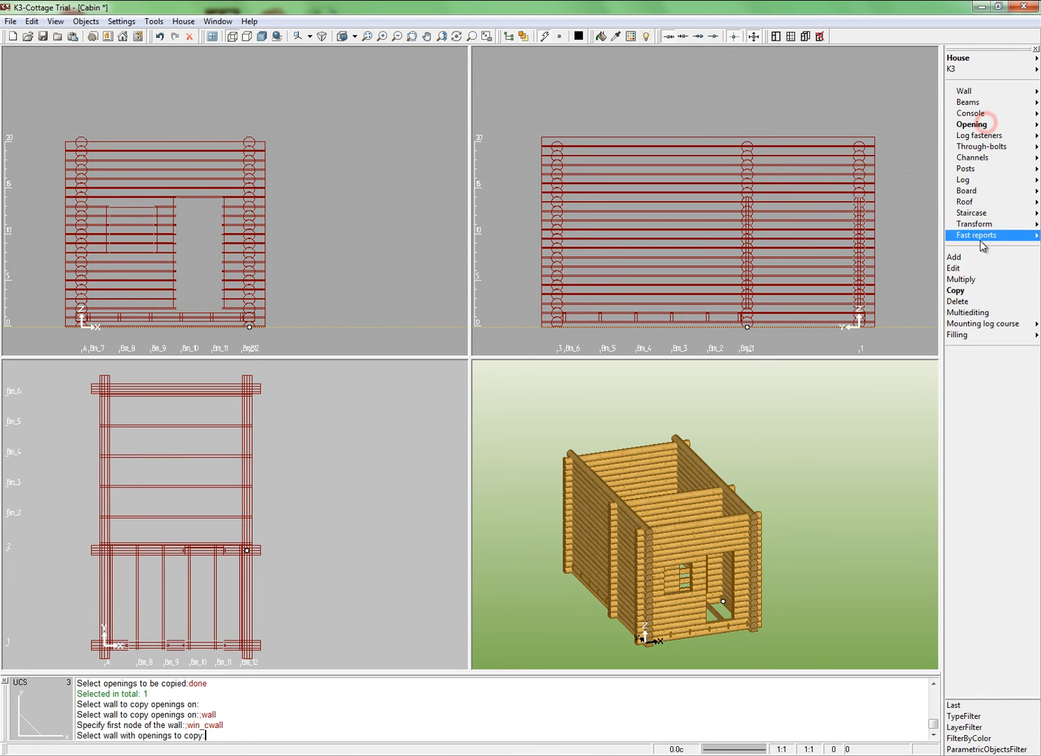
pyautogui.click(954, 256)
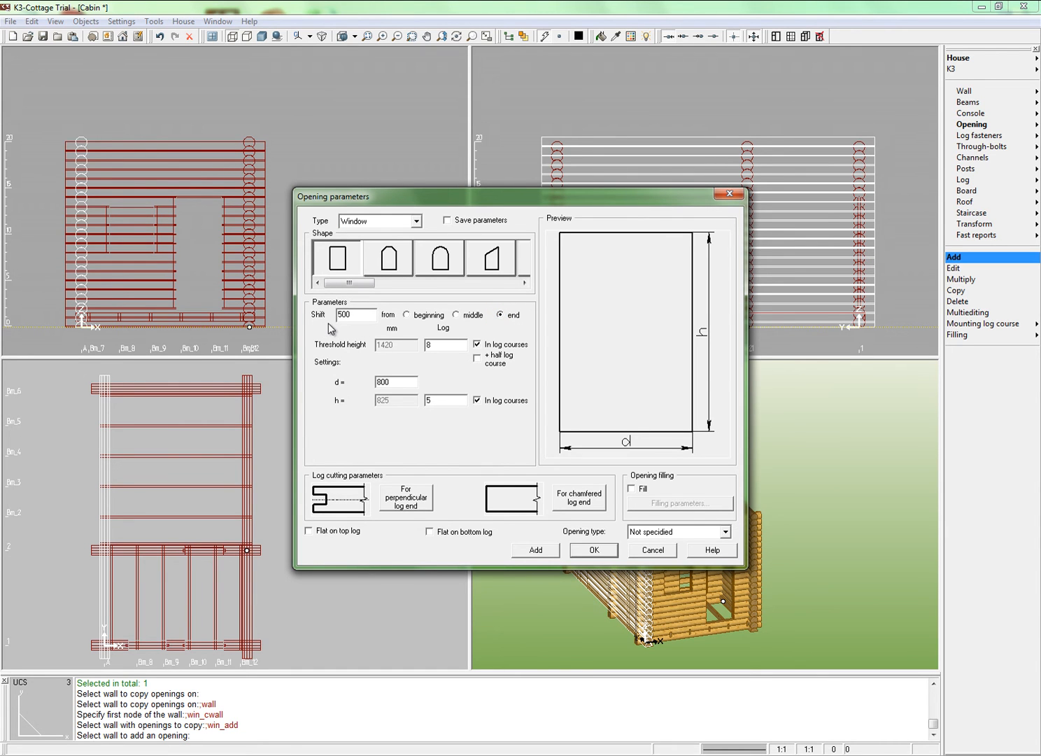
pyautogui.tripleClick(445, 344)
pyautogui.write('10')
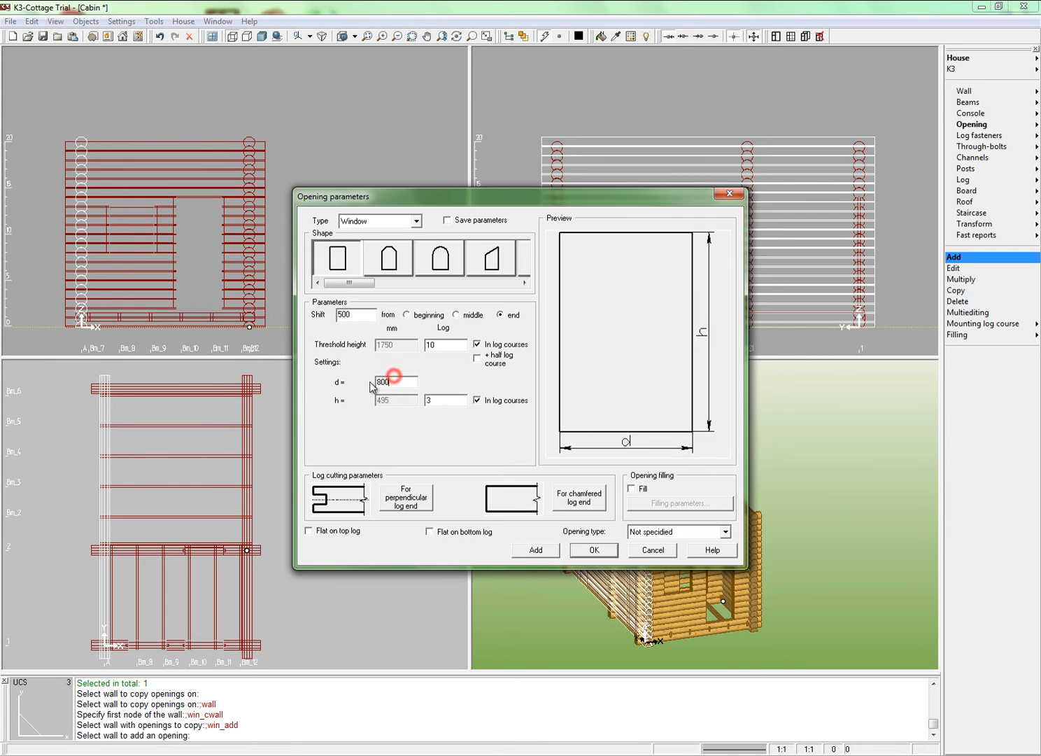
pyautogui.tripleClick(395, 383)
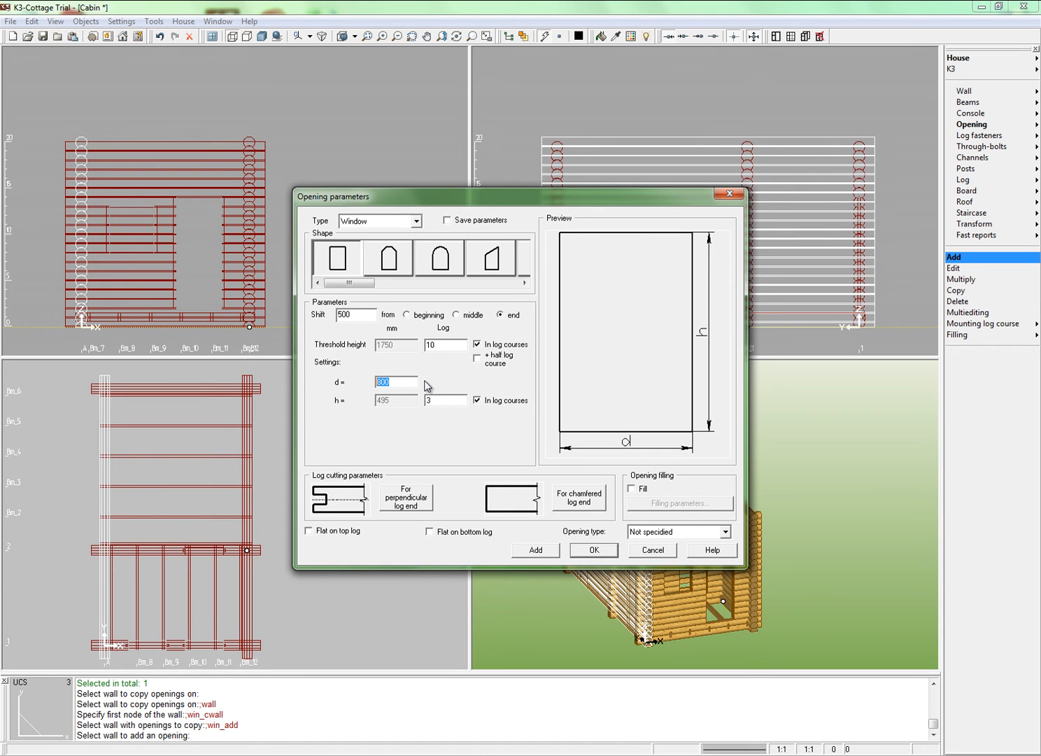
pyautogui.write('495')
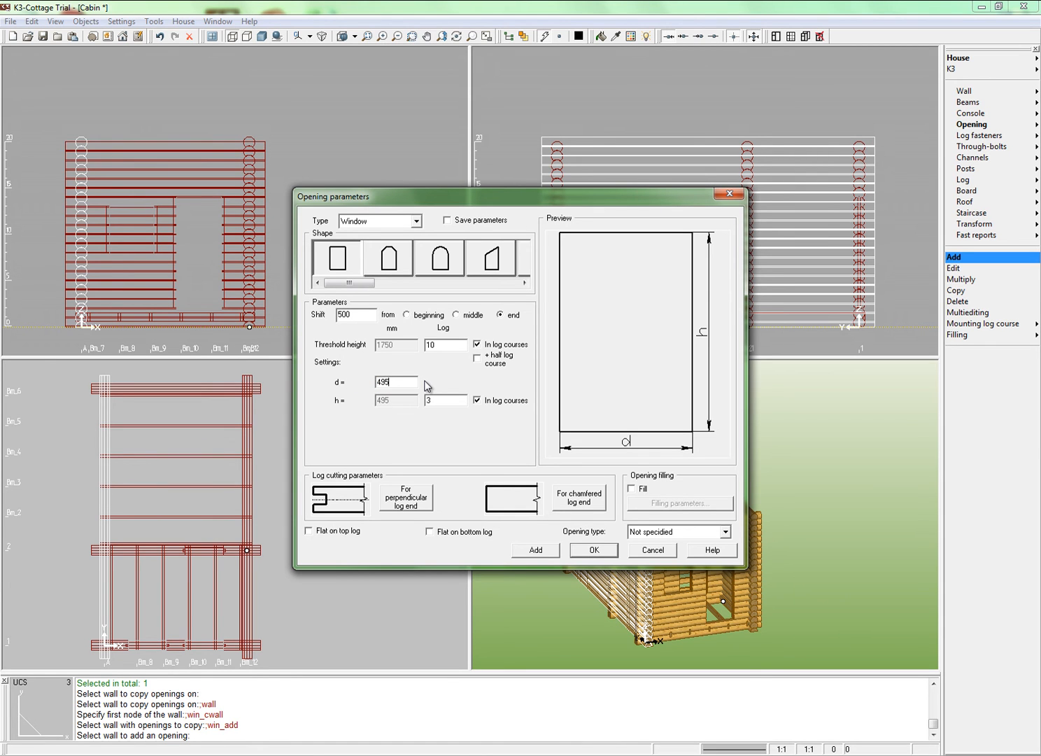
pyautogui.moveTo(560, 556)
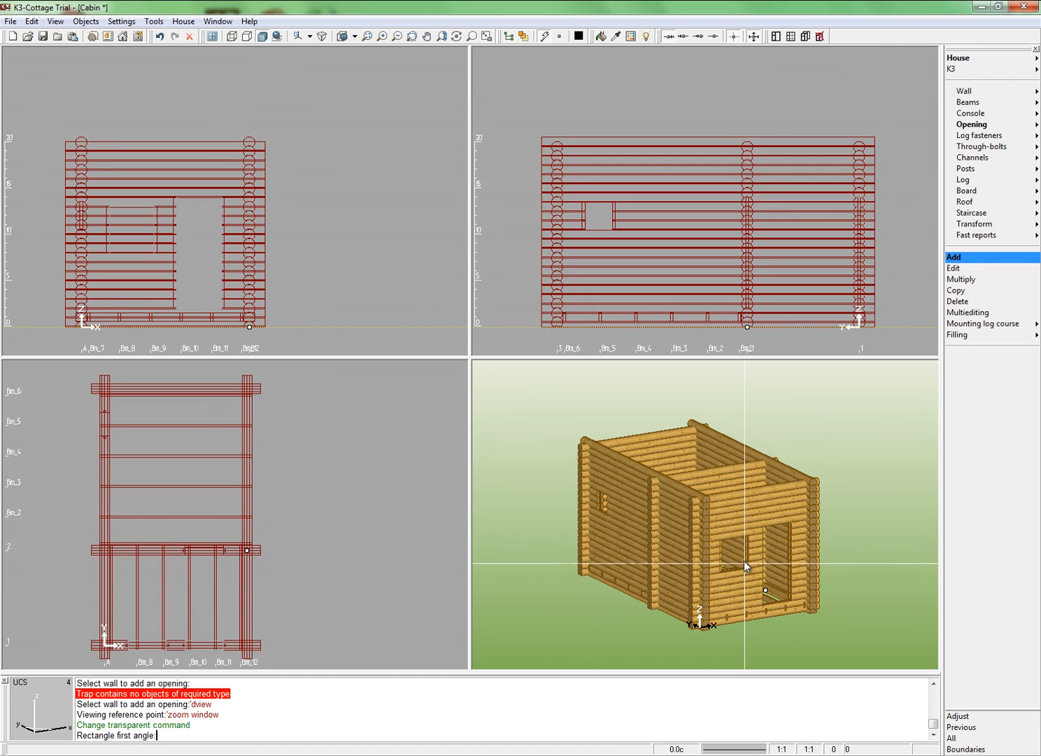
# - Zoom into the 3D view to inspect the new 495-wide side-wall window
pyautogui.click(745, 567)
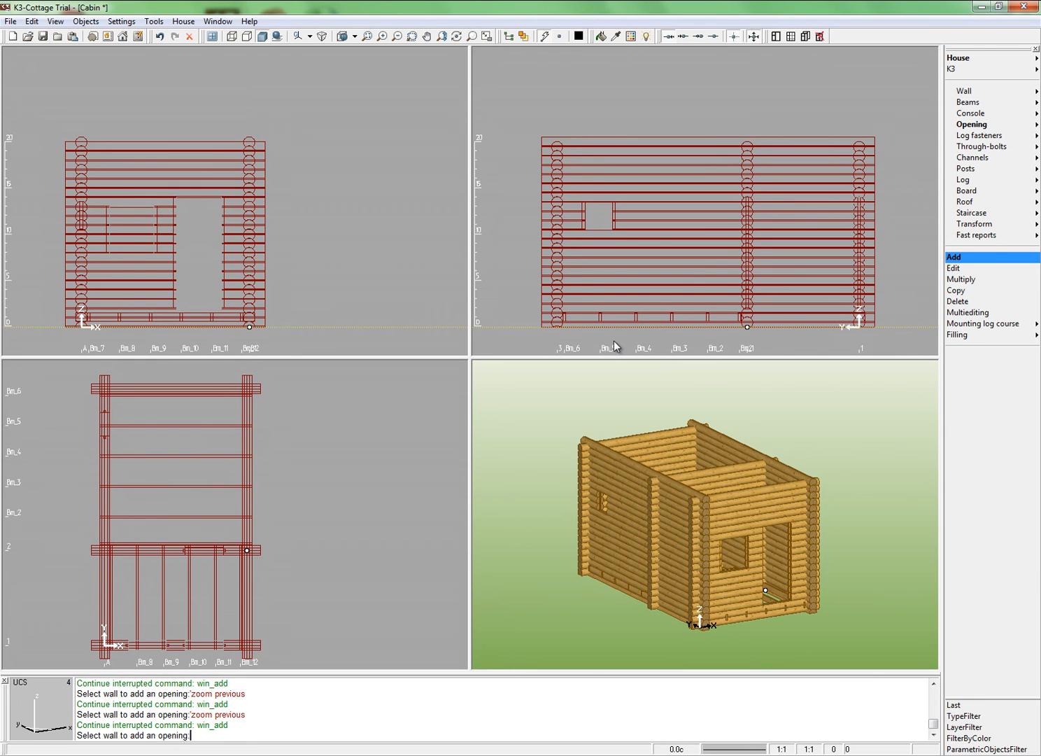
pyautogui.moveTo(964, 180)
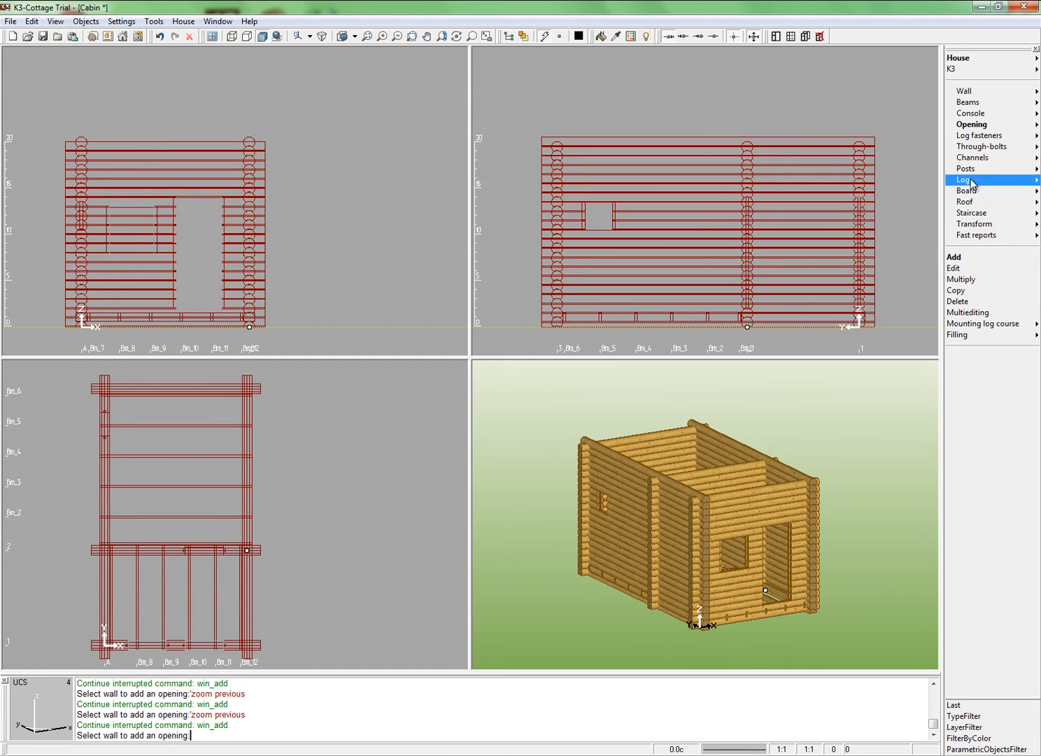
pyautogui.moveTo(980, 135)
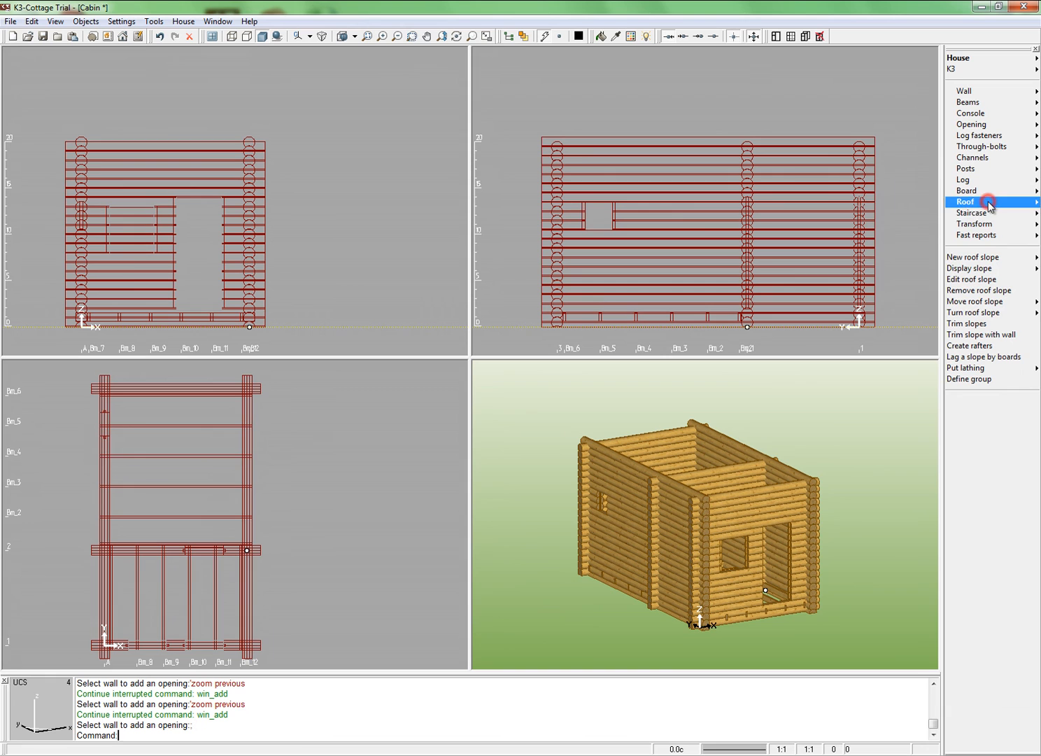
# - Add two opposing 30° roof slopes over the long eave walls
pyautogui.click(973, 256)
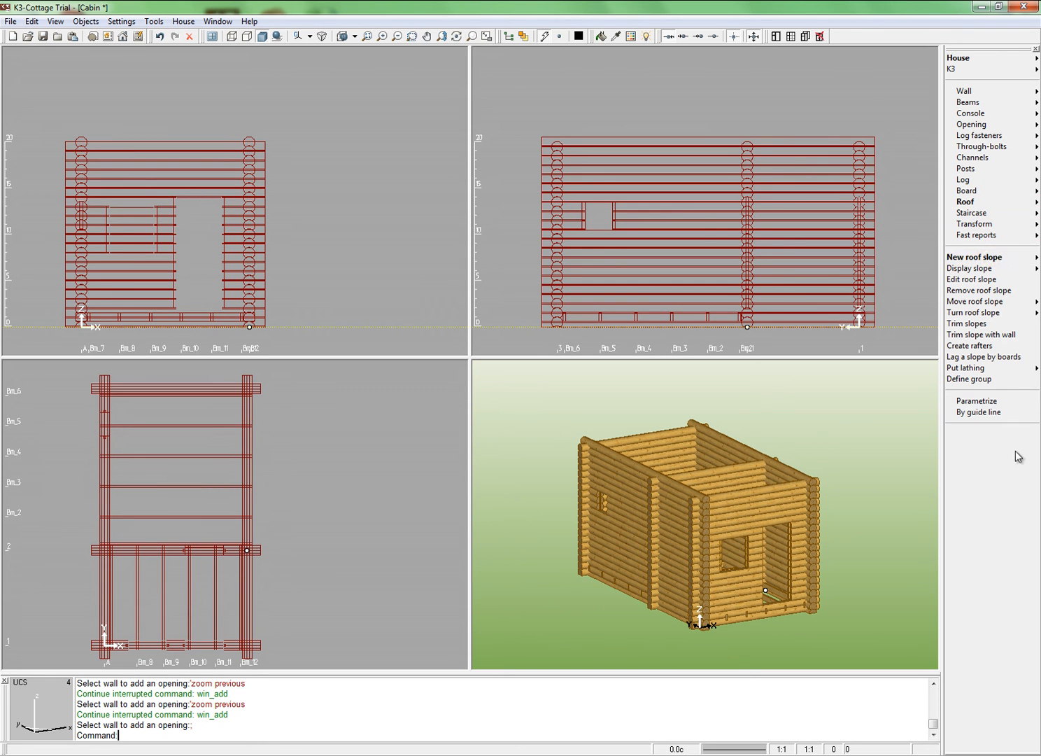
pyautogui.click(979, 412)
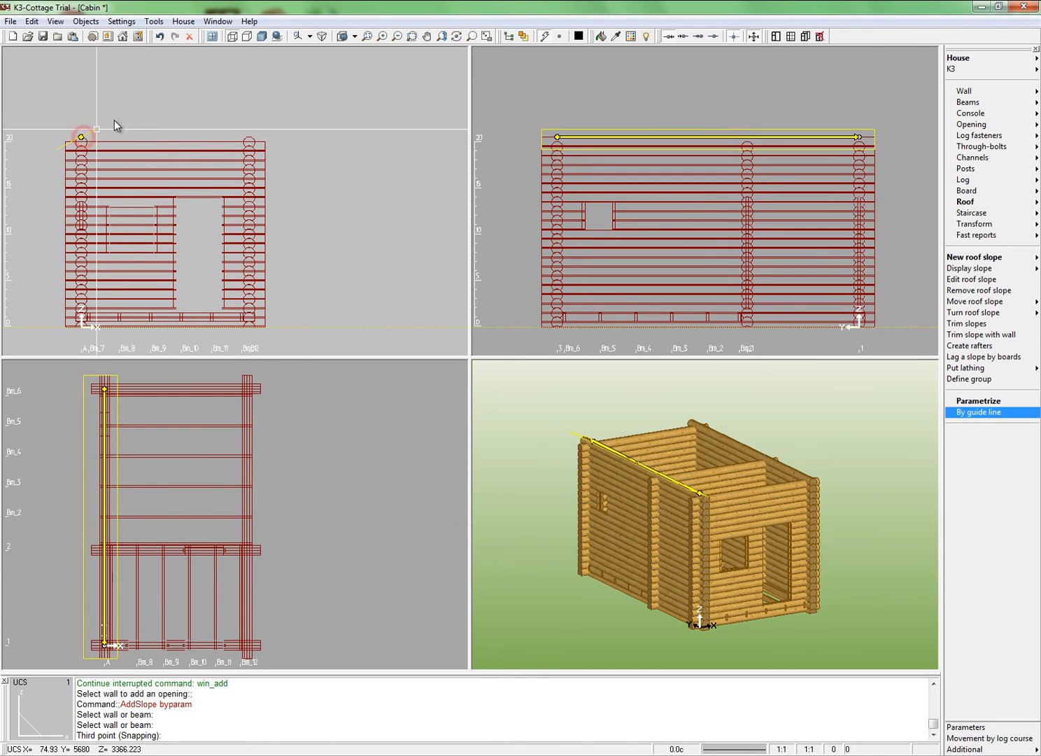
pyautogui.moveTo(311, 70)
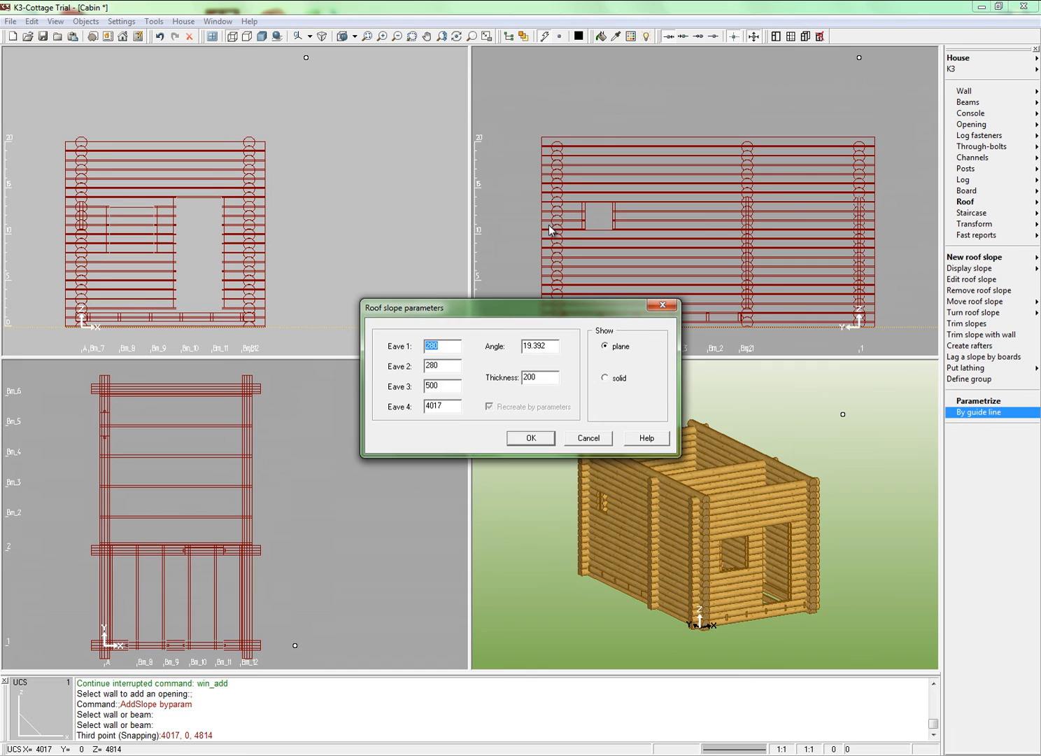
pyautogui.tripleClick(539, 346)
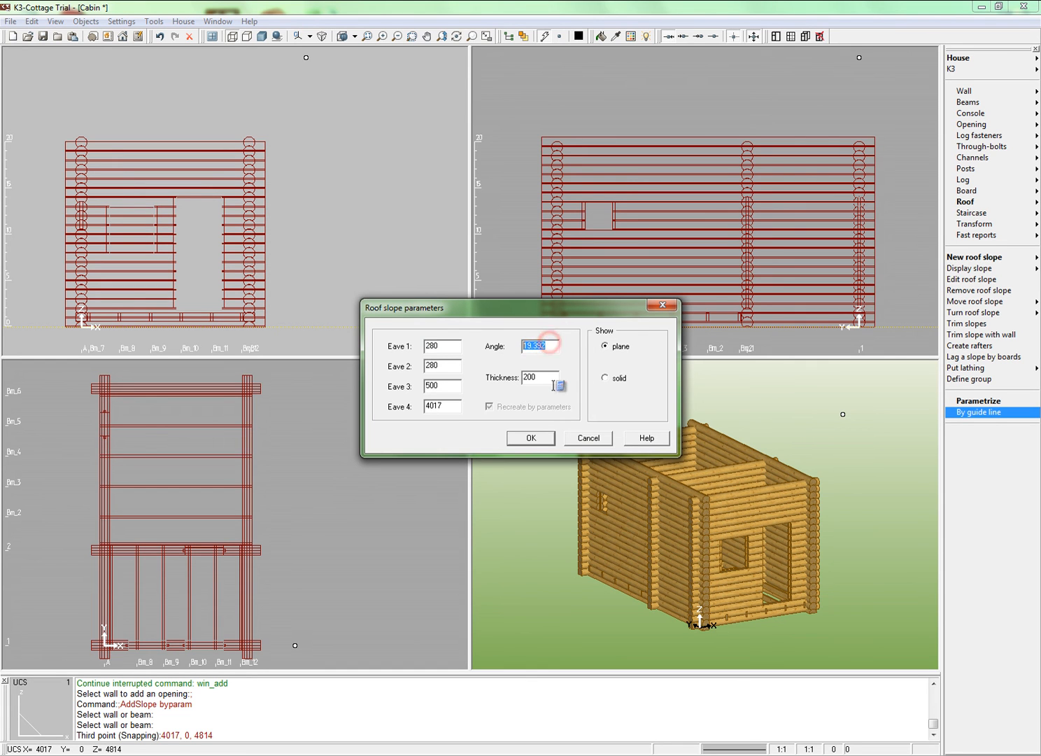
pyautogui.write('30')
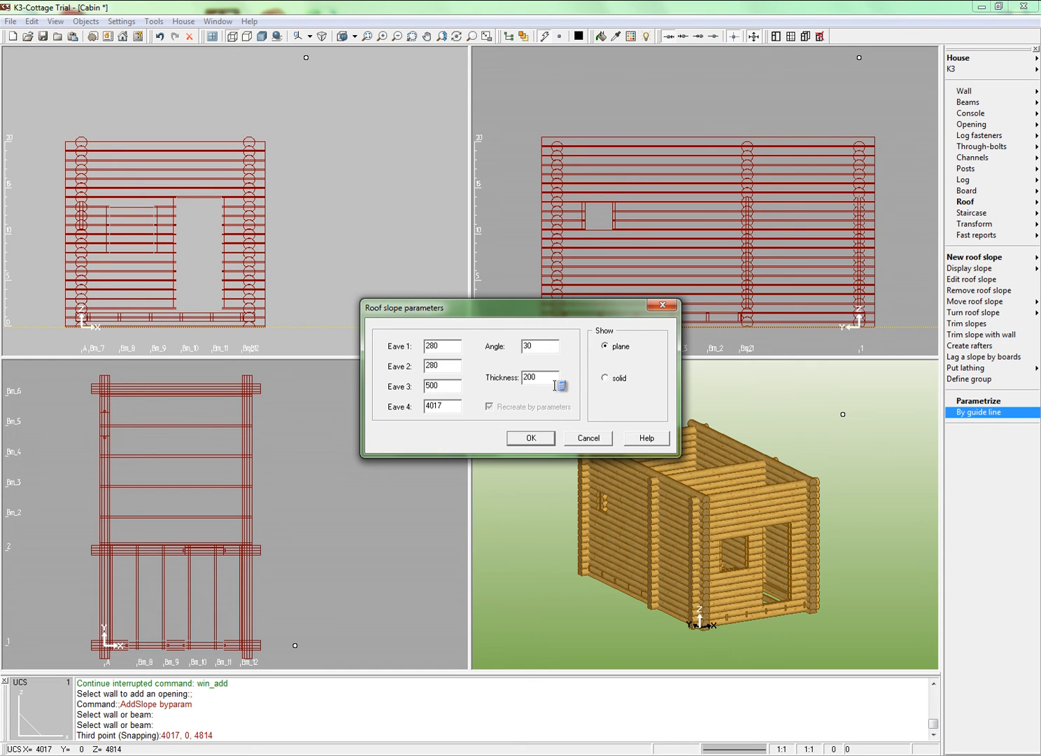
pyautogui.click(530, 437)
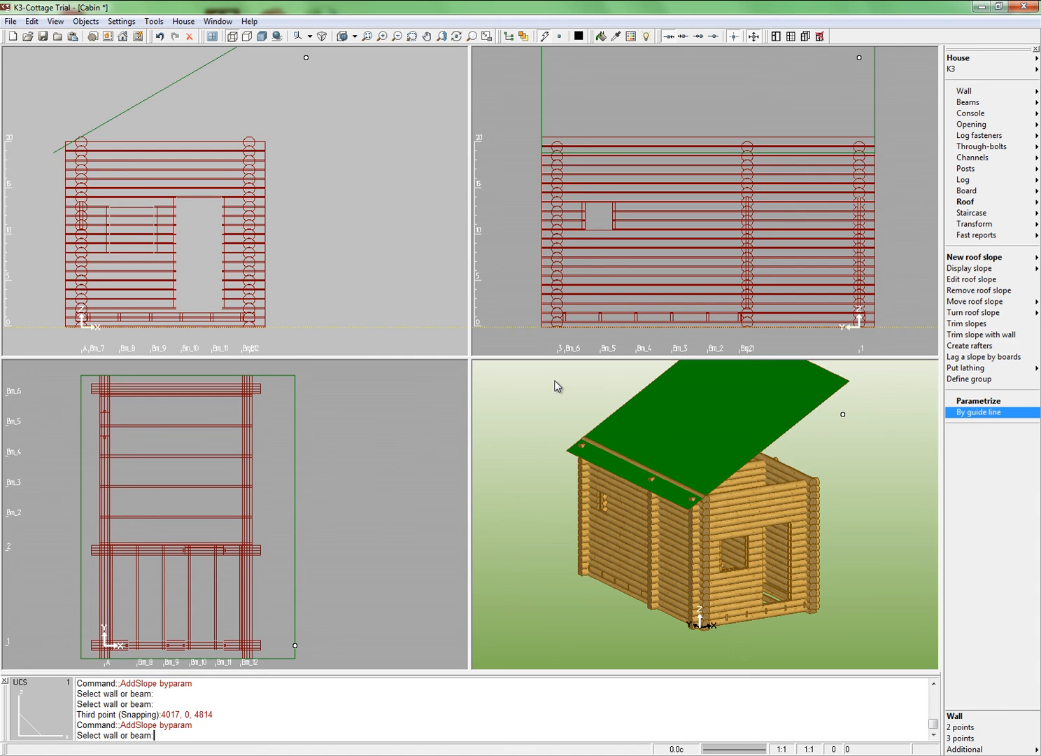
pyautogui.click(249, 144)
pyautogui.write('3')
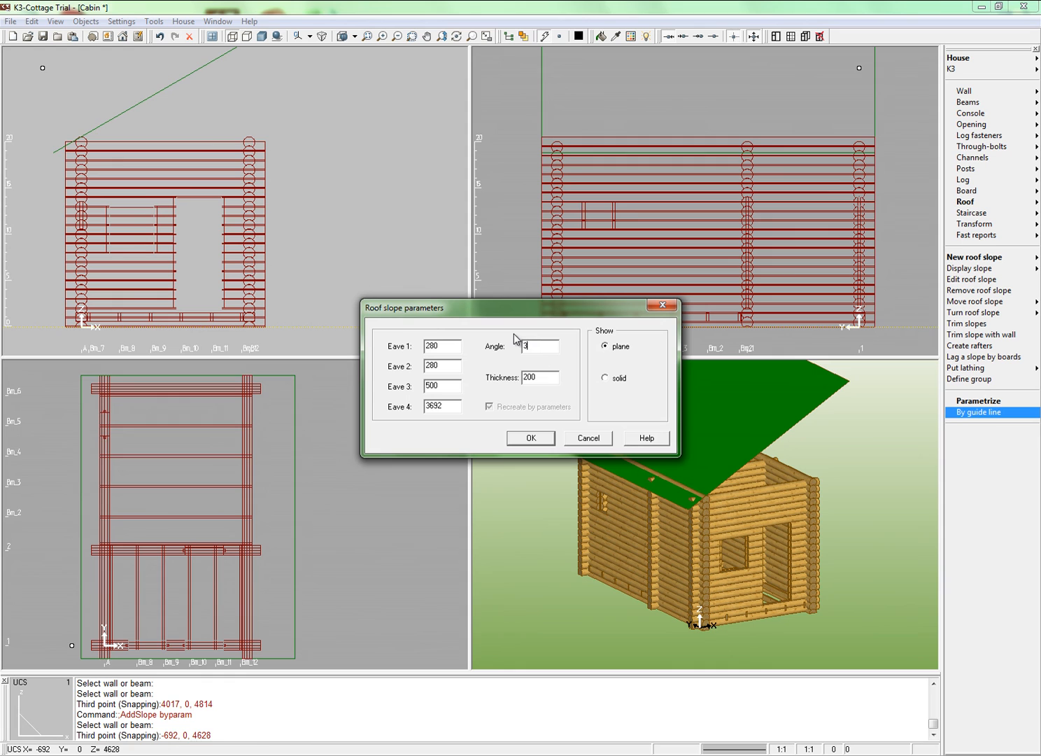
pyautogui.click(530, 438)
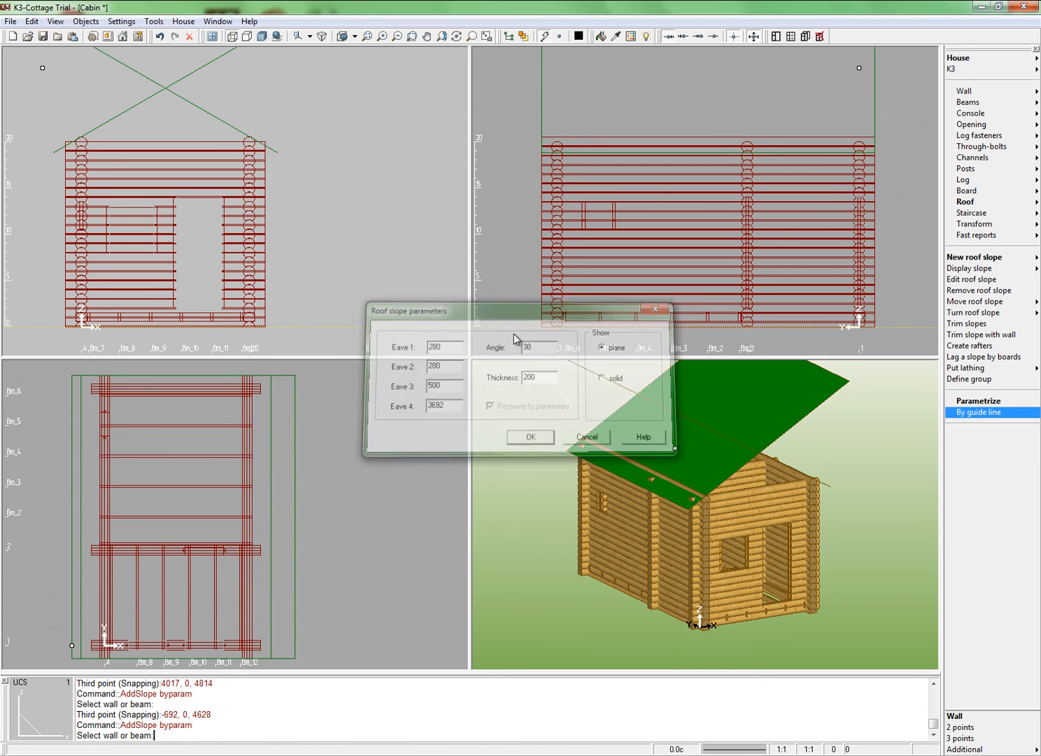
pyautogui.click(530, 436)
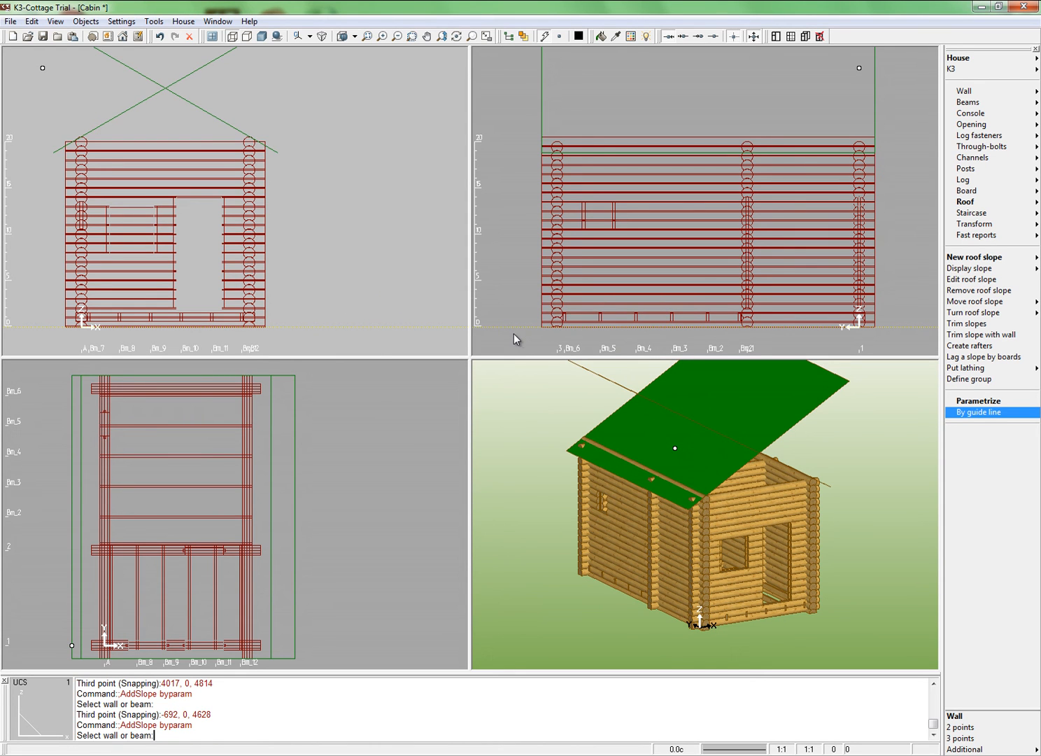
pyautogui.moveTo(545, 313)
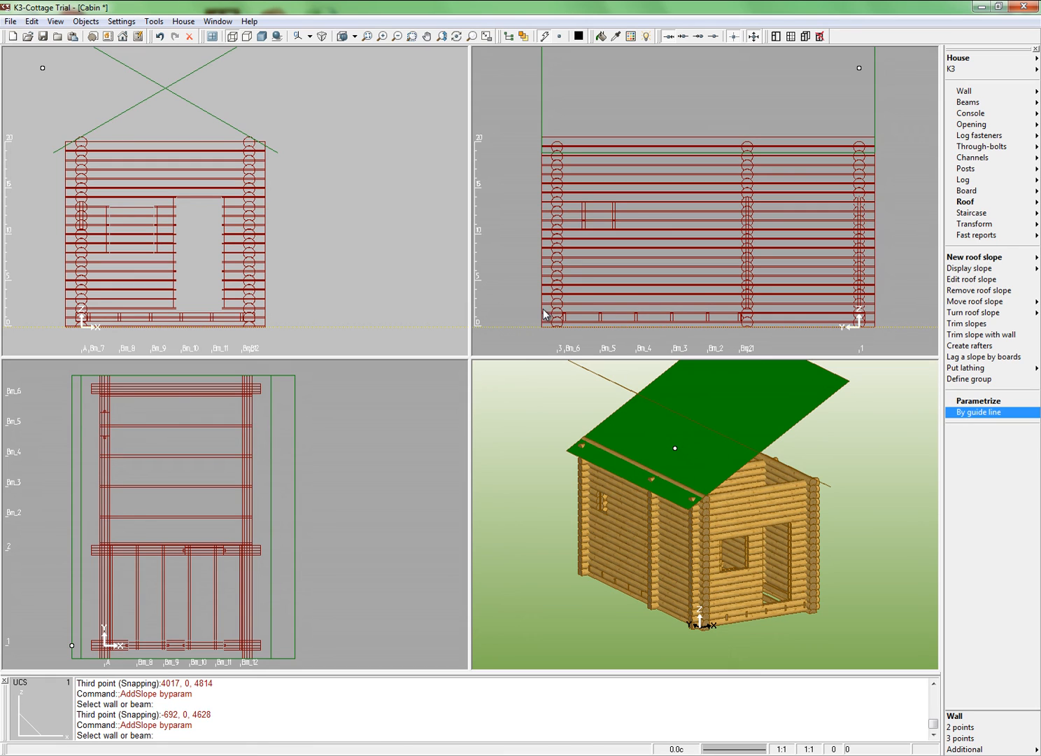
pyautogui.moveTo(940, 162)
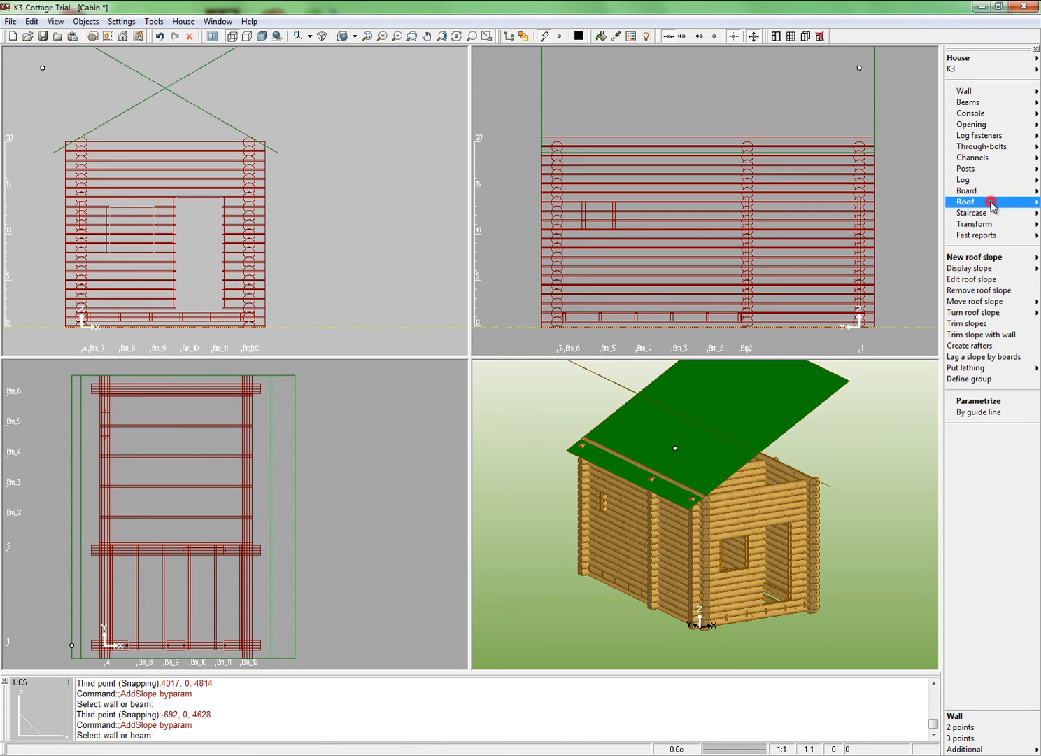
pyautogui.moveTo(967, 323)
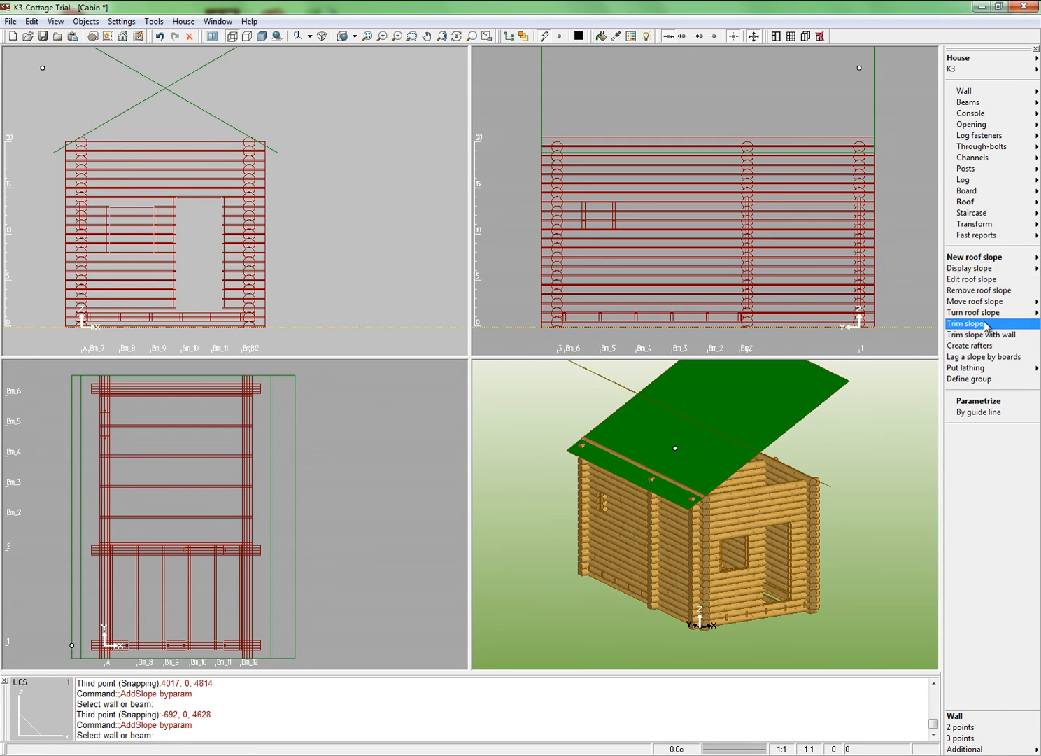
# - Trim all roof slopes against each other with Trim slopes, selecting All
pyautogui.click(968, 323)
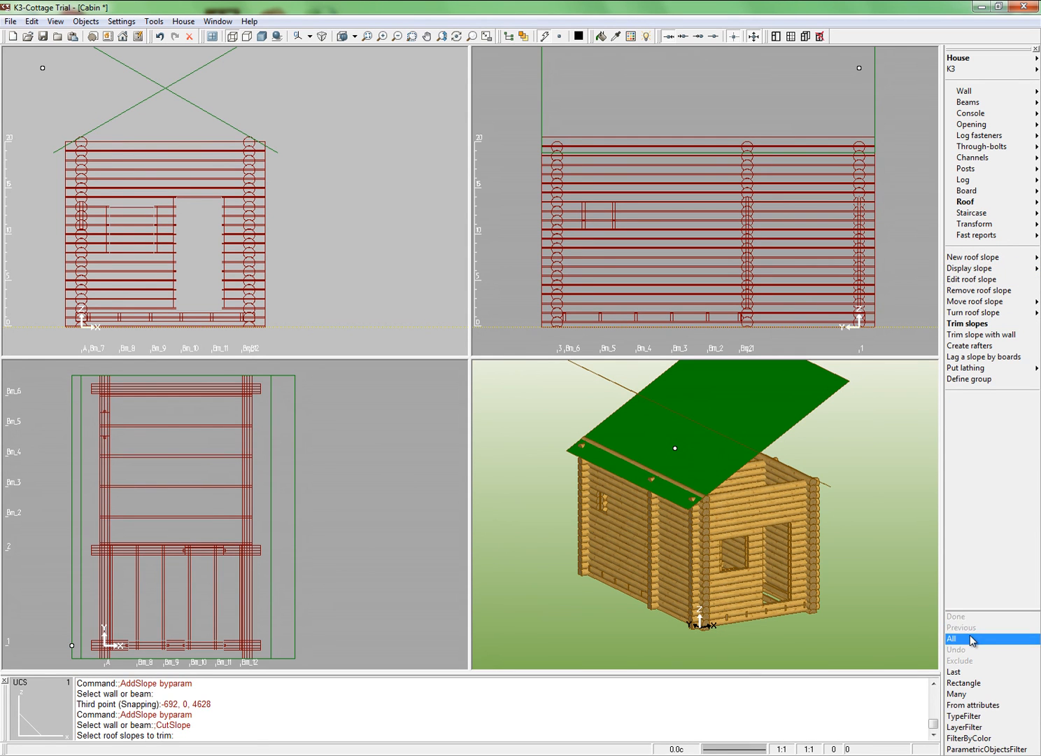
pyautogui.click(971, 638)
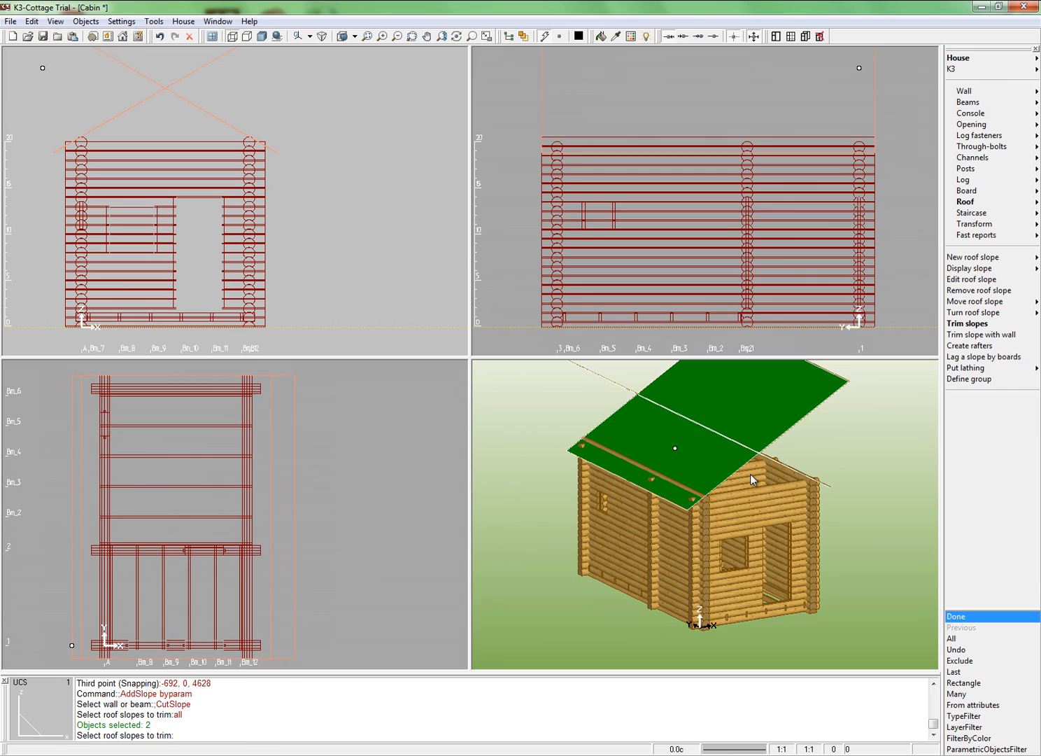
pyautogui.moveTo(1029, 530)
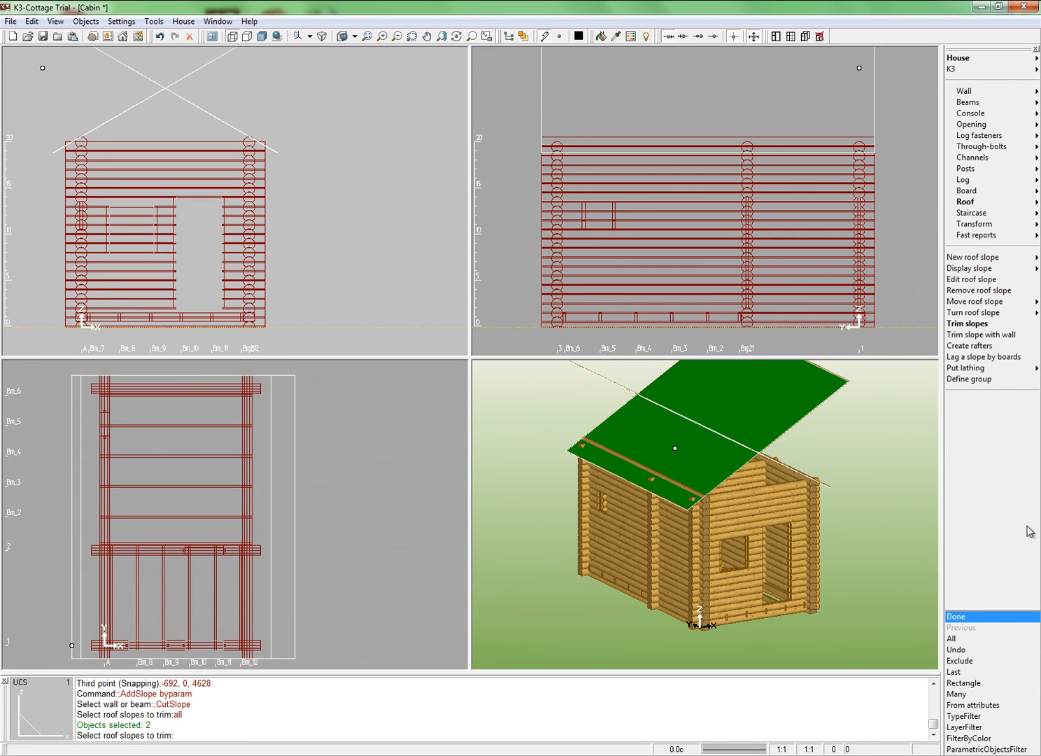
pyautogui.click(957, 616)
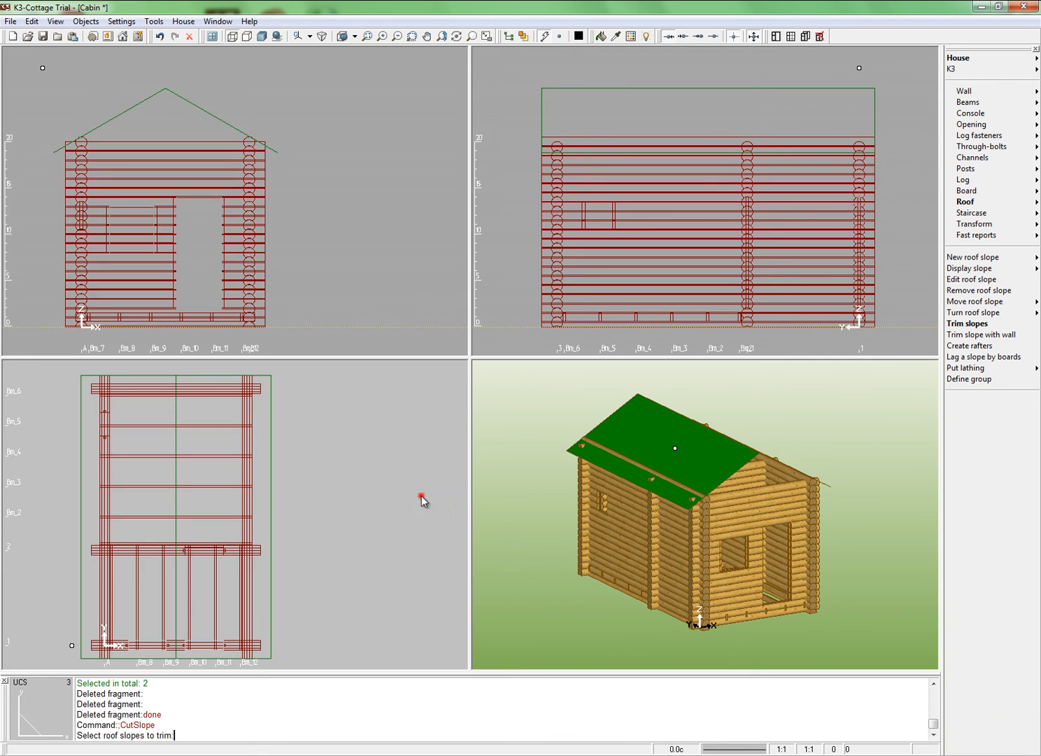
pyautogui.moveTo(972, 169)
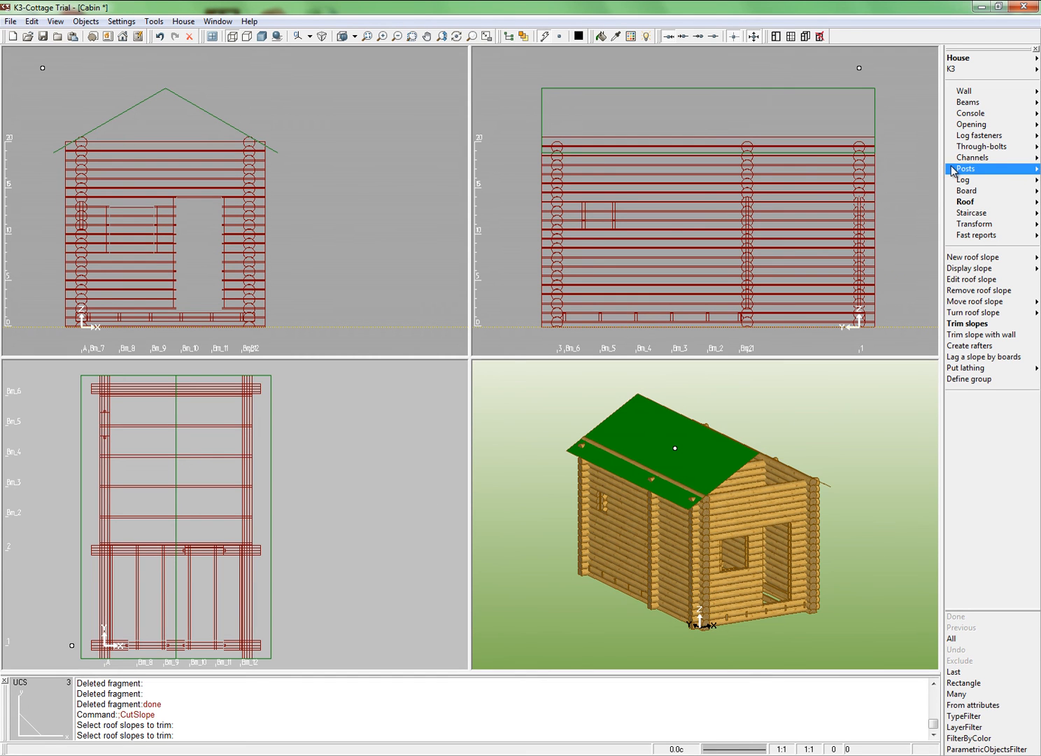
# - Set the top log course to 25 on both gable walls, including Wall 3
pyautogui.click(966, 191)
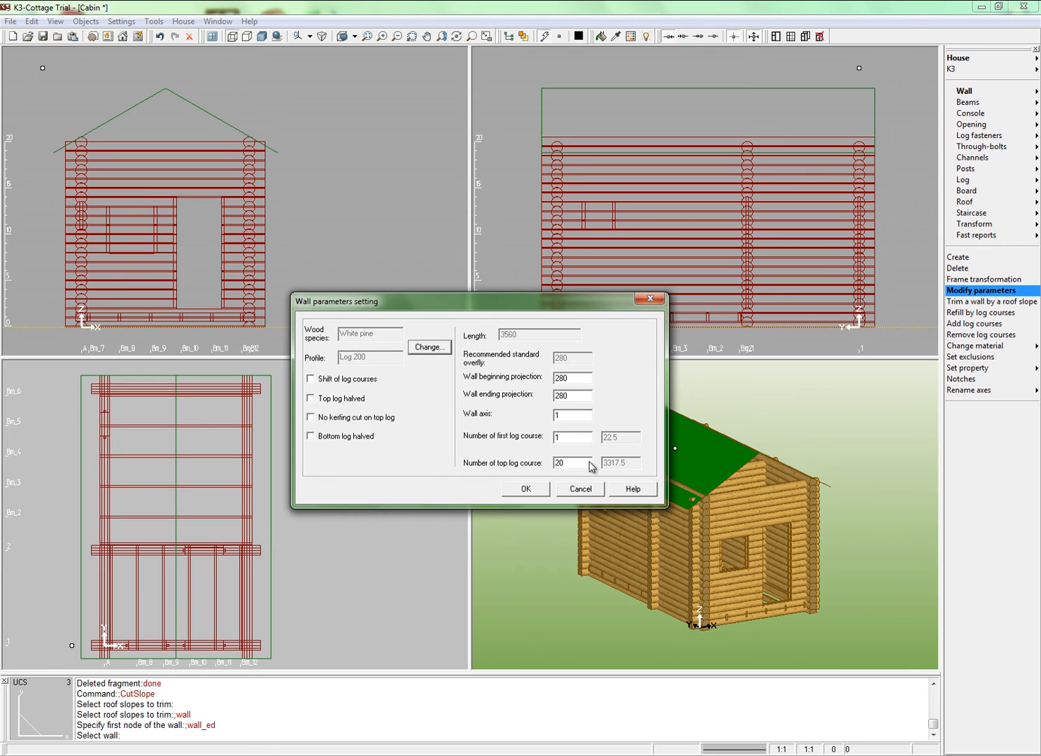
pyautogui.tripleClick(572, 462)
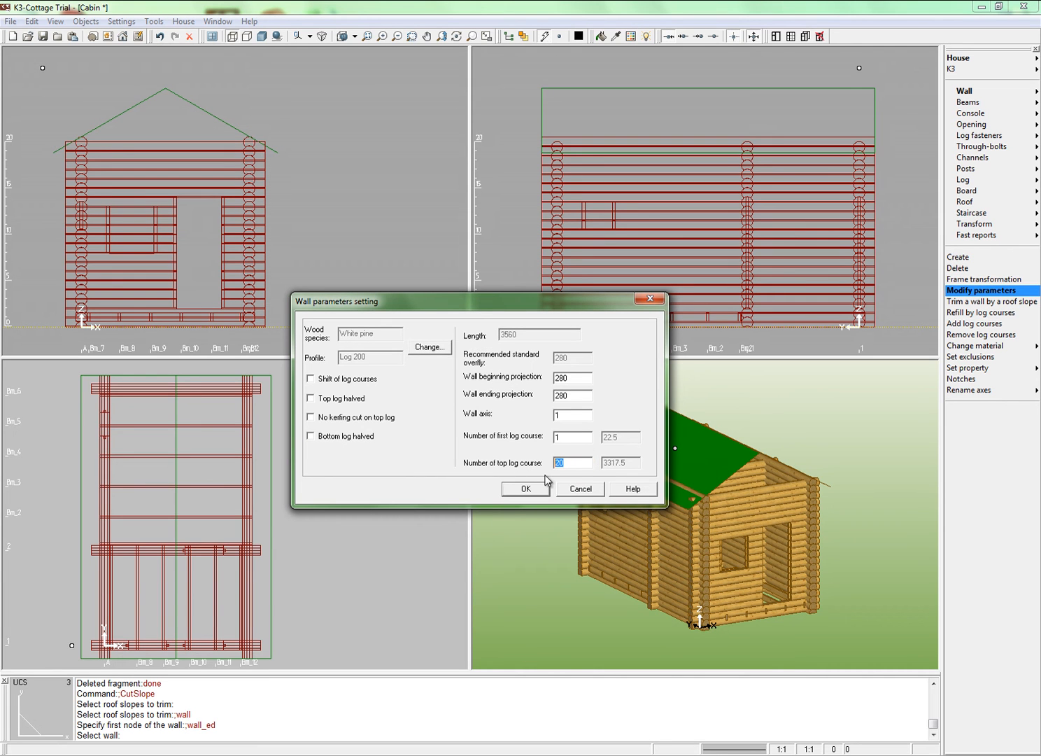
pyautogui.write('25')
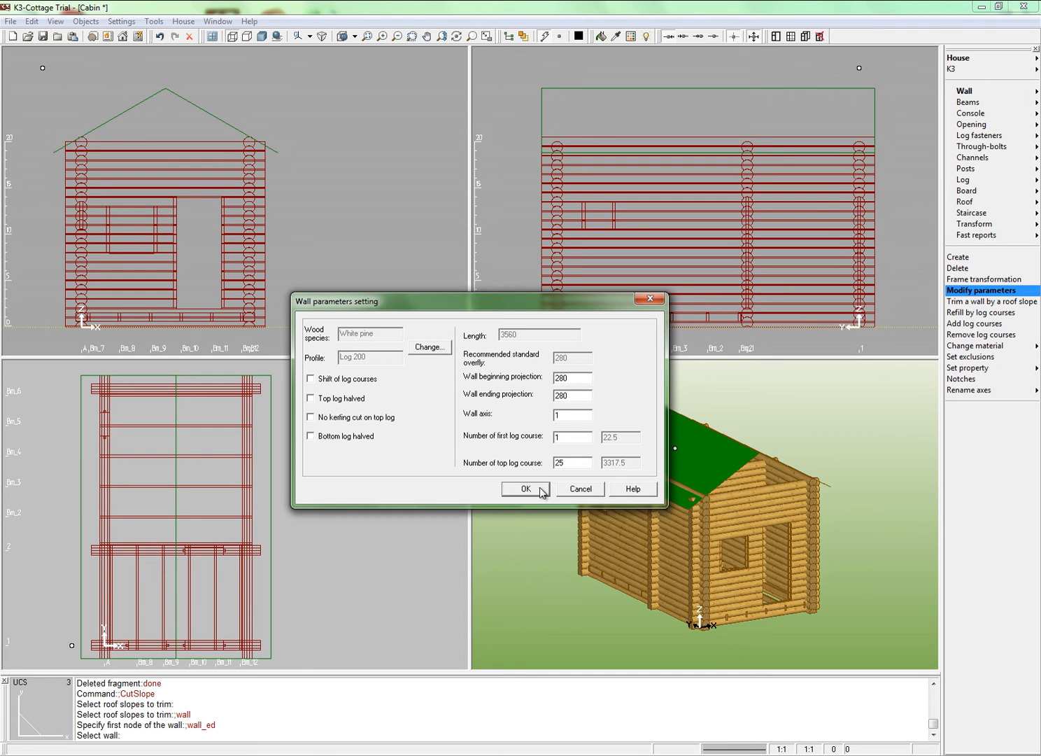
pyautogui.click(525, 489)
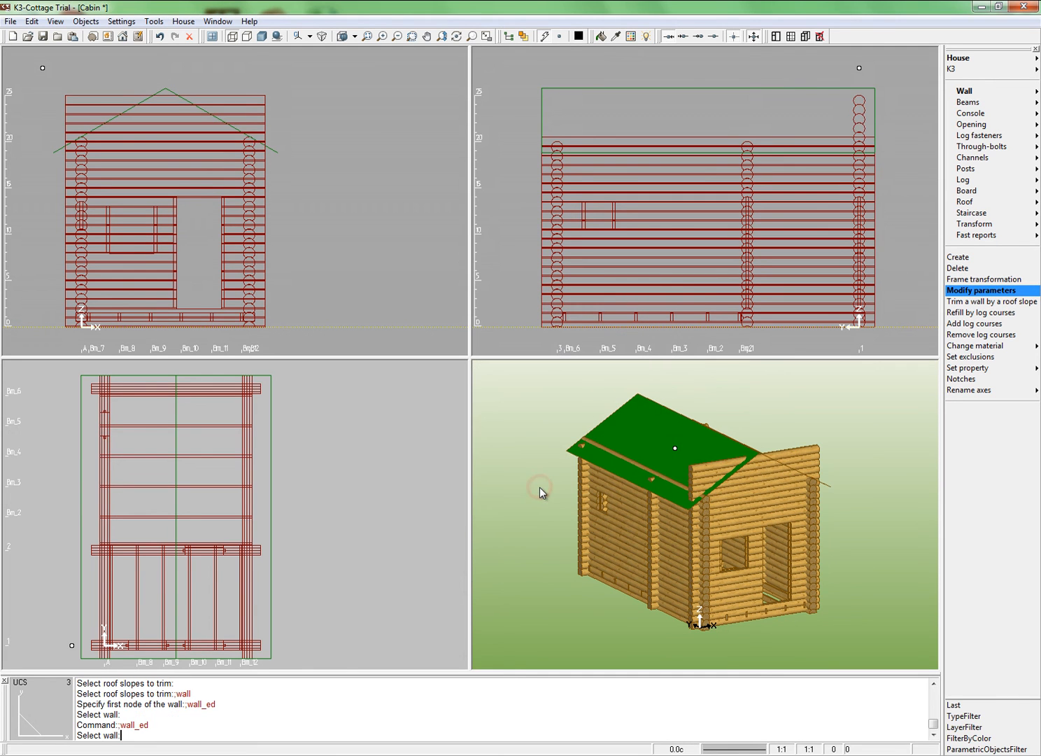
pyautogui.click(199, 389)
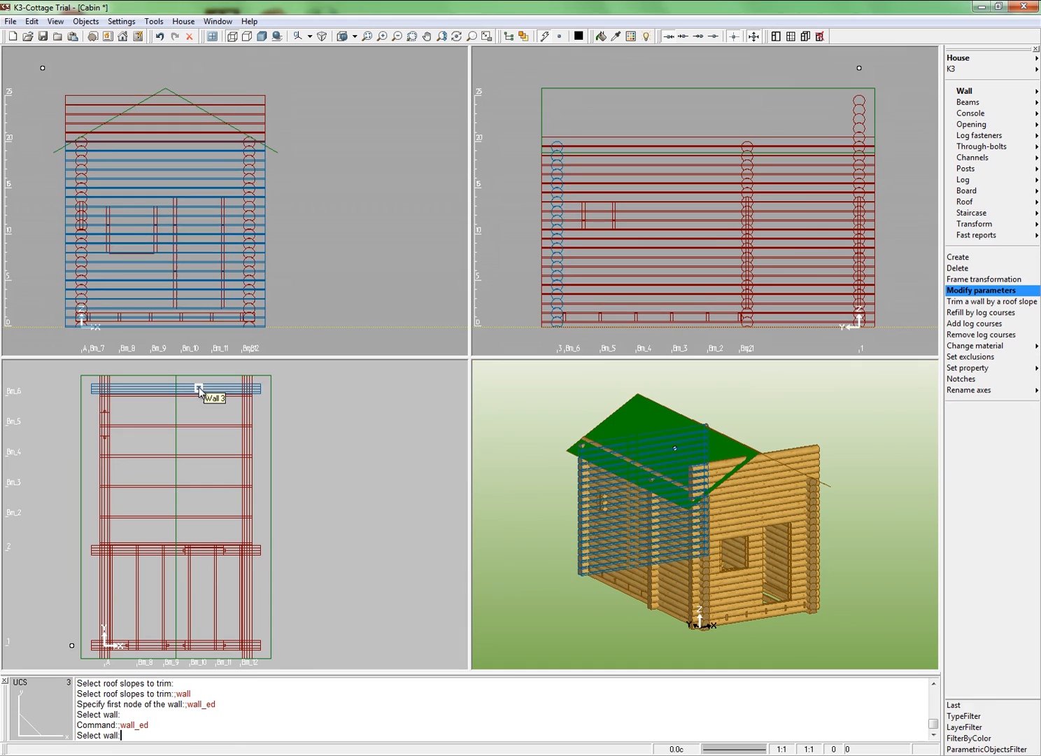
pyautogui.click(198, 389)
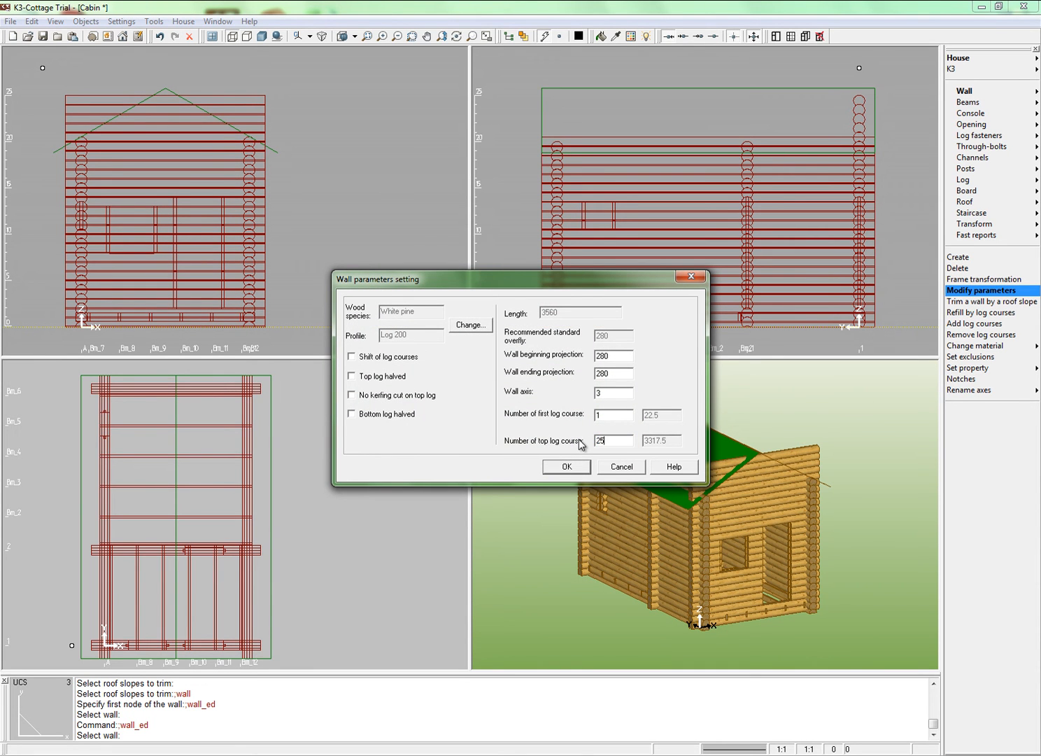
pyautogui.click(565, 466)
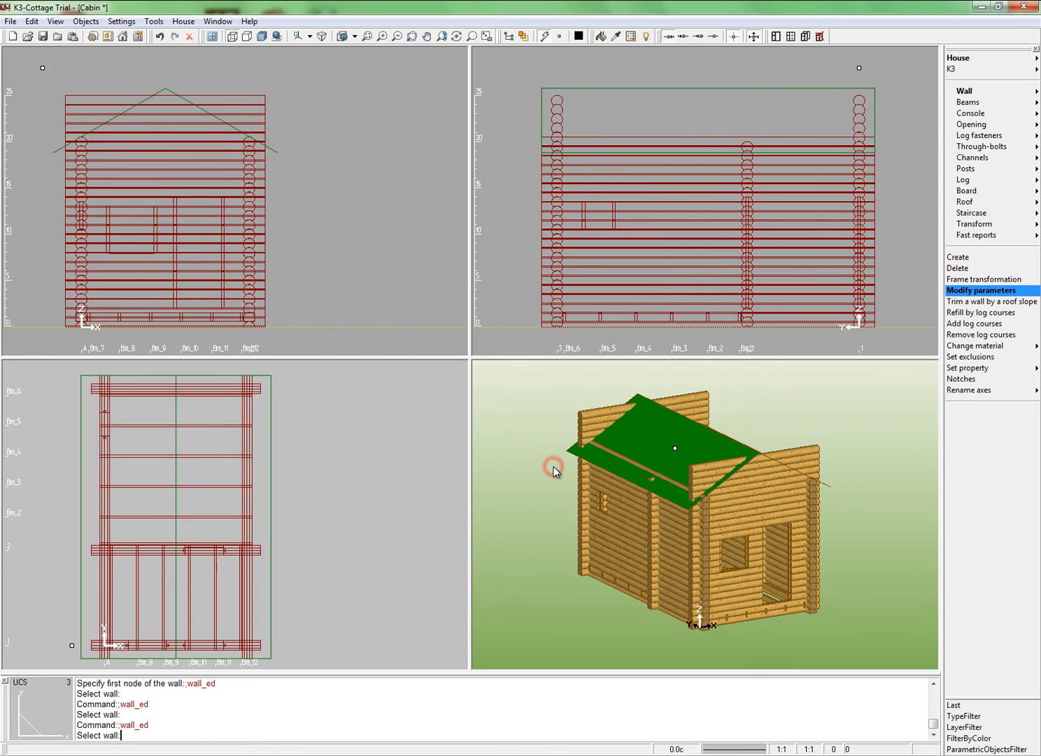
pyautogui.moveTo(367, 511)
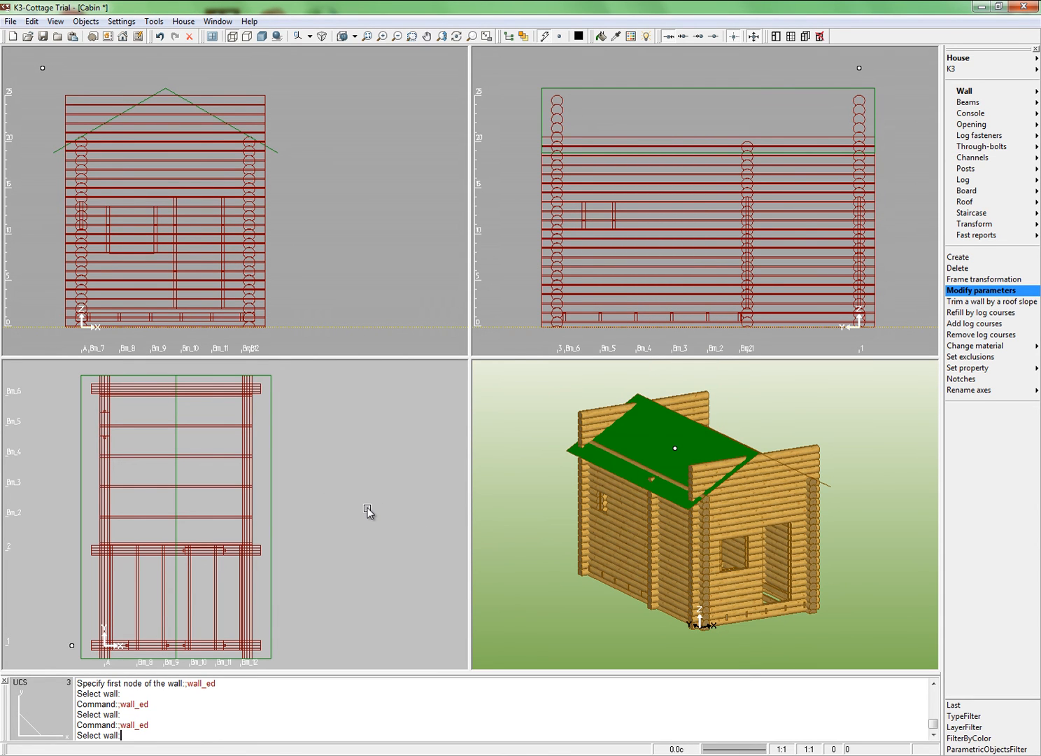
pyautogui.moveTo(501, 468)
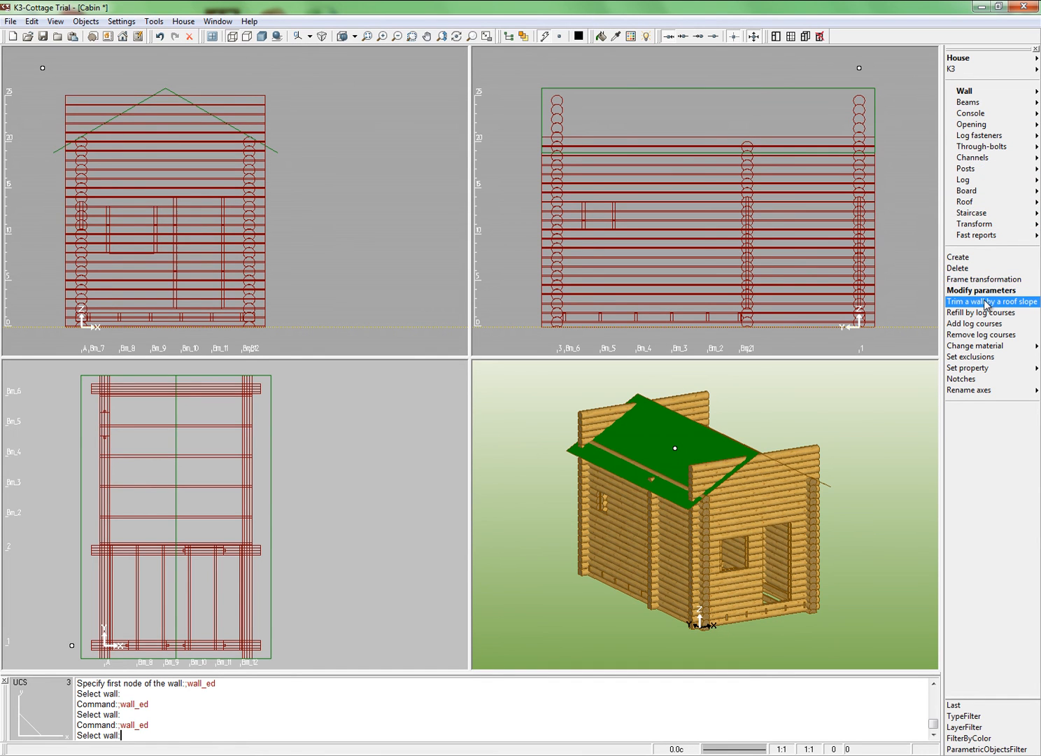
# - Trim the gable wall to both roof slopes with normal-cut chamfered log ends and 150 allowance
pyautogui.click(990, 301)
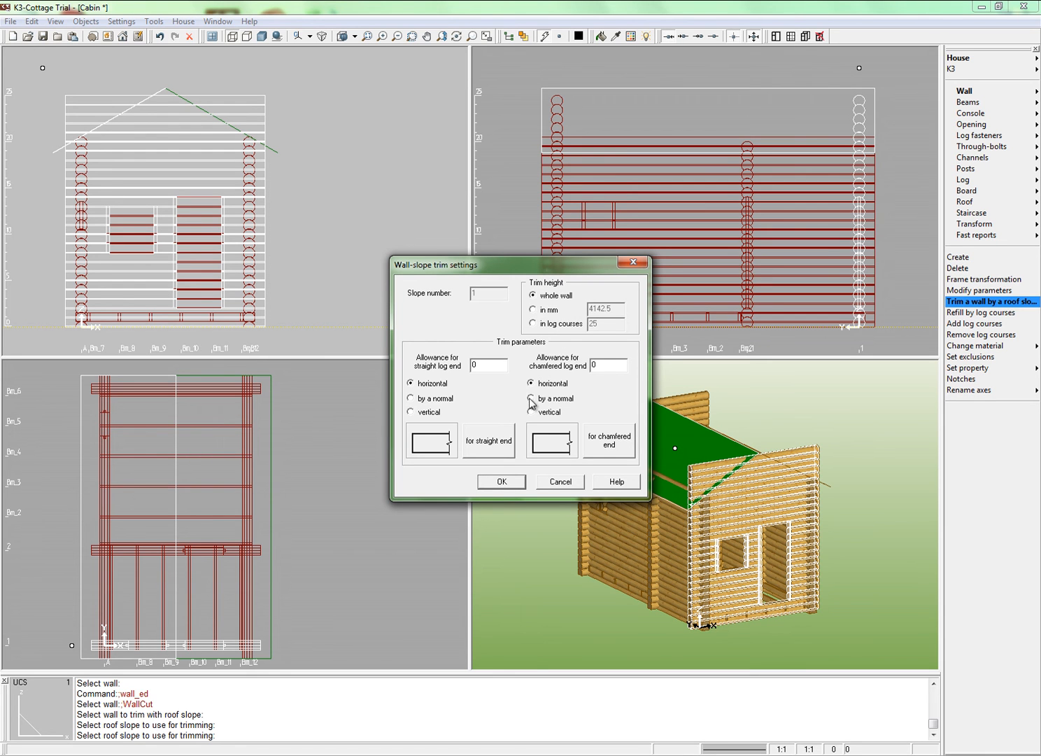
pyautogui.click(533, 398)
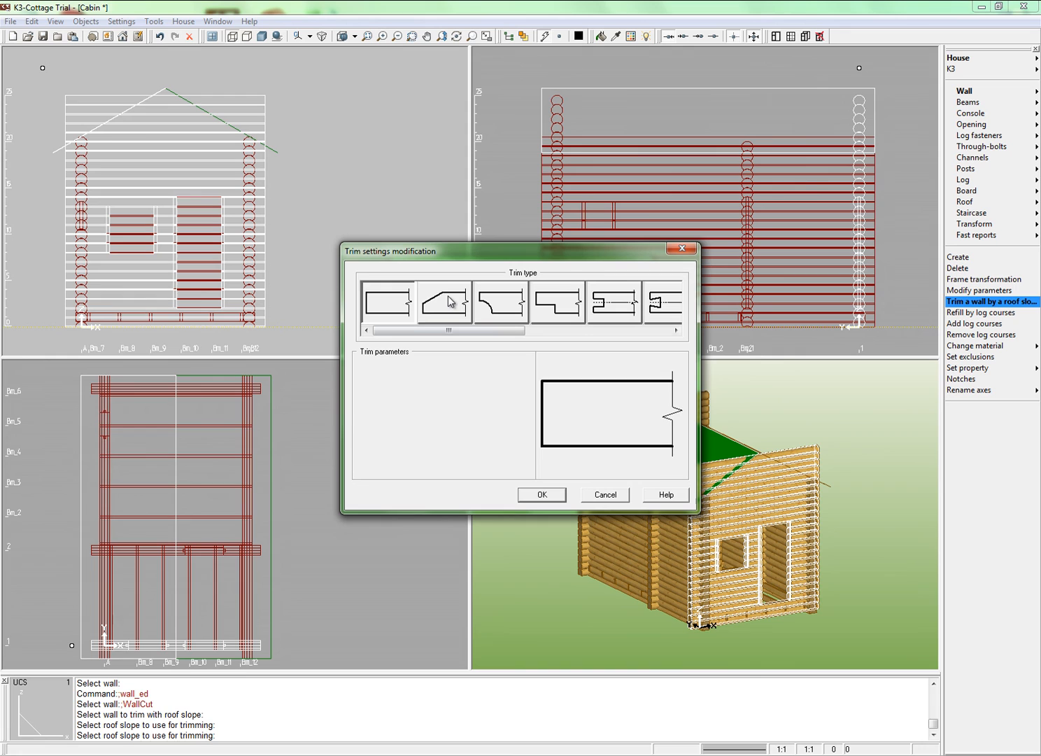
pyautogui.click(445, 302)
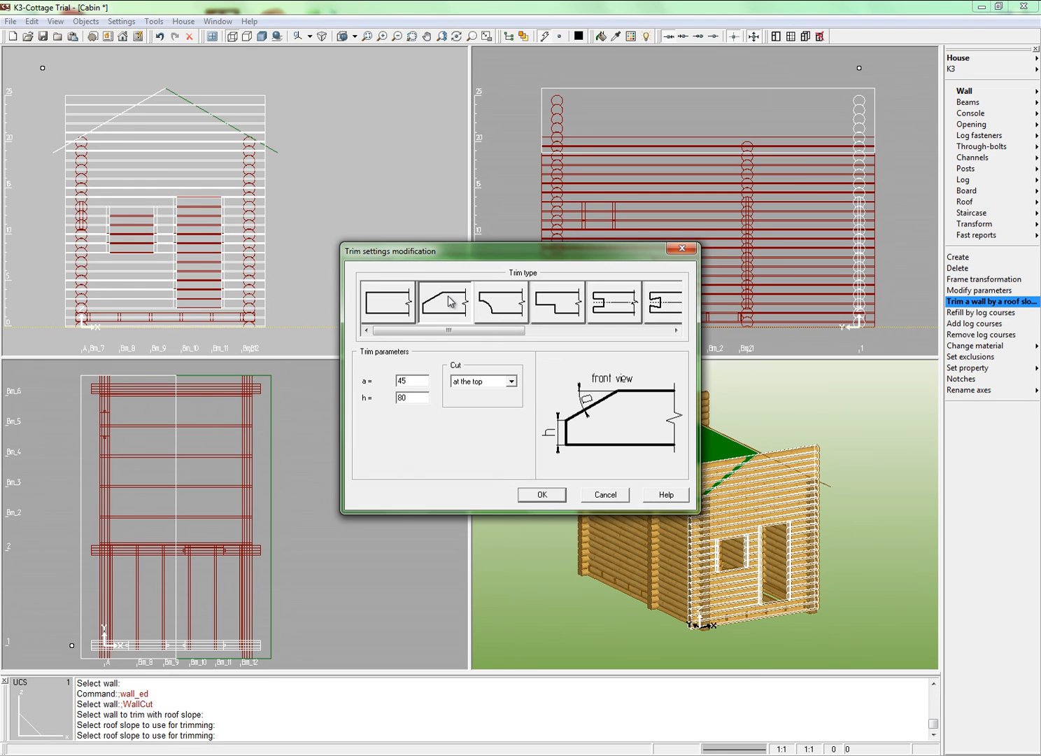
pyautogui.click(541, 494)
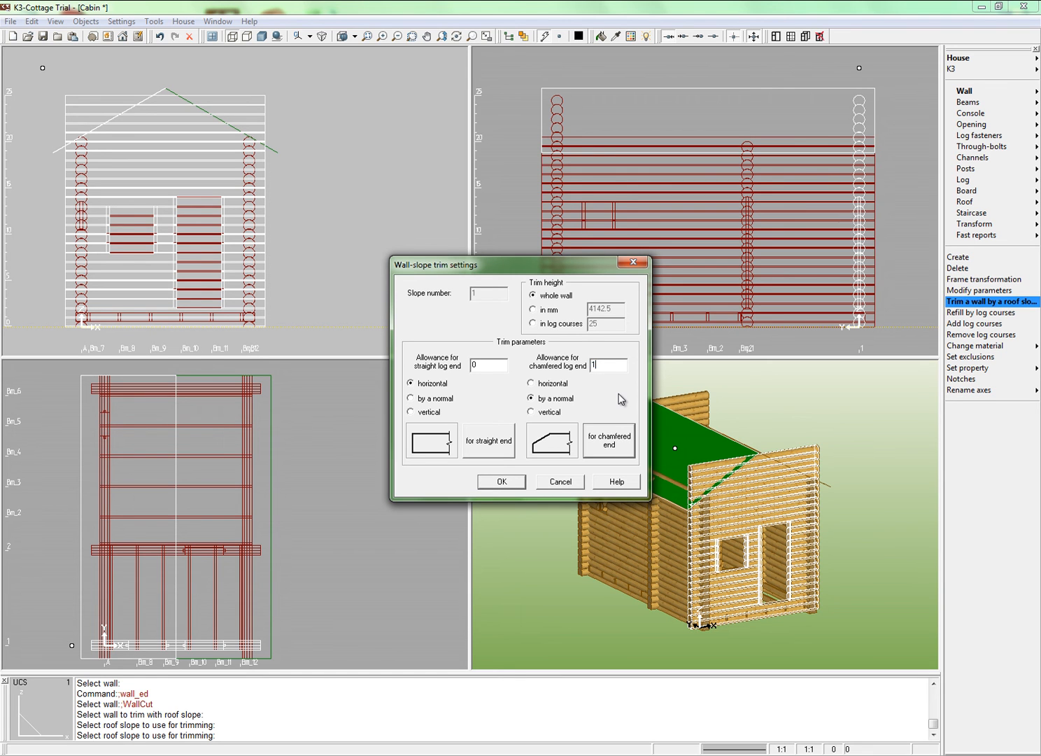
pyautogui.write('150')
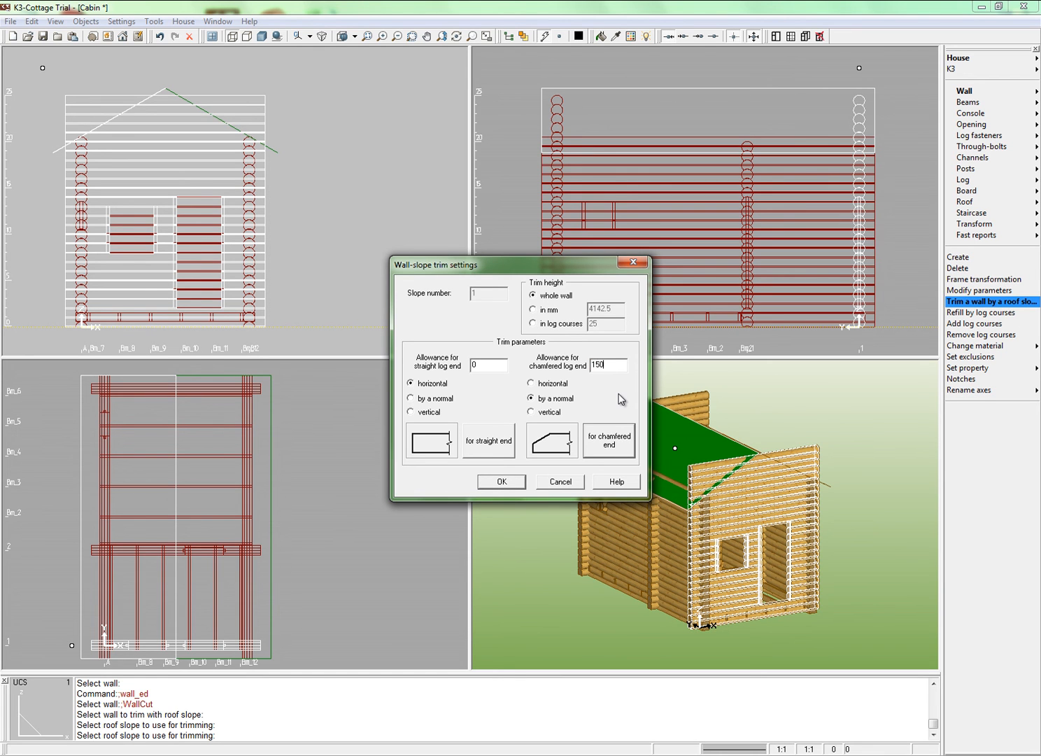
pyautogui.moveTo(501, 482)
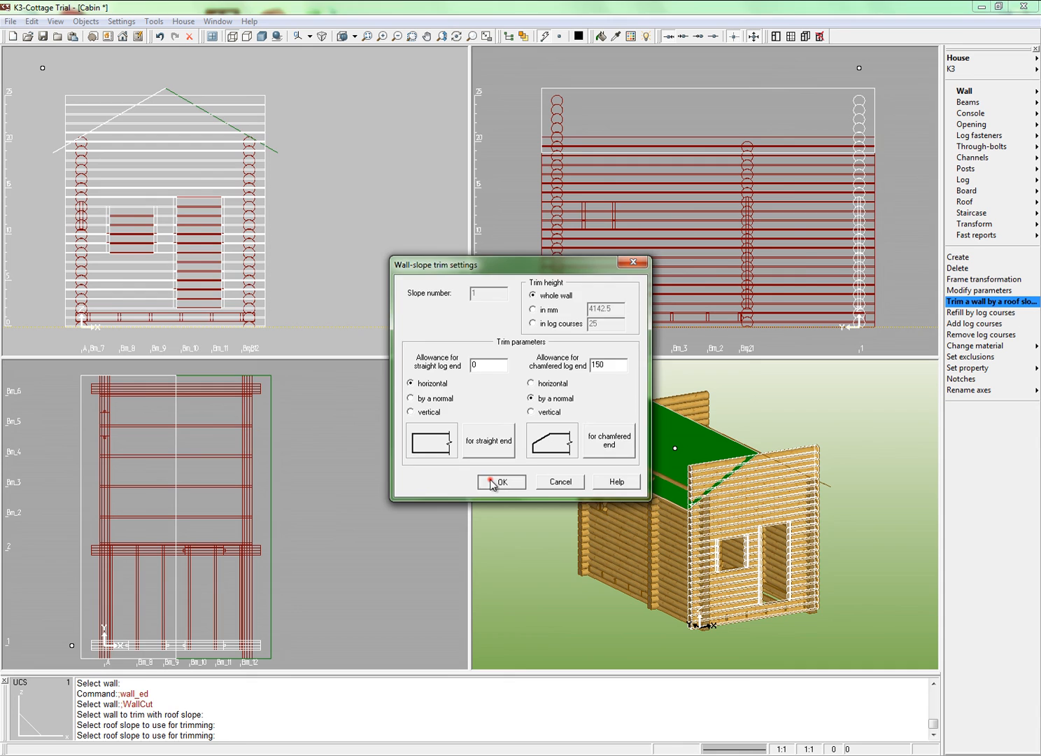
pyautogui.click(501, 482)
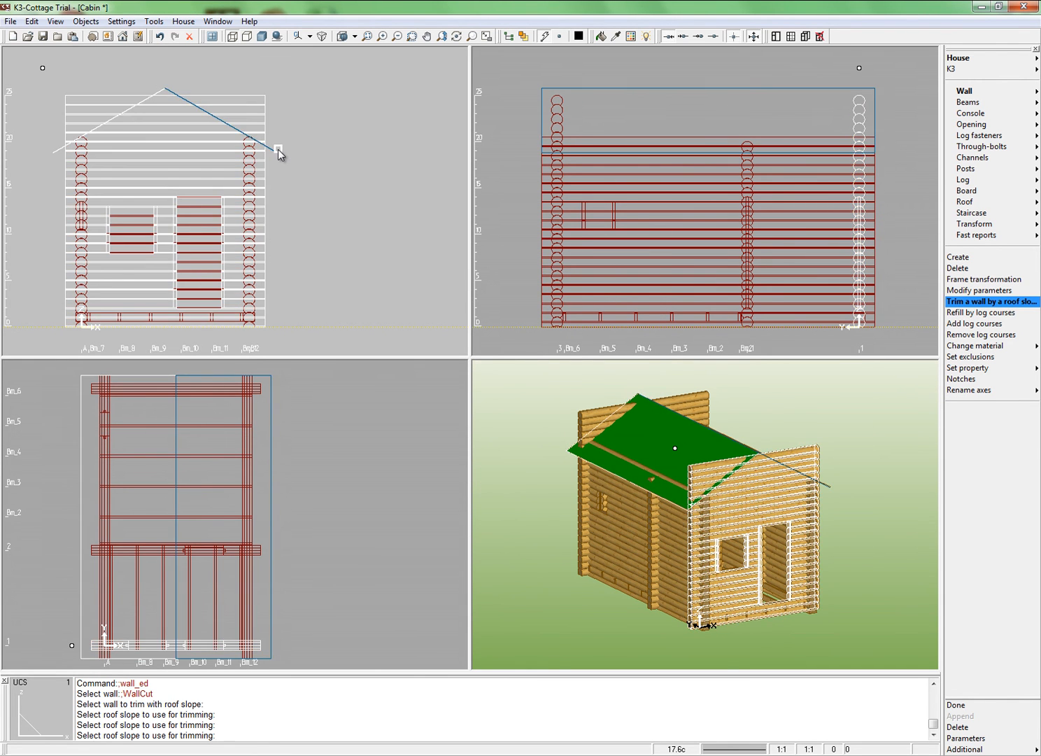
pyautogui.click(278, 150)
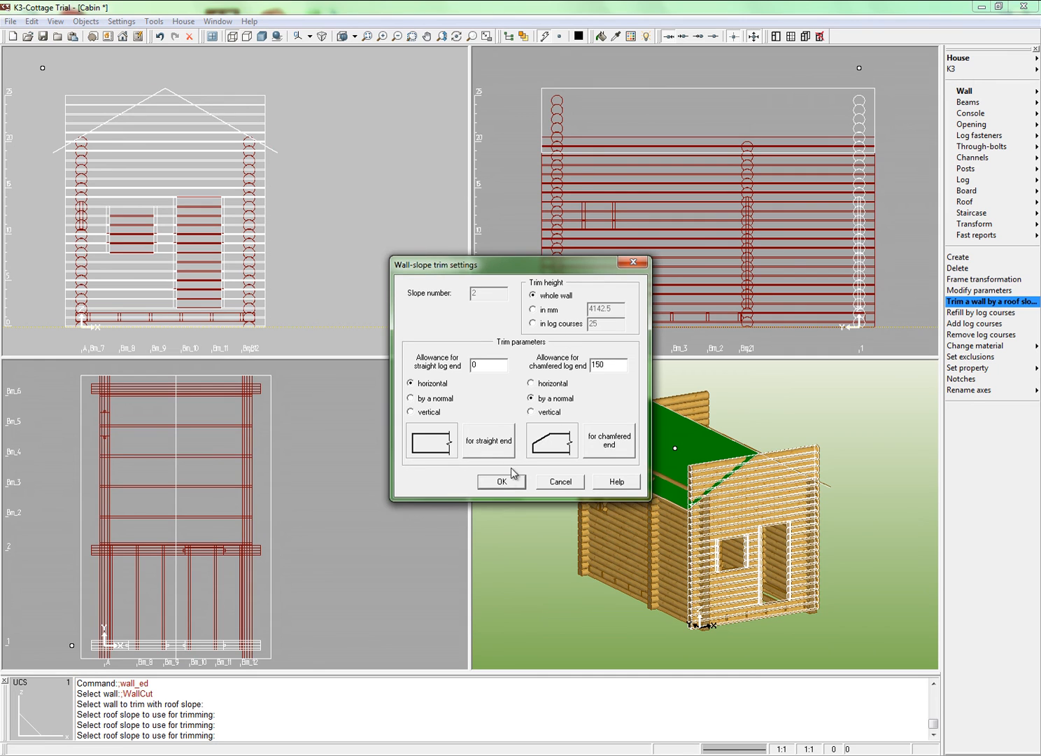
pyautogui.click(501, 482)
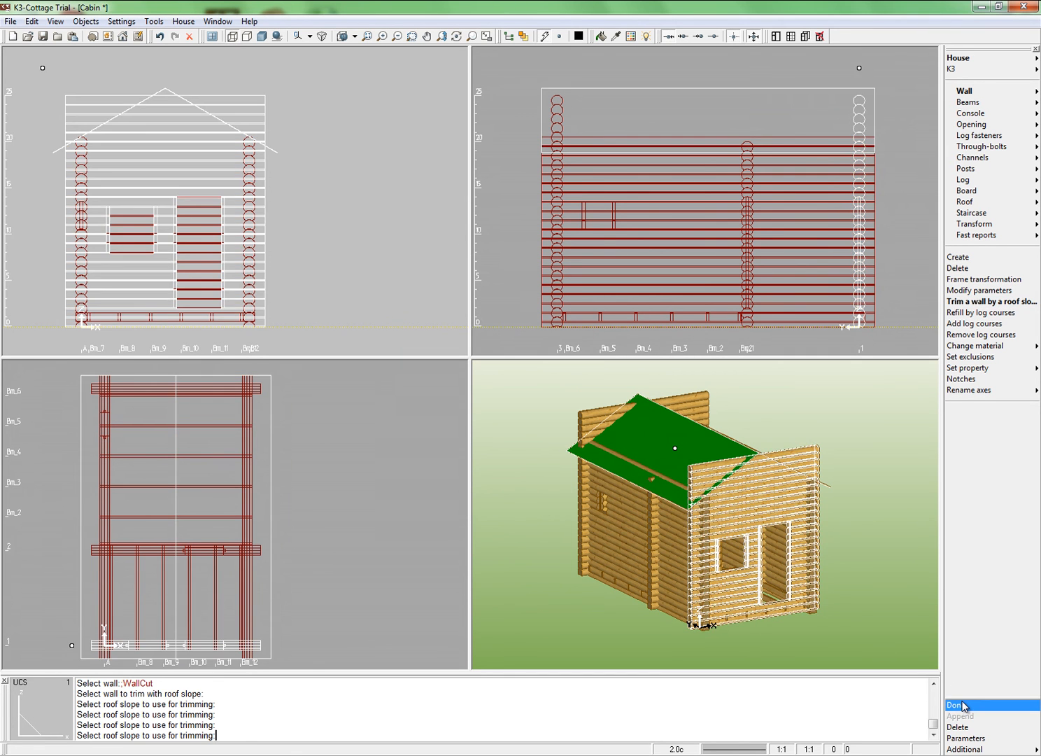
pyautogui.click(954, 705)
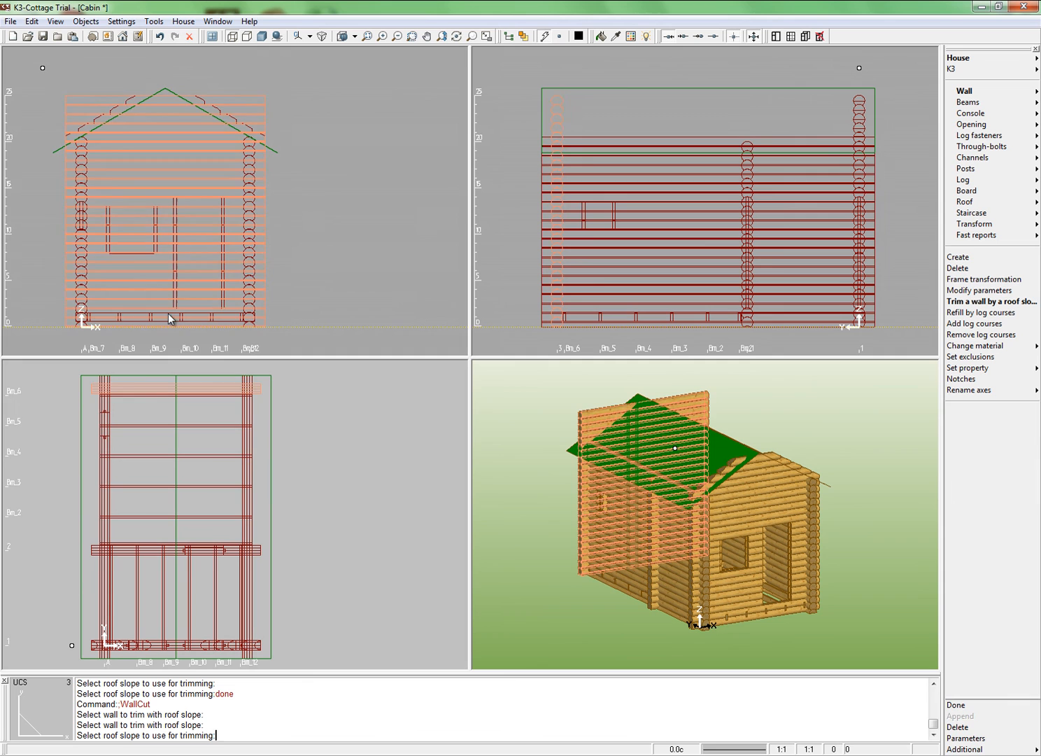
# - Trim the gable walls against both roof slopes with a 150 chamfered allowance
pyautogui.click(59, 149)
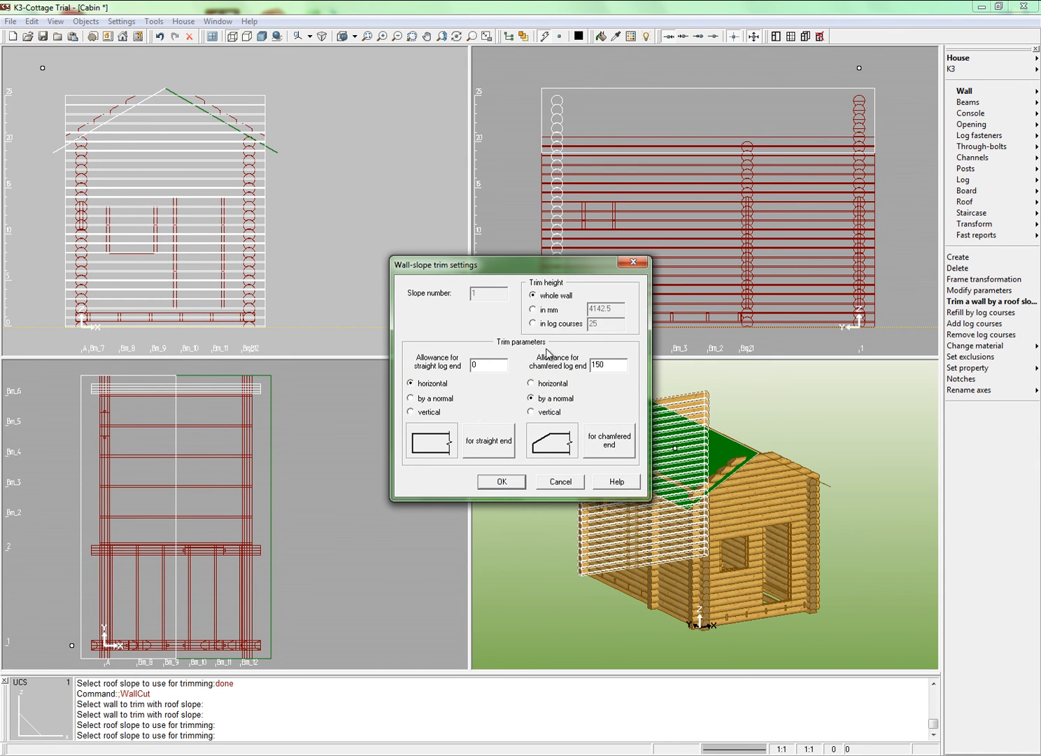
pyautogui.click(501, 481)
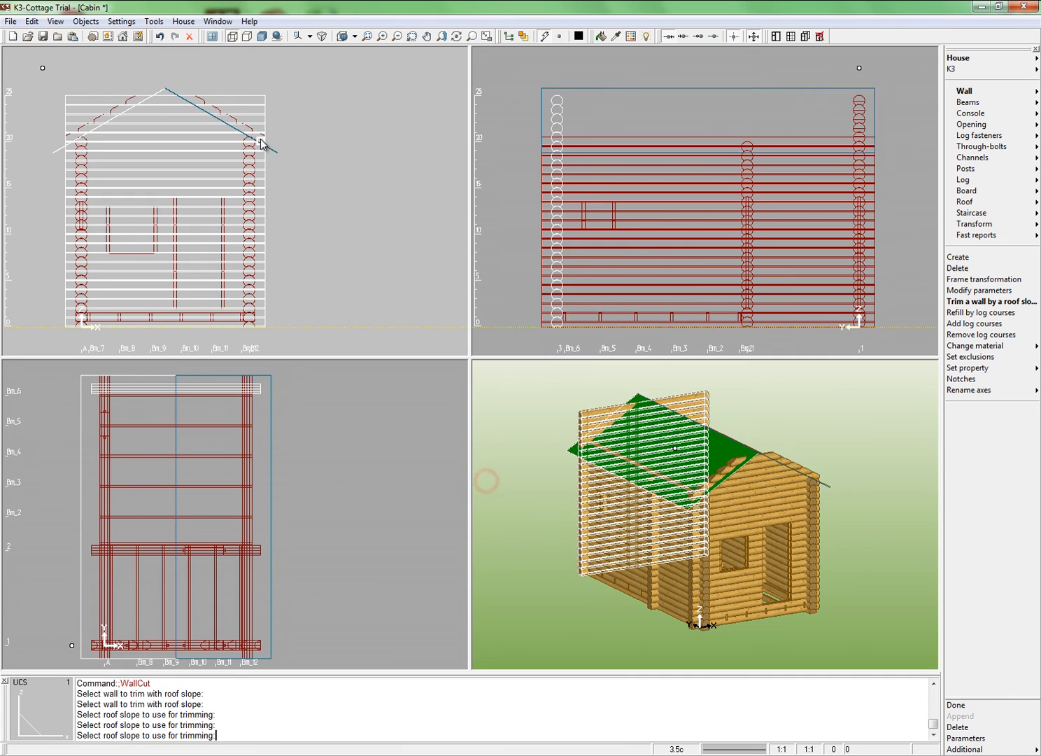
pyautogui.click(275, 153)
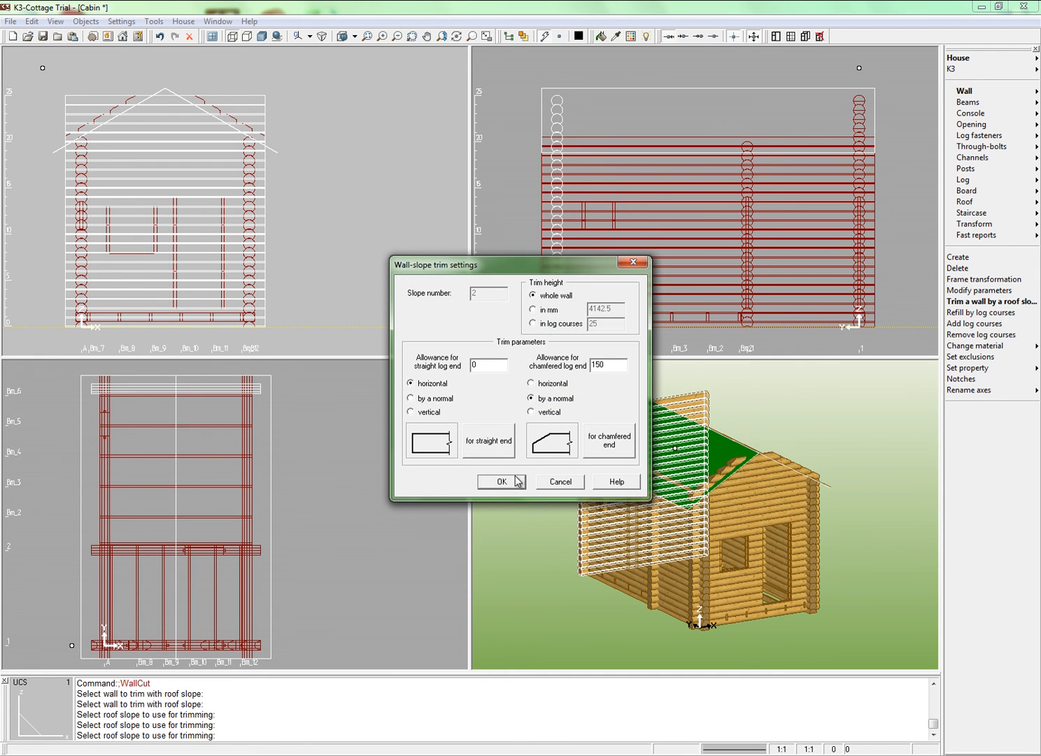
pyautogui.click(500, 481)
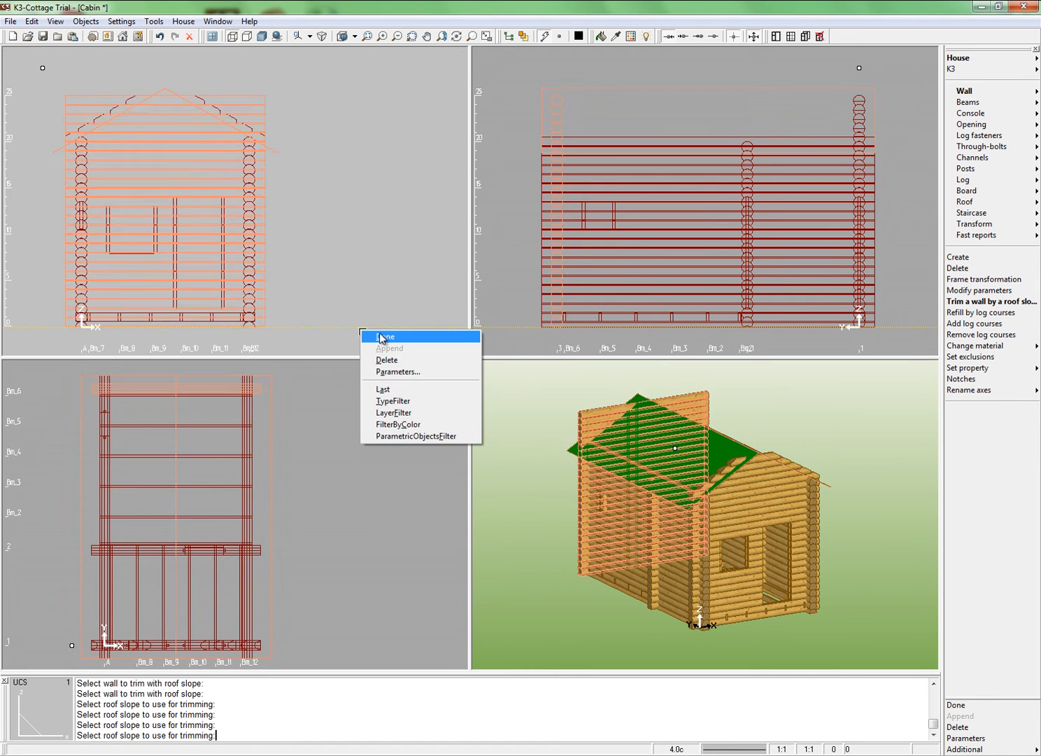
pyautogui.click(384, 337)
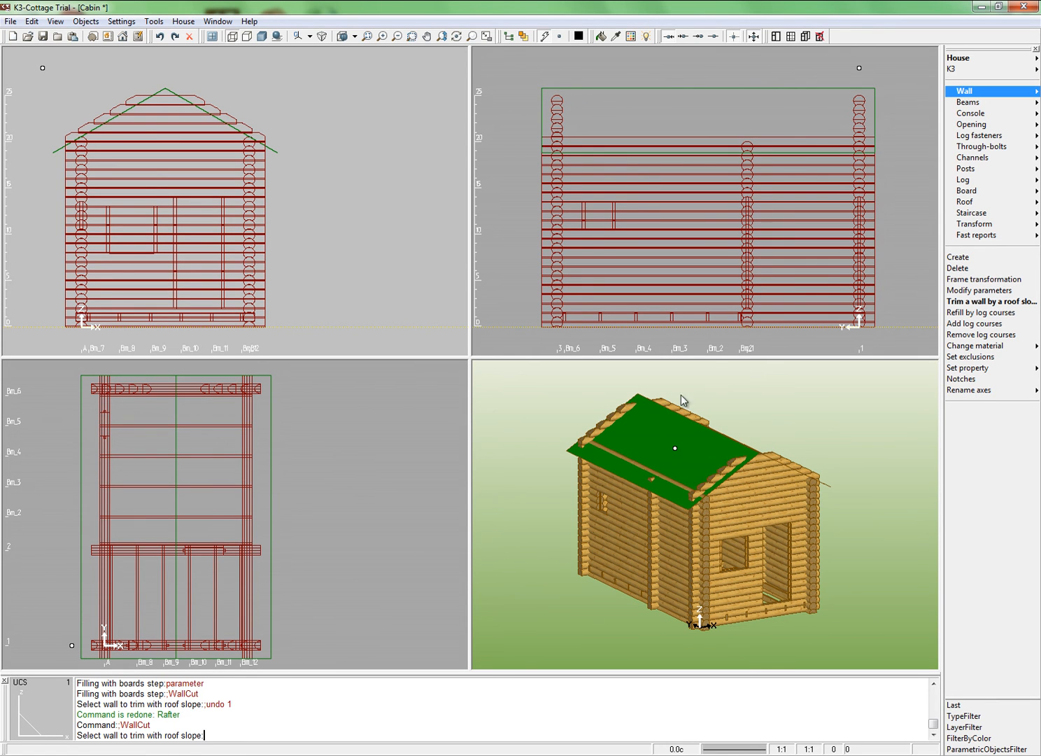
pyautogui.moveTo(966, 202)
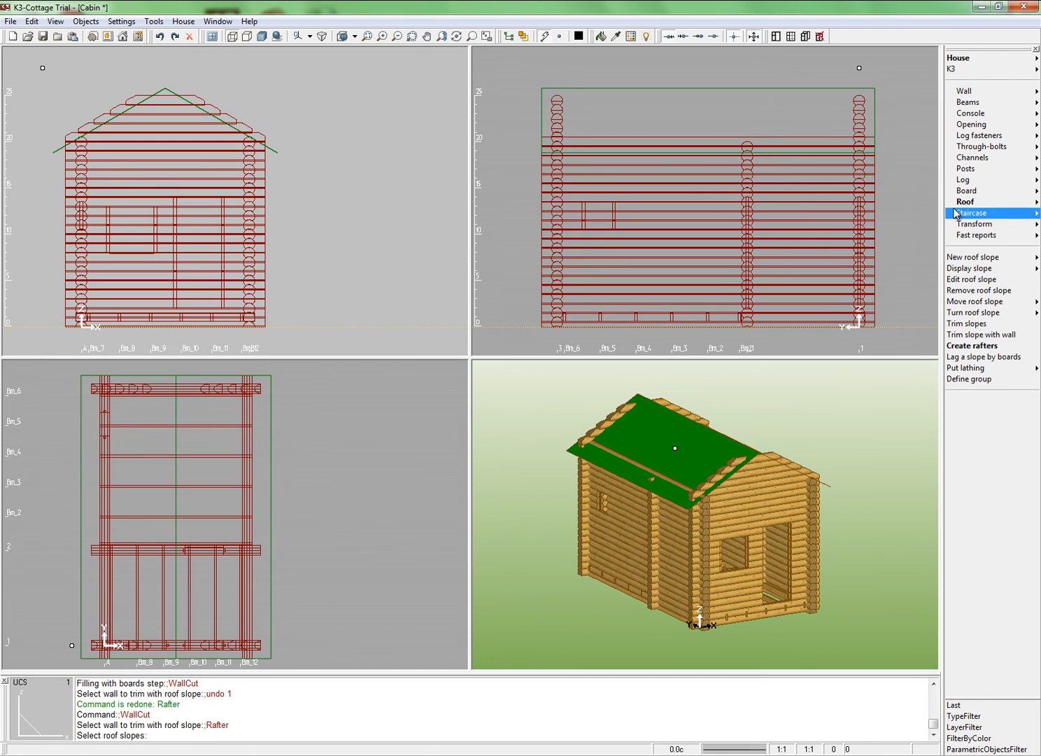
pyautogui.moveTo(972, 345)
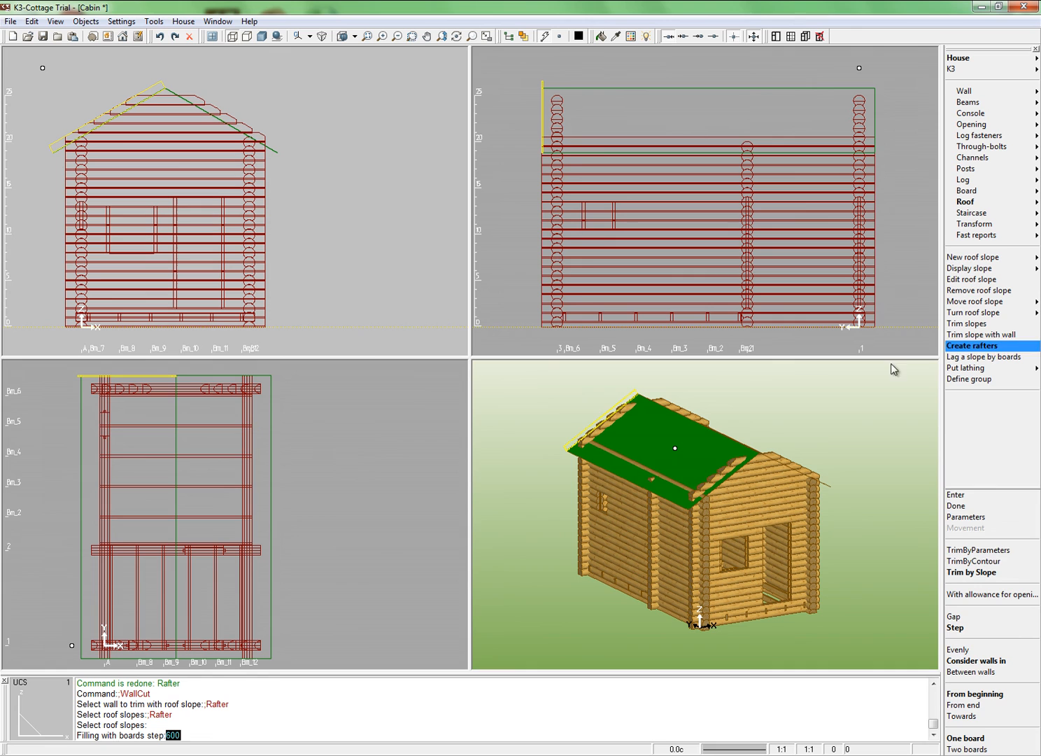
# - Open the rafter board parameters showing the 600 step and White pine 25x150
pyautogui.click(966, 517)
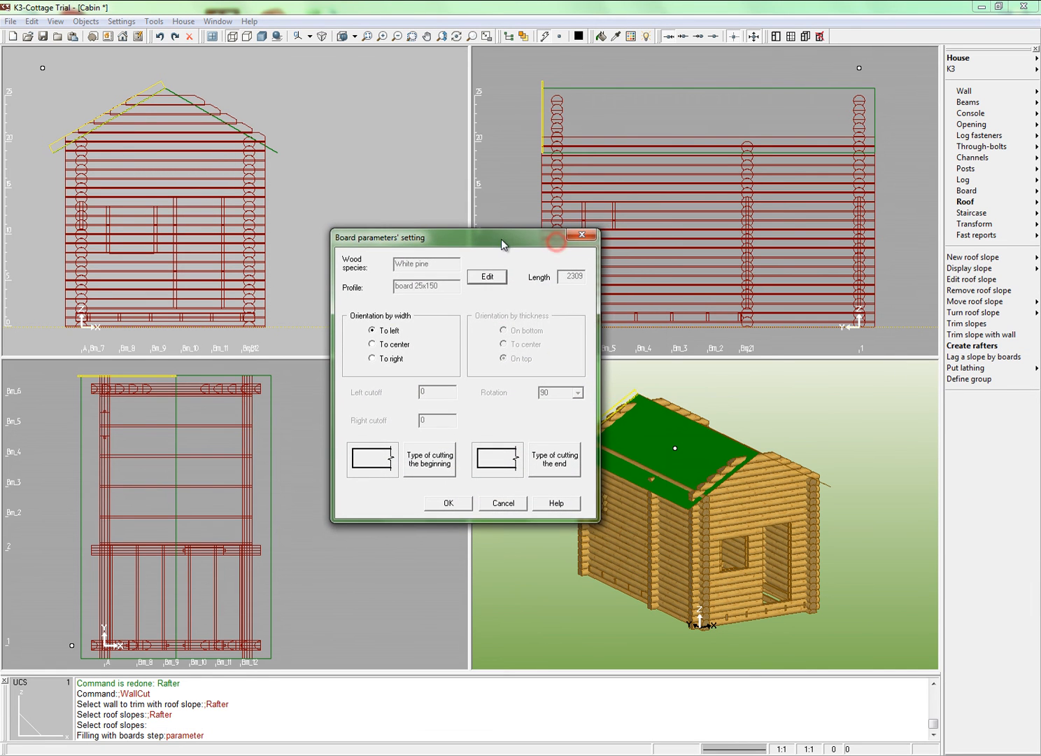
# - Change the rafter board profile from 25x150 to White pine 50x150
pyautogui.click(487, 276)
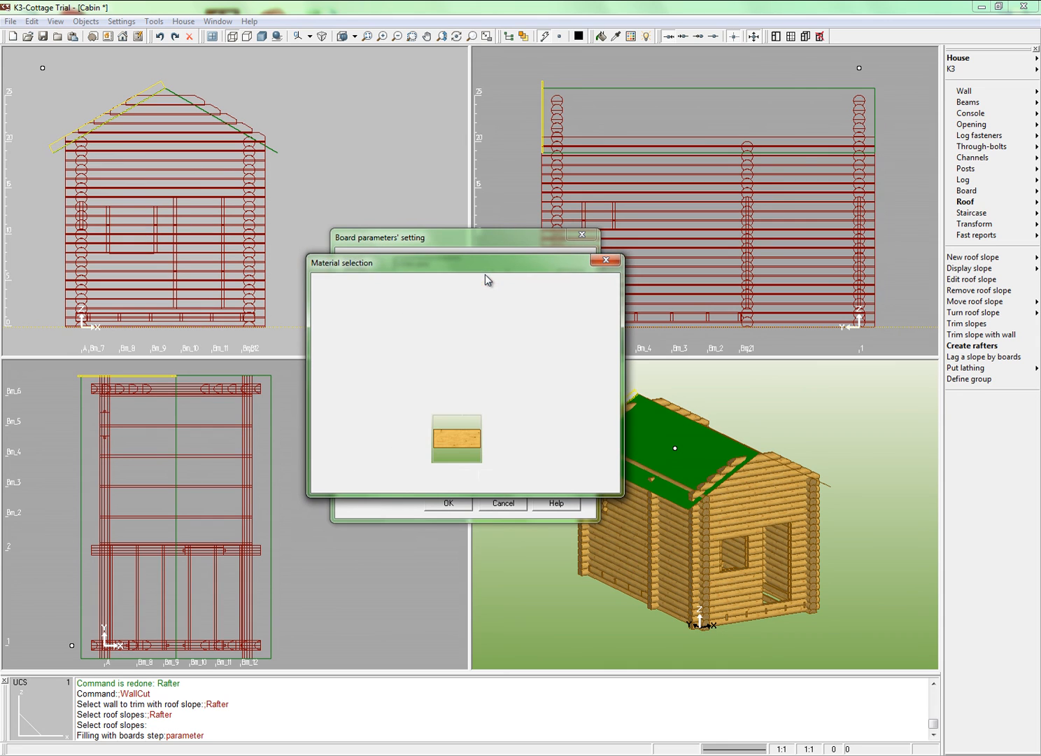
pyautogui.click(498, 336)
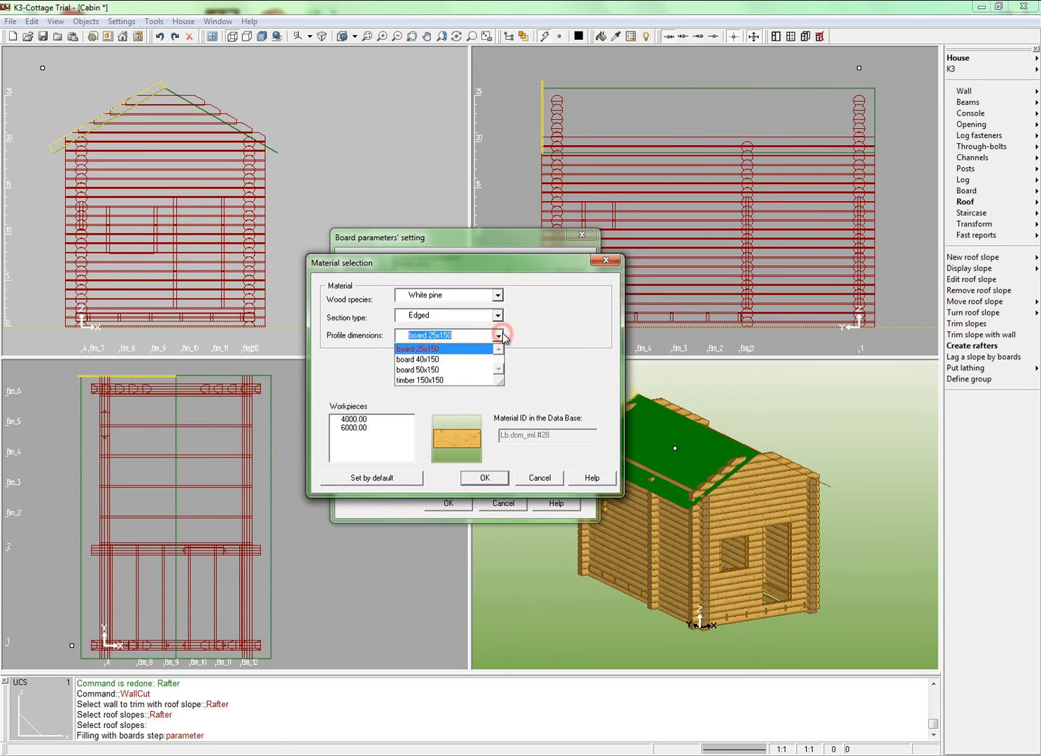
pyautogui.moveTo(447, 359)
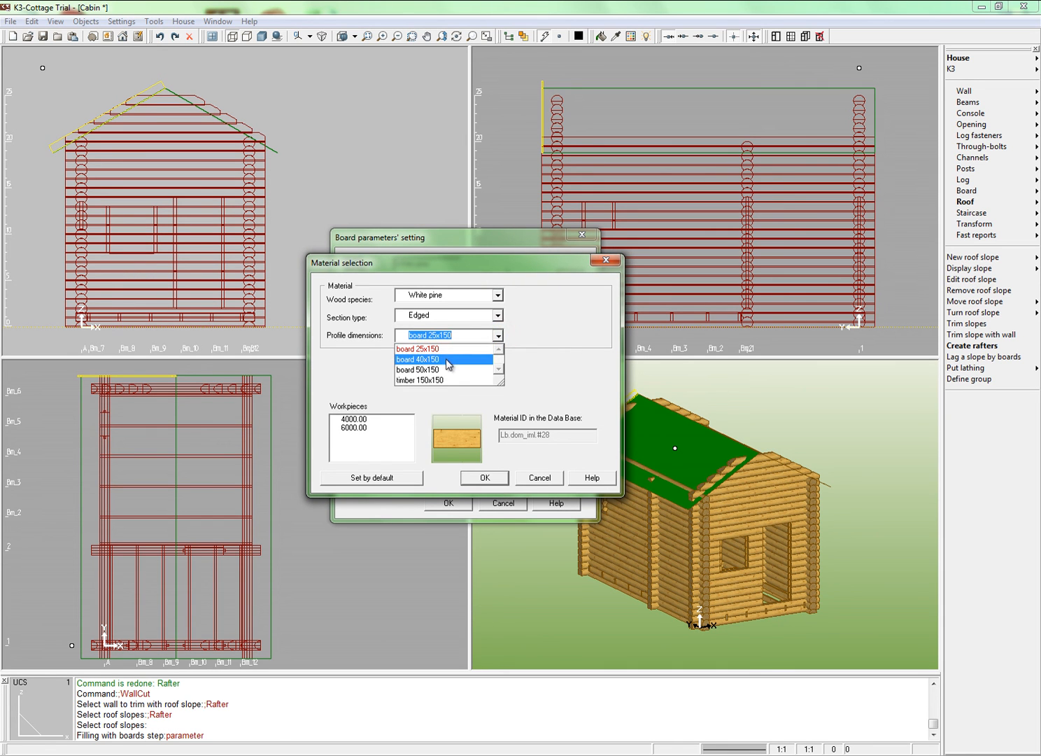
pyautogui.click(416, 369)
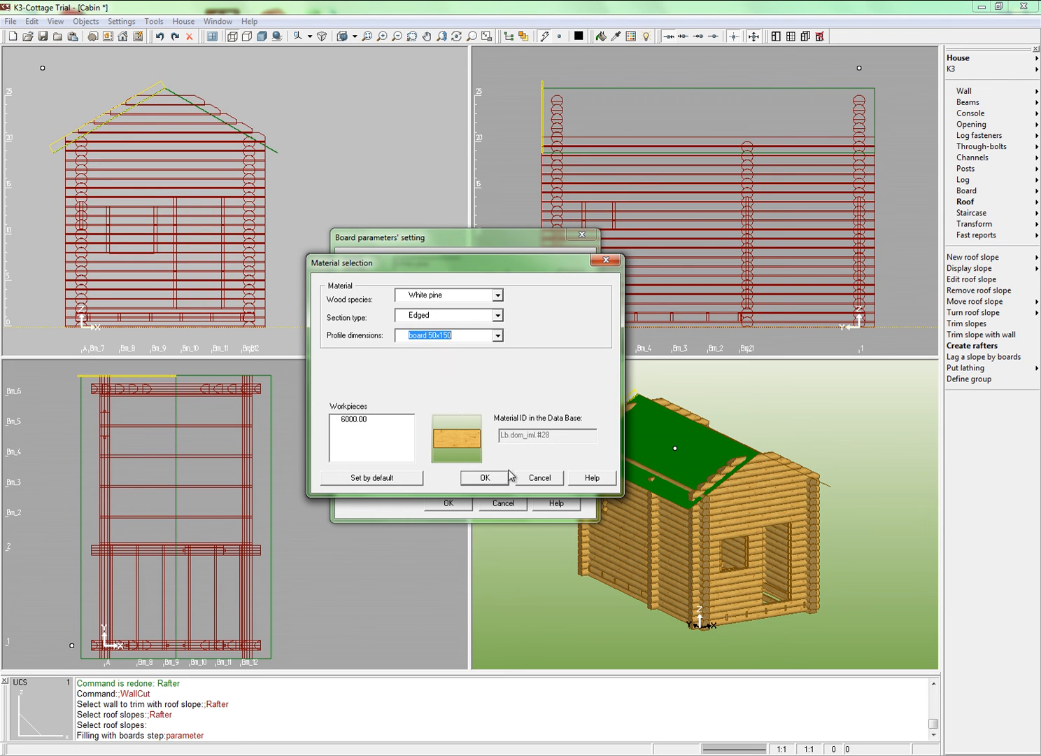
pyautogui.click(484, 478)
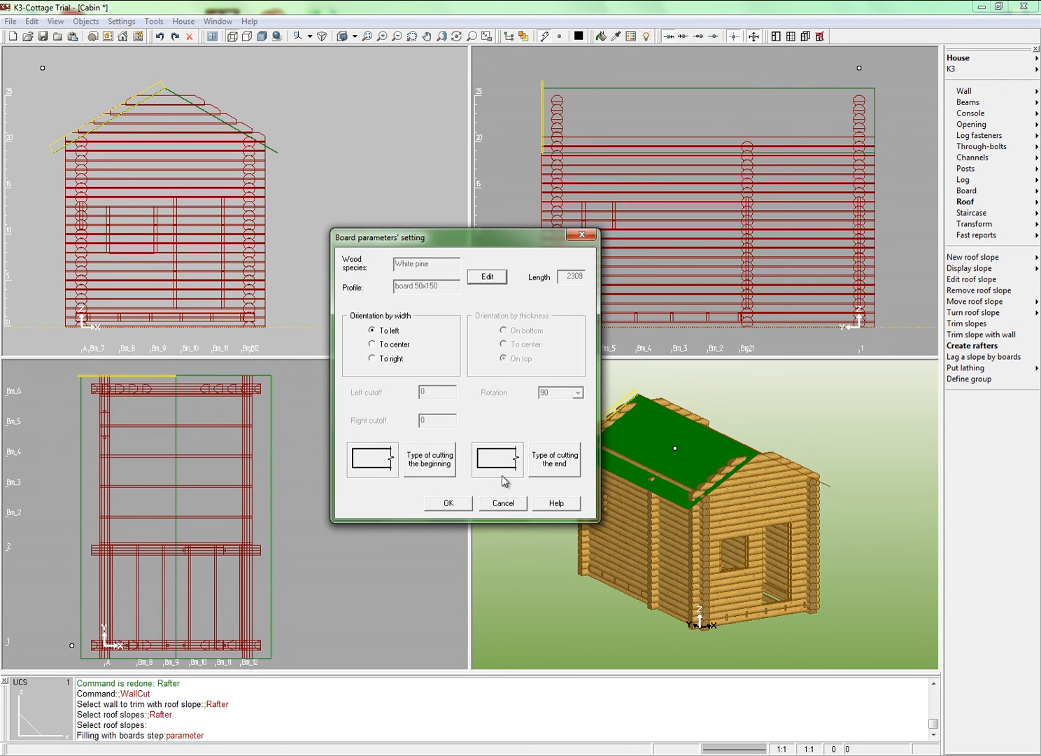
pyautogui.click(448, 502)
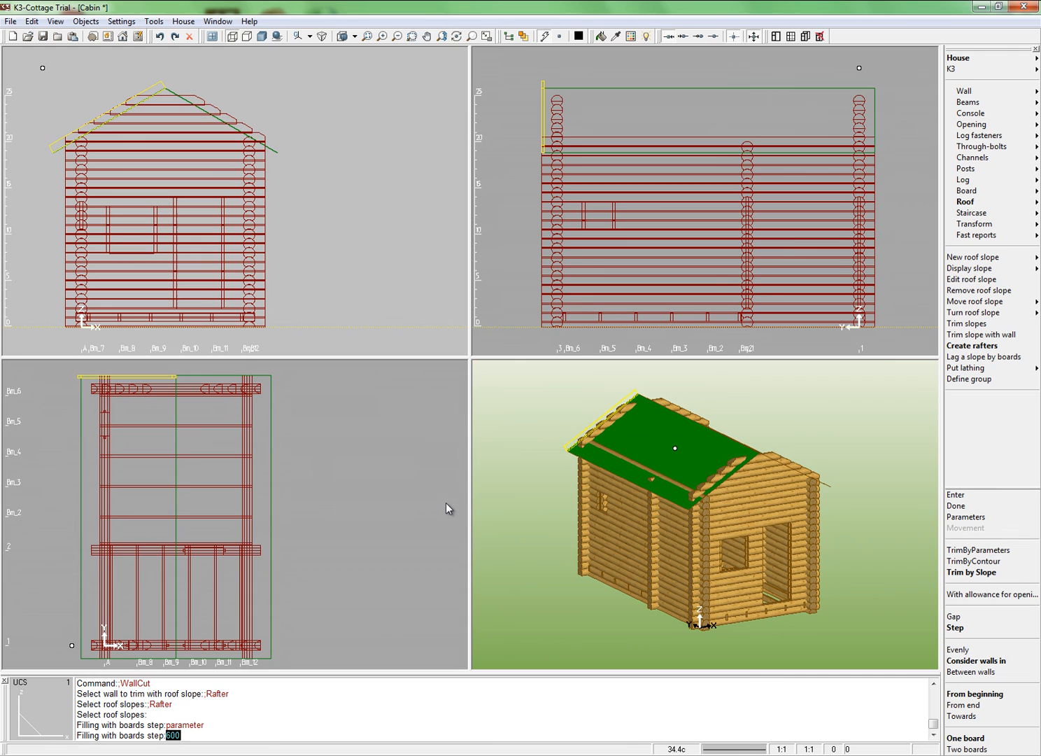
pyautogui.moveTo(528, 507)
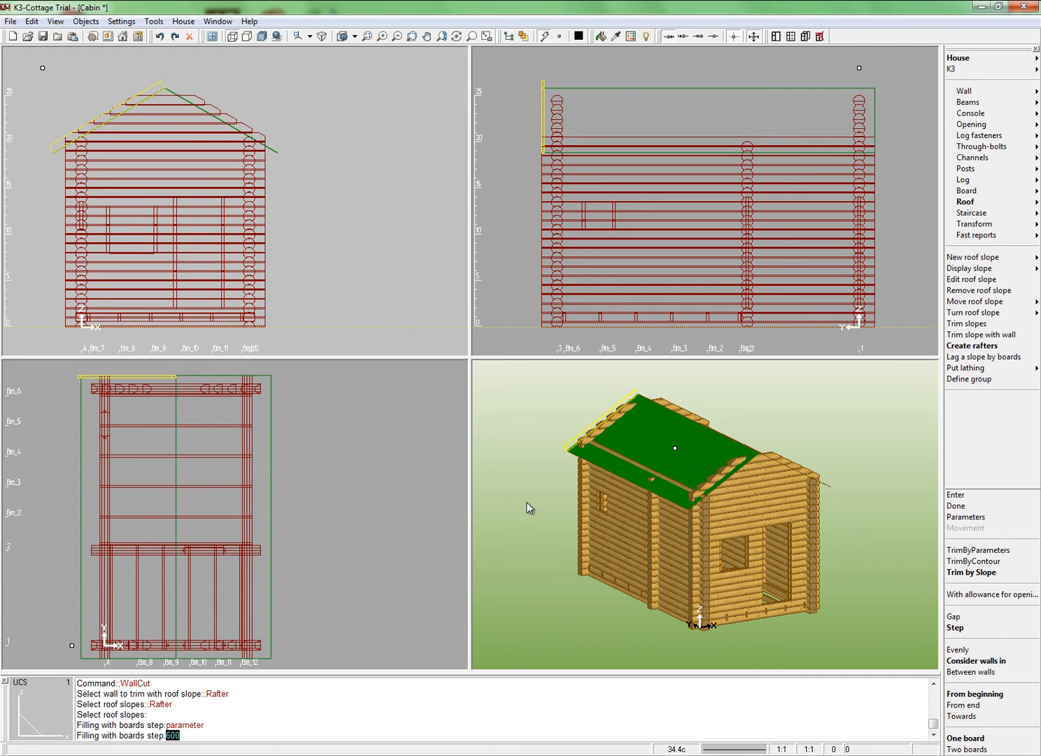
# - Generate left-slope rafters trimmed by slope, walls considered, single boards, 600 step, group Rafters1
pyautogui.click(972, 572)
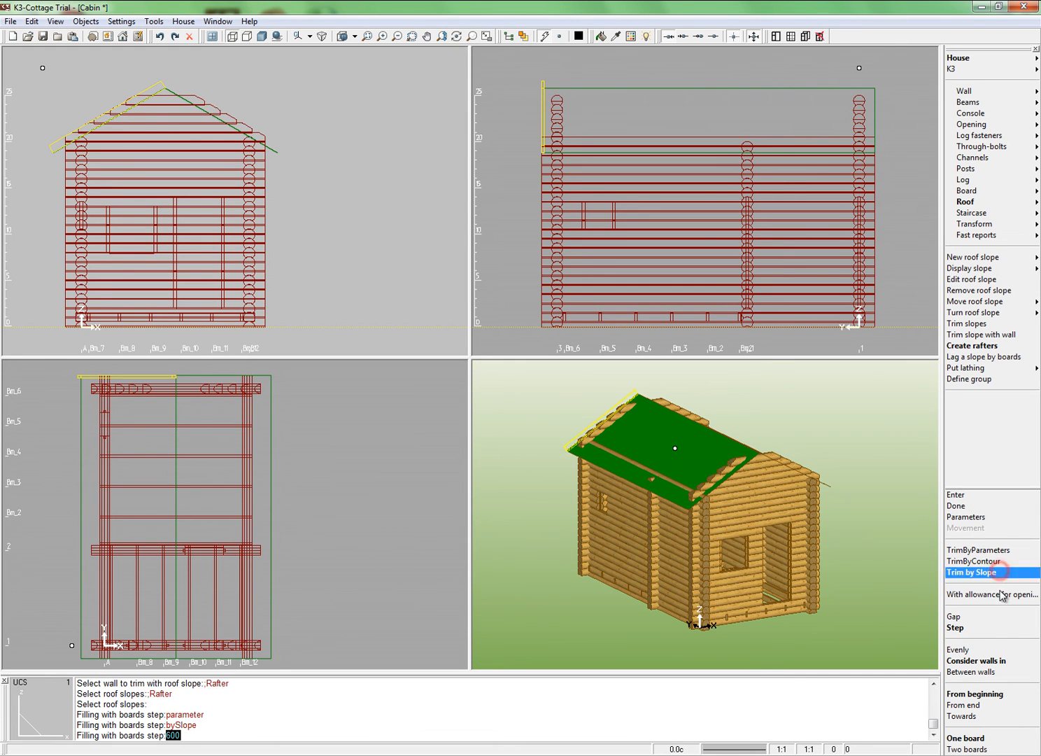
pyautogui.click(977, 660)
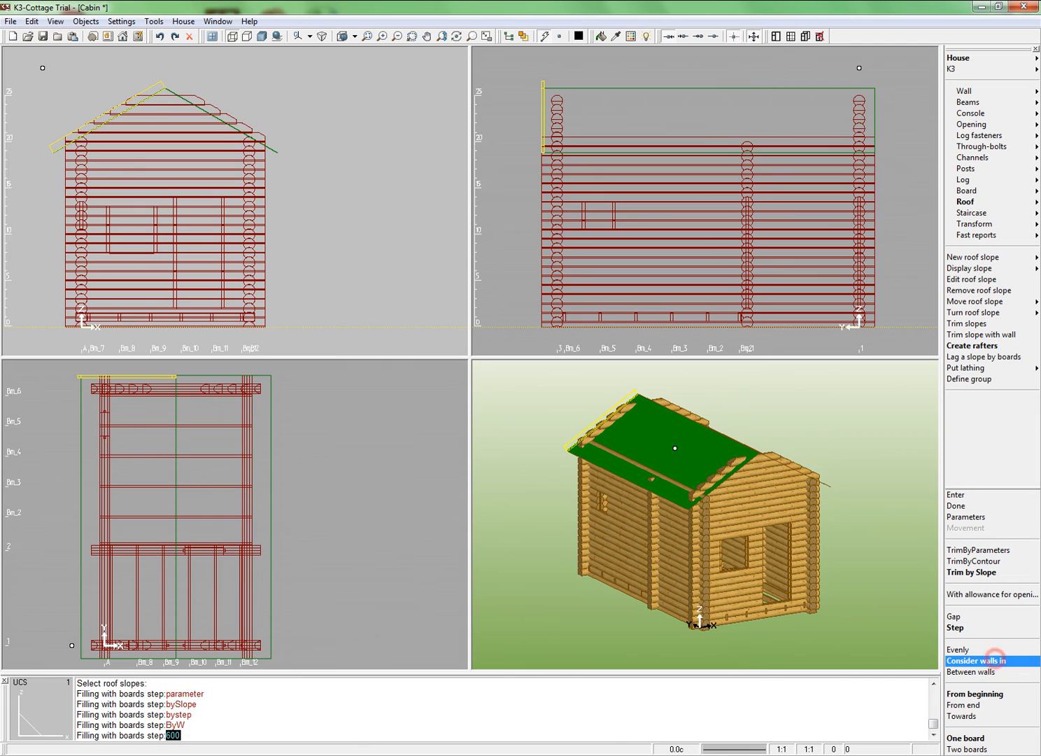
pyautogui.click(975, 693)
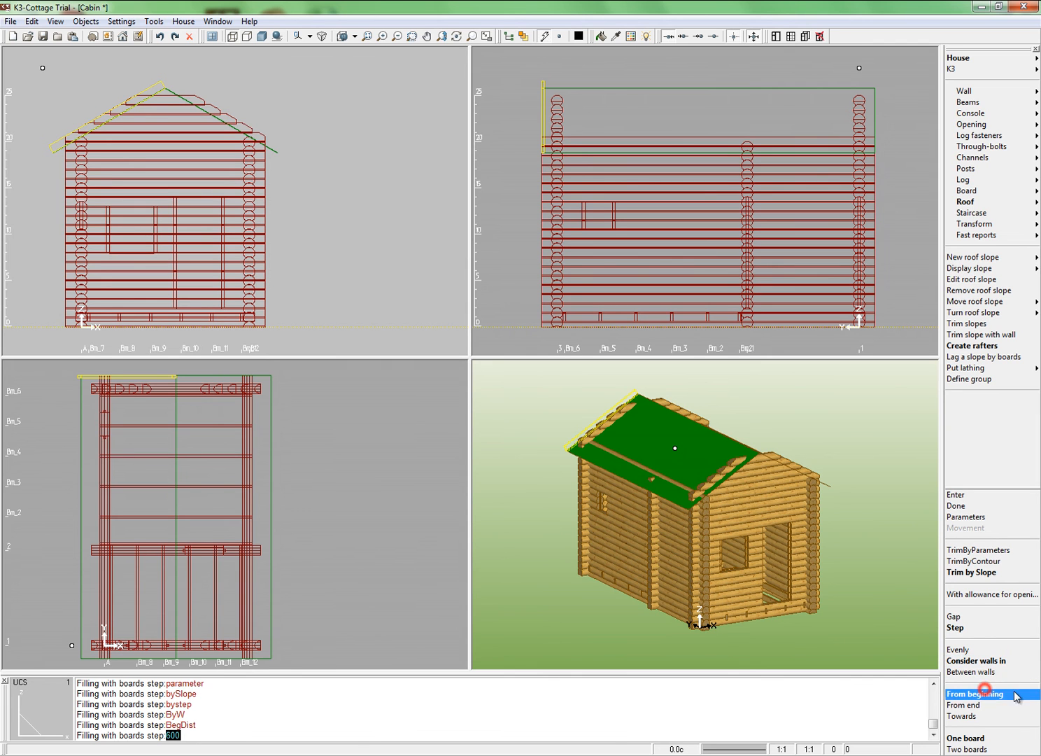
pyautogui.click(965, 705)
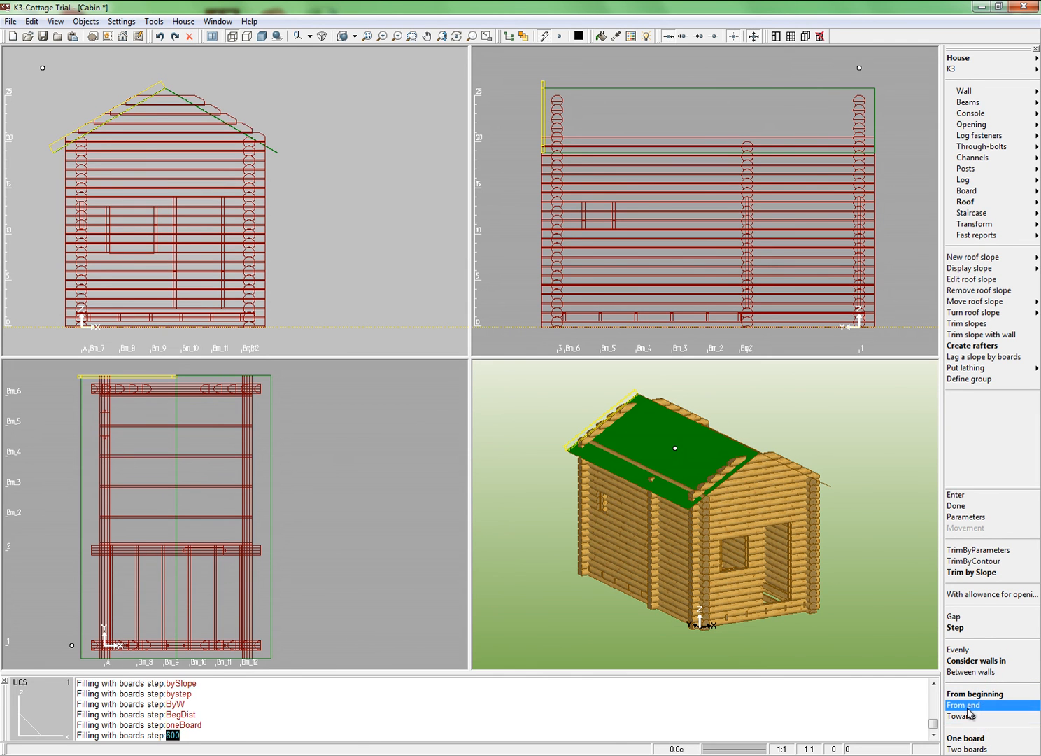
pyautogui.click(975, 694)
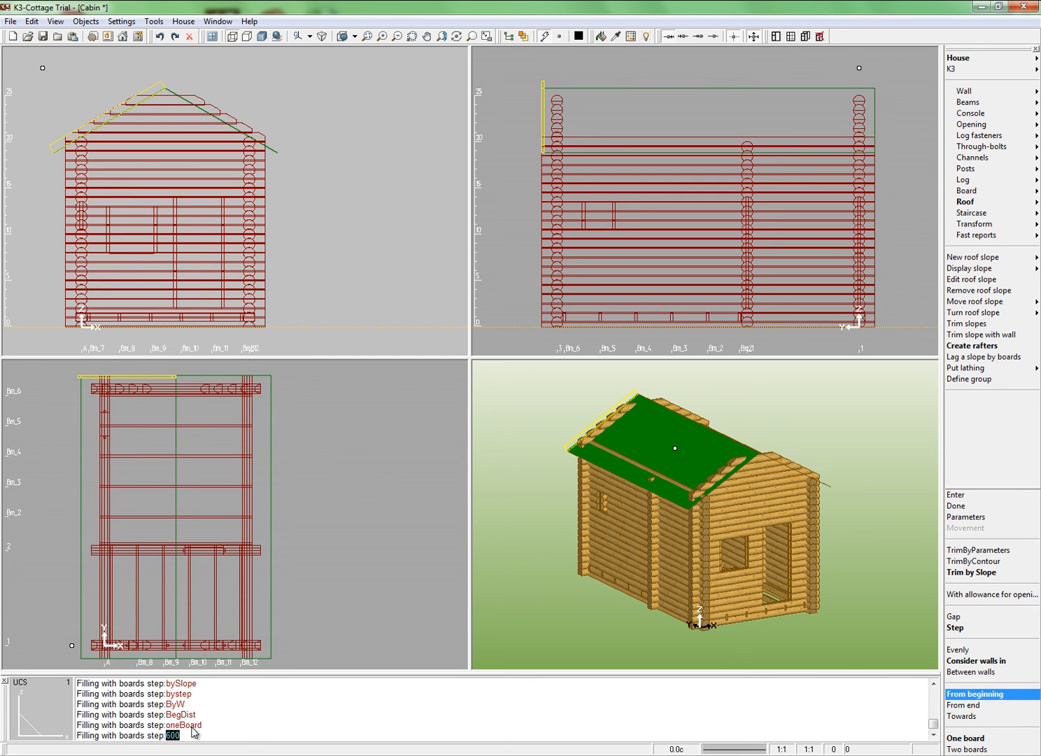
pyautogui.press('Return')
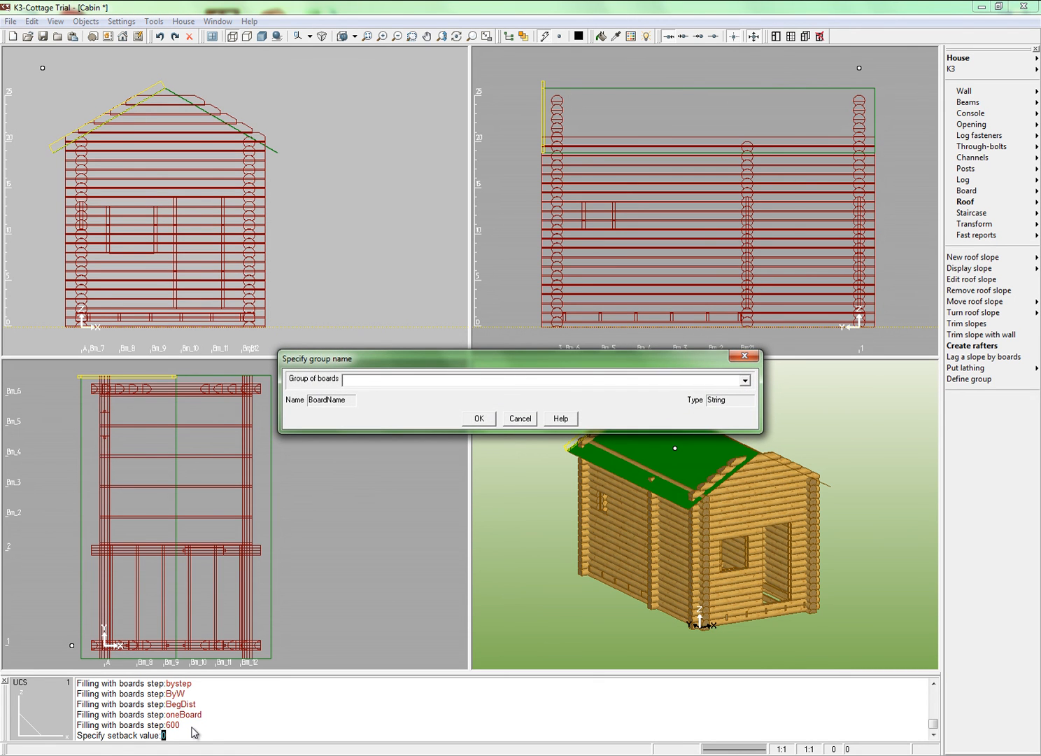
pyautogui.write('Rafters1')
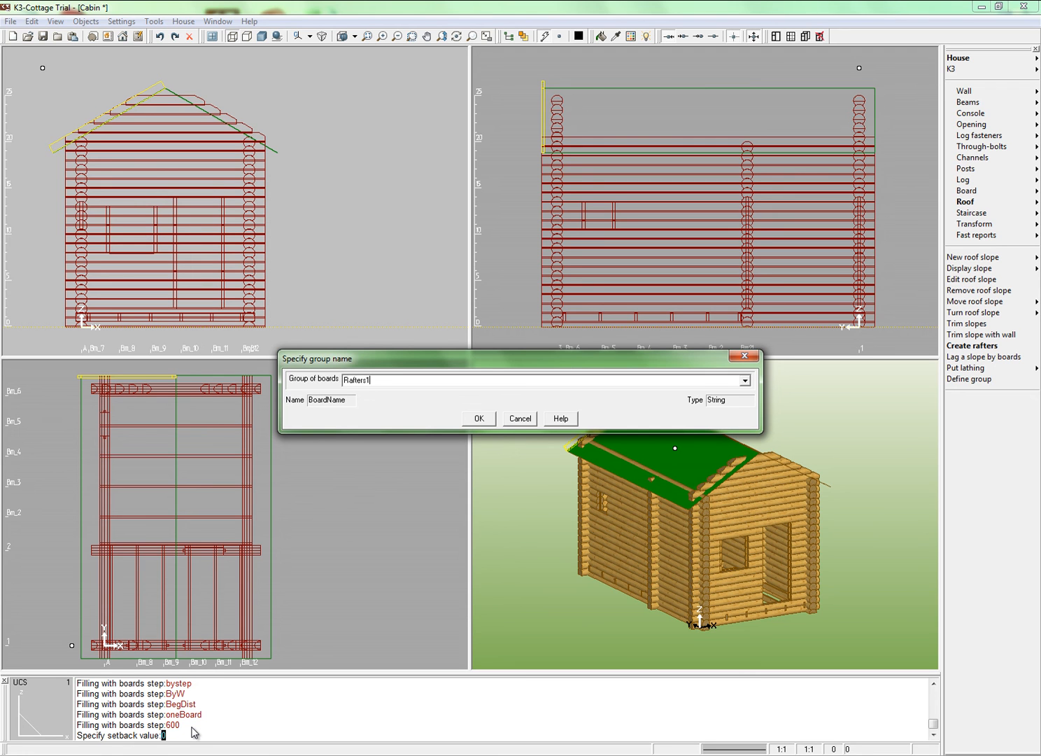
pyautogui.click(479, 417)
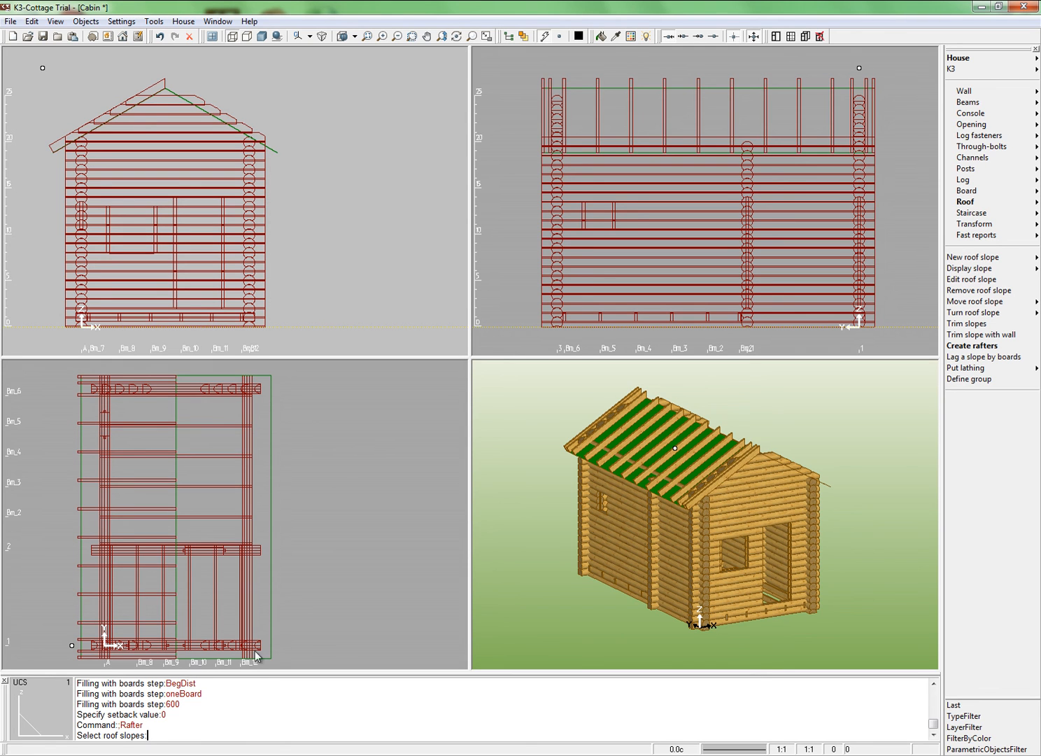
pyautogui.moveTo(767, 296)
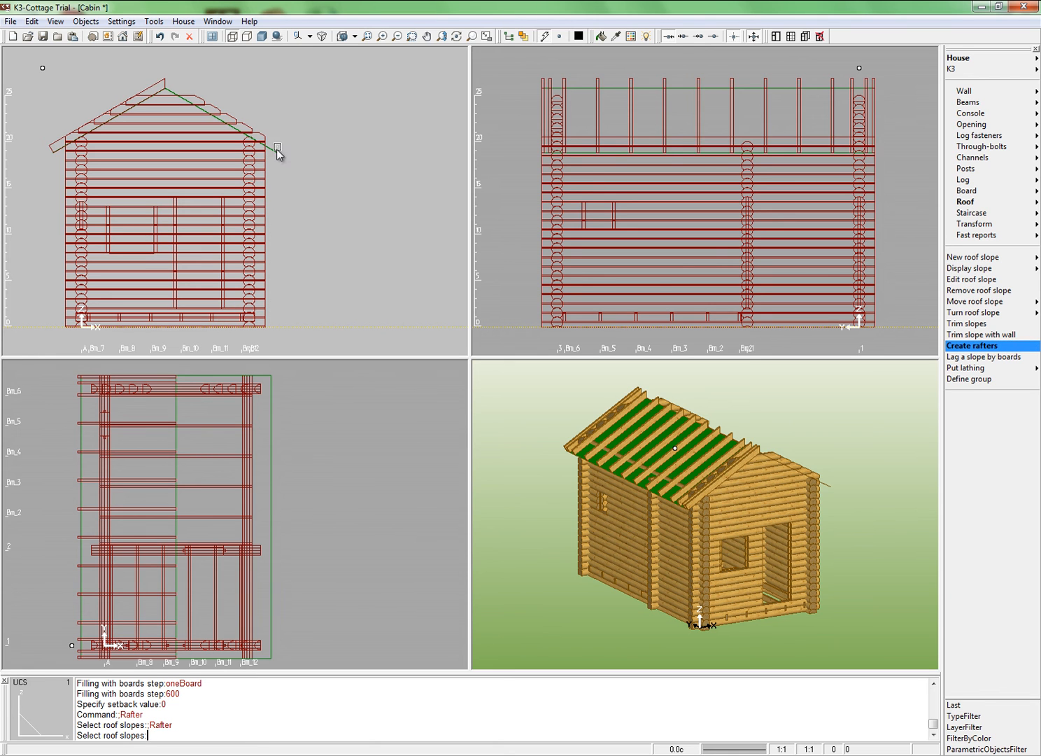
# - Add rafters to the right slope from its end at 600 step, grouped as Rafters
pyautogui.click(210, 112)
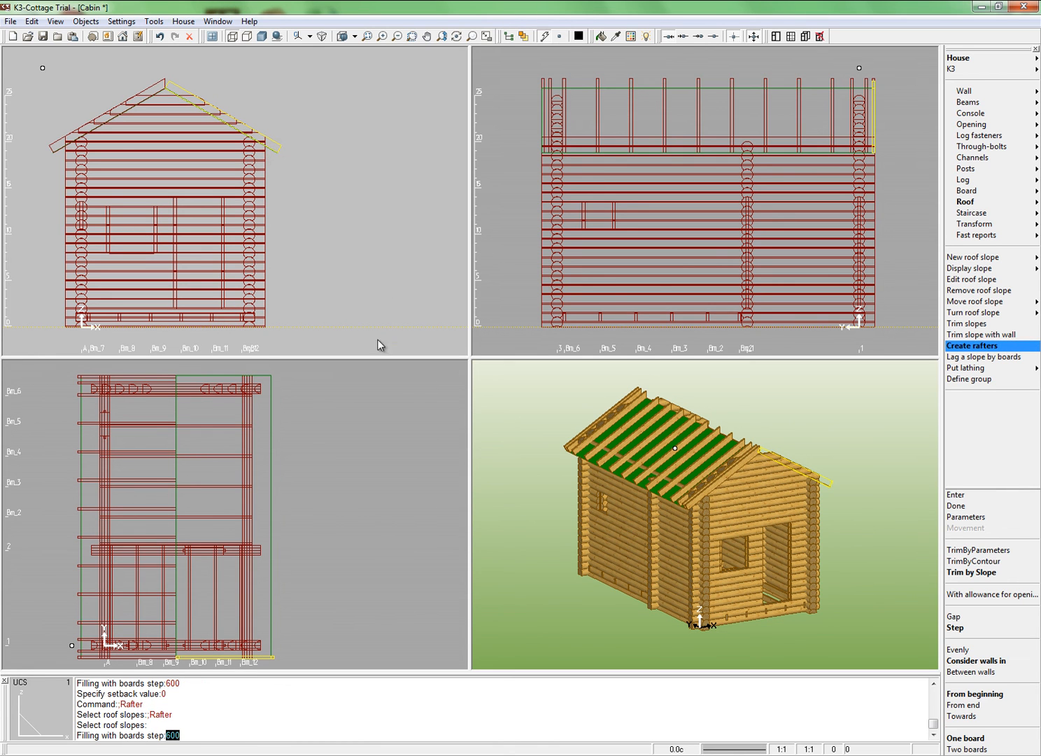
pyautogui.click(962, 715)
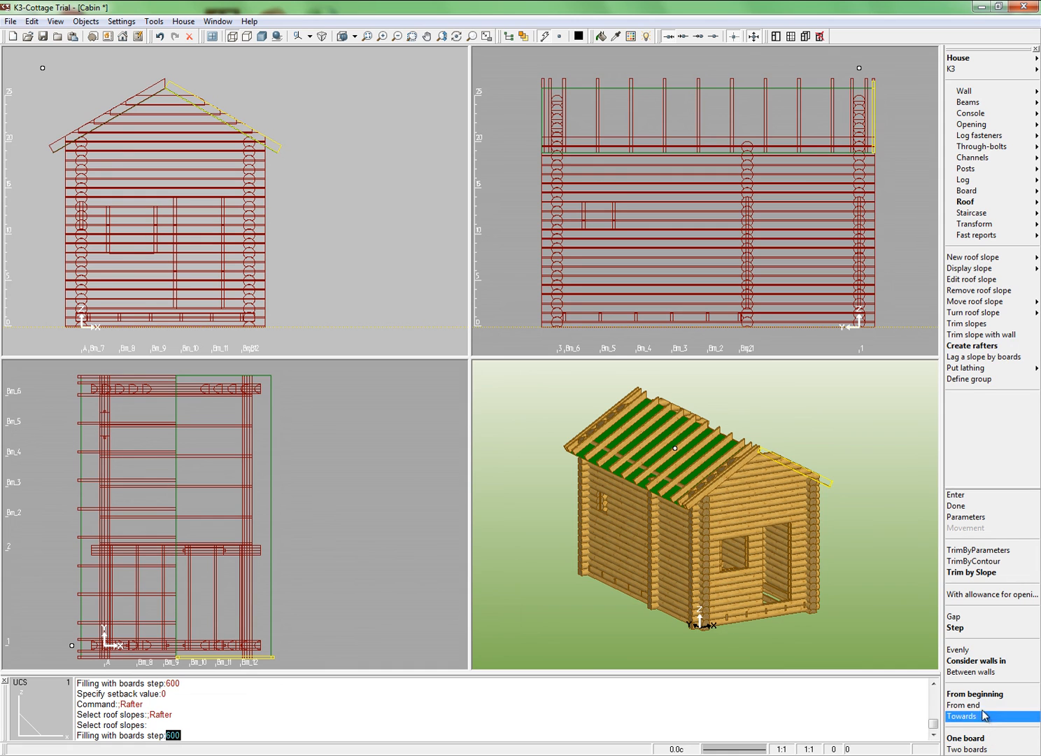
pyautogui.click(962, 715)
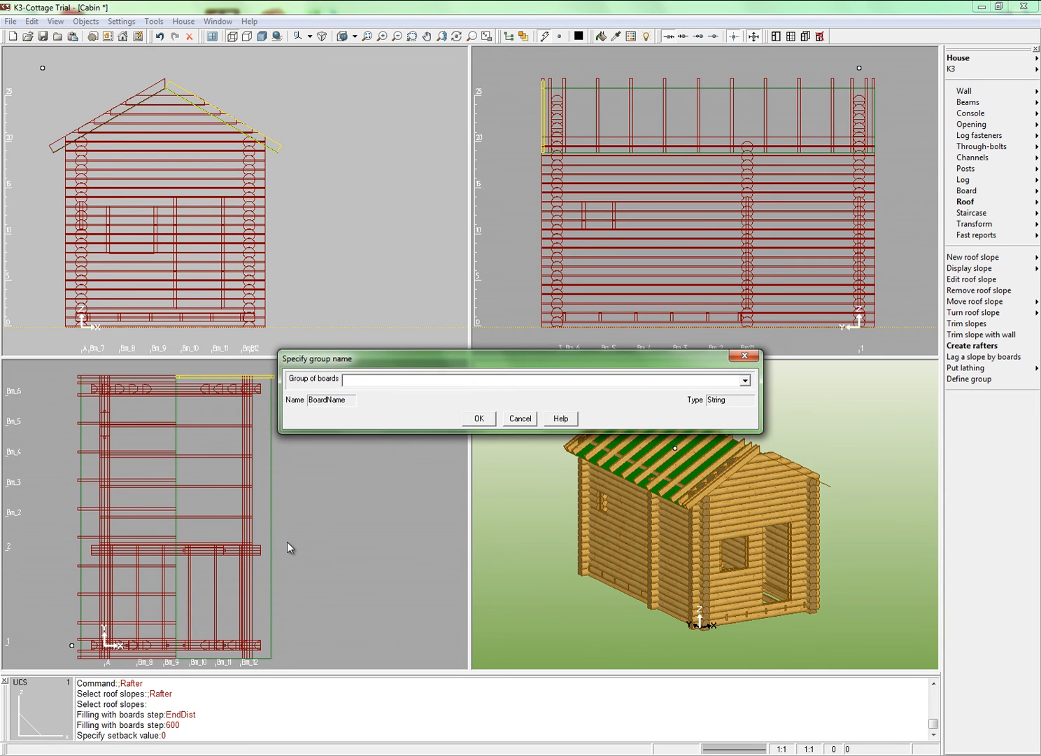
pyautogui.write('p')
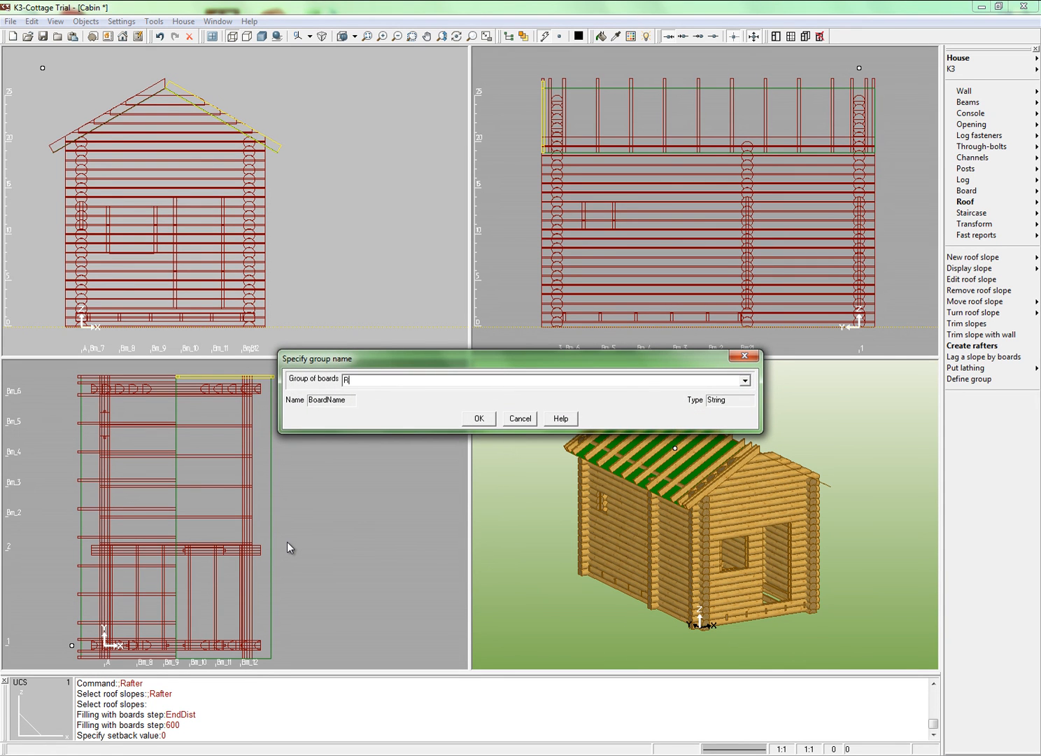
pyautogui.write('Rafters')
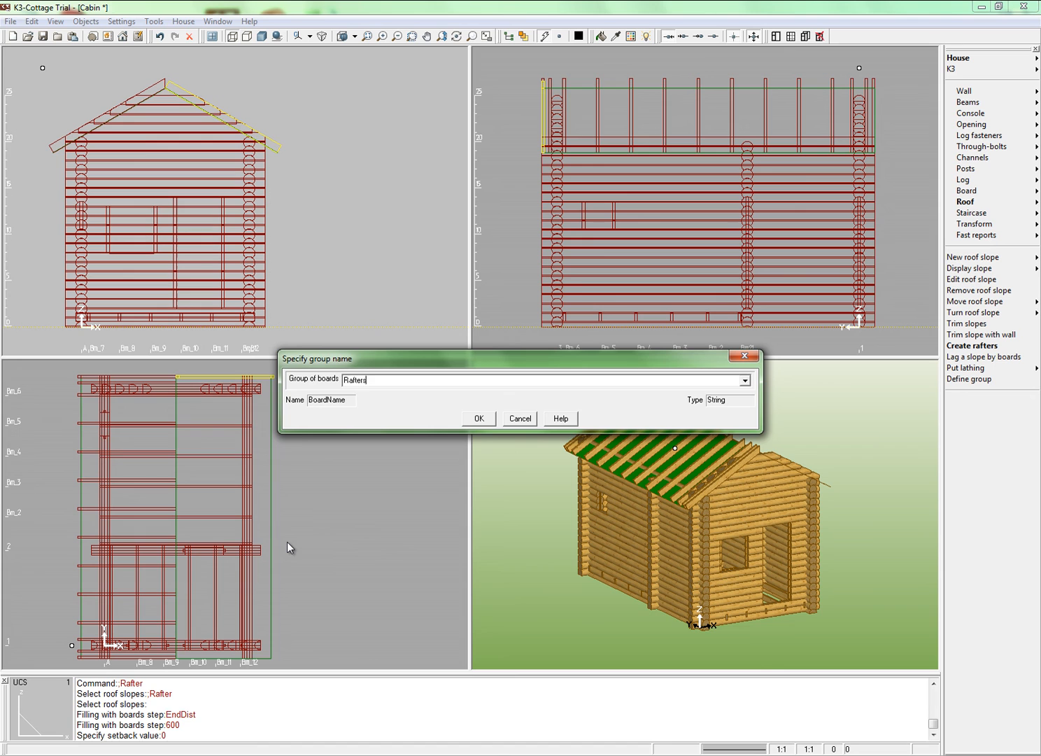
pyautogui.click(479, 418)
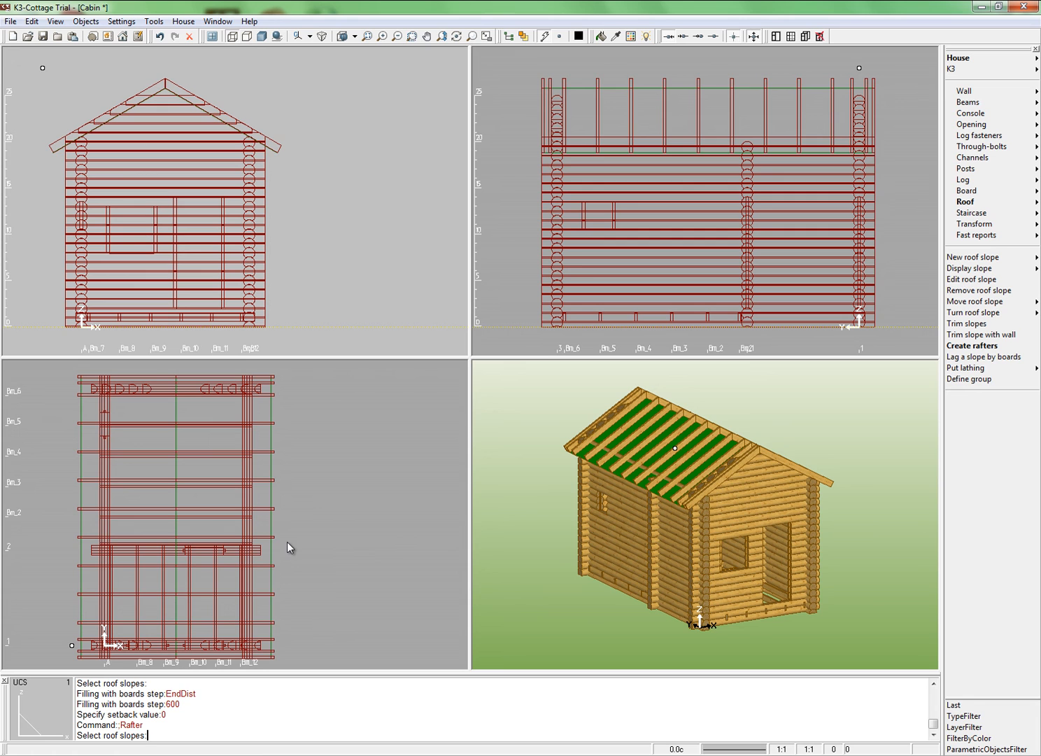
pyautogui.moveTo(323, 528)
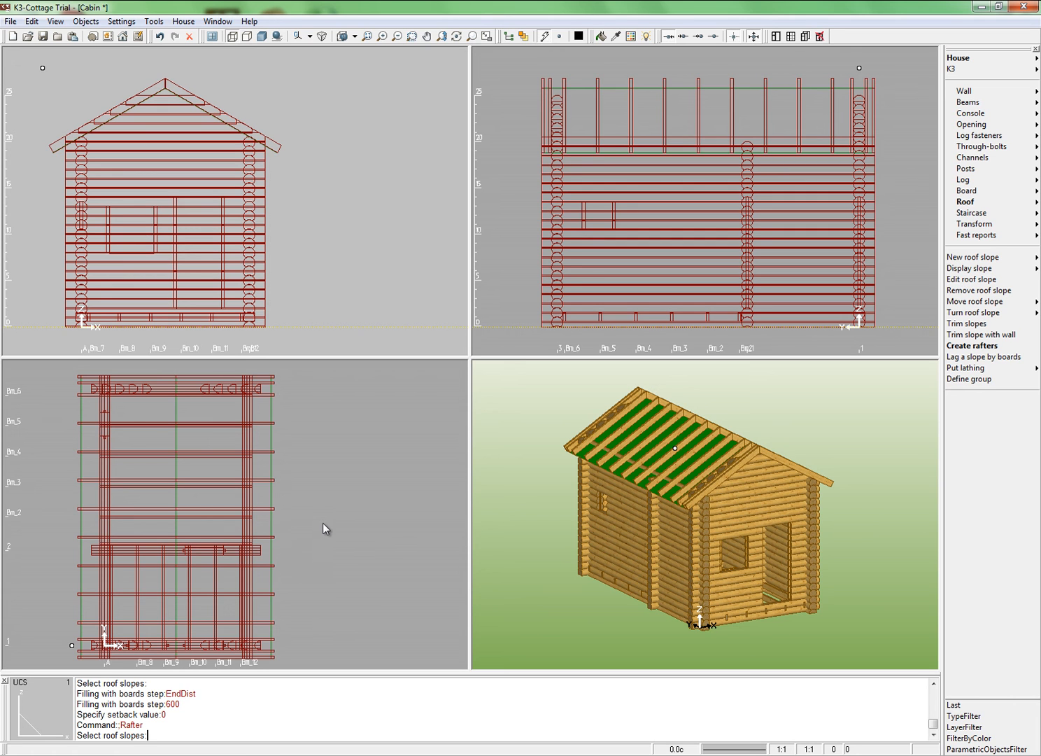
pyautogui.moveTo(441, 478)
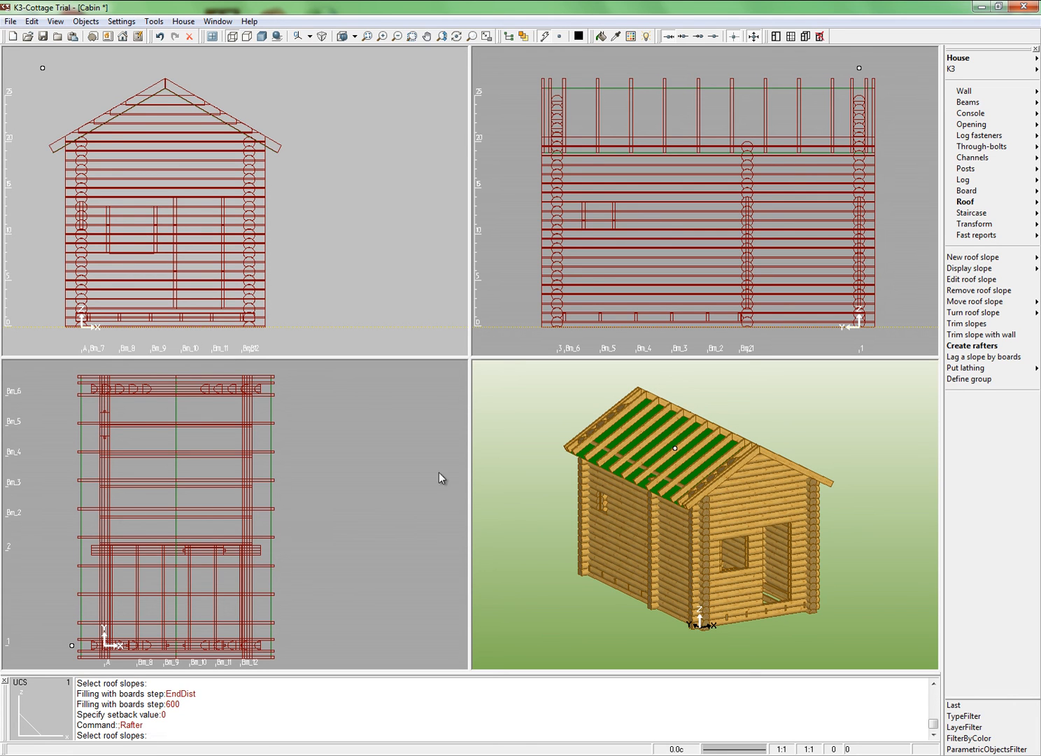
# - Place a panel door filling in the front wall's door opening
pyautogui.click(972, 124)
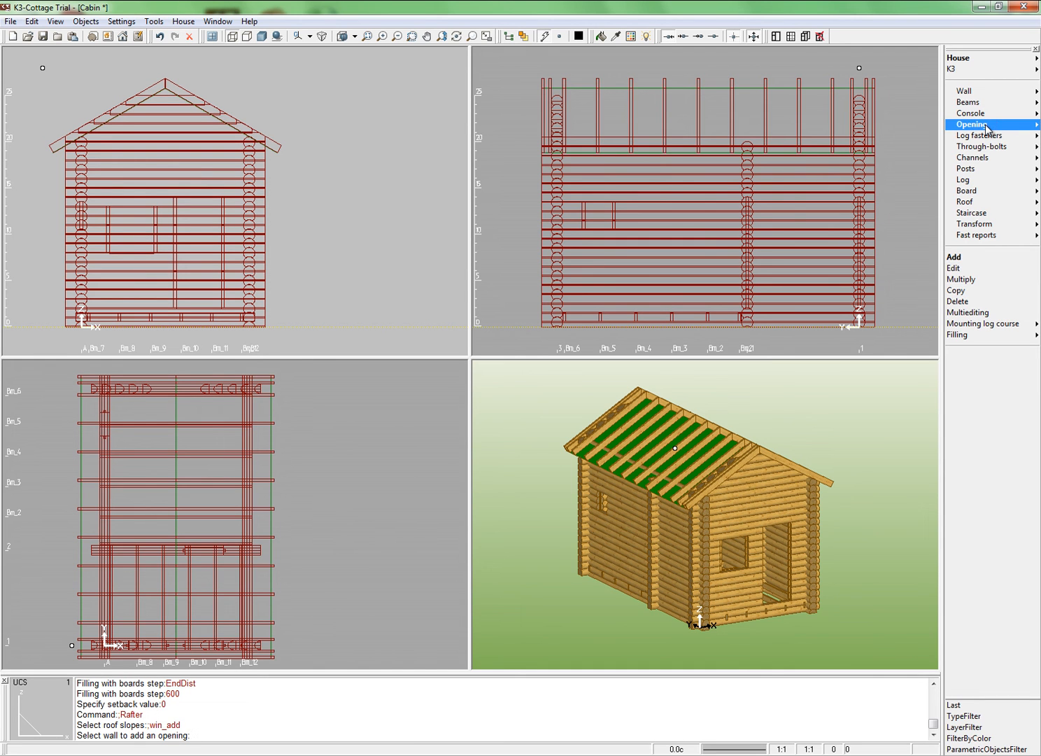
pyautogui.moveTo(973, 334)
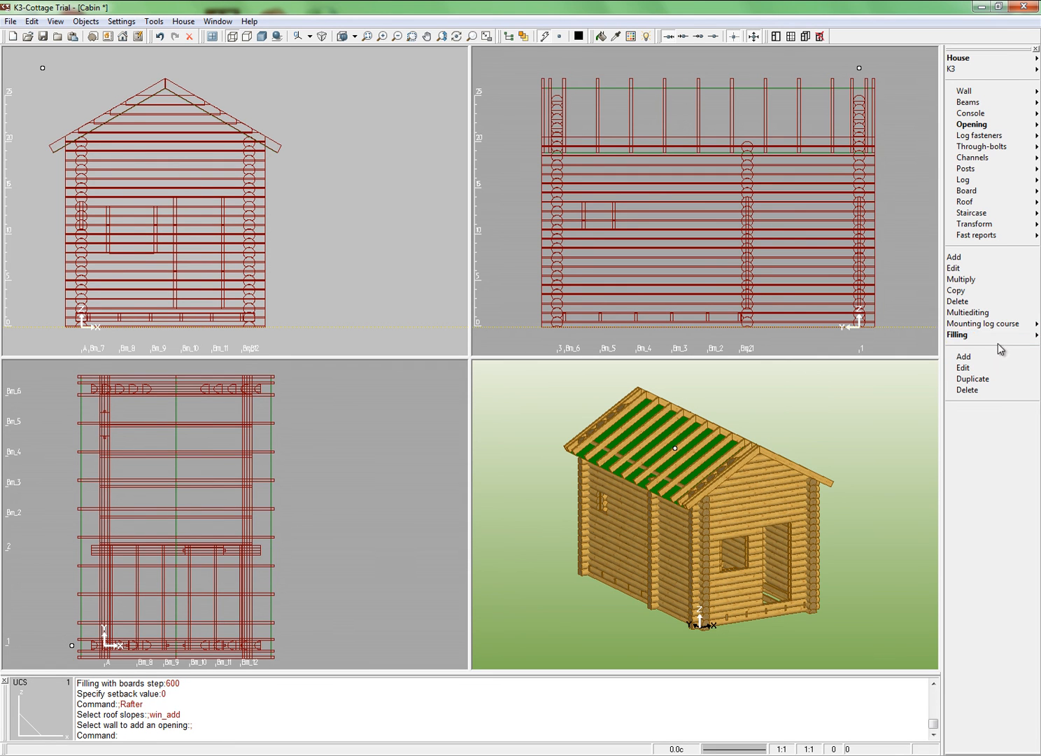
pyautogui.click(964, 356)
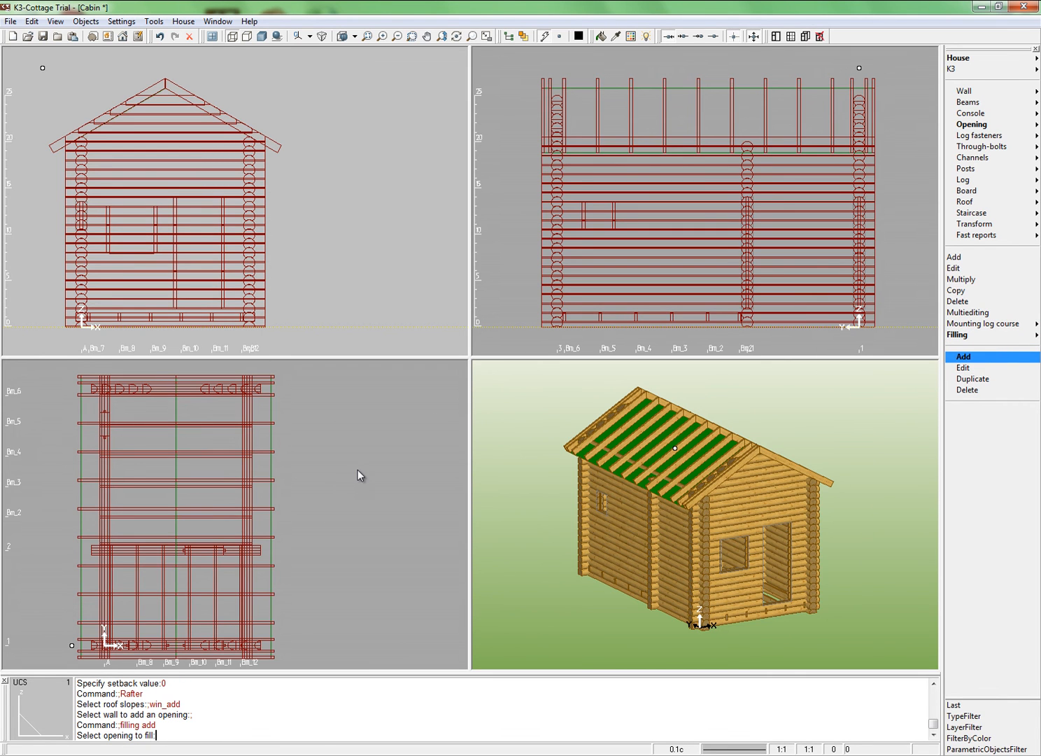
pyautogui.moveTo(199, 639)
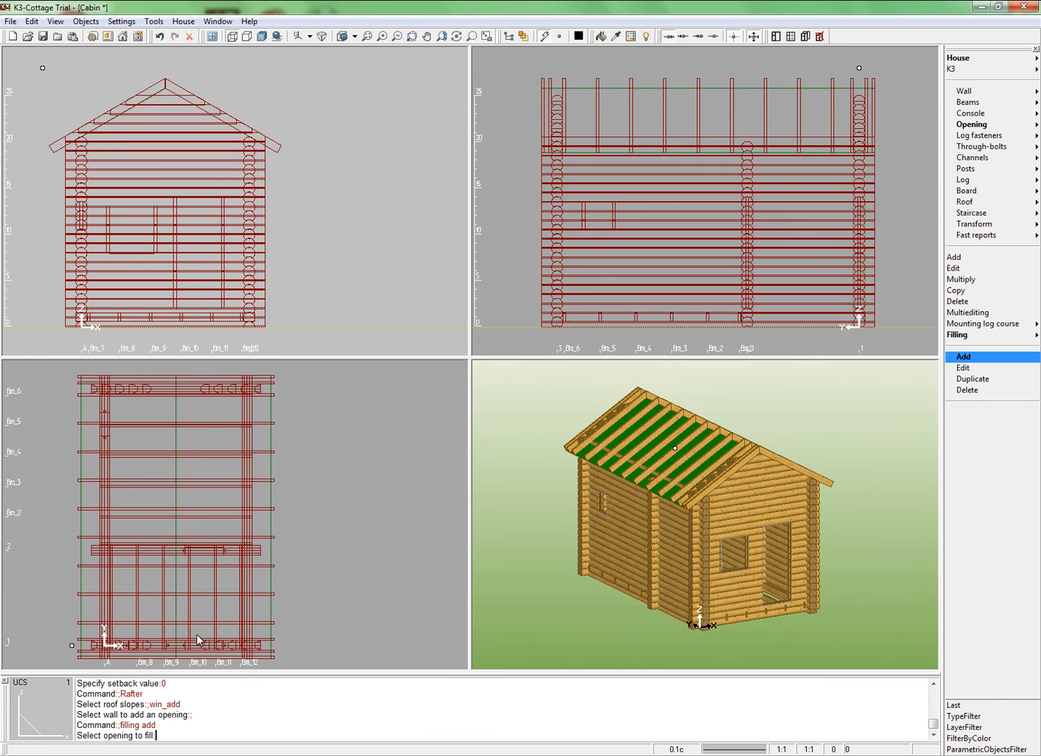
pyautogui.click(196, 644)
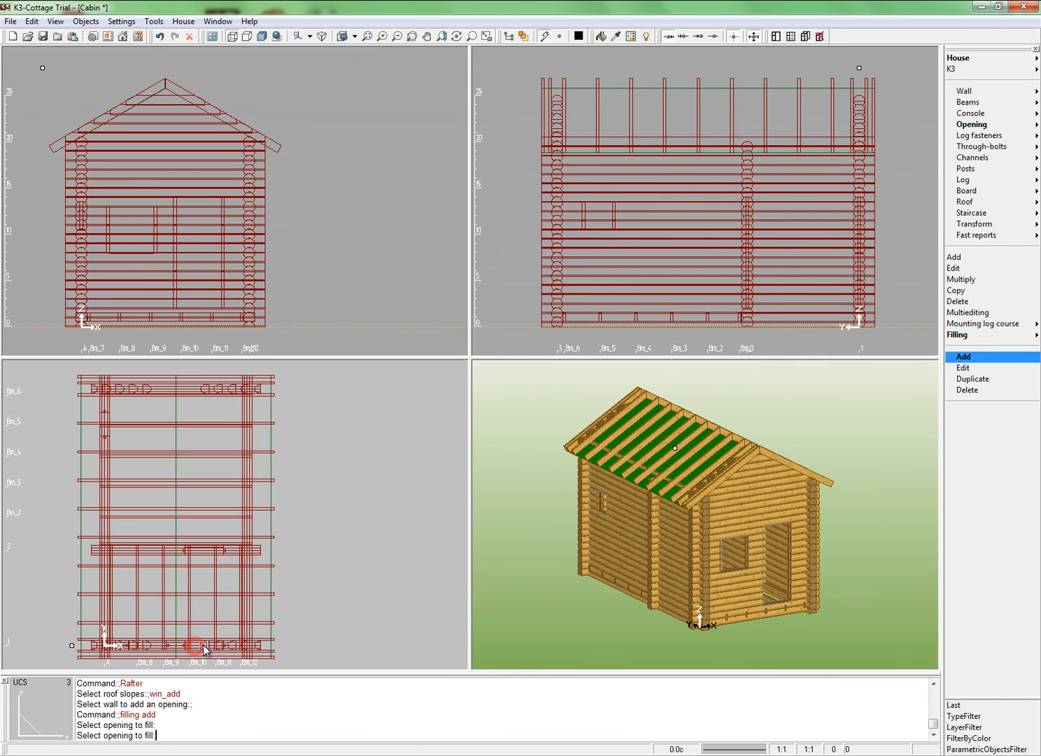
pyautogui.click(205, 644)
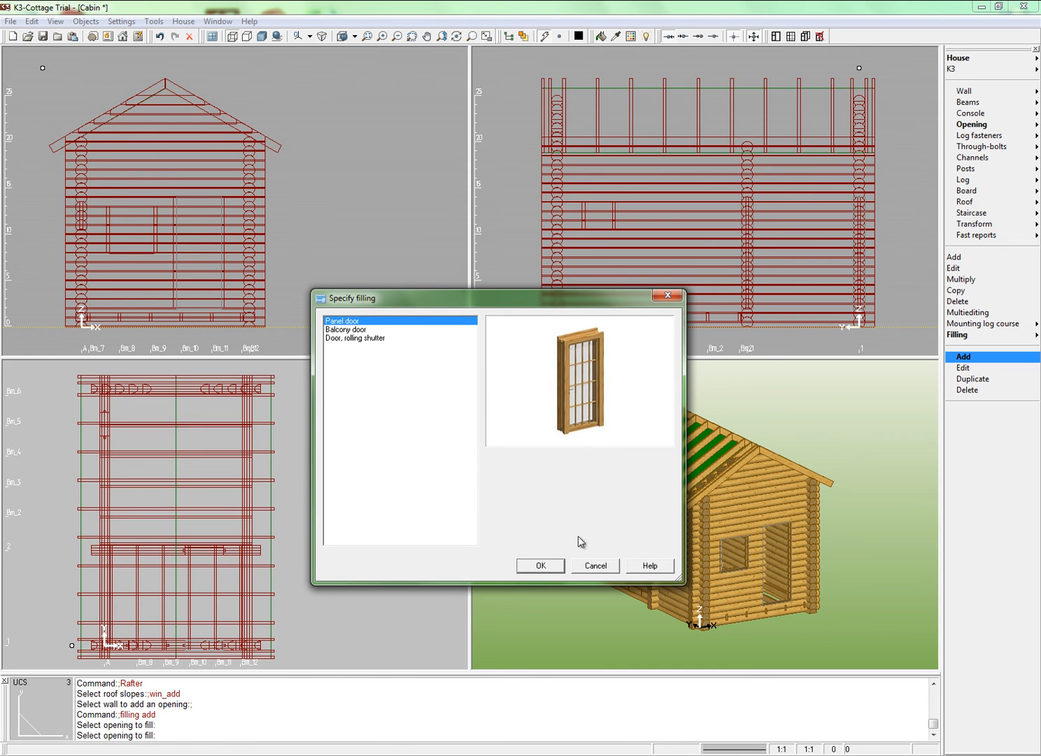
pyautogui.click(540, 566)
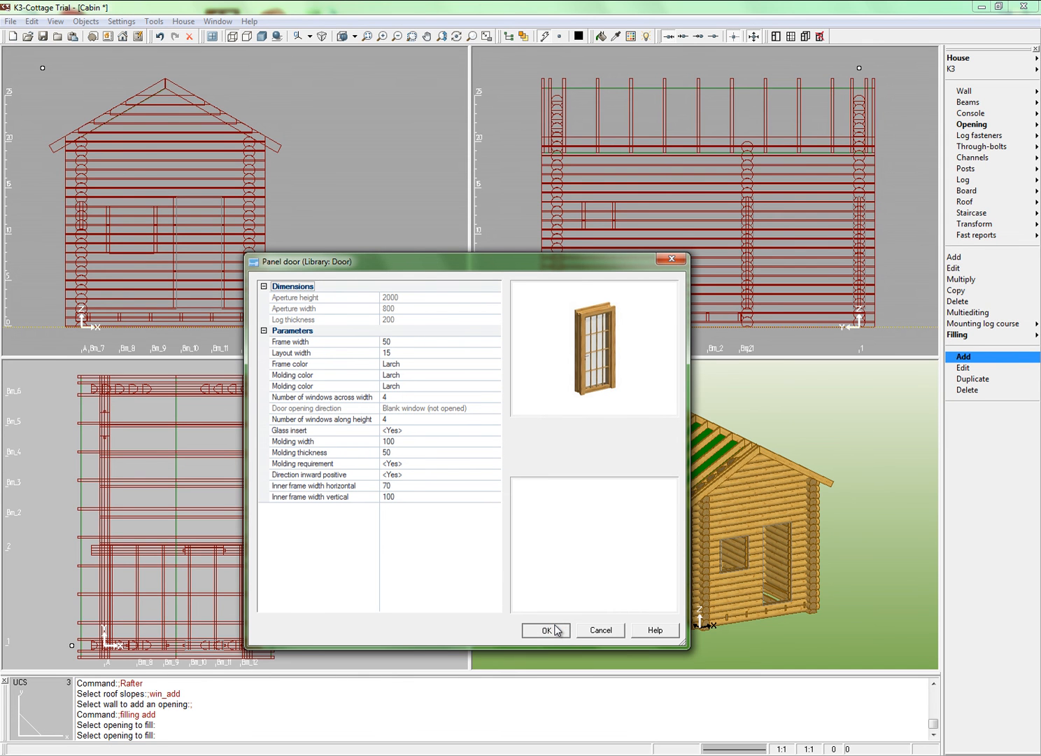
pyautogui.click(547, 630)
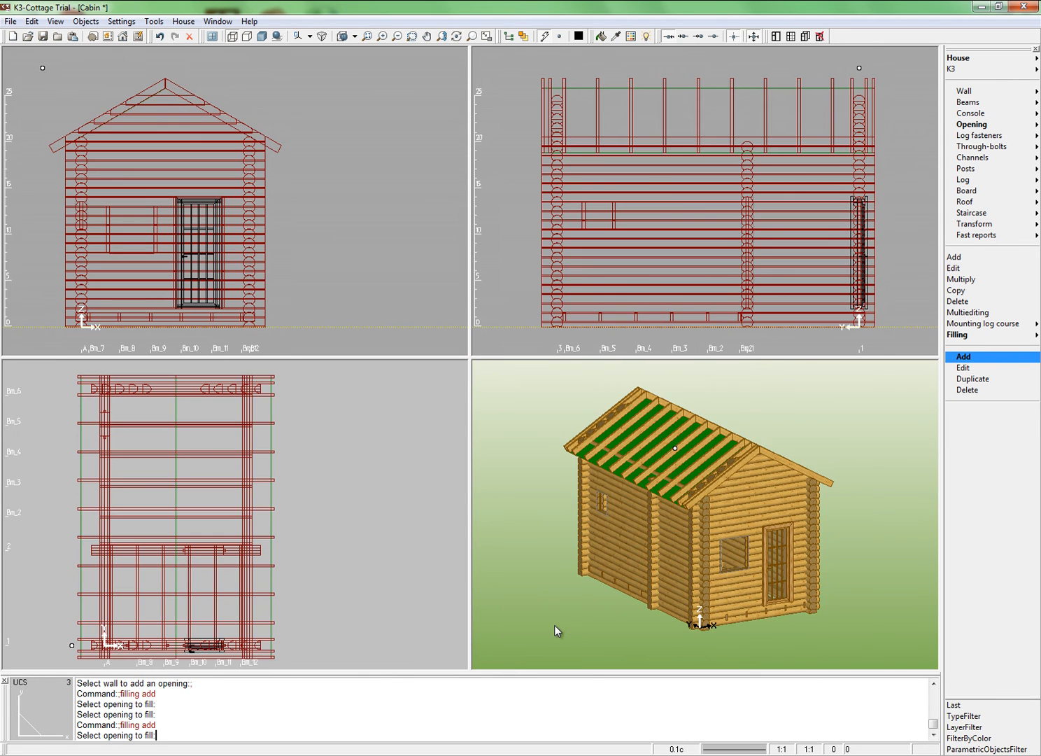
pyautogui.moveTo(301, 527)
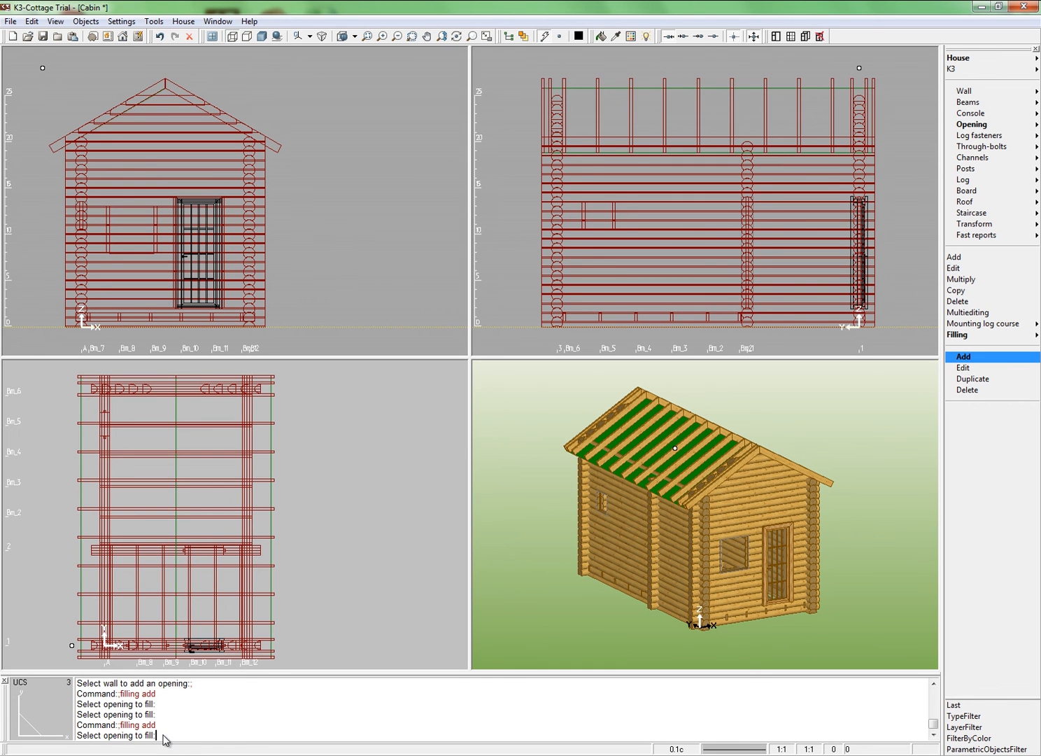
pyautogui.click(135, 644)
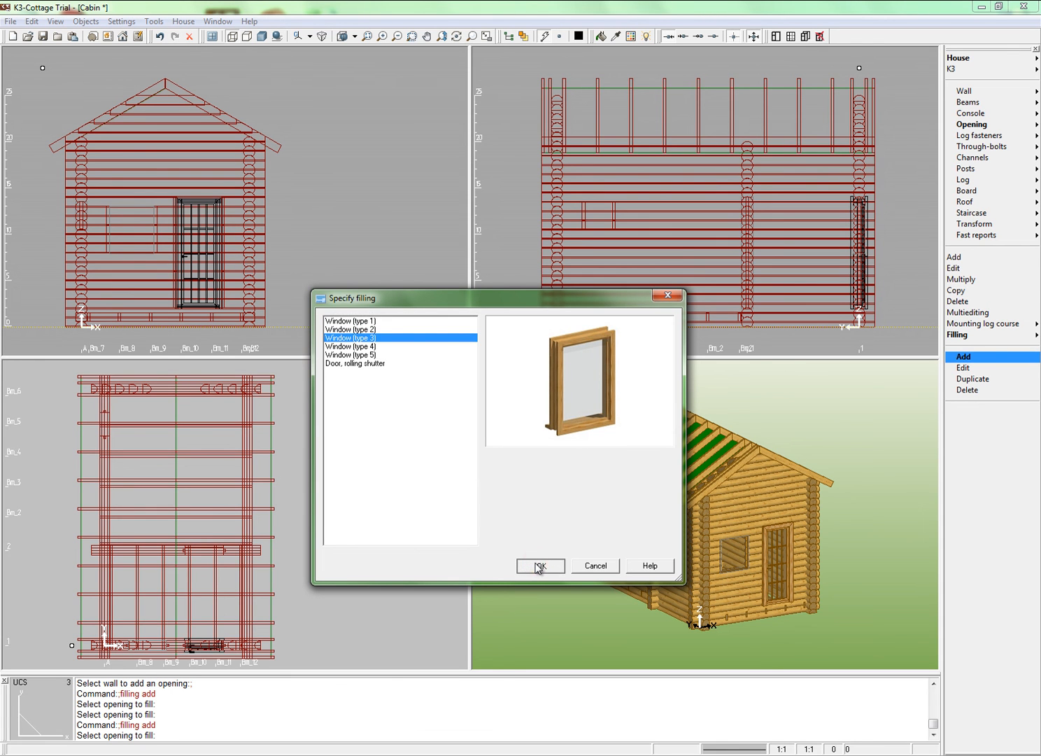
# - Fill the front window and small side window with type 3 windows, small one sill-less
pyautogui.click(541, 566)
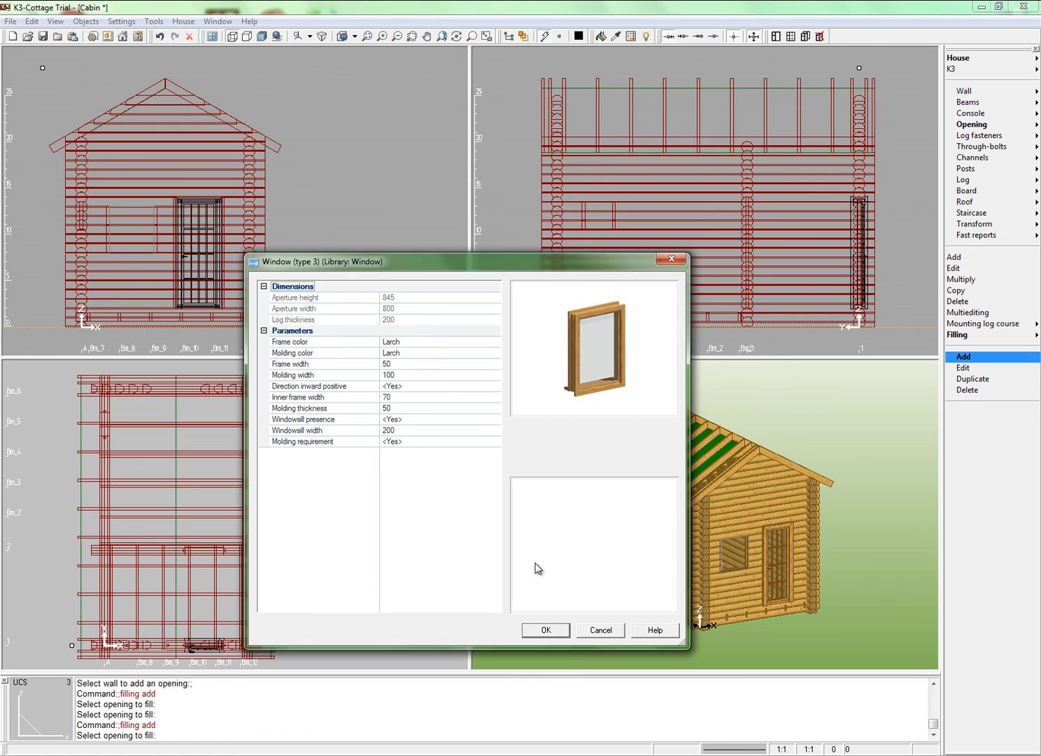
pyautogui.click(546, 630)
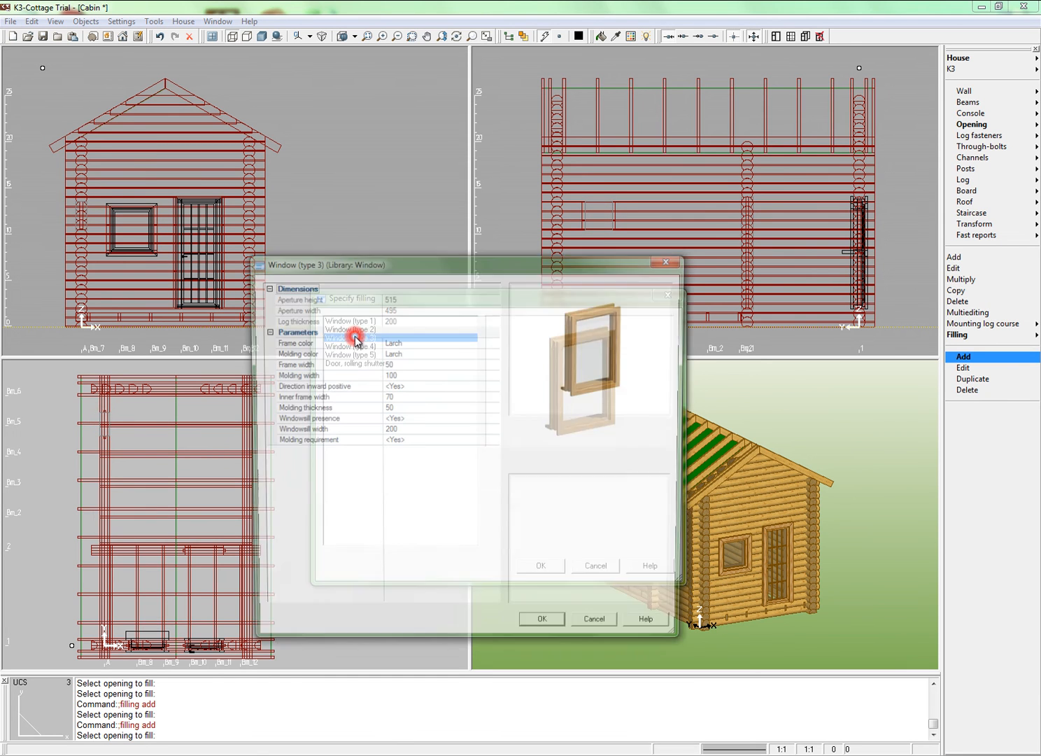
pyautogui.click(351, 338)
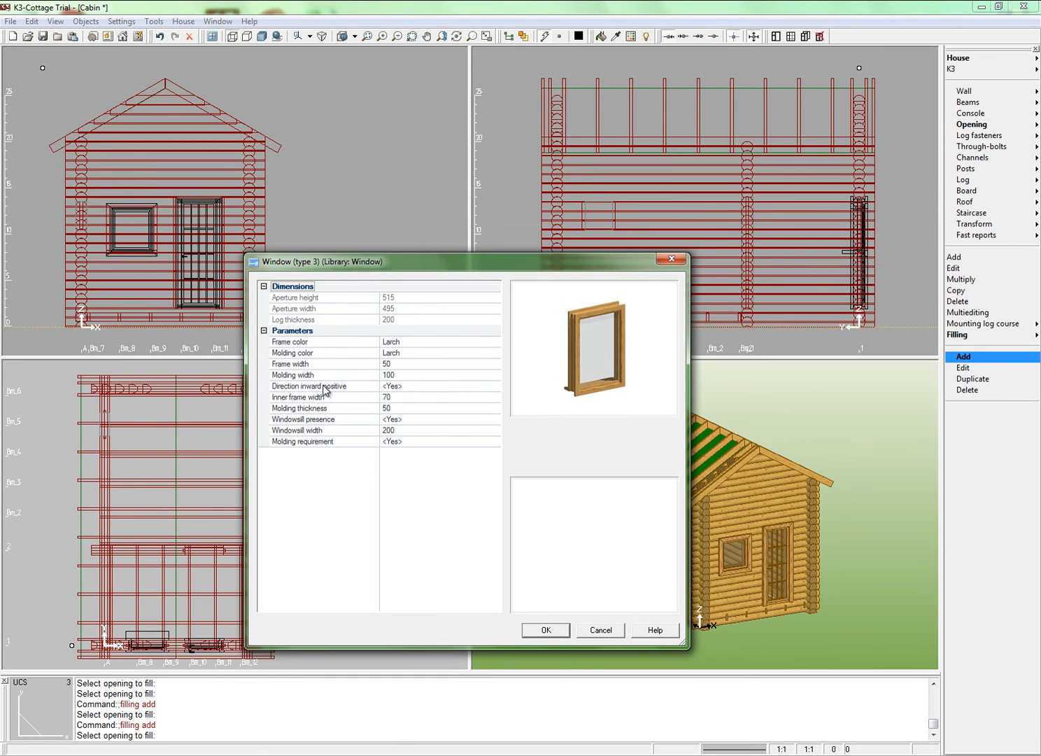
pyautogui.click(323, 419)
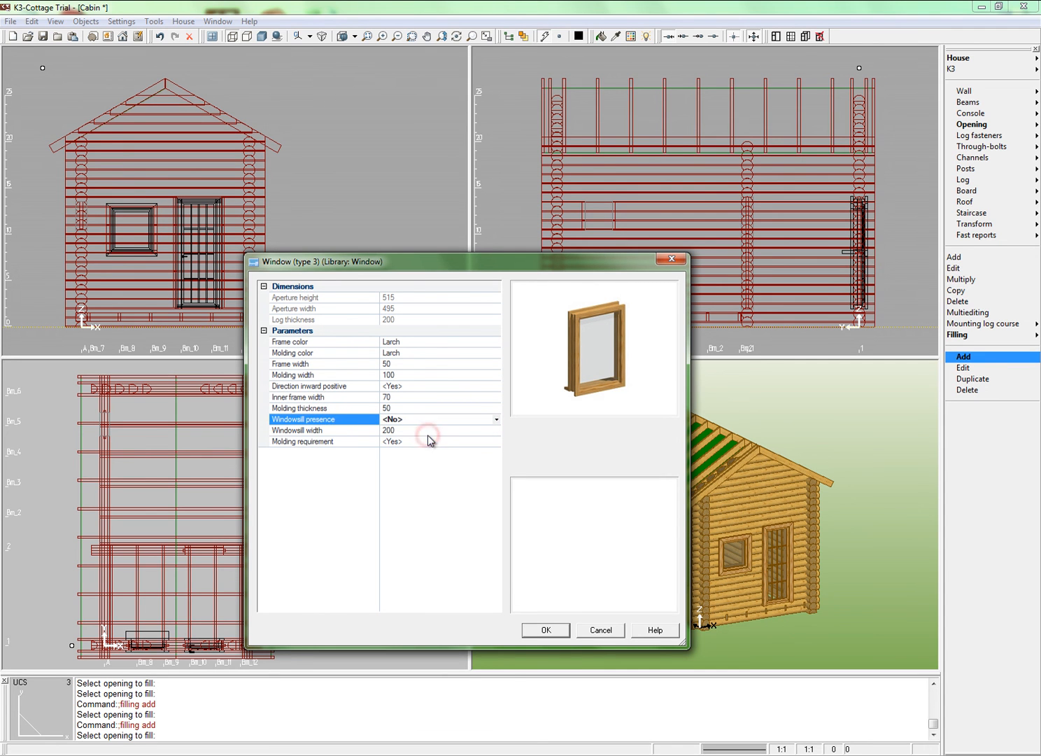
pyautogui.click(545, 630)
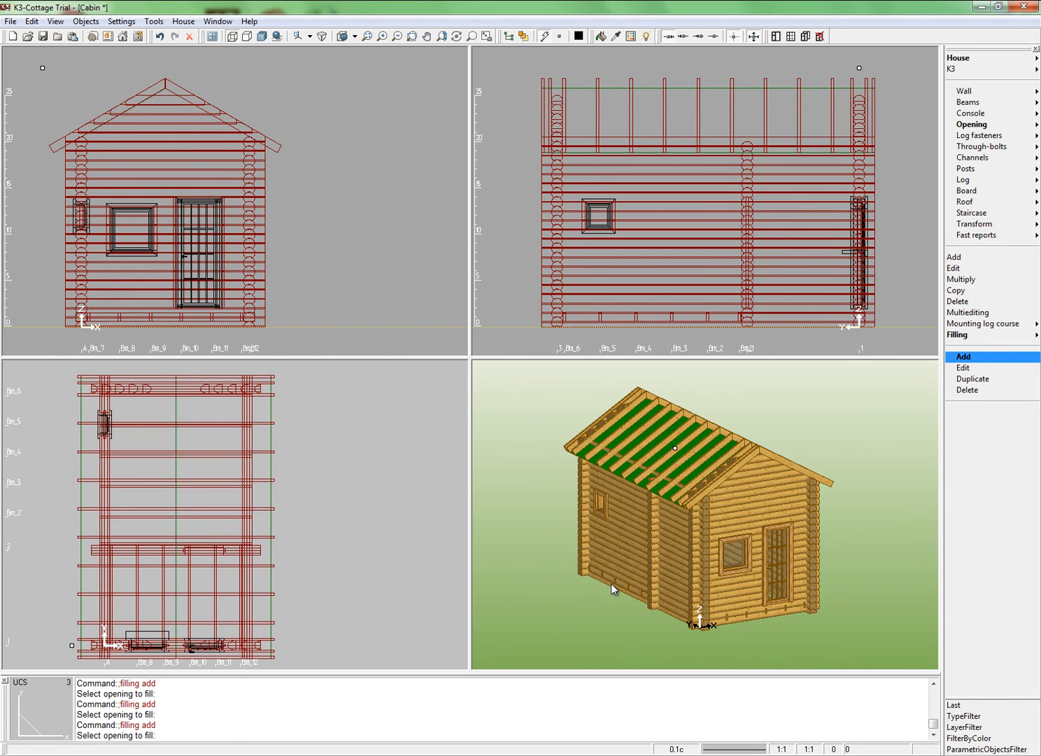
pyautogui.moveTo(862, 406)
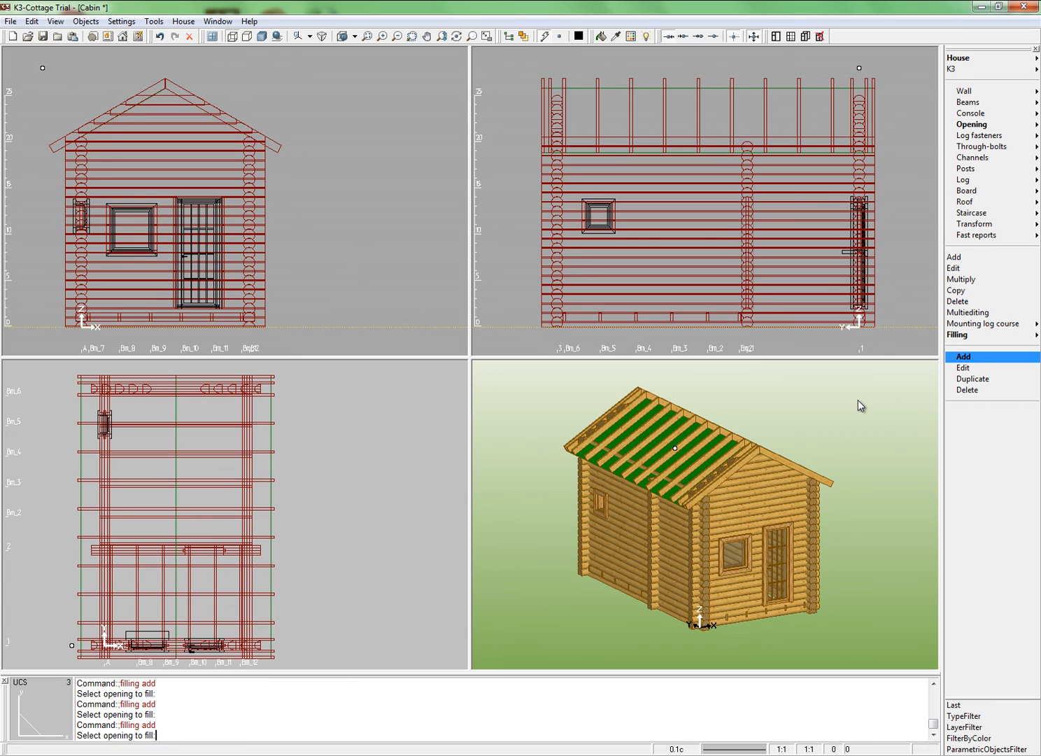
pyautogui.moveTo(975, 224)
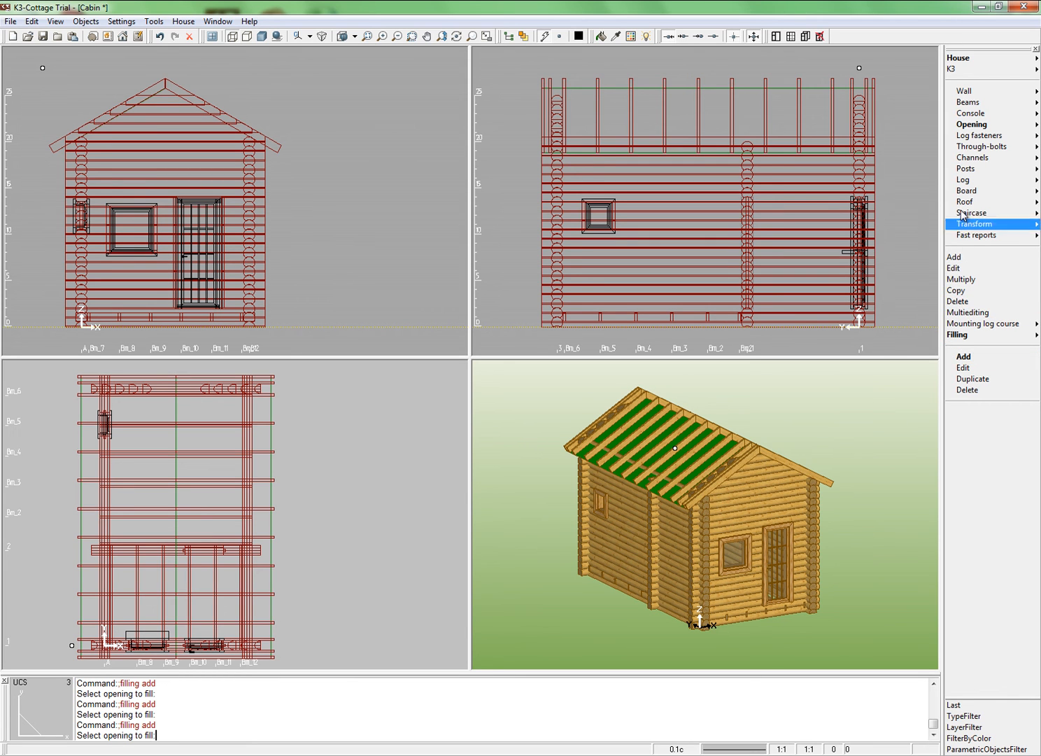
pyautogui.moveTo(994, 157)
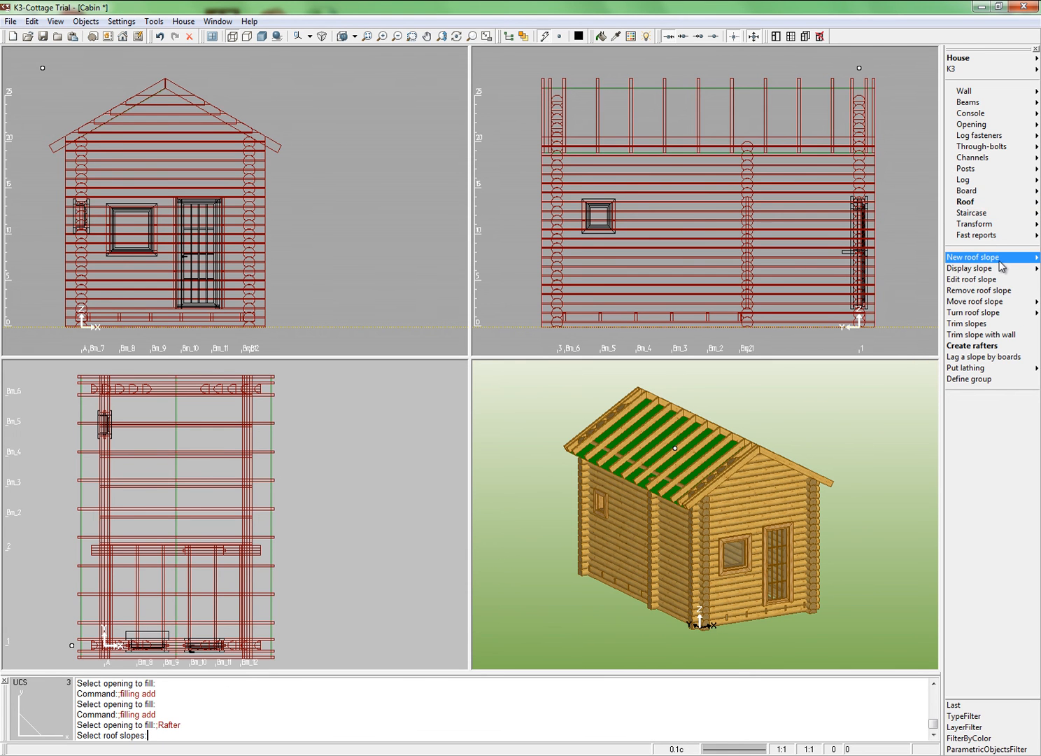
# - Display all roof slopes as solid shingled surfaces
pyautogui.click(970, 379)
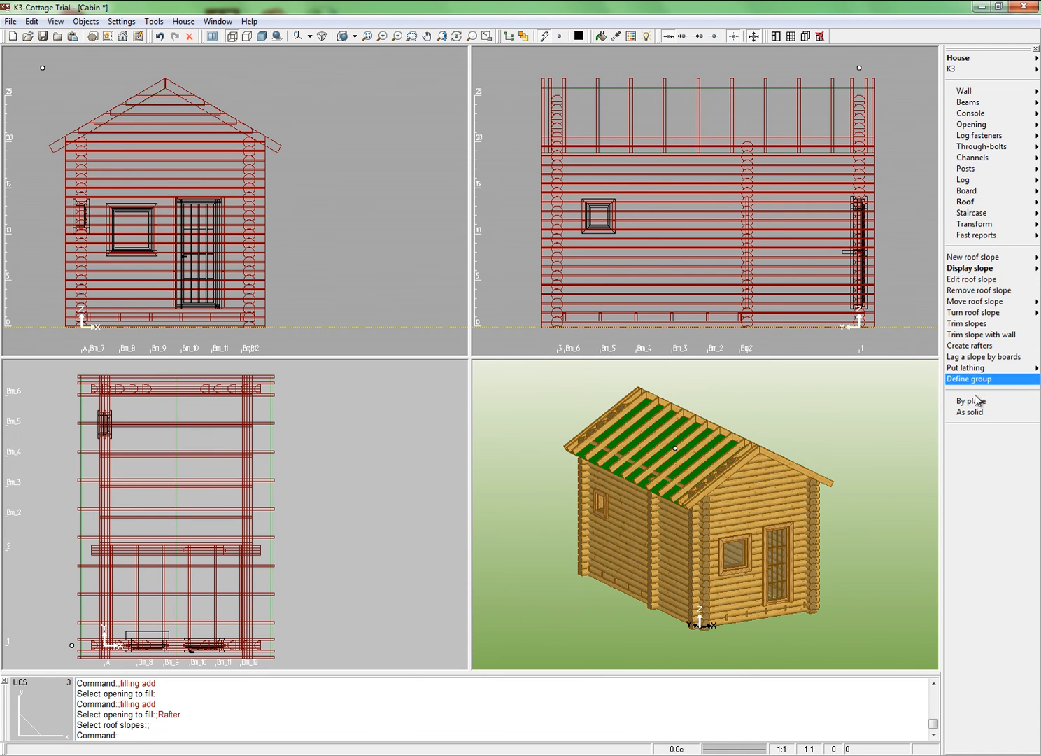
pyautogui.click(970, 412)
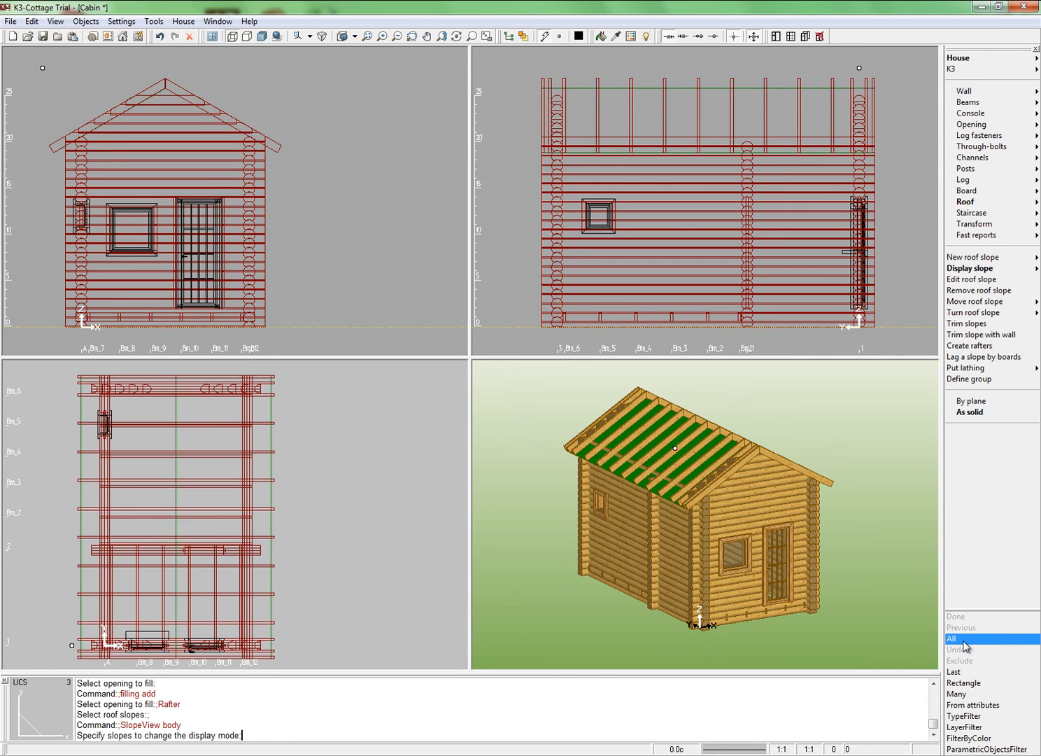
pyautogui.click(952, 638)
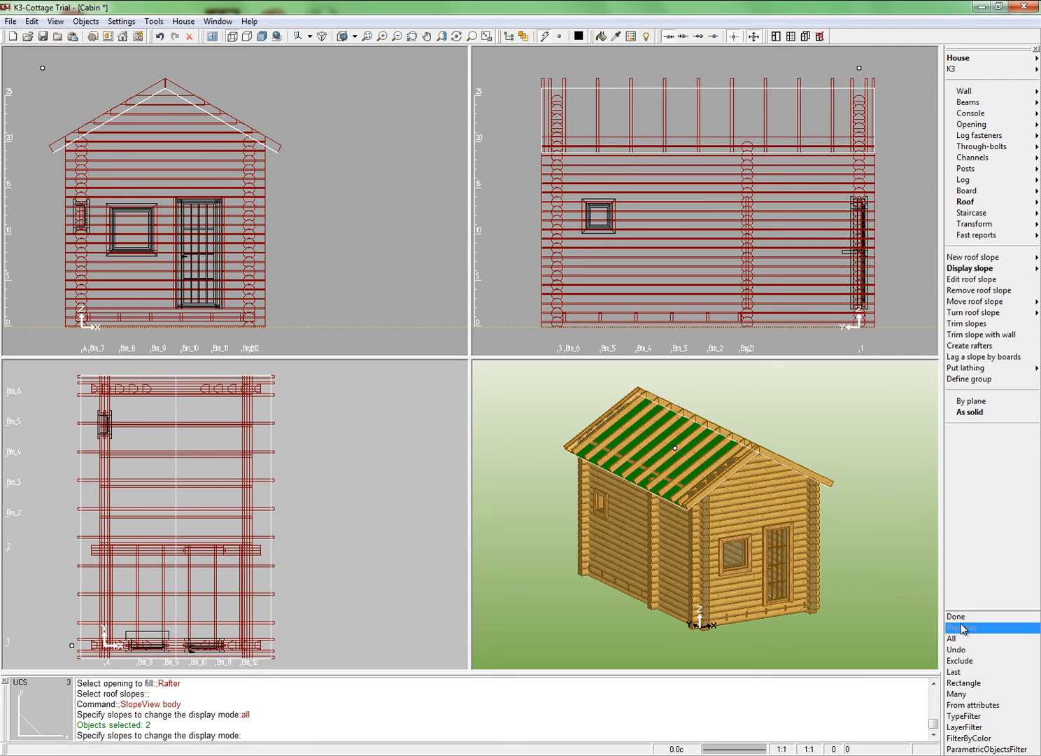
pyautogui.click(957, 616)
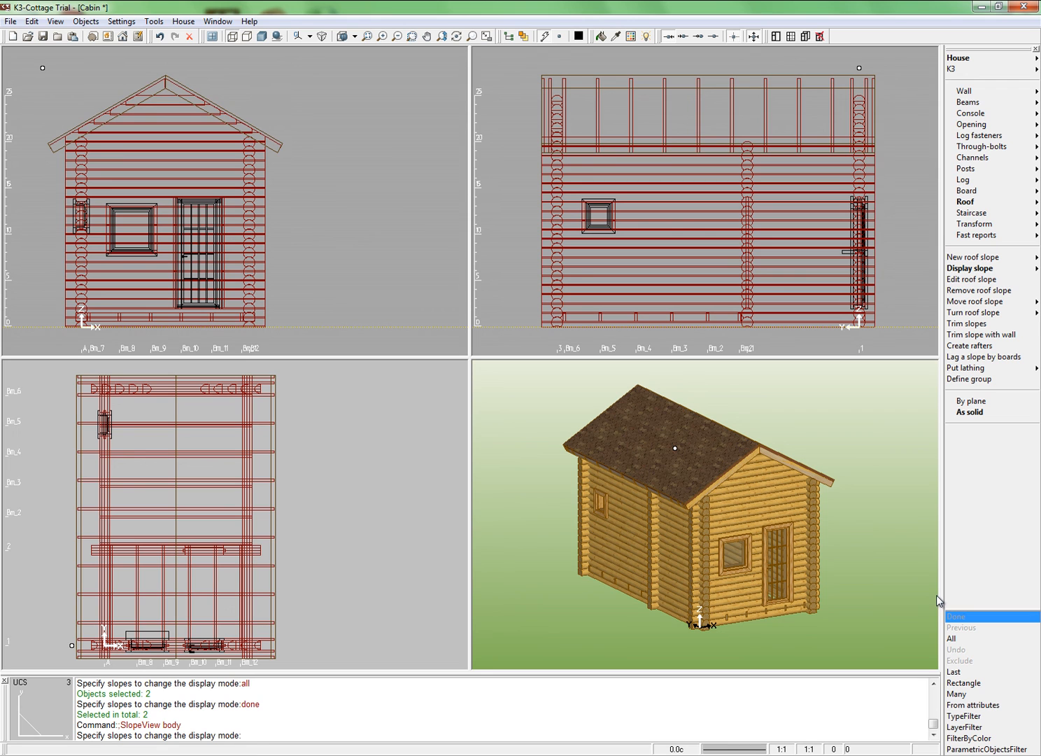
pyautogui.moveTo(968, 102)
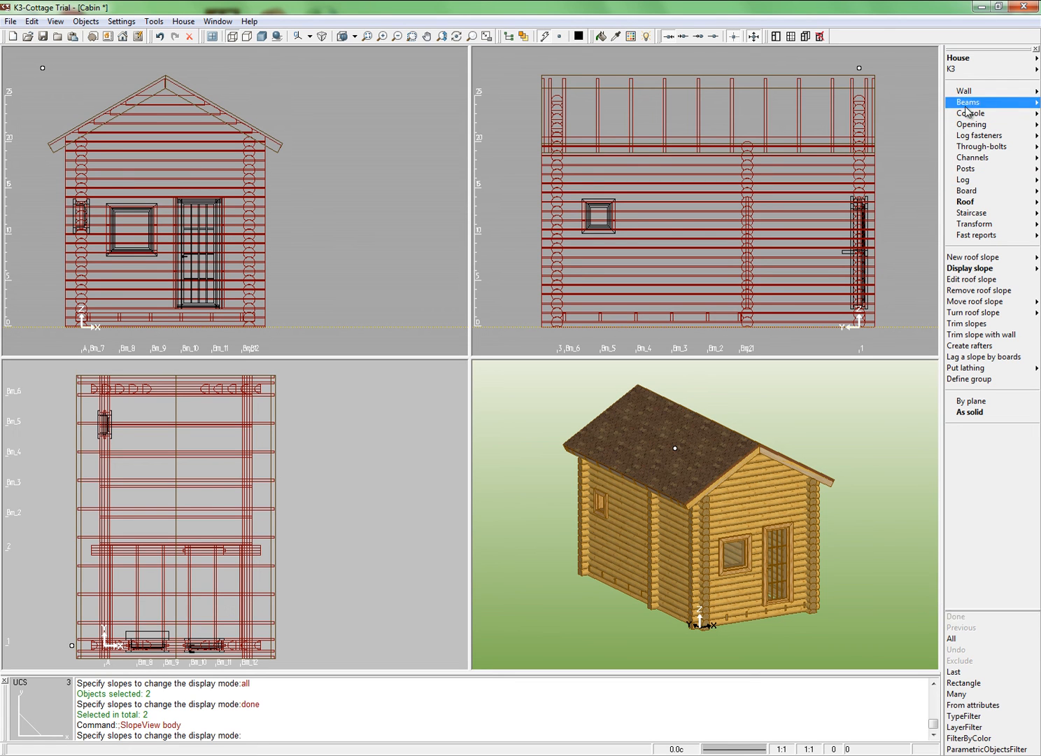
# - Bring up the Wall command submenu
pyautogui.click(973, 223)
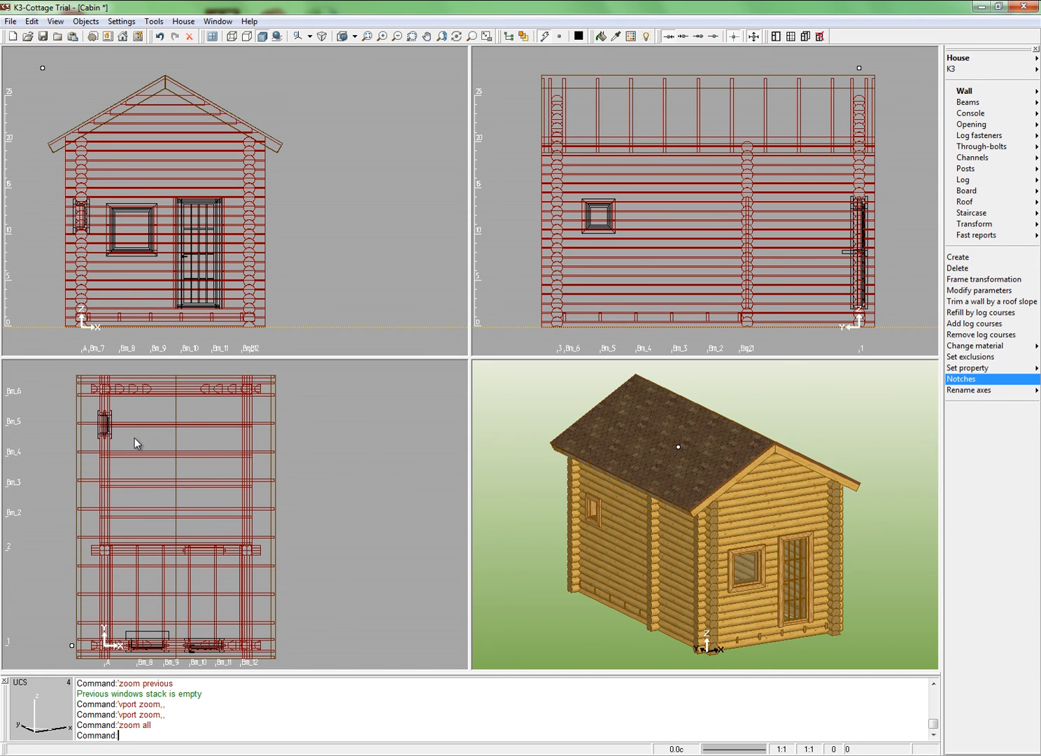
pyautogui.moveTo(153, 440)
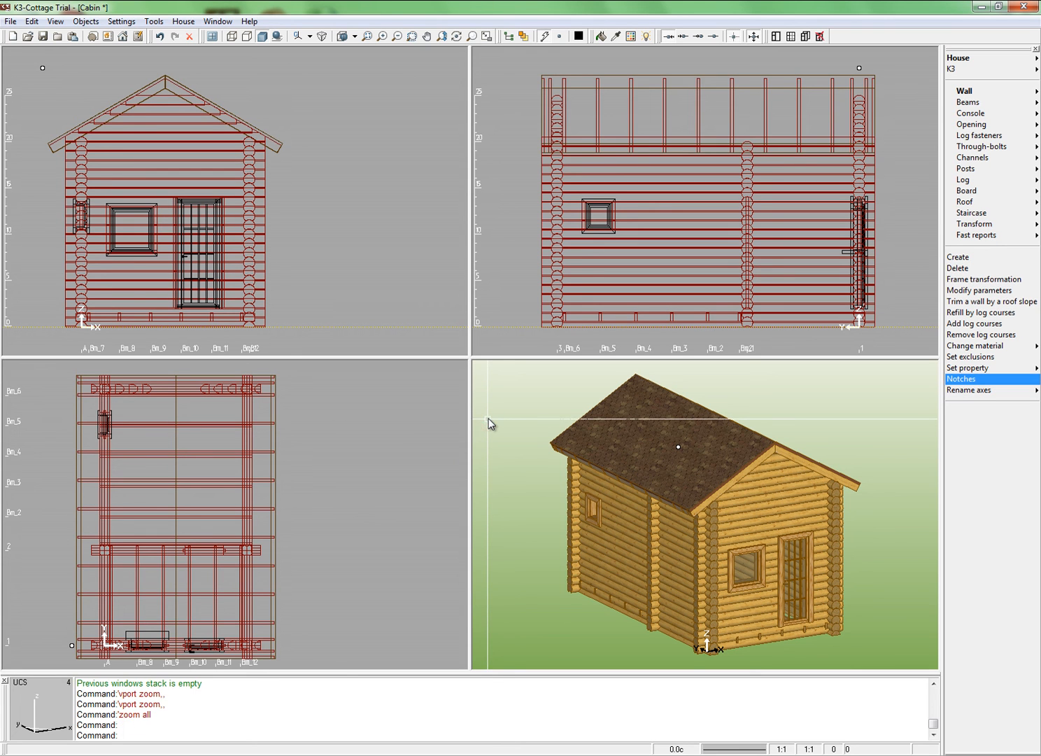
pyautogui.moveTo(516, 425)
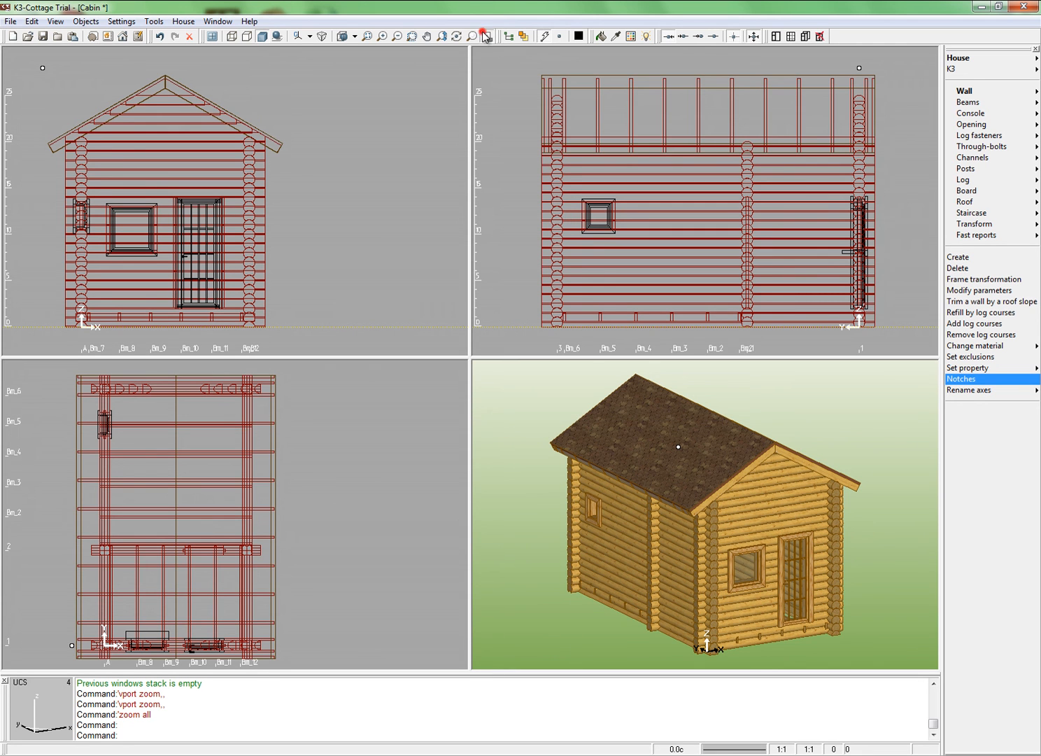
# - Inspect the cabin in a maximized 3D view, then return to four views and zoom all
pyautogui.click(449, 36)
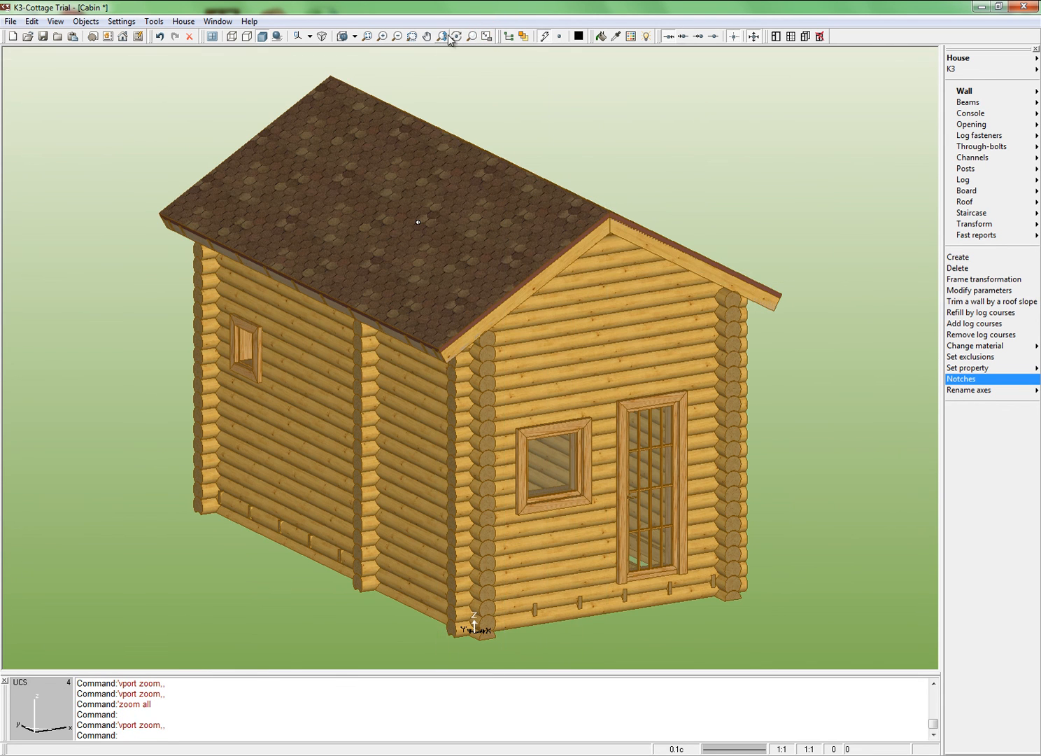
pyautogui.click(456, 35)
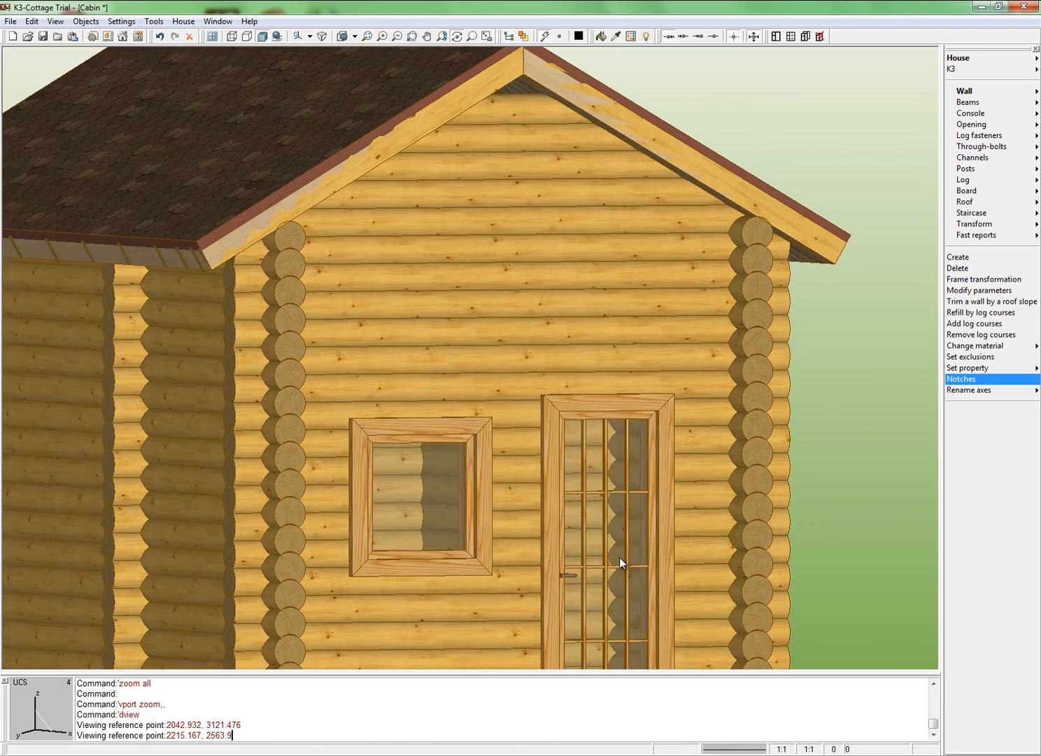
pyautogui.click(459, 36)
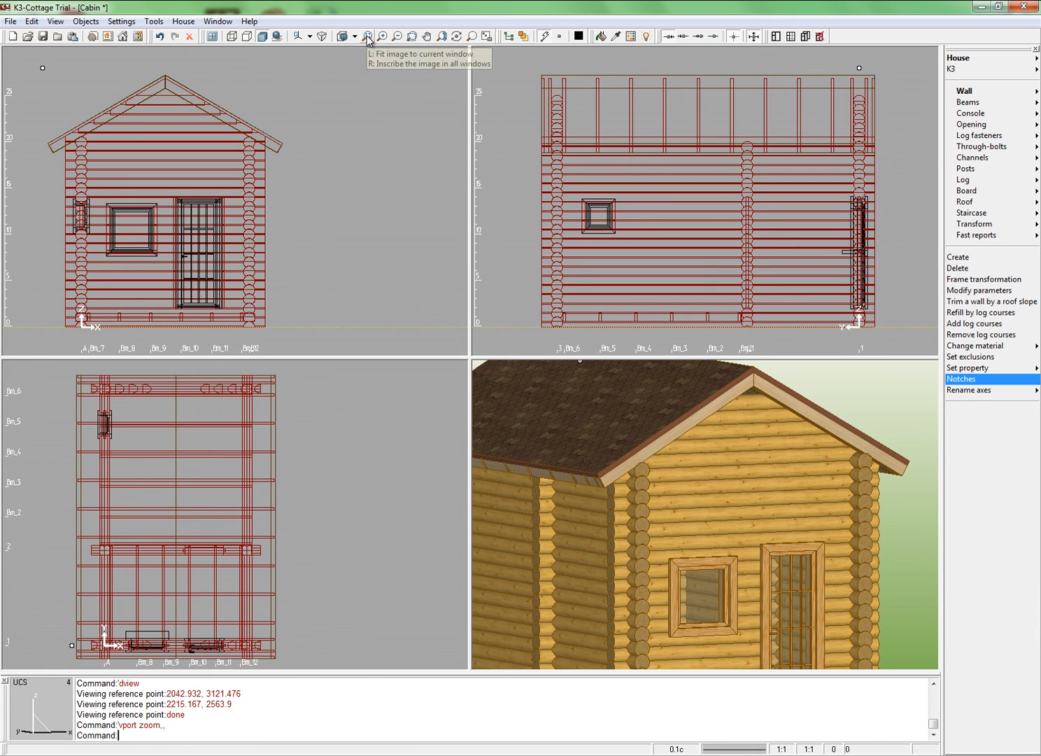
pyautogui.click(366, 36)
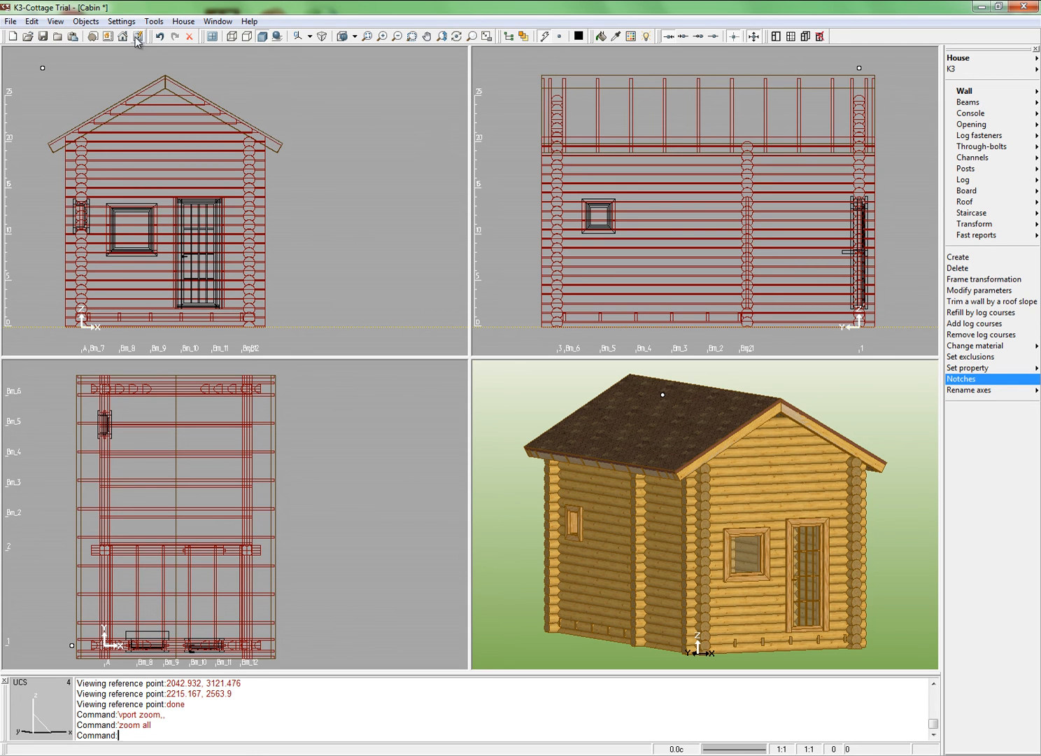
# - Add a Front report between axes A and B and generate the project reports
pyautogui.click(136, 36)
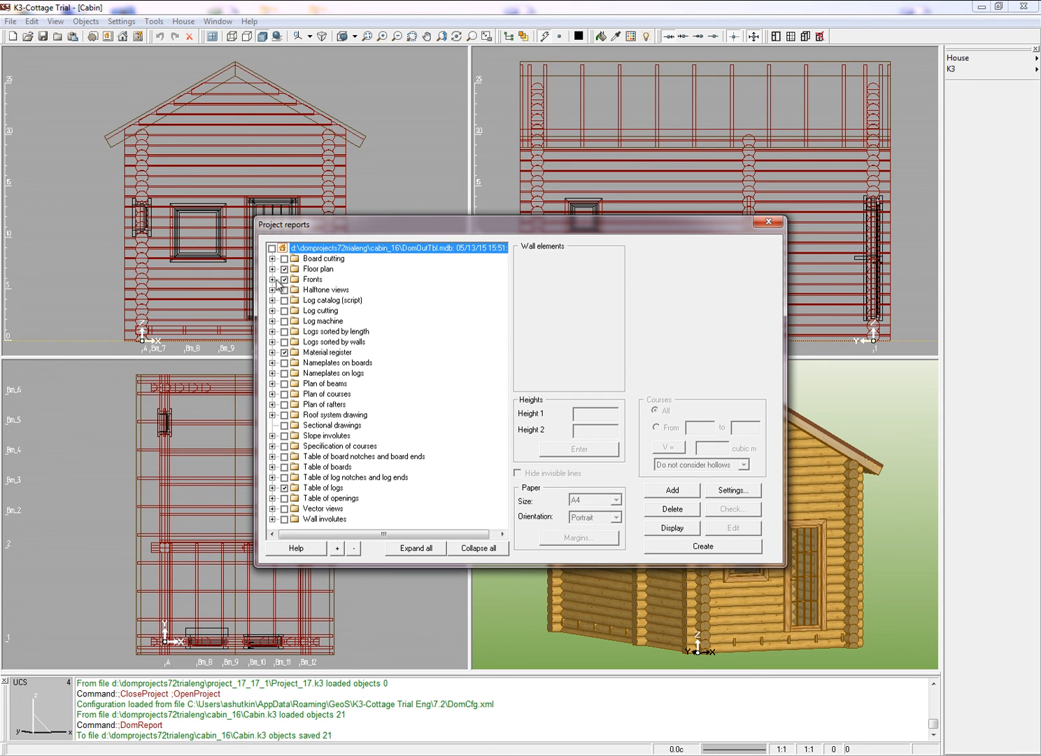
pyautogui.click(274, 279)
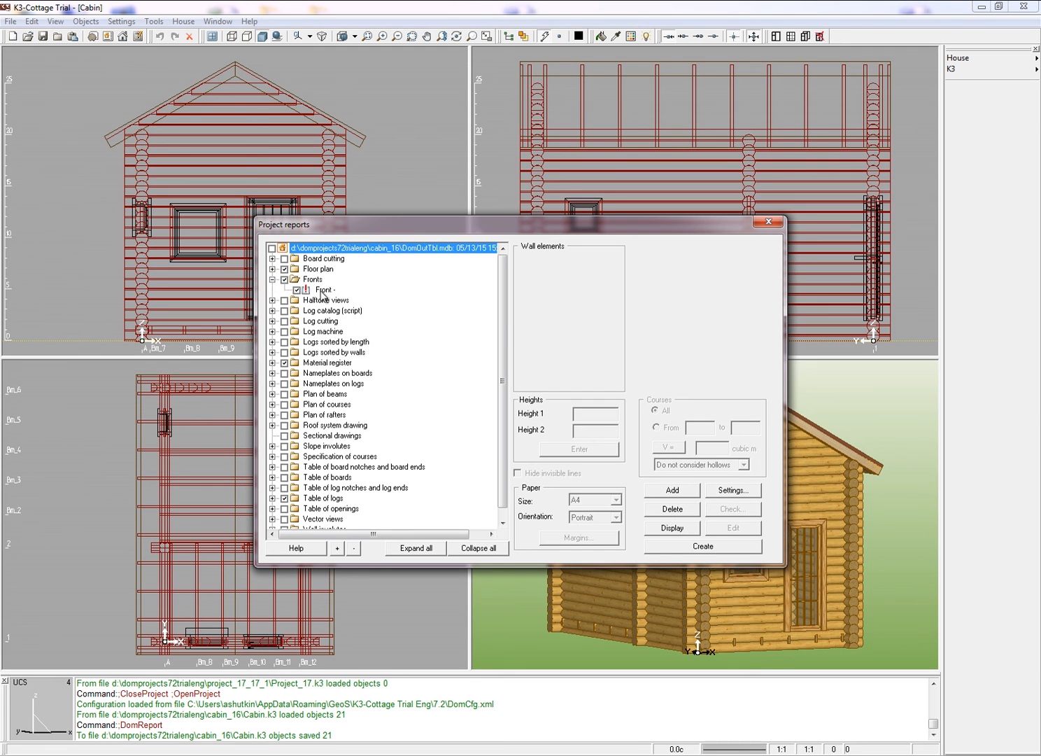
pyautogui.click(325, 289)
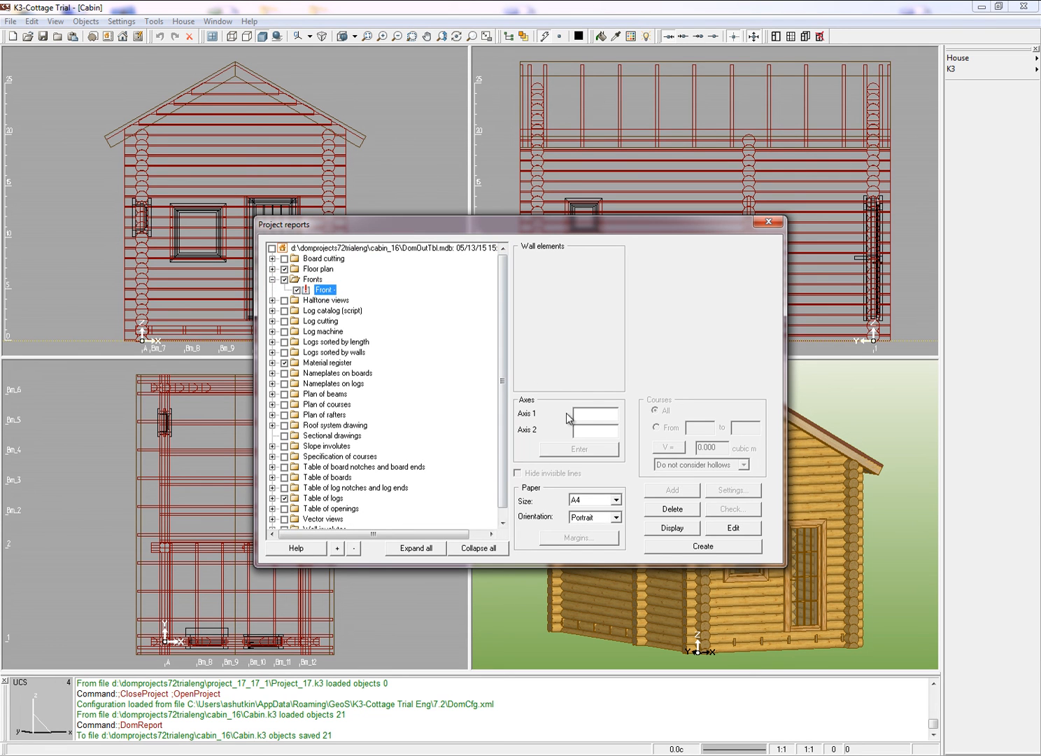
pyautogui.click(594, 414)
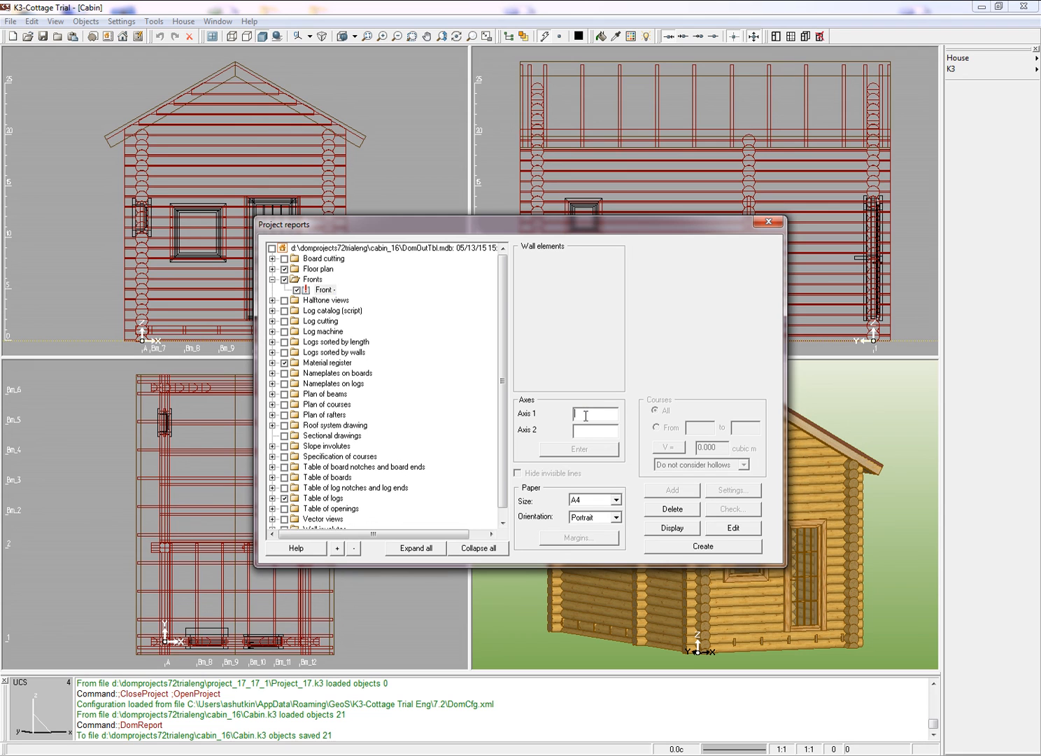
pyautogui.write('A')
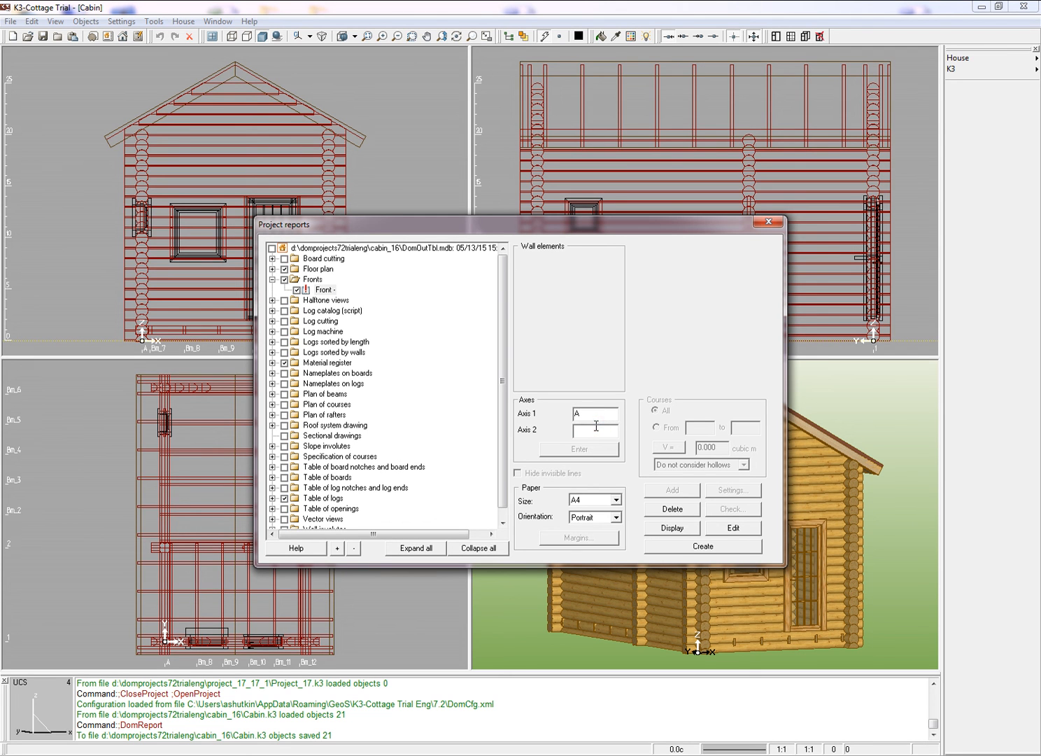
pyautogui.write('B')
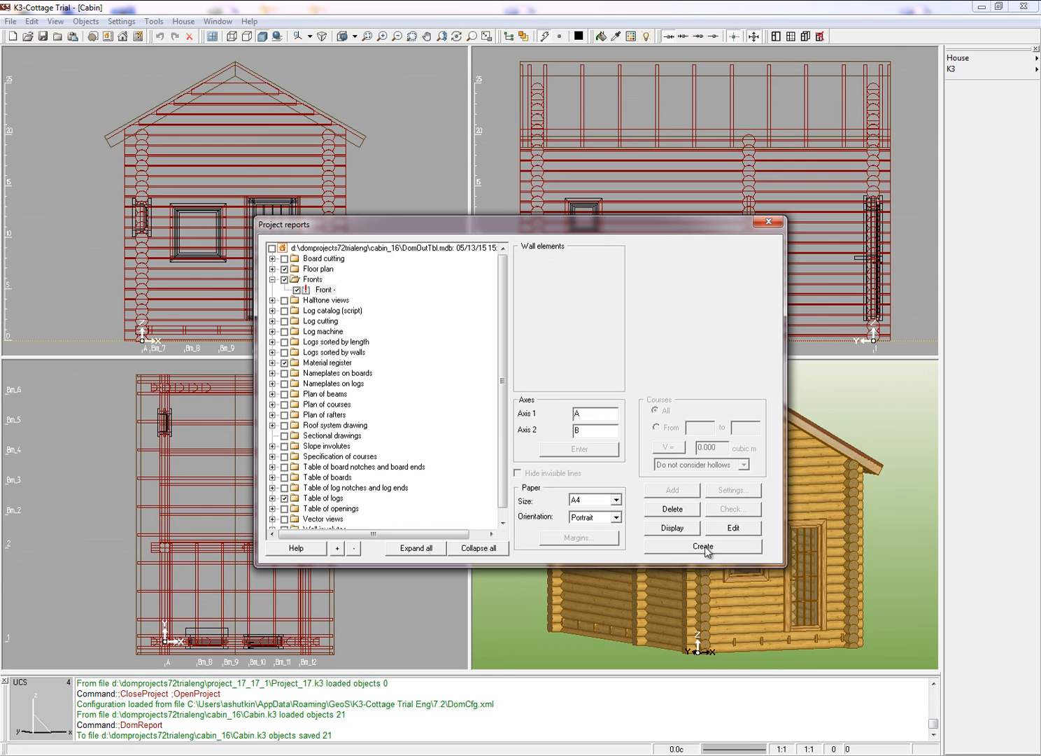
pyautogui.click(703, 546)
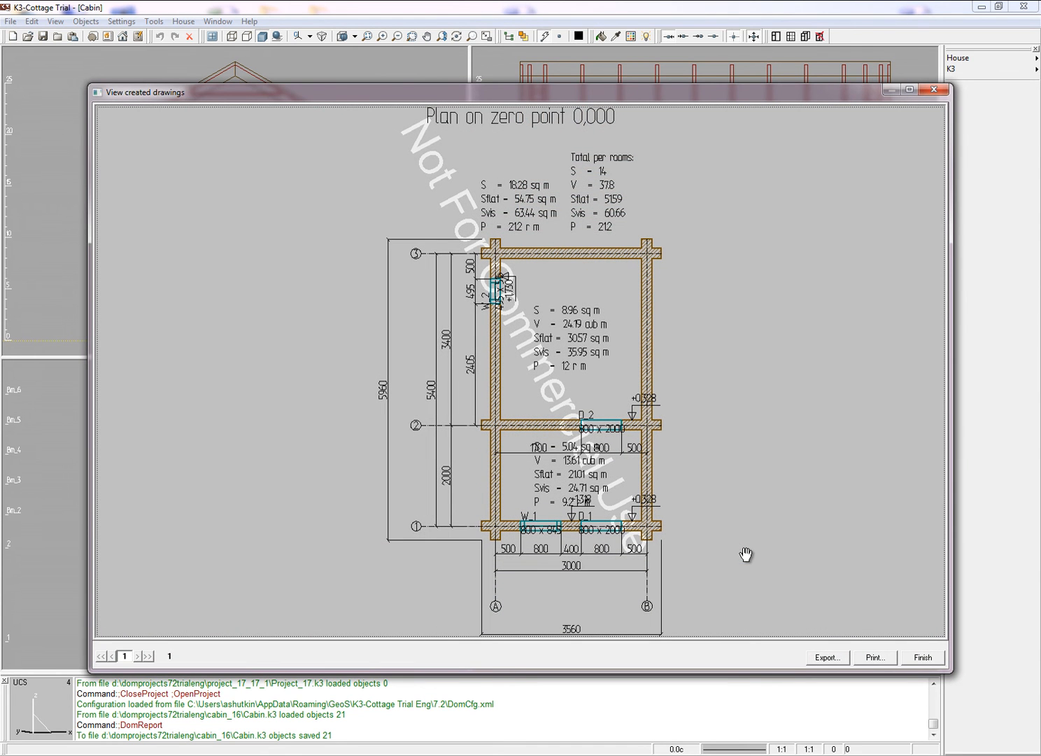
pyautogui.moveTo(523, 590)
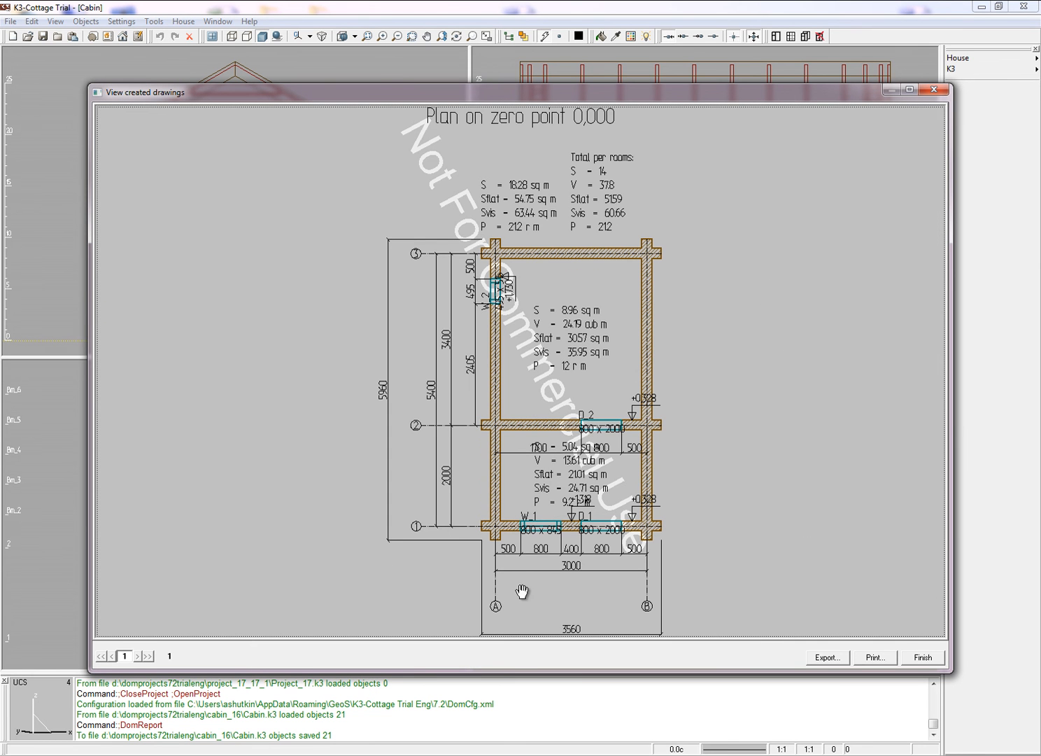
pyautogui.moveTo(924, 667)
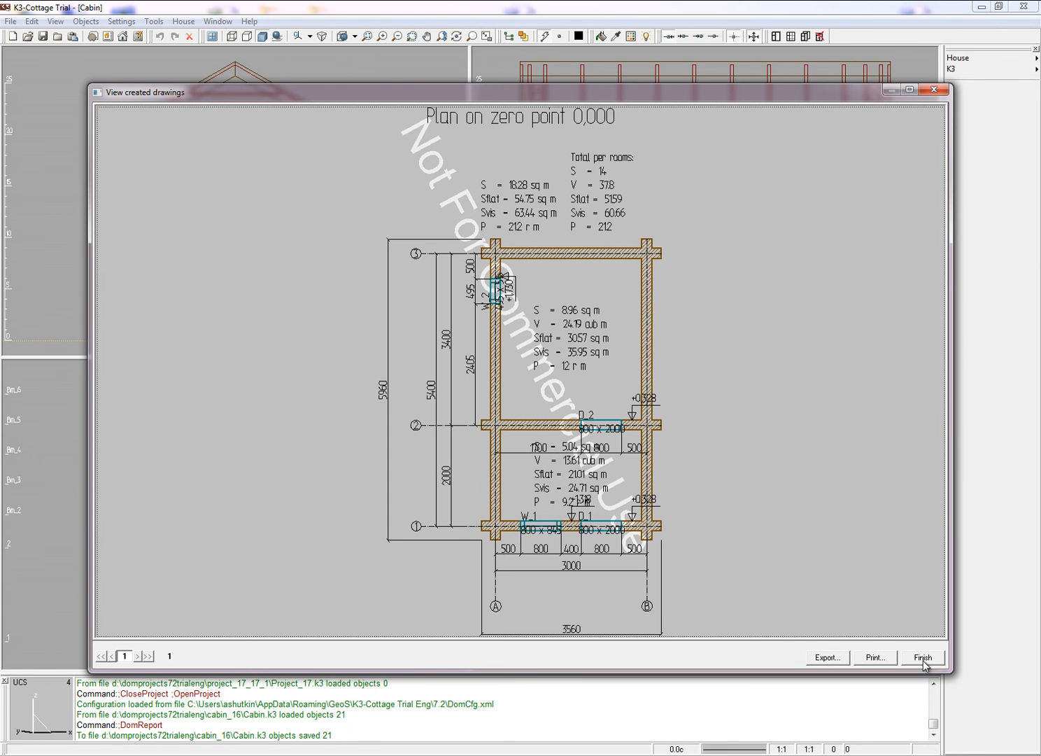
# - Step past the floor plan and A–B front drawings, then create the log table and material register
pyautogui.click(137, 655)
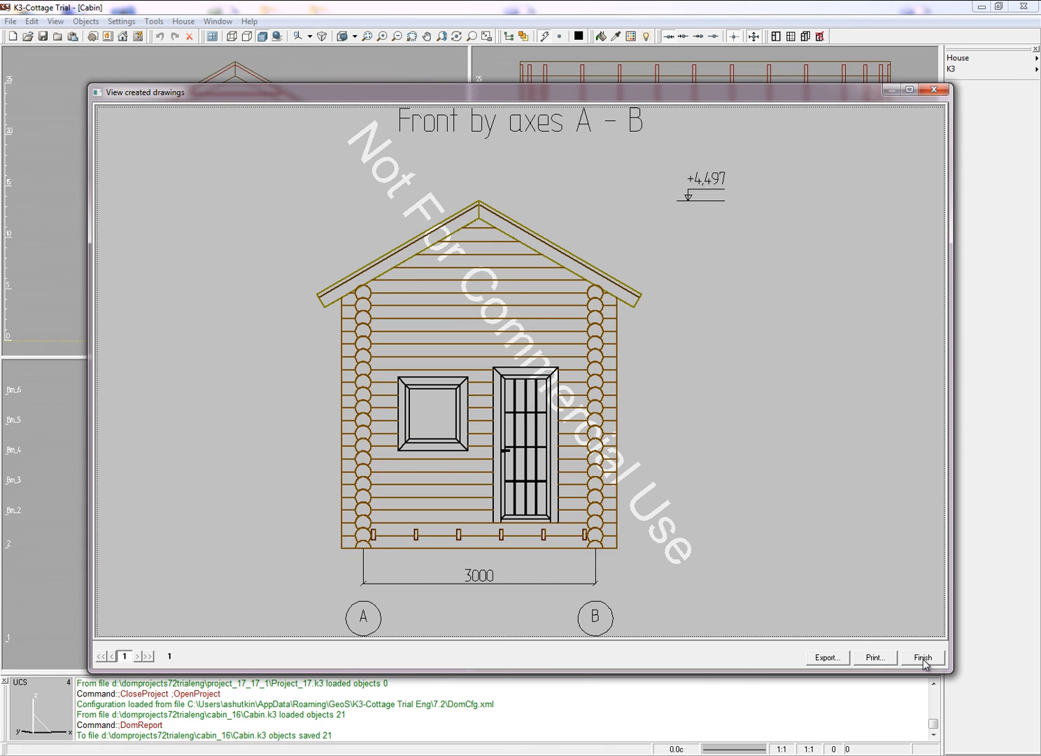
pyautogui.moveTo(733, 181)
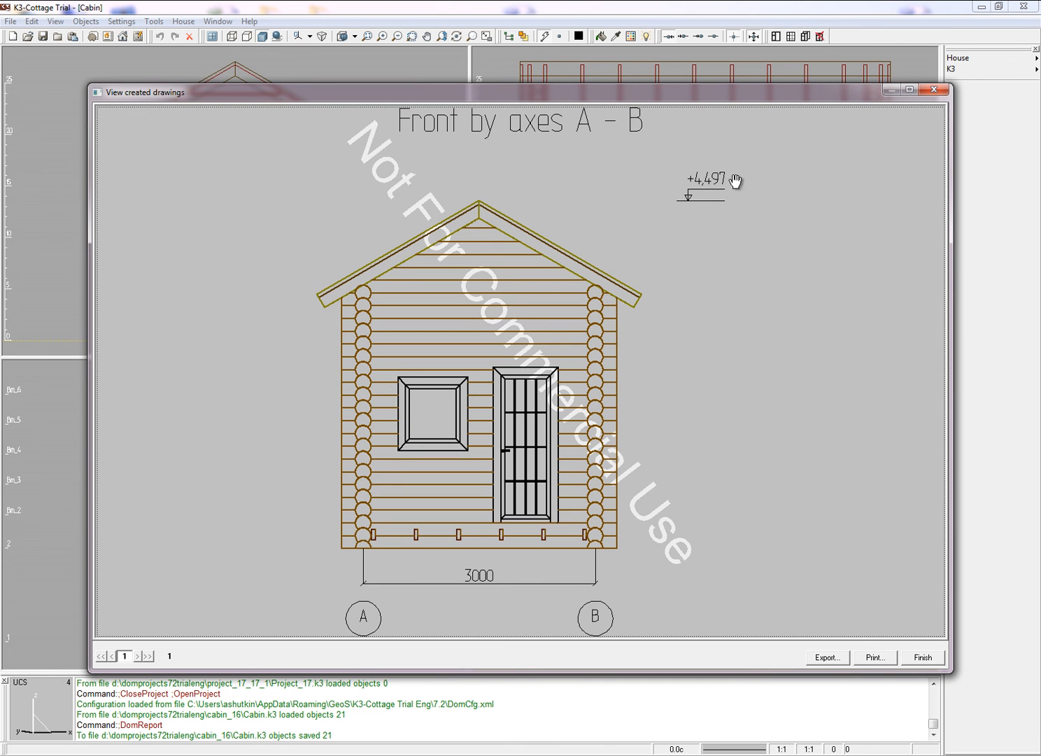
pyautogui.moveTo(923, 658)
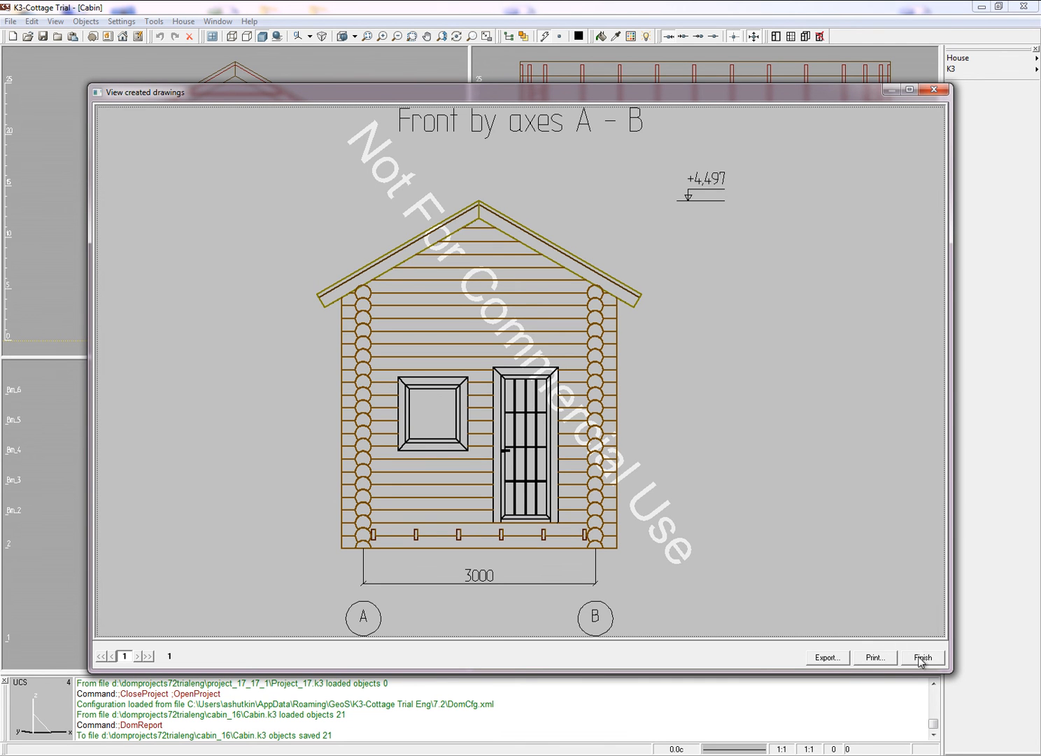
pyautogui.click(922, 657)
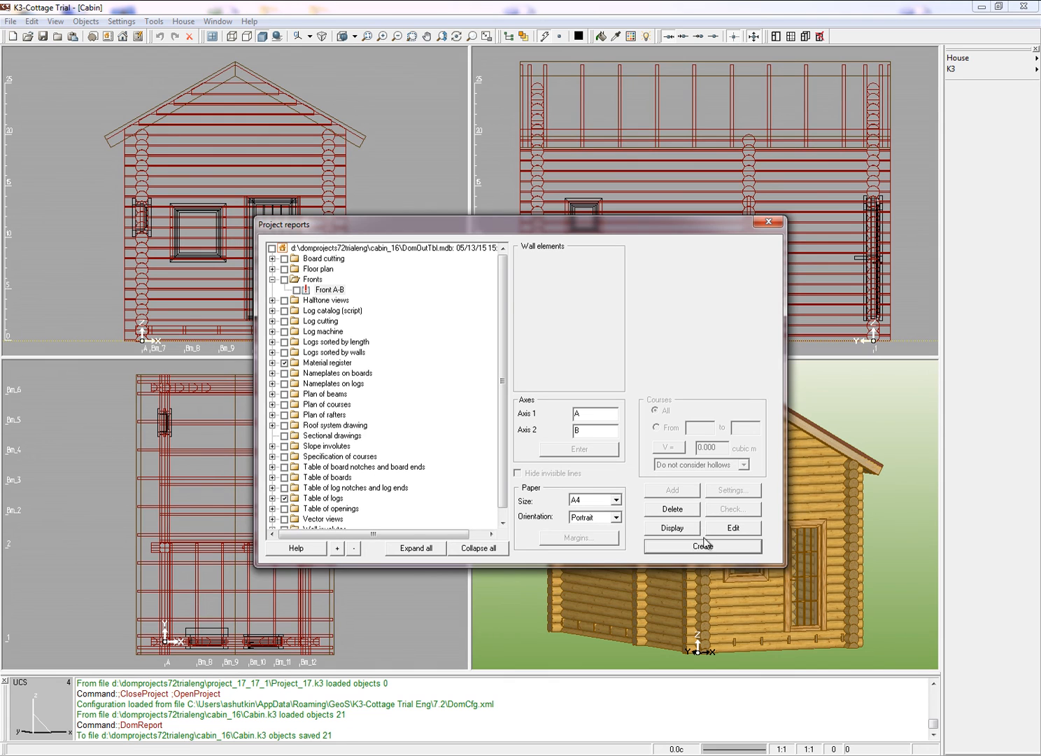
pyautogui.click(703, 546)
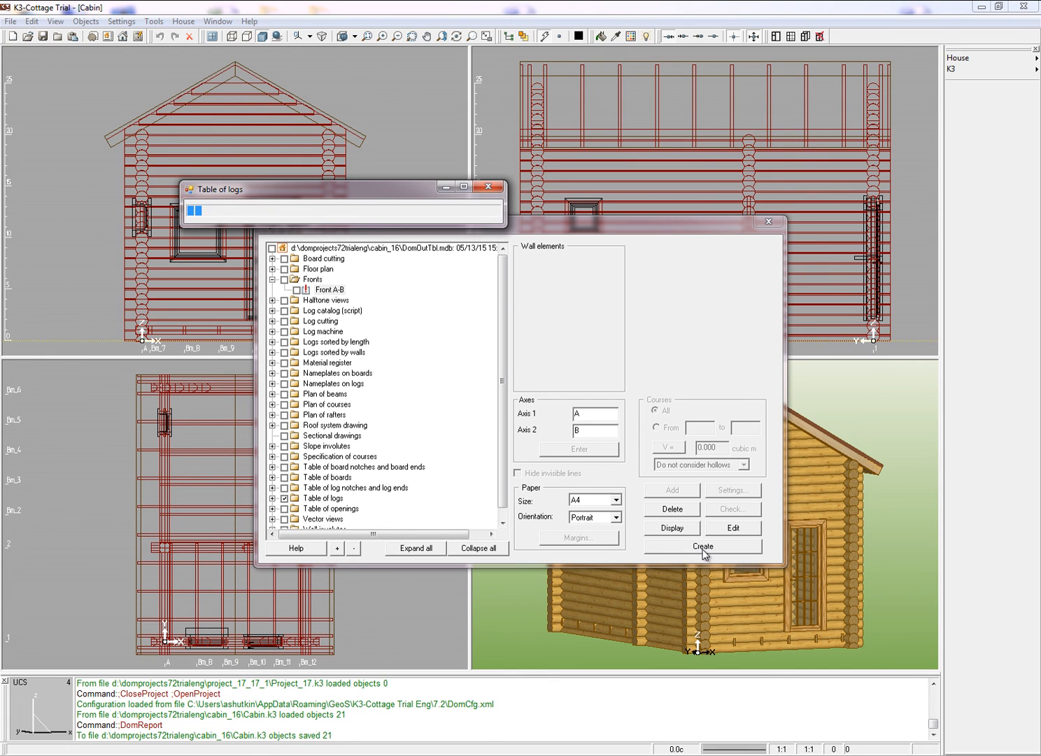
pyautogui.click(703, 546)
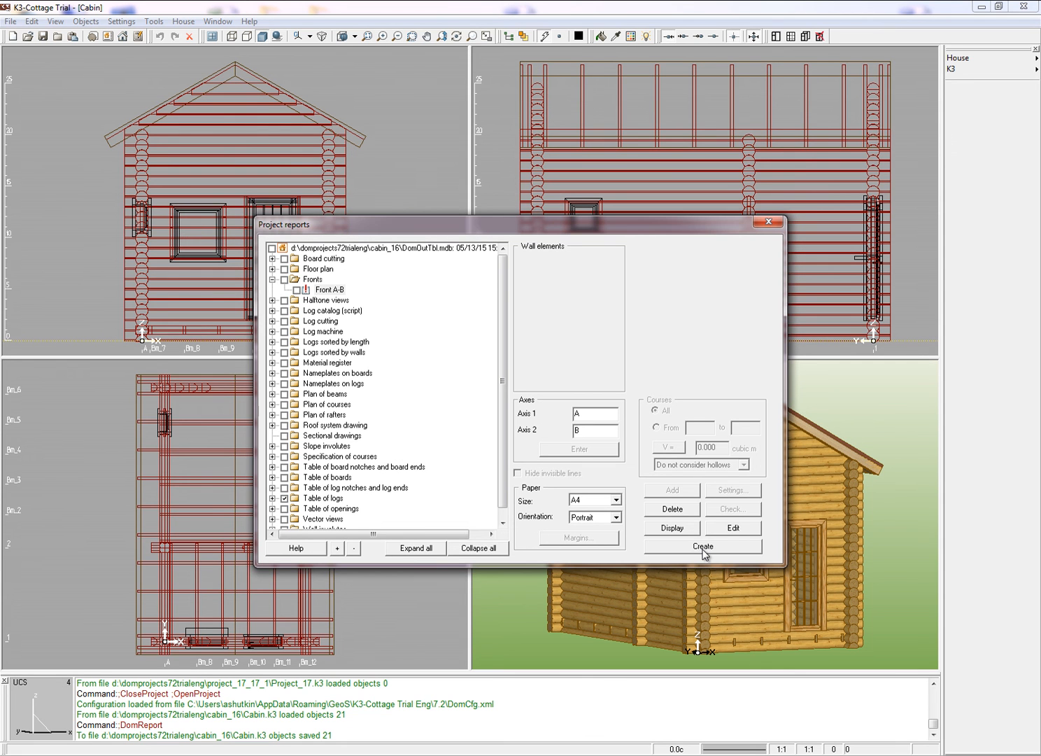
pyautogui.click(703, 547)
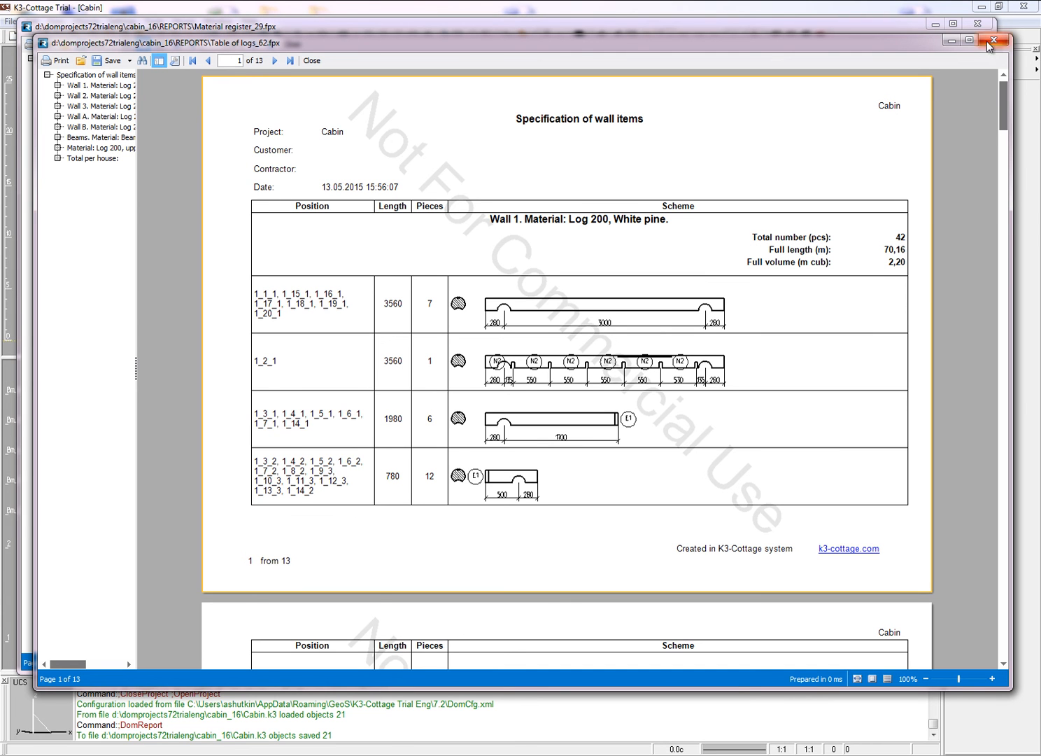
# - Maximize the 13-page Table of logs and scroll from Wall 1 to Total per house
pyautogui.click(968, 40)
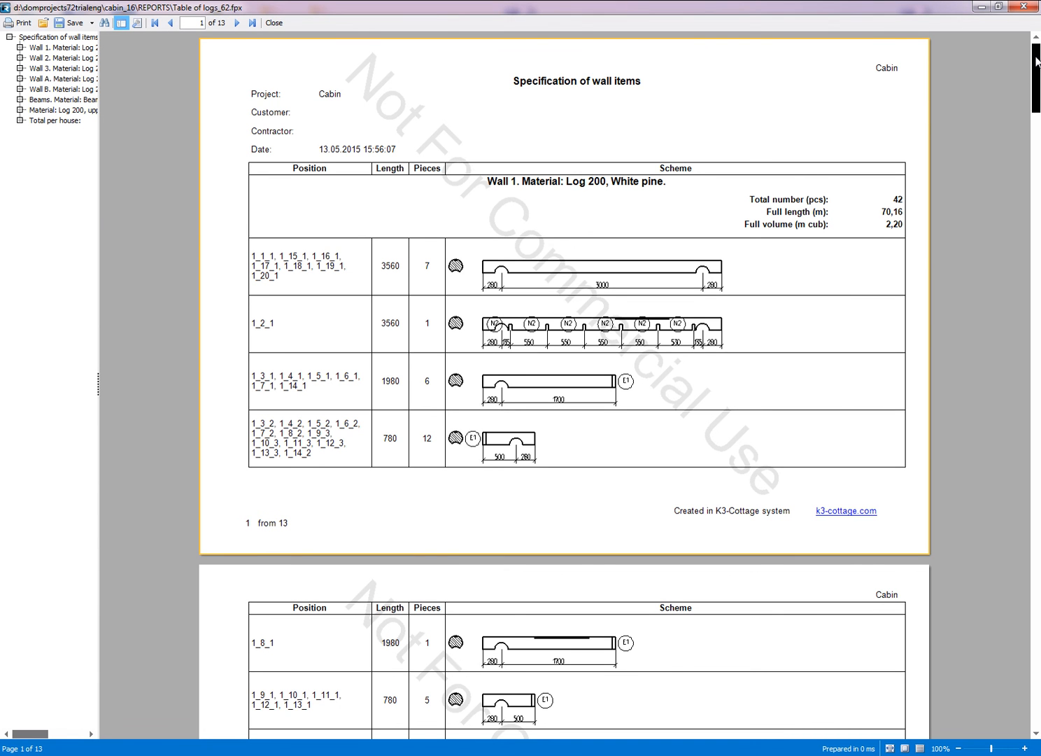
pyautogui.scroll(-3)
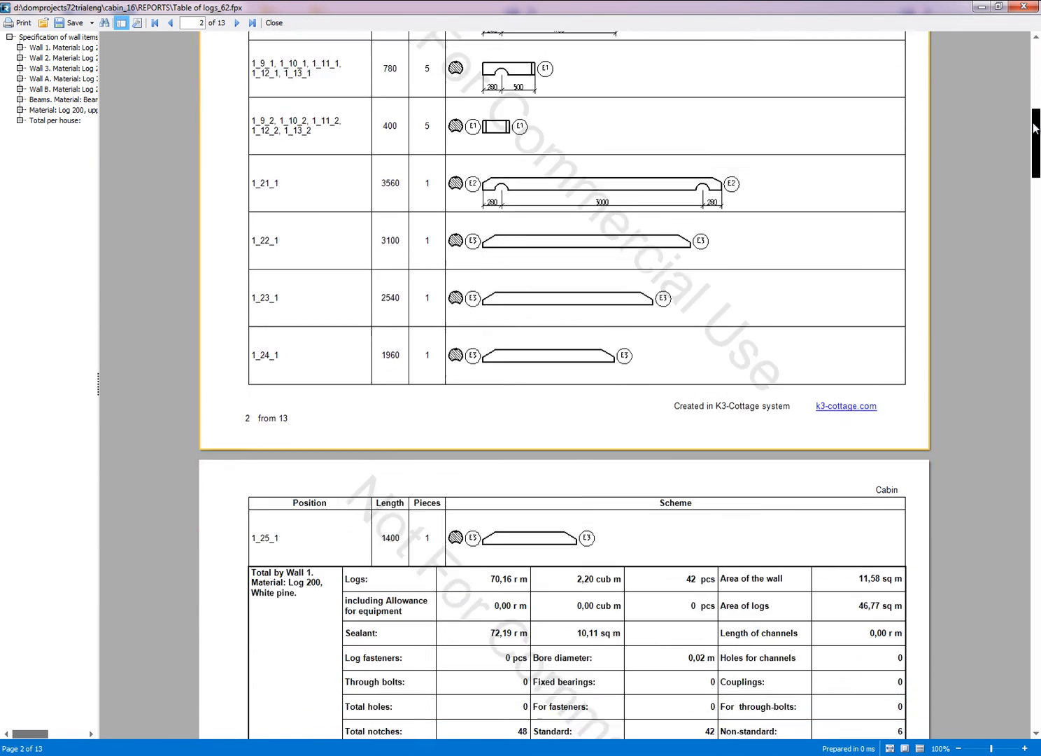
pyautogui.scroll(-3)
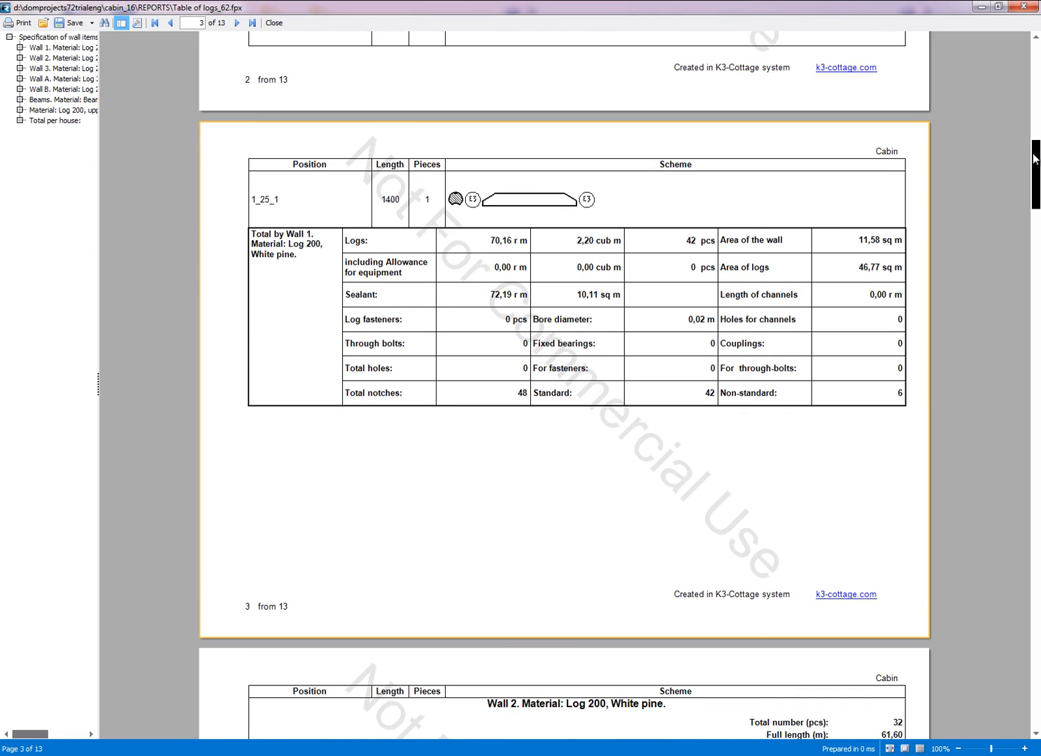
pyautogui.scroll(-3)
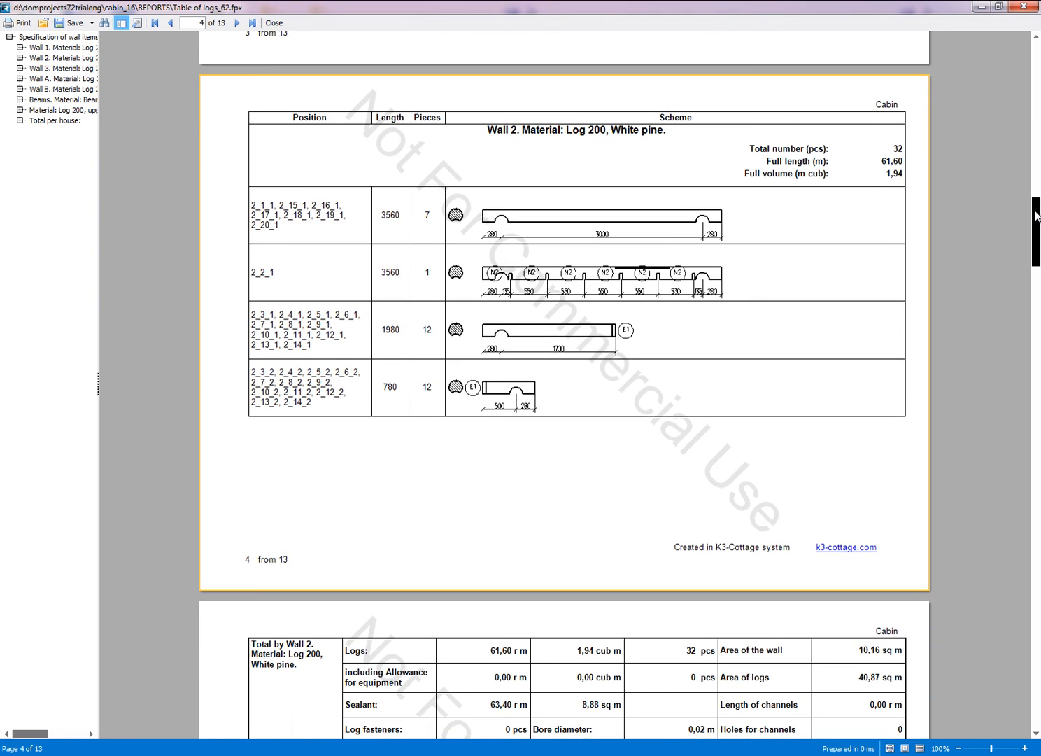
pyautogui.scroll(-3)
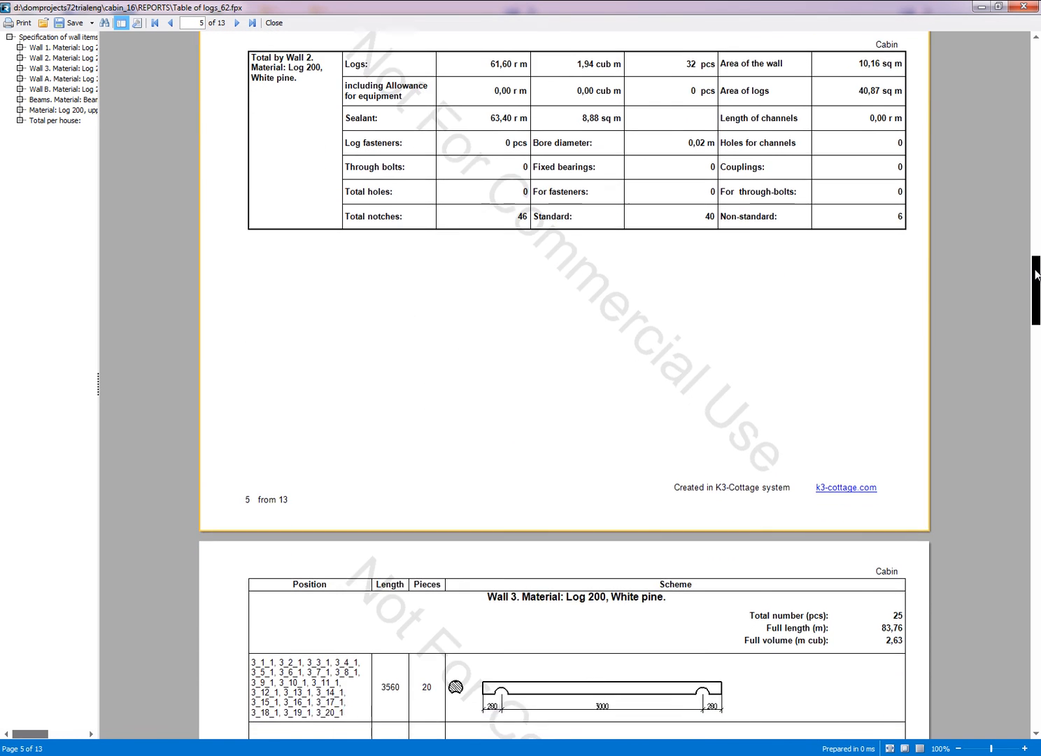
pyautogui.scroll(-3)
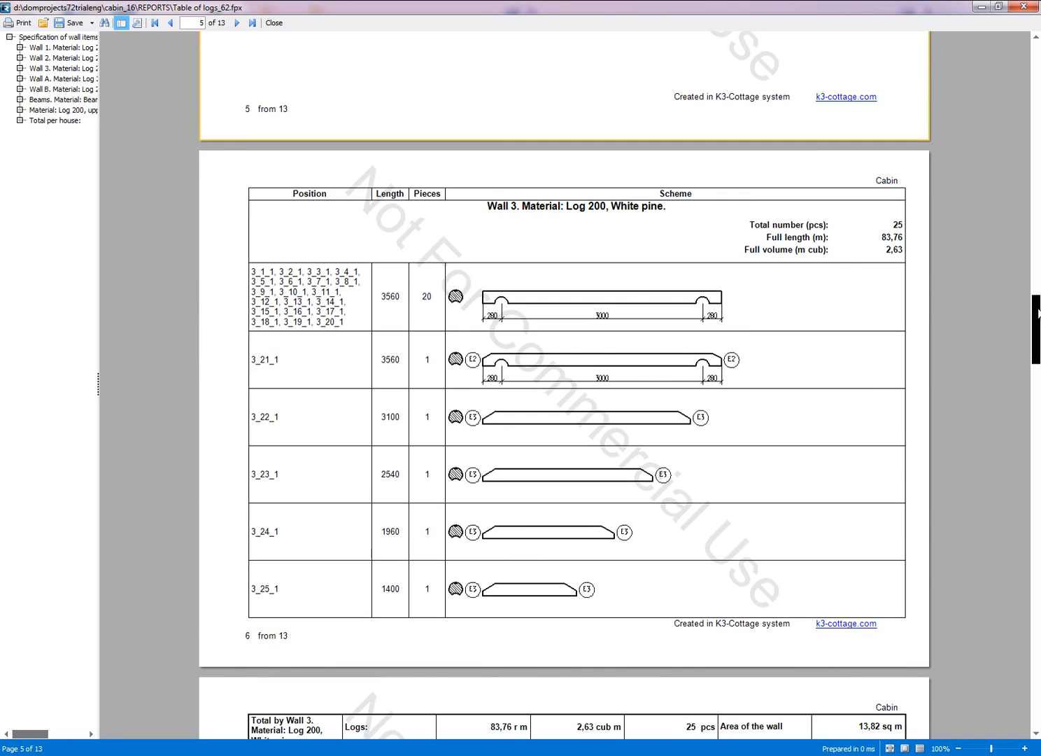
pyautogui.scroll(-3)
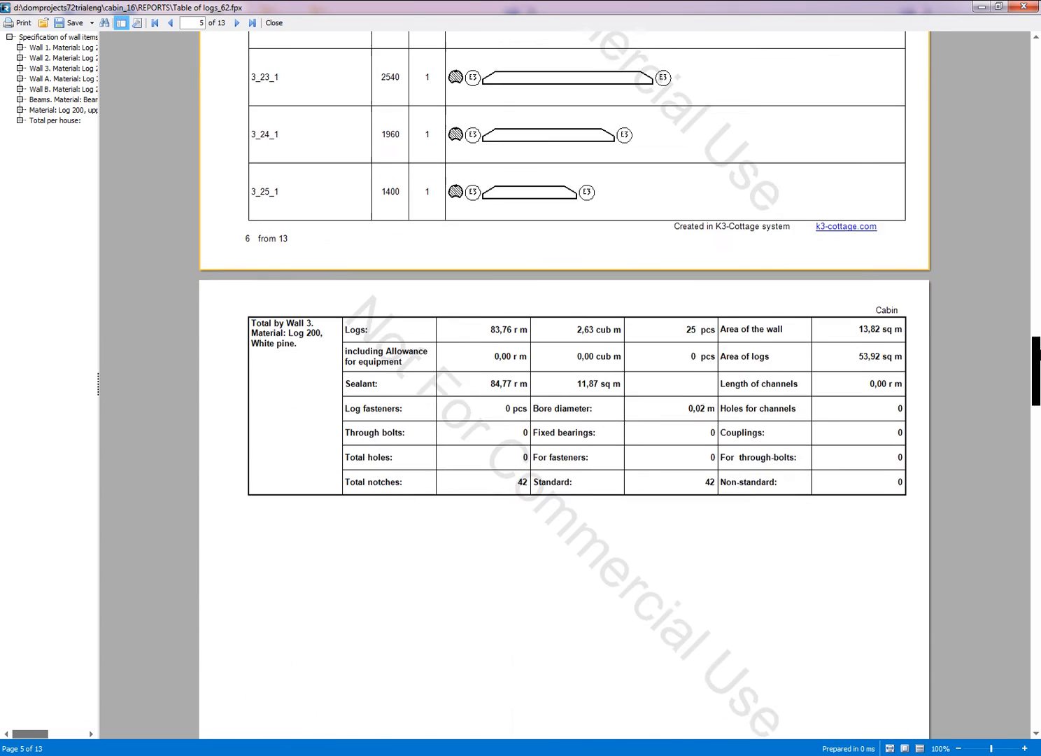
pyautogui.click(236, 23)
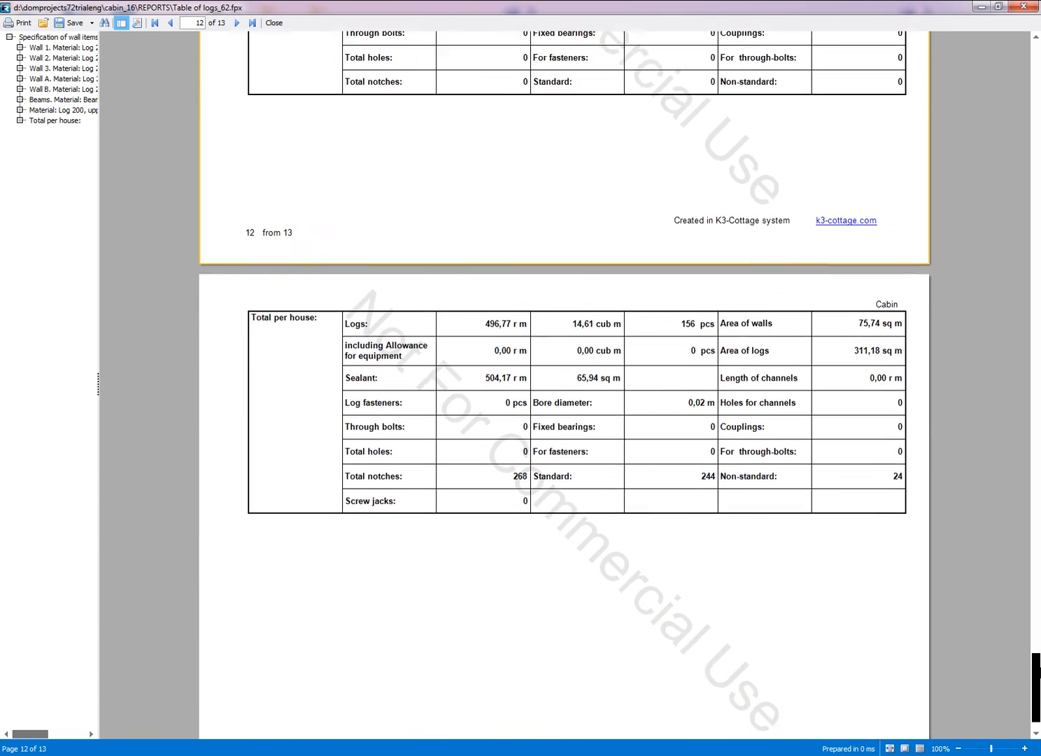
pyautogui.scroll(-3)
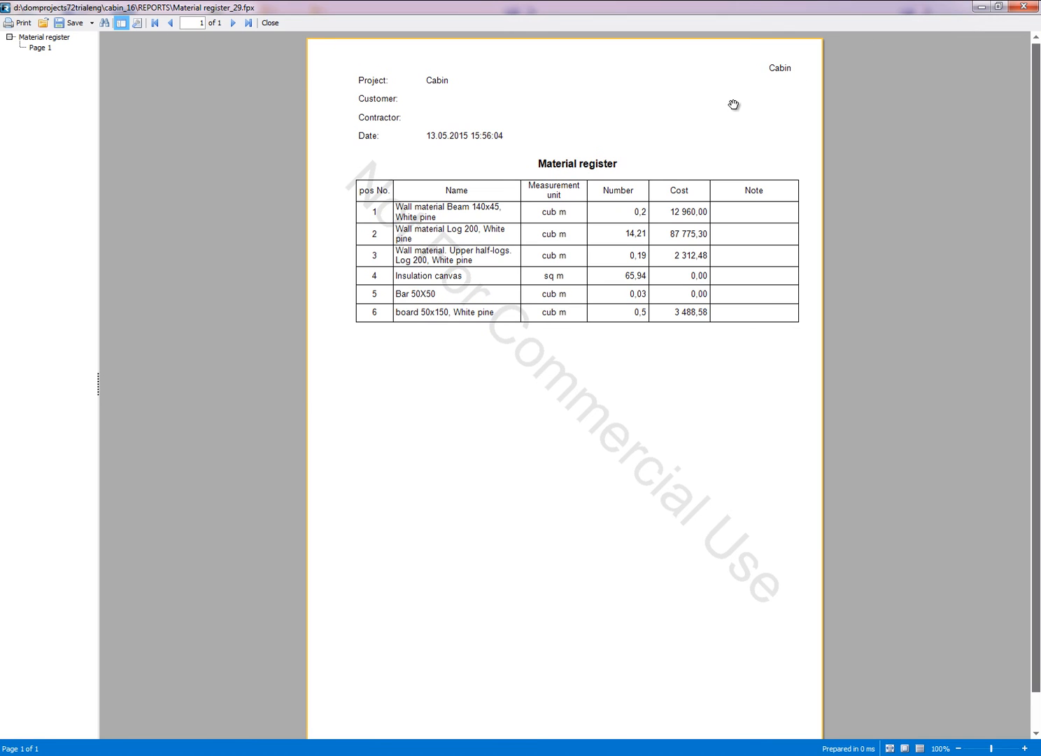
pyautogui.moveTo(380, 188)
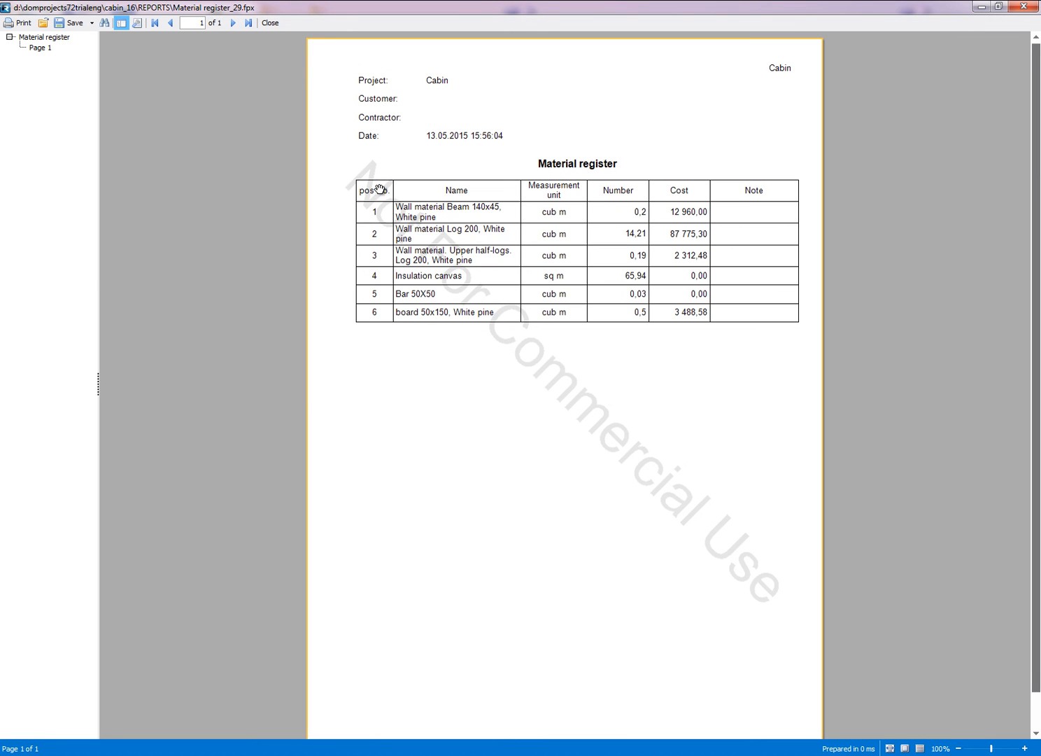
pyautogui.moveTo(601, 336)
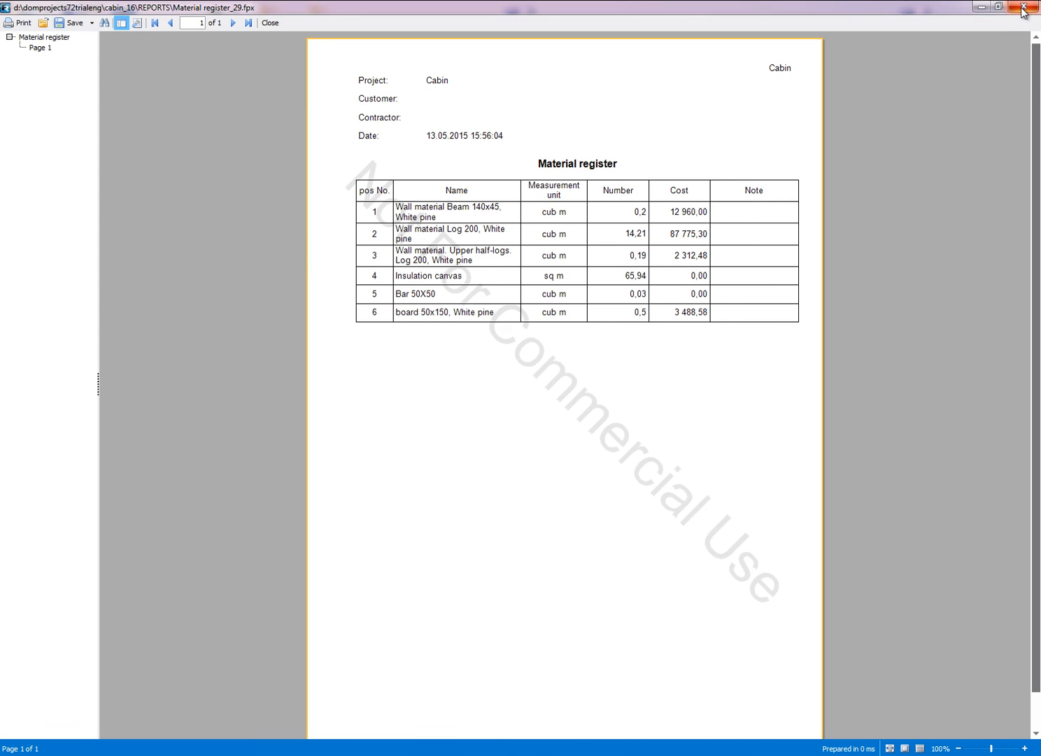
# - Close the Material register report listing six materials with quantities and costs
pyautogui.click(270, 23)
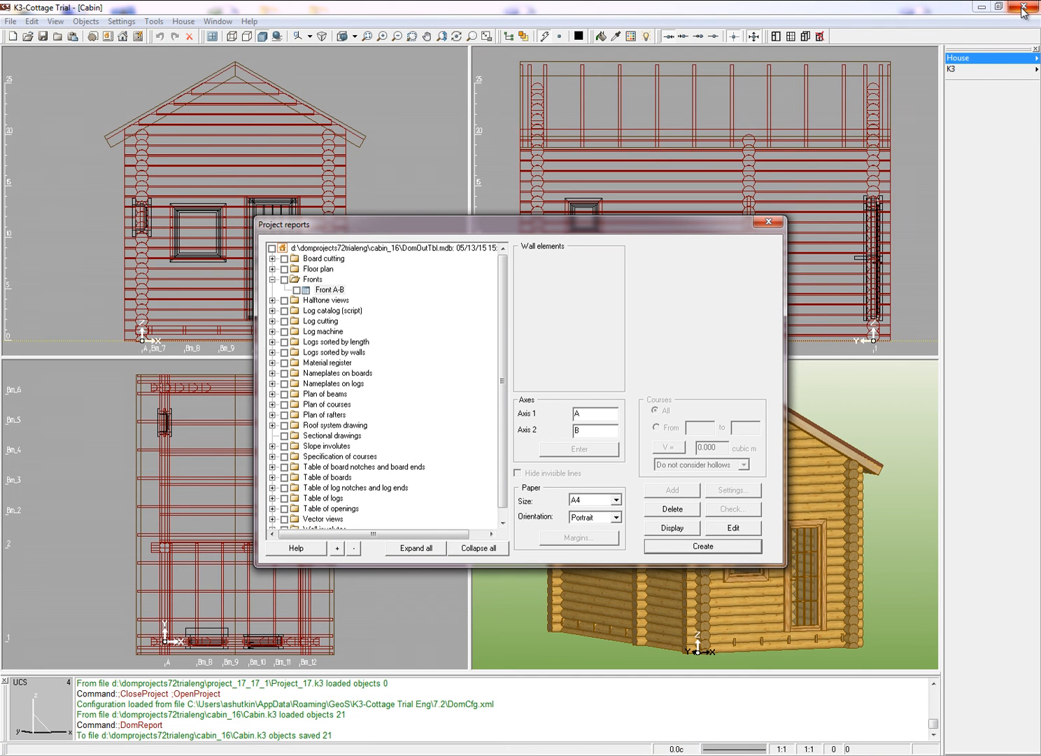